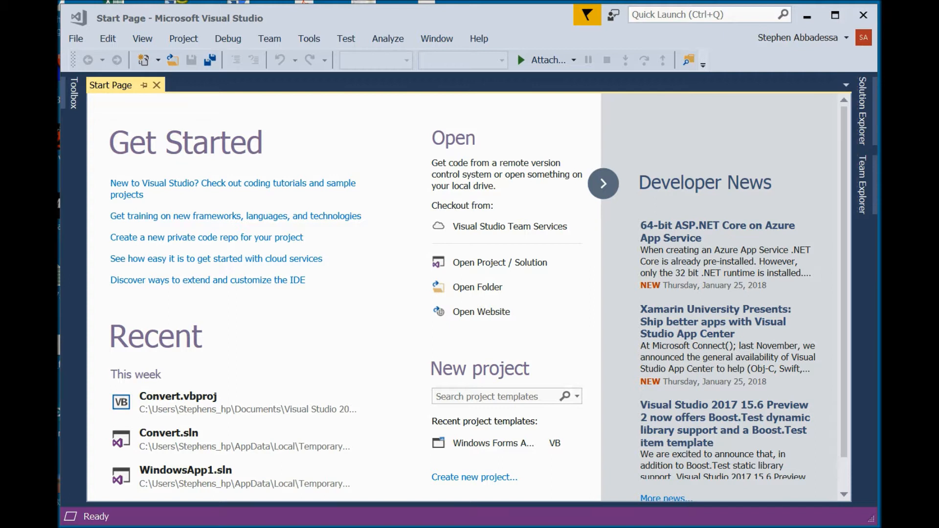
pyautogui.moveTo(486, 521)
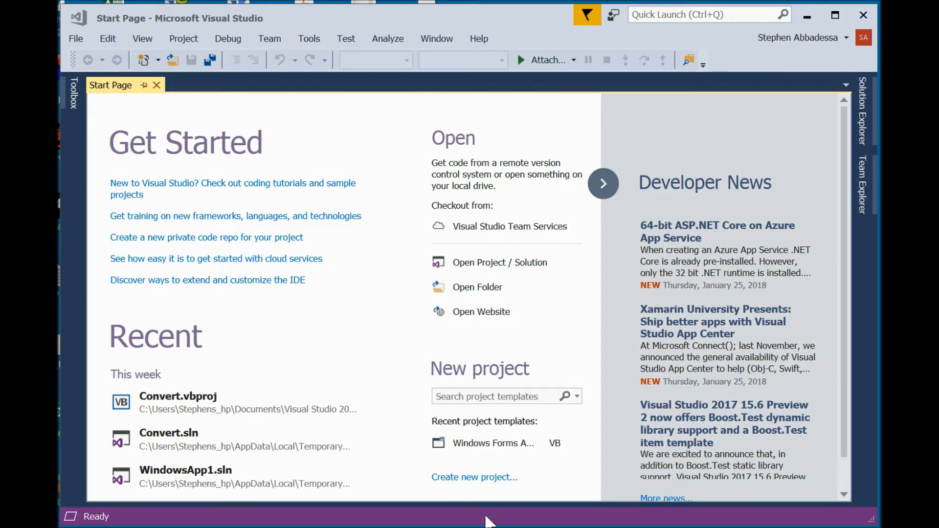
pyautogui.moveTo(474, 477)
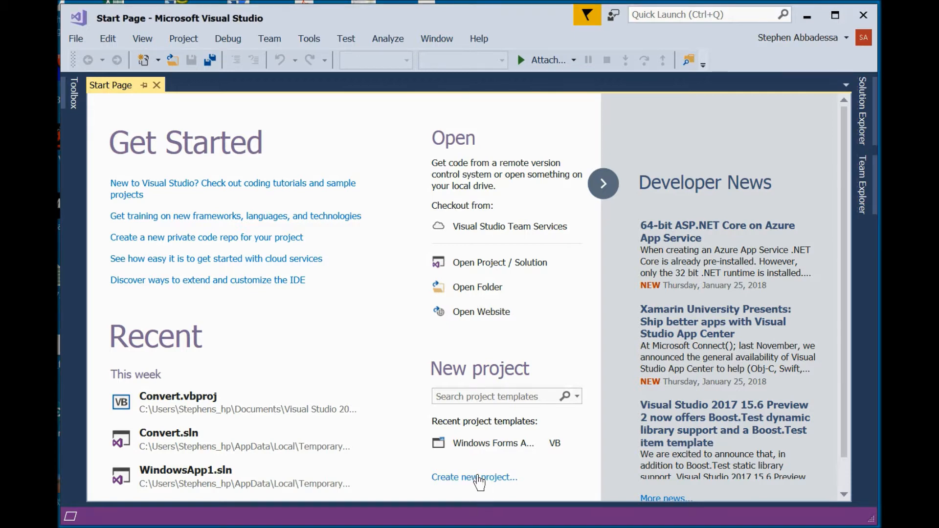
# Create a Visual Basic Windows Forms App project named Converter.
pyautogui.click(473, 477)
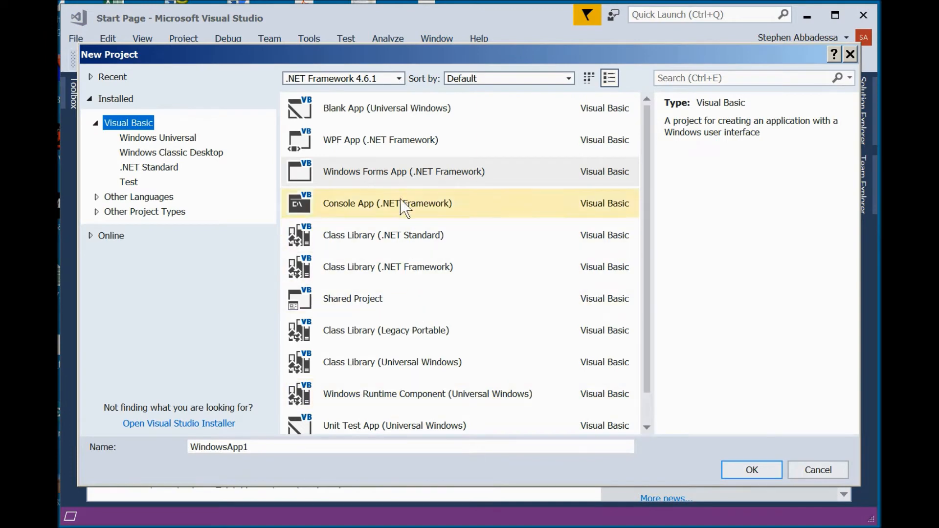
pyautogui.click(403, 171)
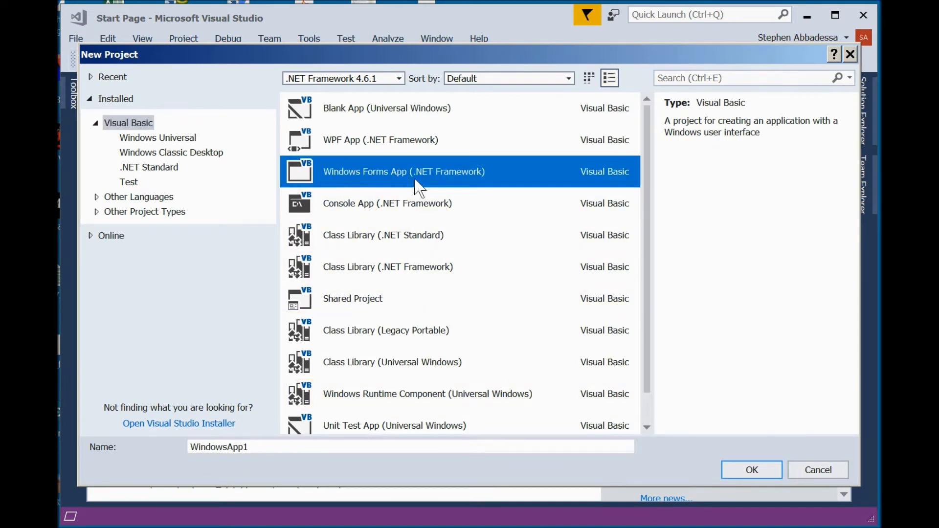
pyautogui.moveTo(666, 476)
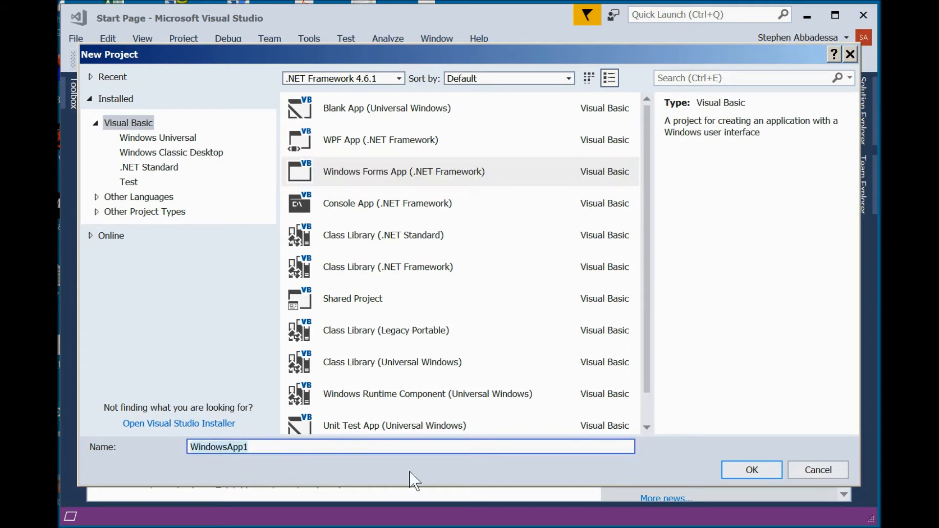
pyautogui.write('Conv')
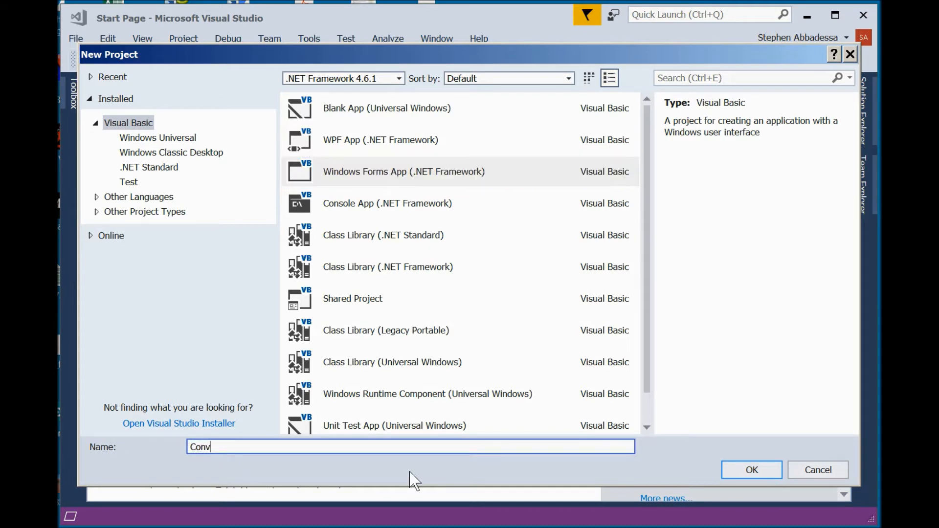
pyautogui.write('erter')
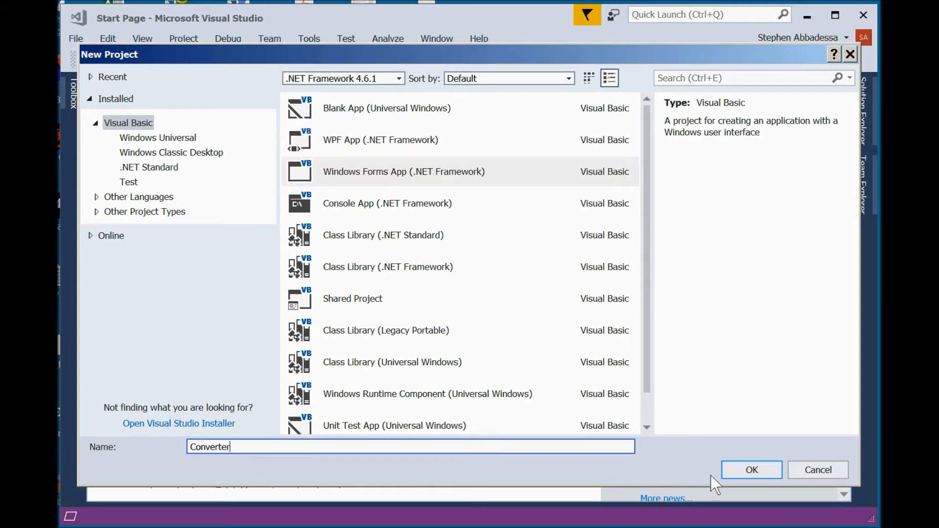
pyautogui.click(751, 469)
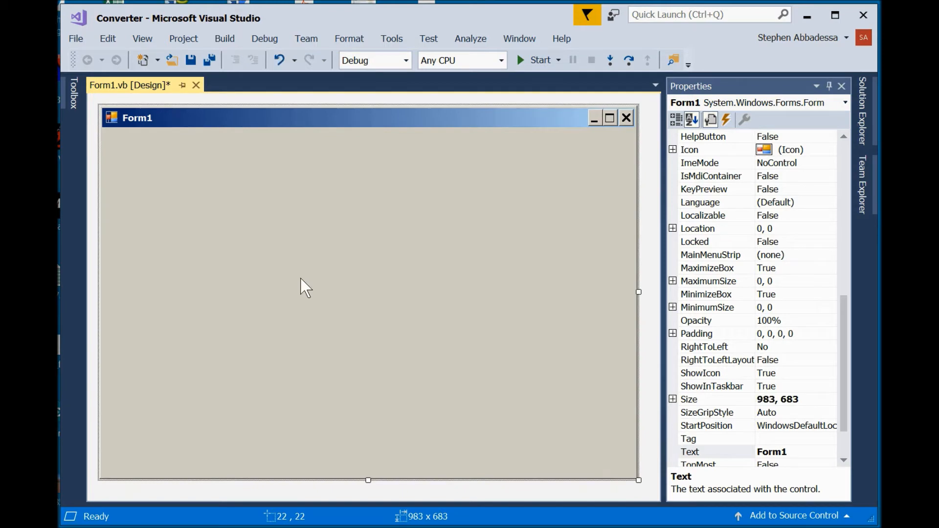
pyautogui.moveTo(268, 223)
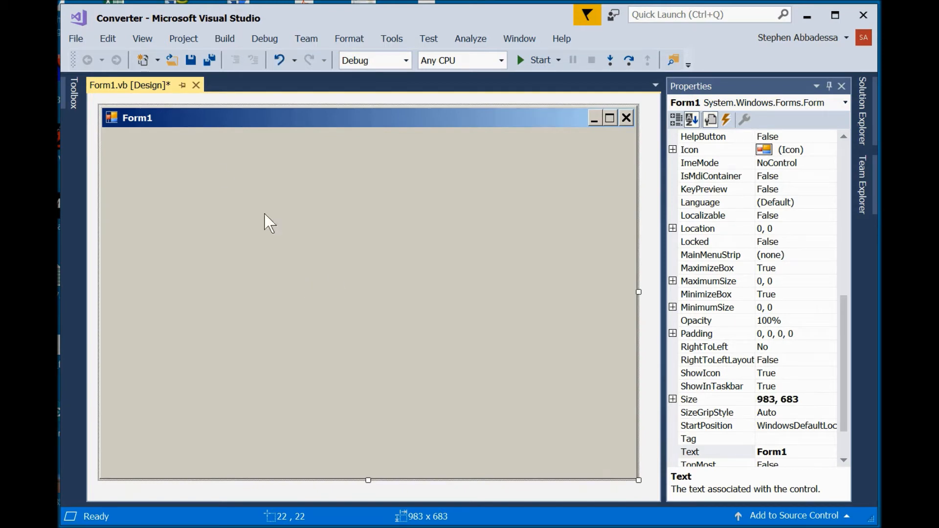
pyautogui.moveTo(476, 314)
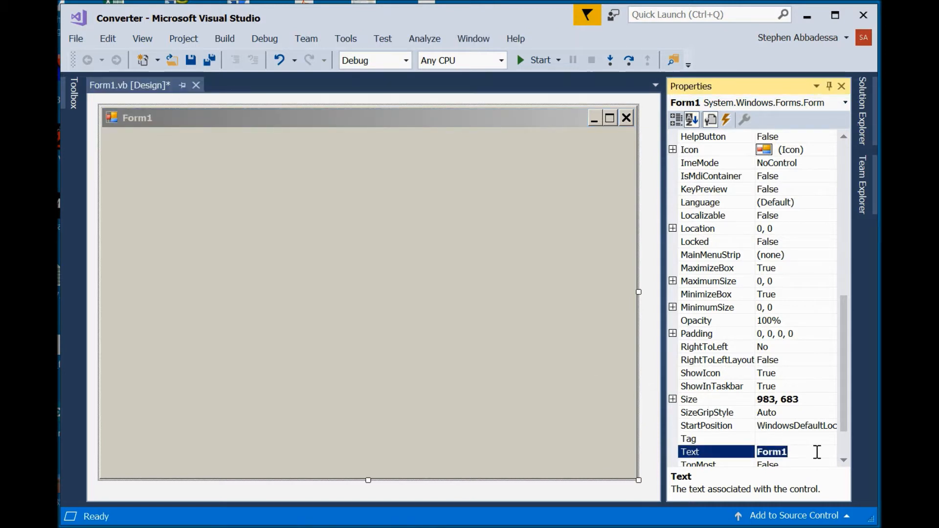
# Set Form1's Text property so the form caption describes converting feet to meters.
pyautogui.write('Con')
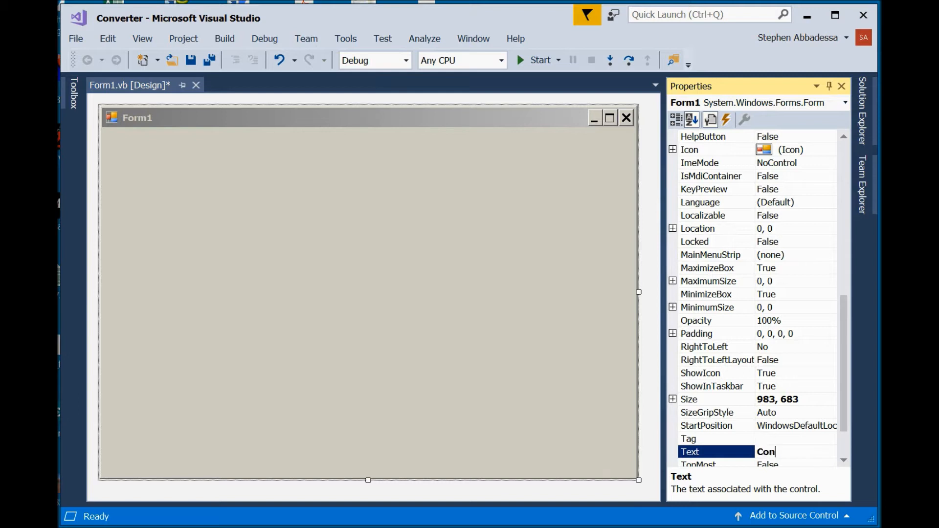
pyautogui.write('vert')
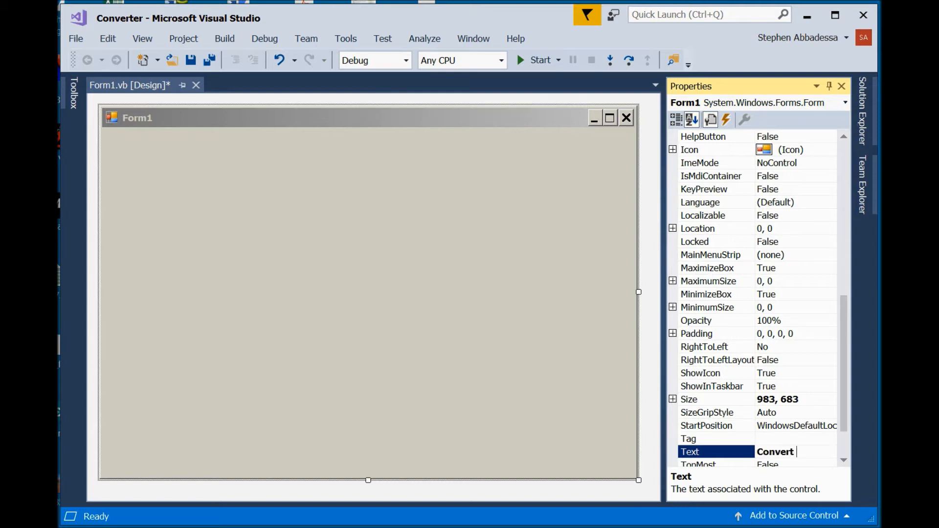
pyautogui.write('ft to meters')
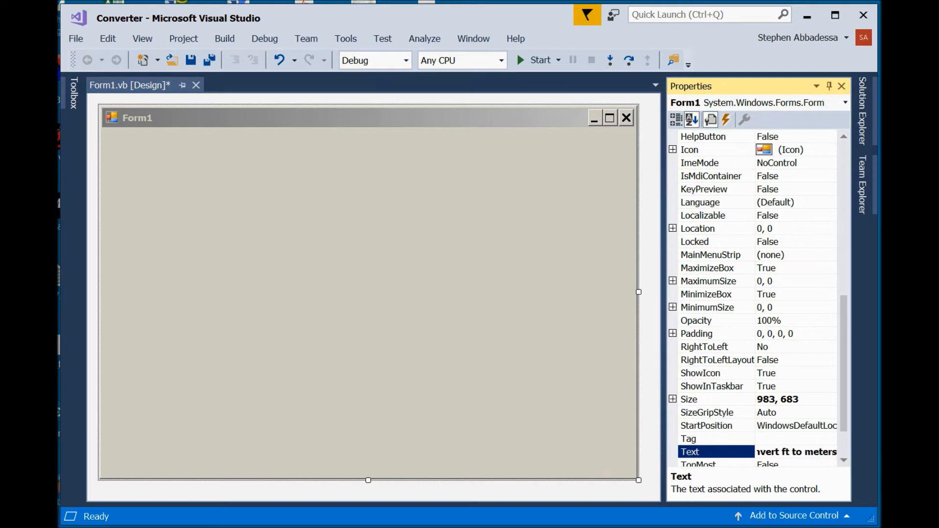
pyautogui.moveTo(793, 476)
pyautogui.write('ee')
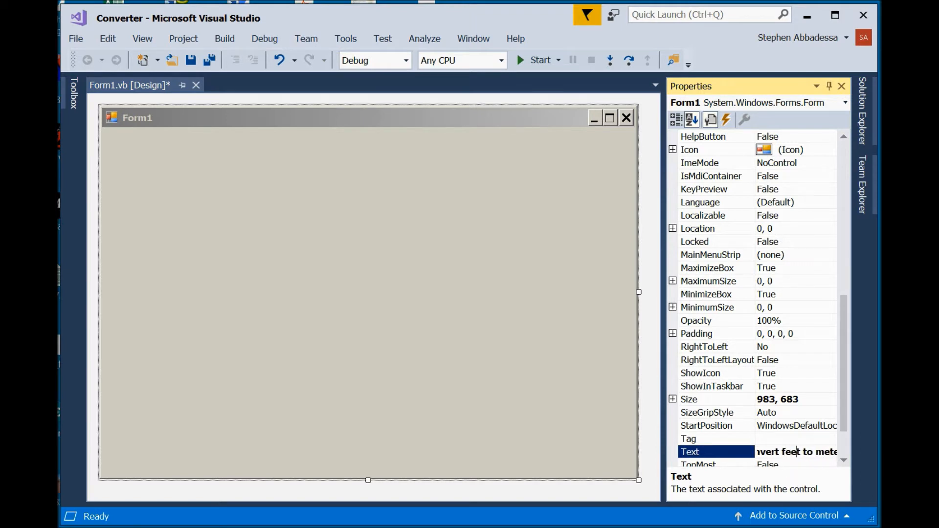
pyautogui.press('Return')
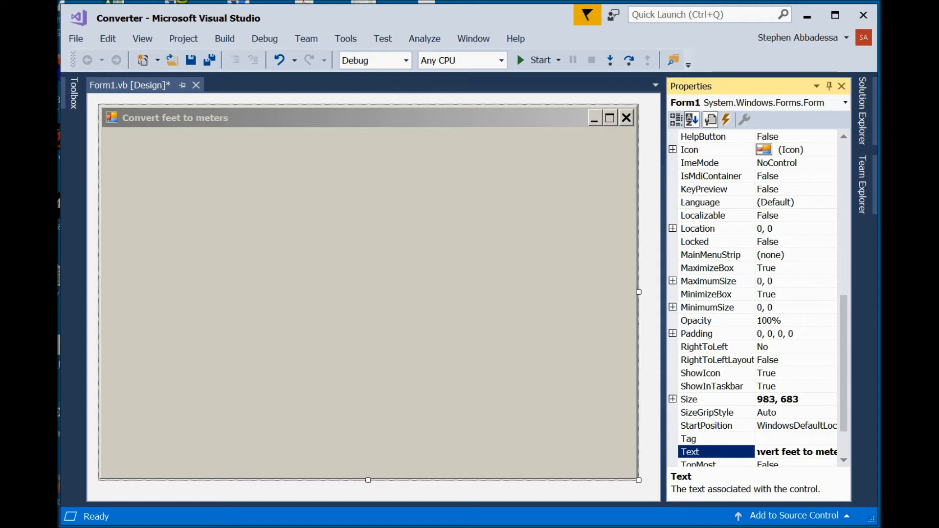
# Add a Button from the Toolbox to the form and caption it Convert.
pyautogui.click(74, 95)
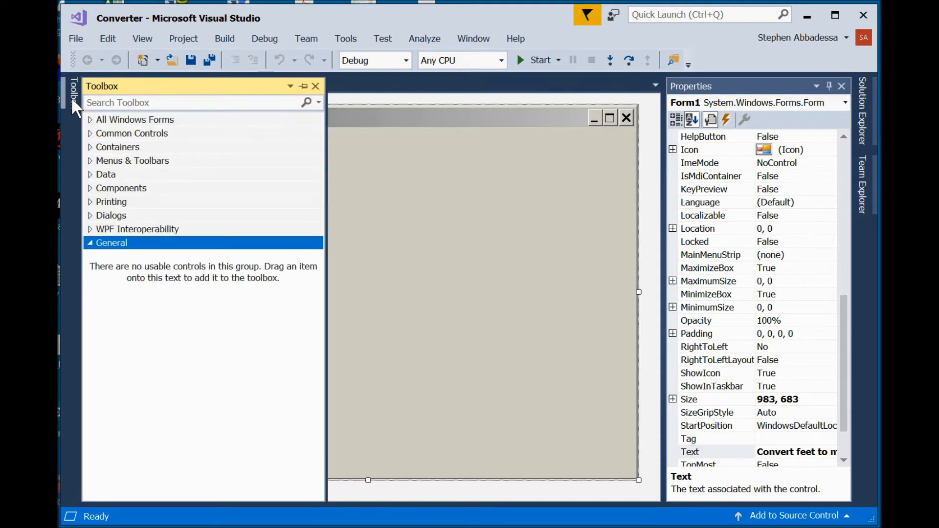
pyautogui.click(134, 119)
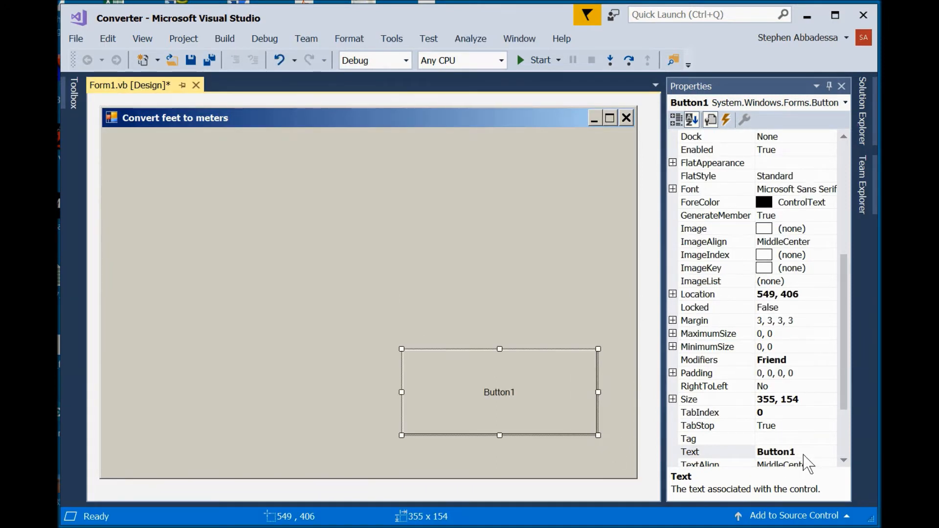
pyautogui.click(776, 452)
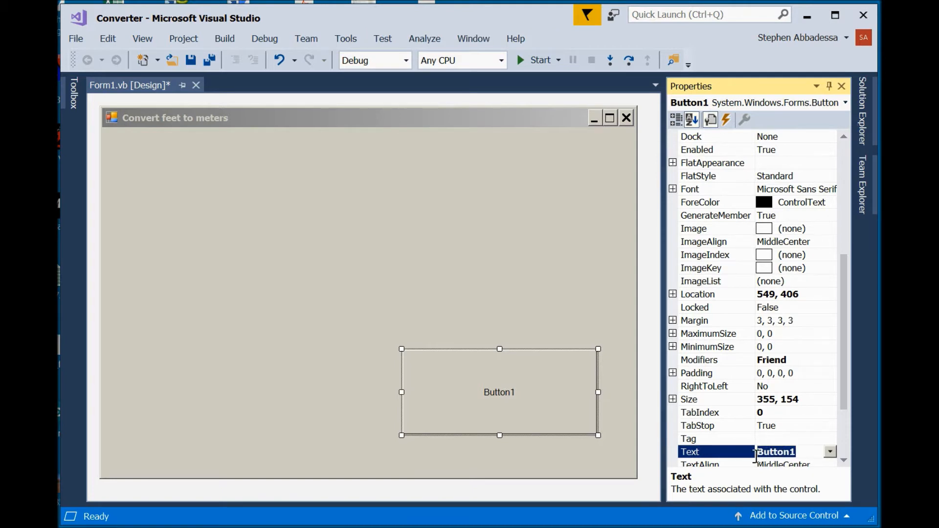
pyautogui.write('Convert')
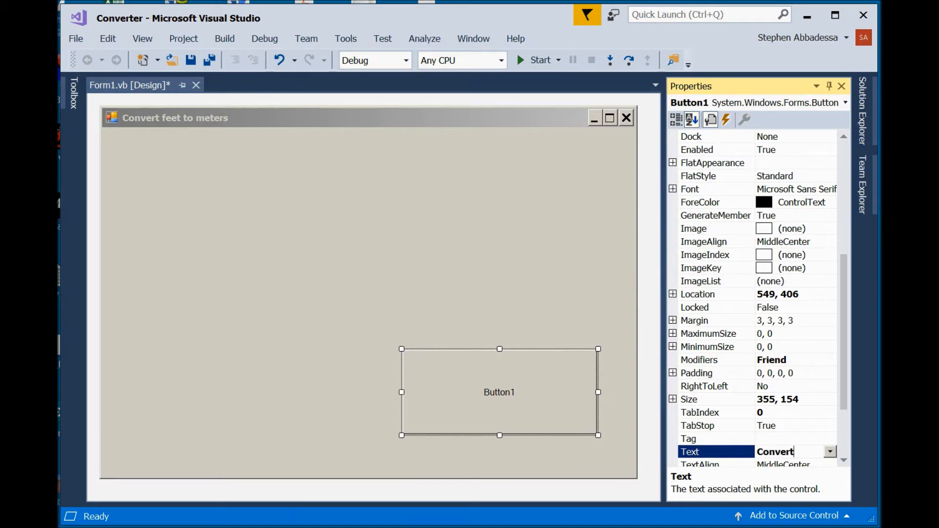
pyautogui.press('Return')
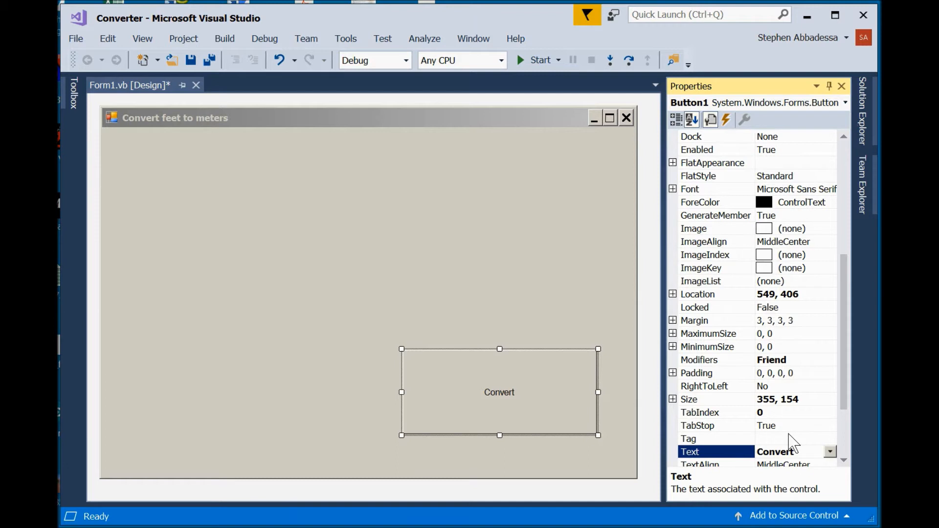
pyautogui.moveTo(169, 127)
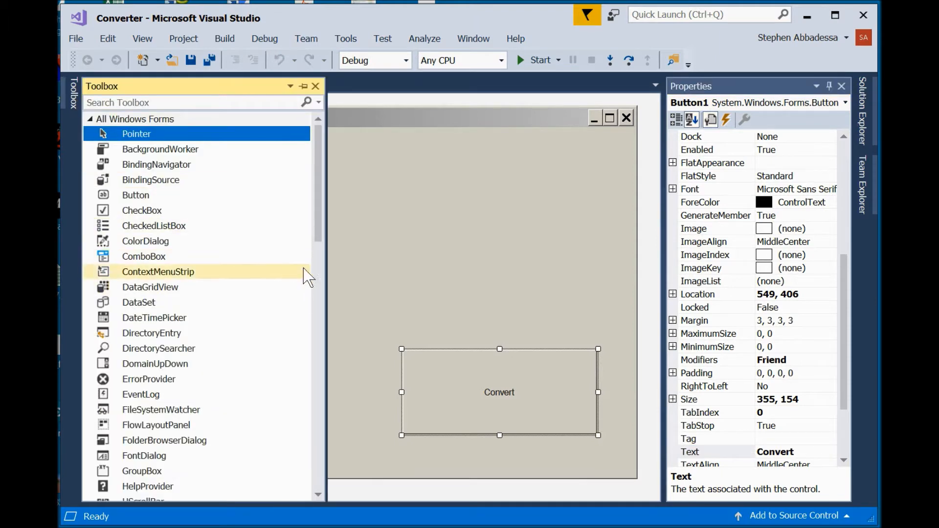
# Place a TextBox above the Convert button and a Label near the top of the form.
pyautogui.scroll(-3)
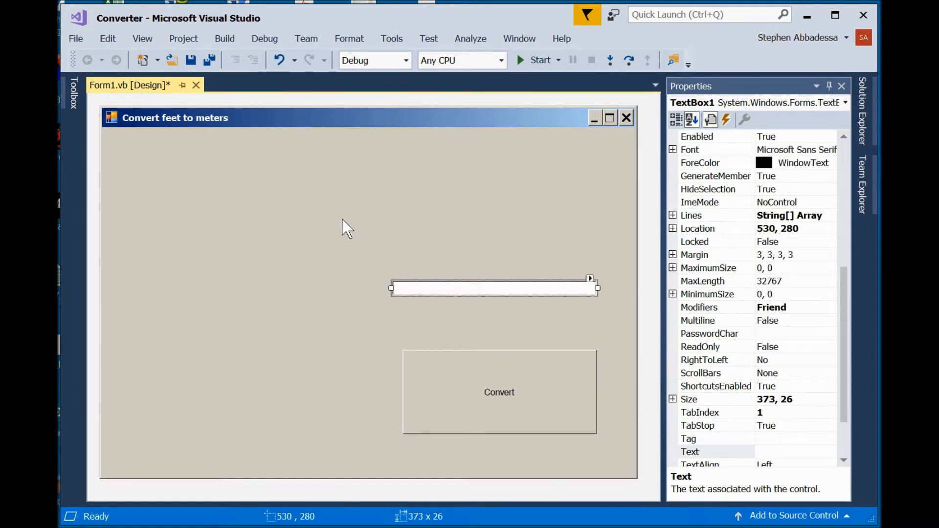
pyautogui.click(72, 93)
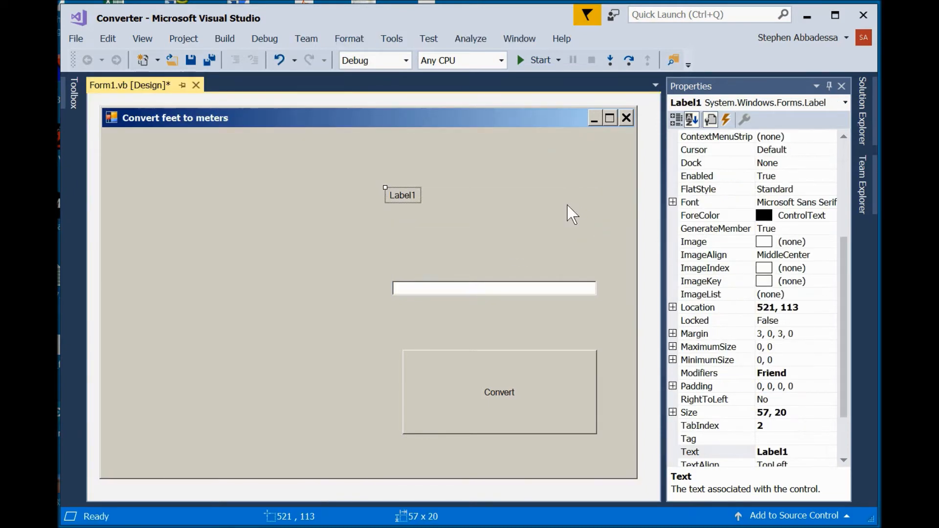
pyautogui.moveTo(553, 226)
pyautogui.write('Output in meters:')
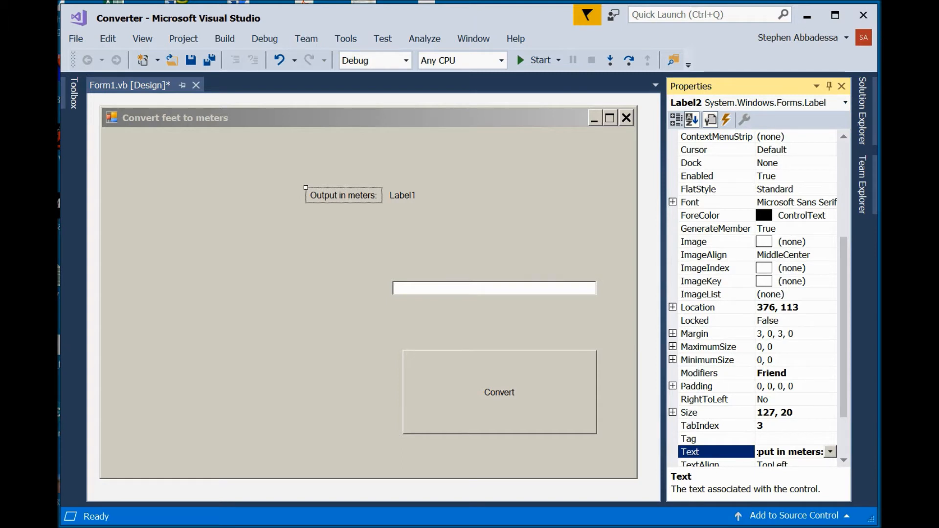
pyautogui.moveTo(513, 427)
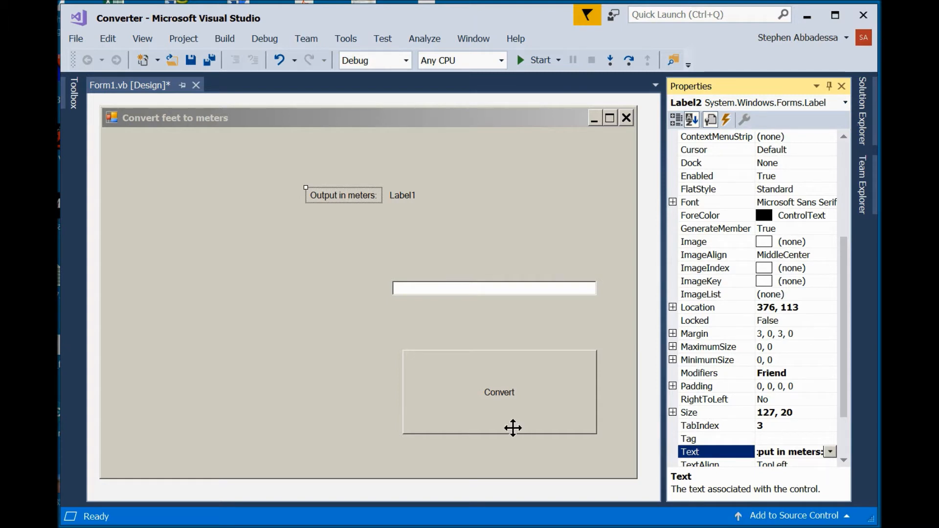
pyautogui.moveTo(347, 197)
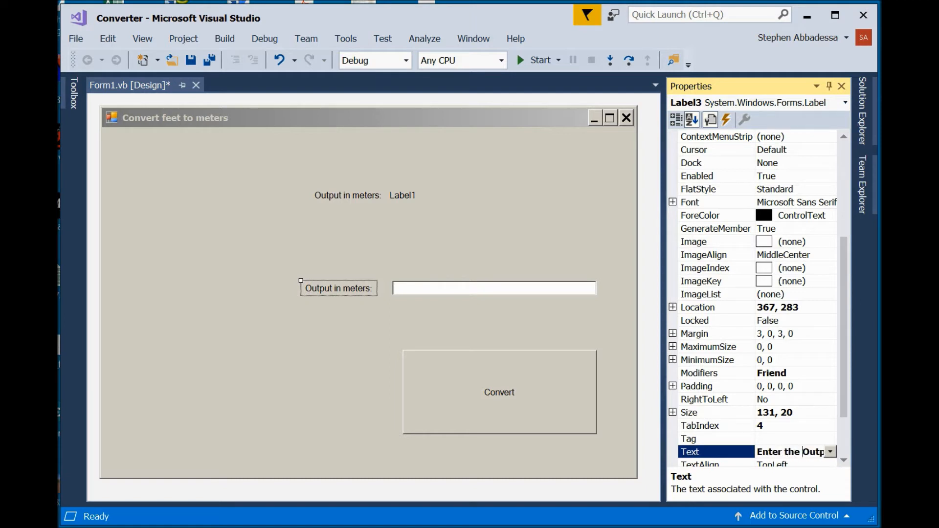
# Caption two labels Output in meters: and Enter the number of feet: beside Label1 and the text box.
pyautogui.write('0')
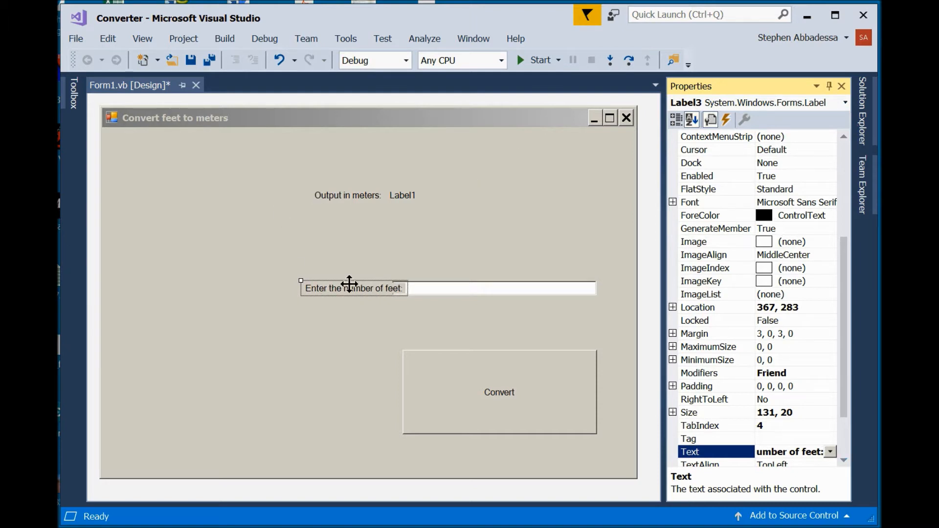
pyautogui.click(347, 336)
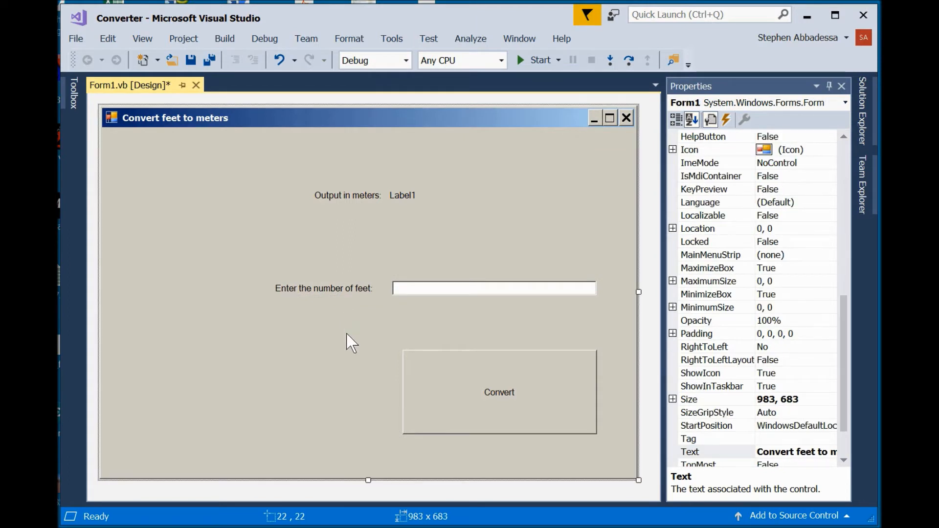
pyautogui.moveTo(429, 399)
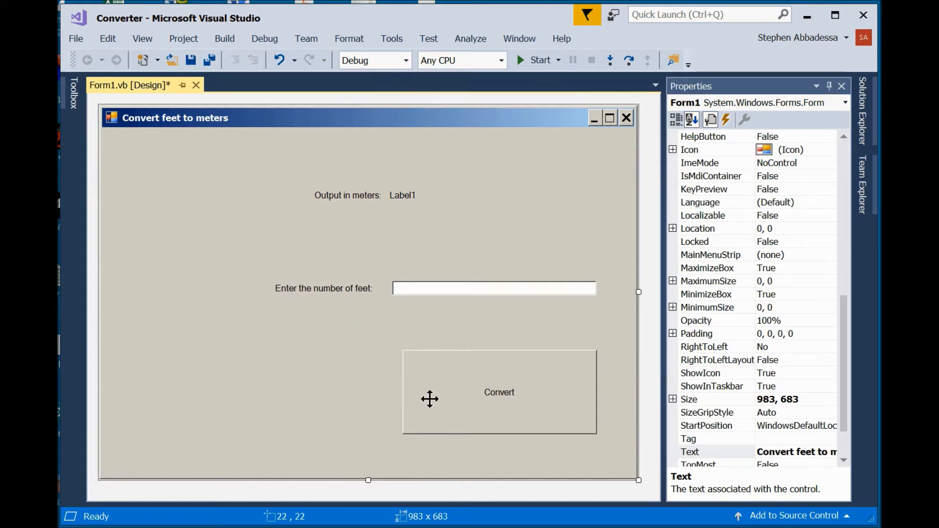
pyautogui.moveTo(444, 404)
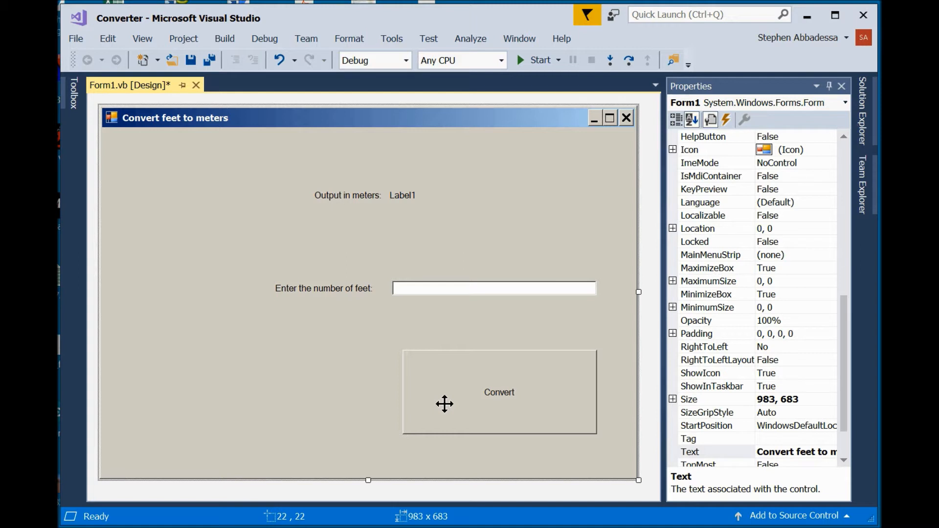
pyautogui.click(499, 392)
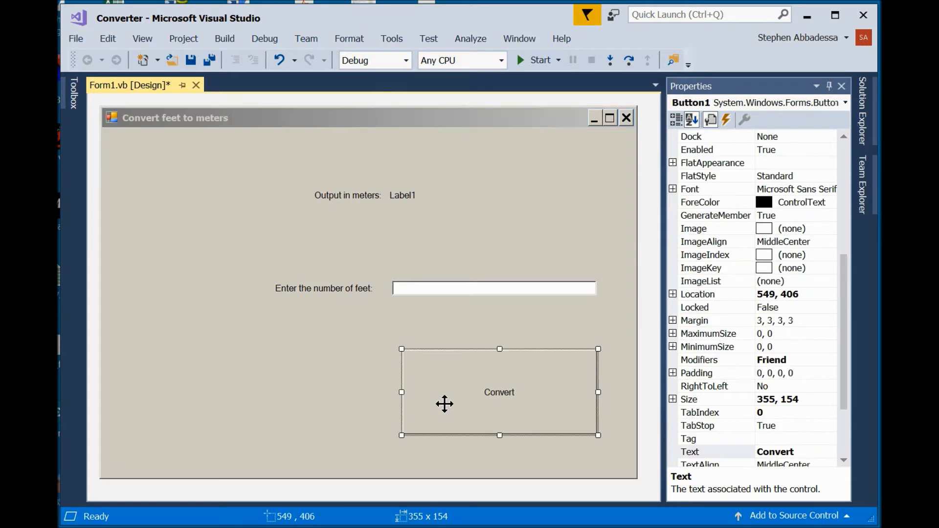
# In Button1's Click handler, declare Dim meters As Double.
pyautogui.doubleClick(499, 392)
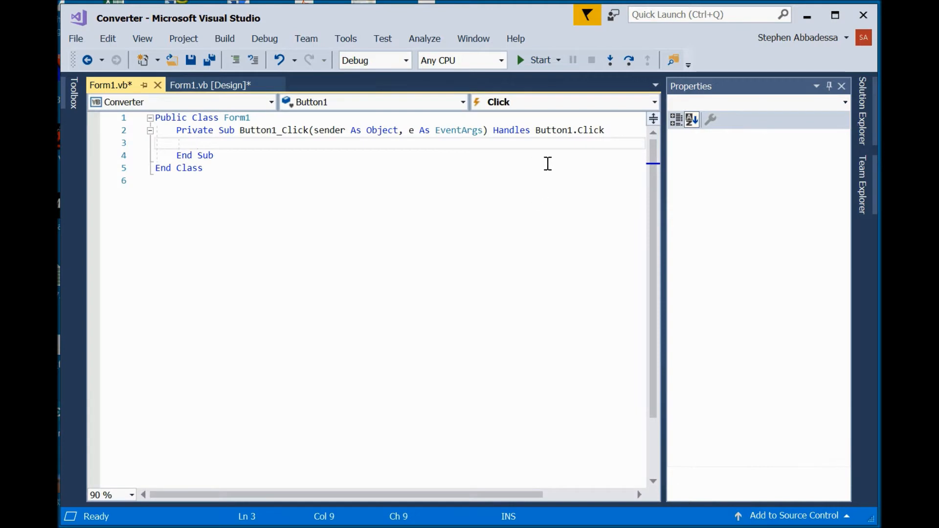
pyautogui.moveTo(599, 143)
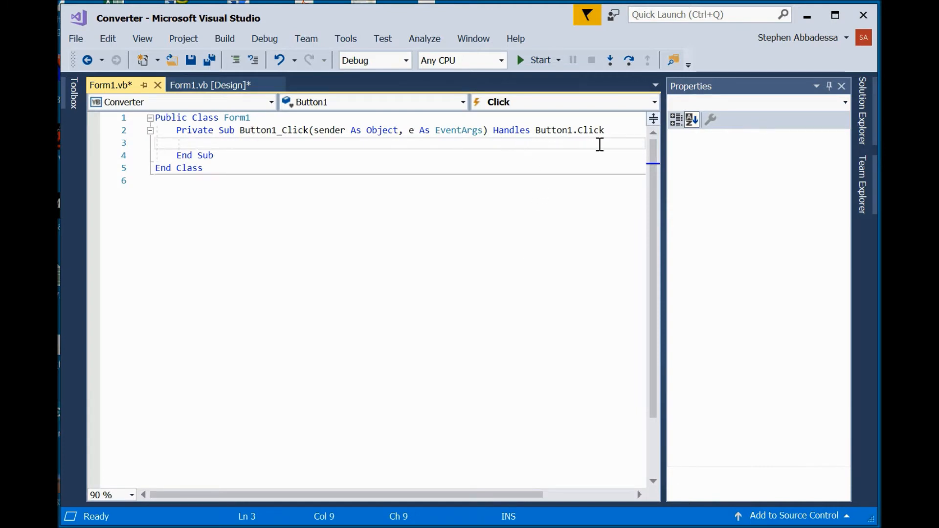
pyautogui.click(198, 142)
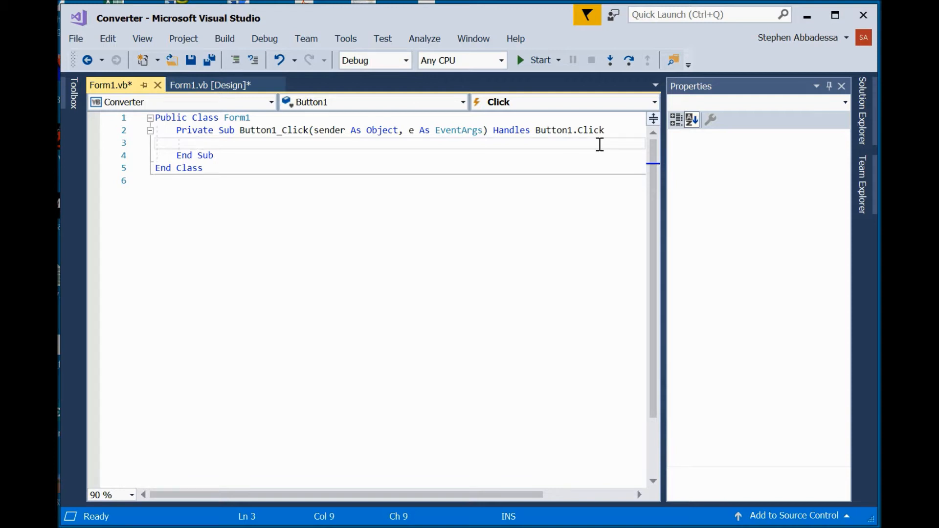
pyautogui.write('Dim')
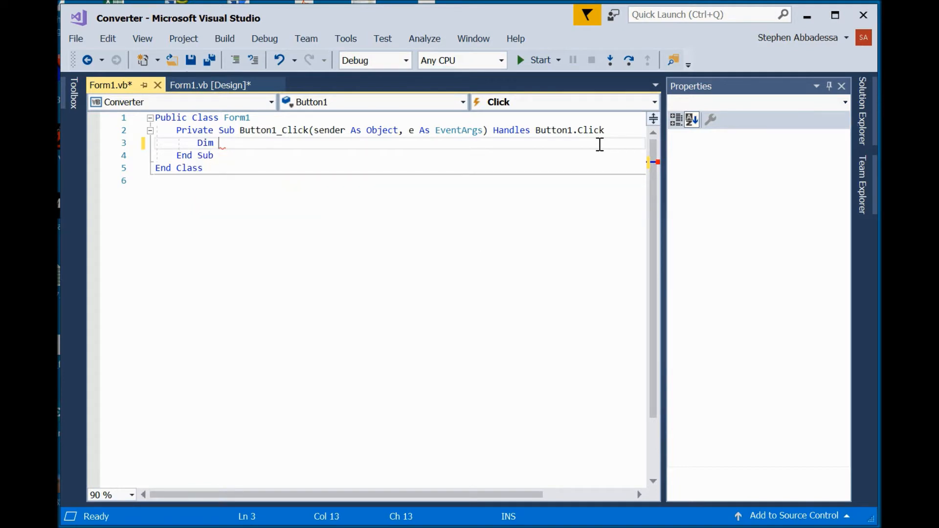
pyautogui.write('mter')
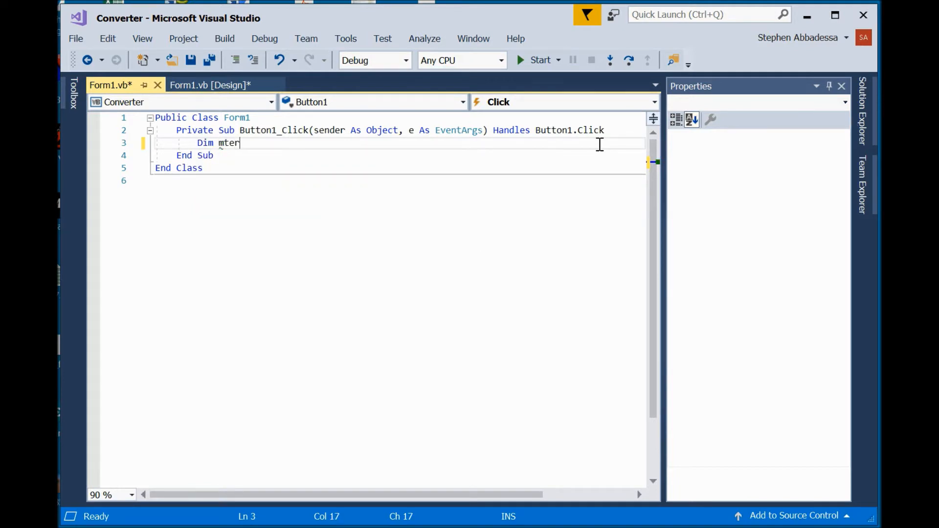
pyautogui.press('Backspace')
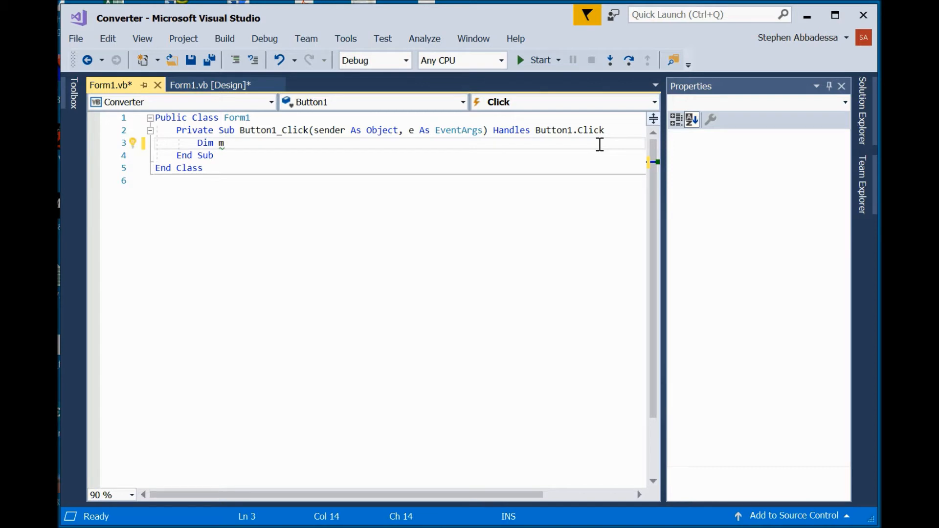
pyautogui.write('eters')
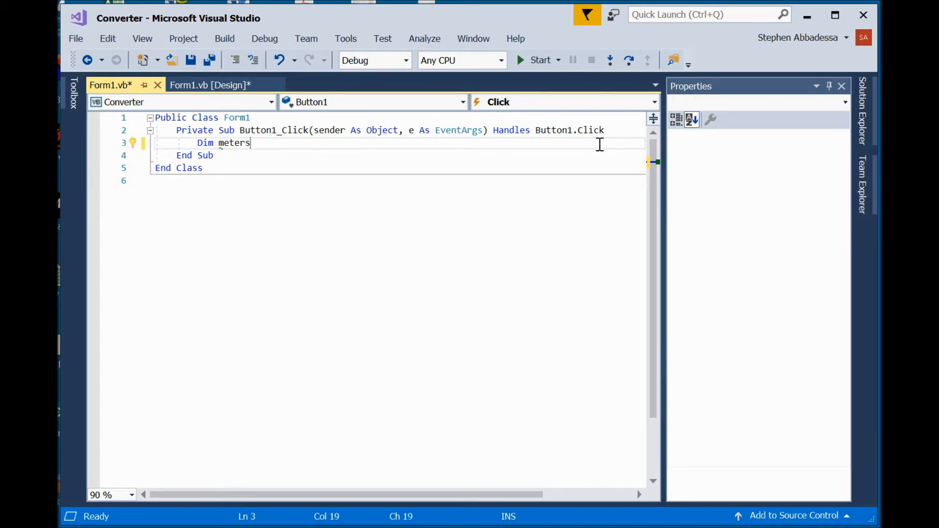
pyautogui.write('As')
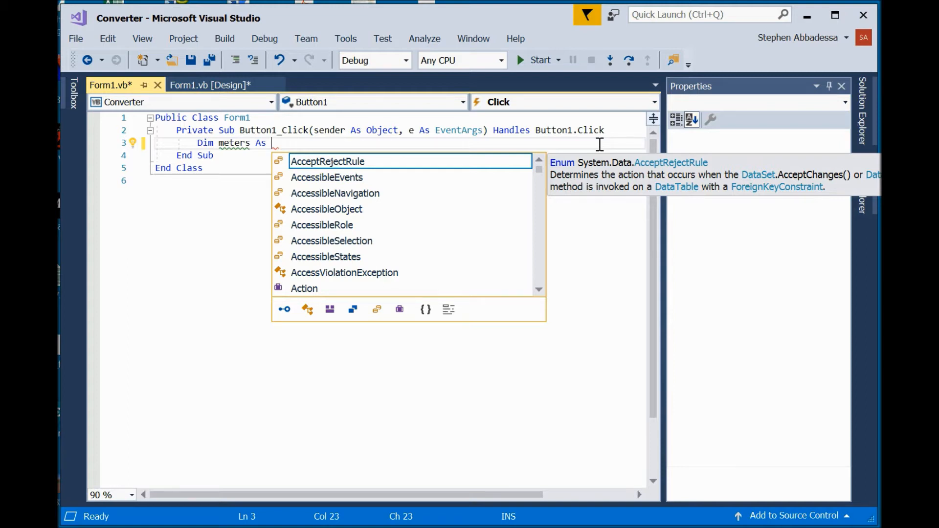
pyautogui.write('double')
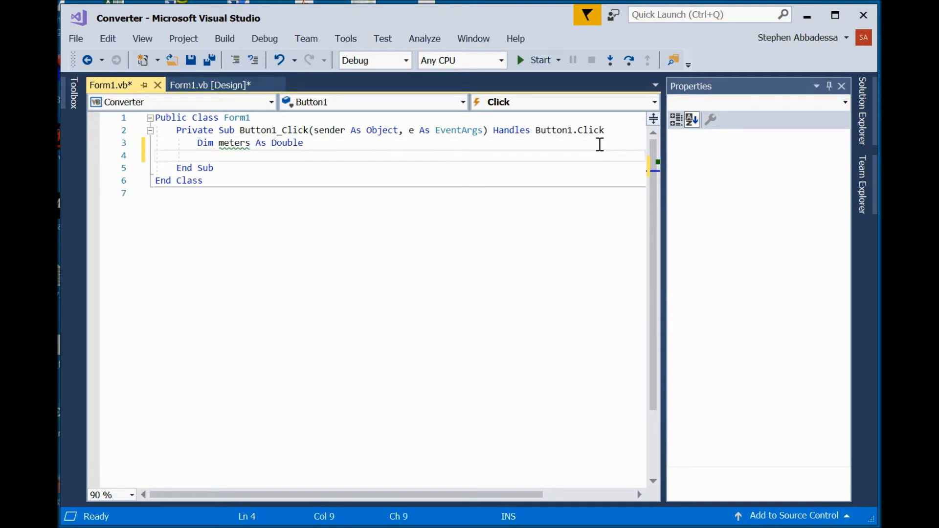
pyautogui.write('d')
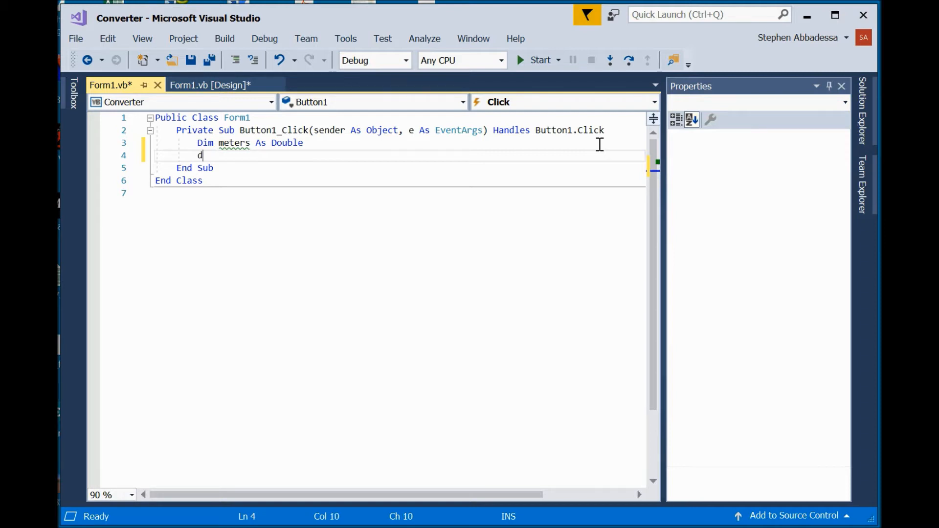
# Declare Dim feet As Double and leave blank lines after the declarations.
pyautogui.write('Dim')
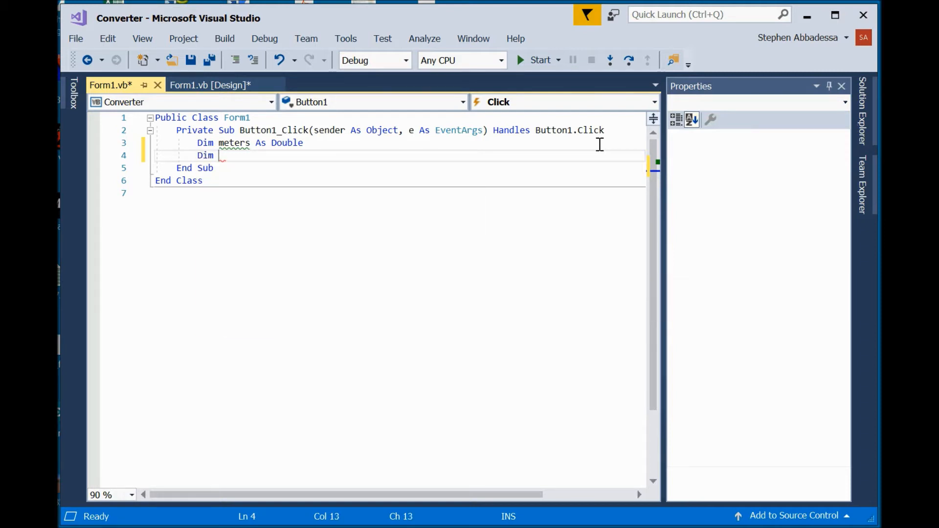
pyautogui.write('feet')
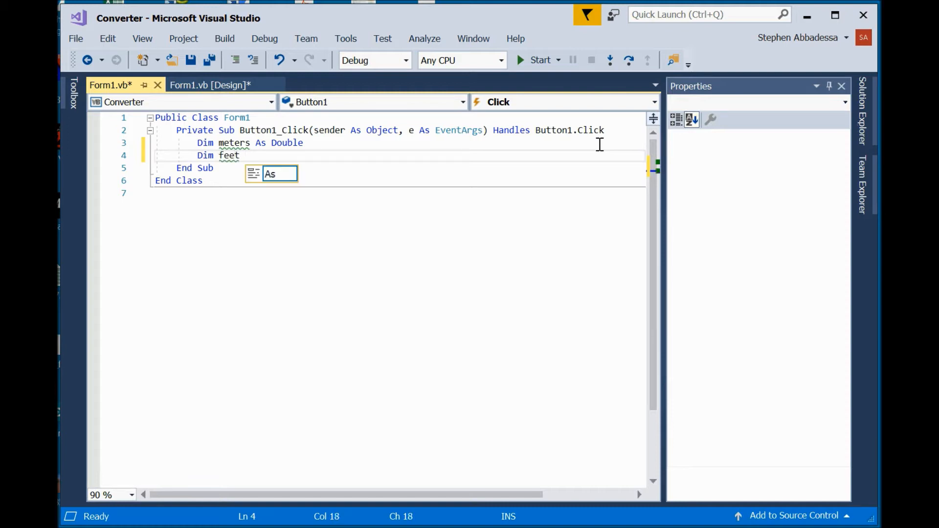
pyautogui.write('as')
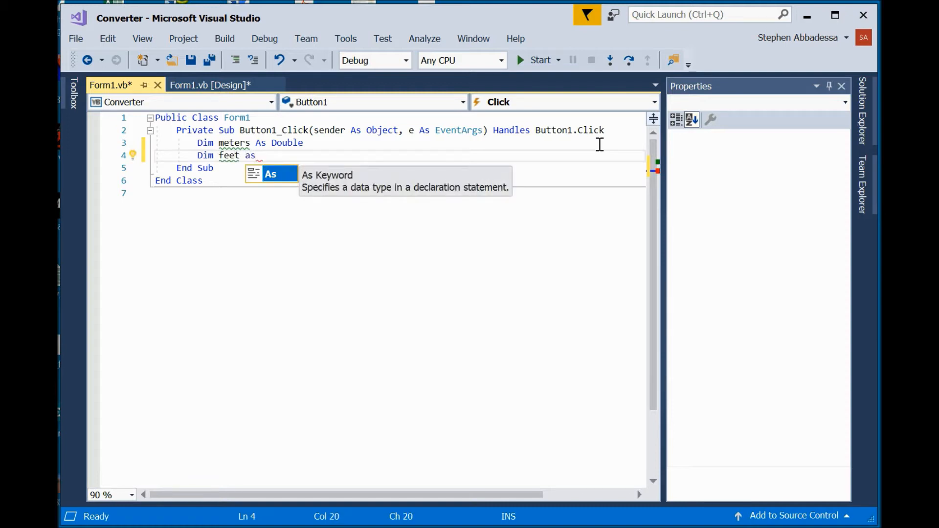
pyautogui.write('dou')
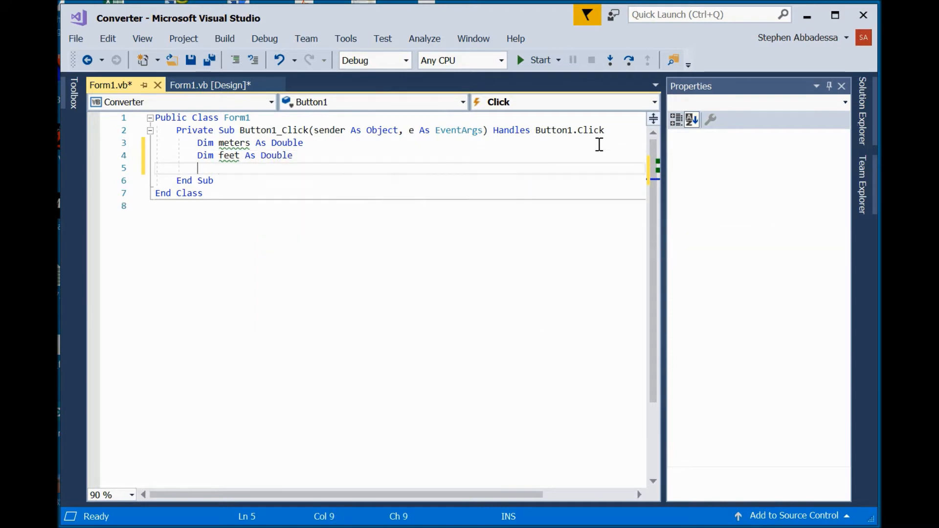
pyautogui.press('Return')
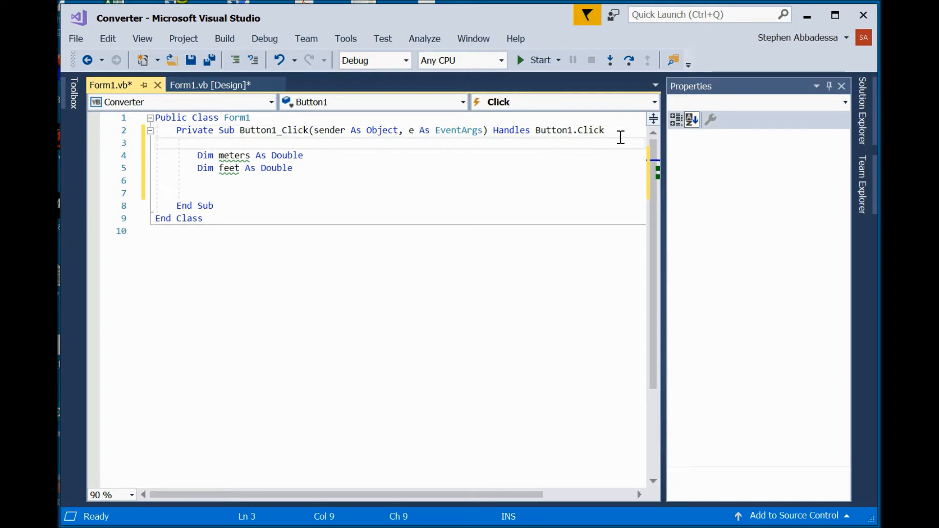
pyautogui.click(293, 167)
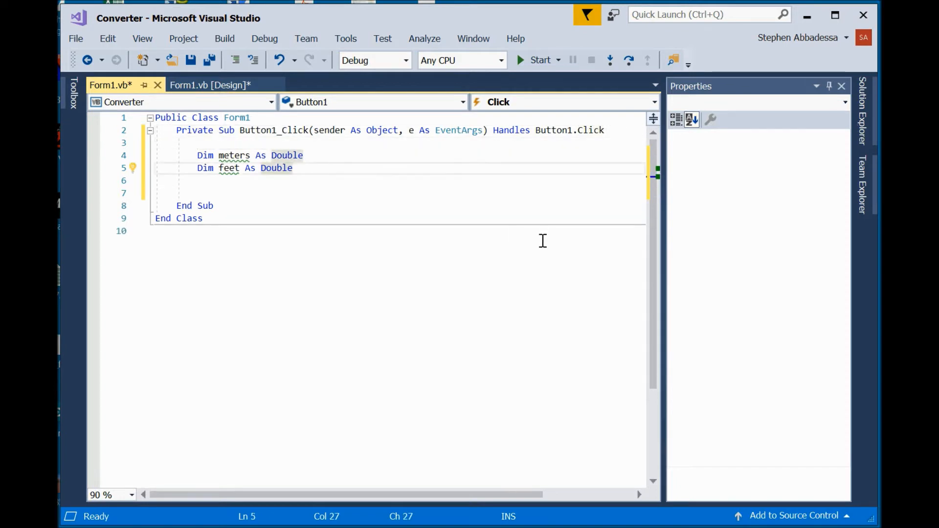
pyautogui.press('Enter')
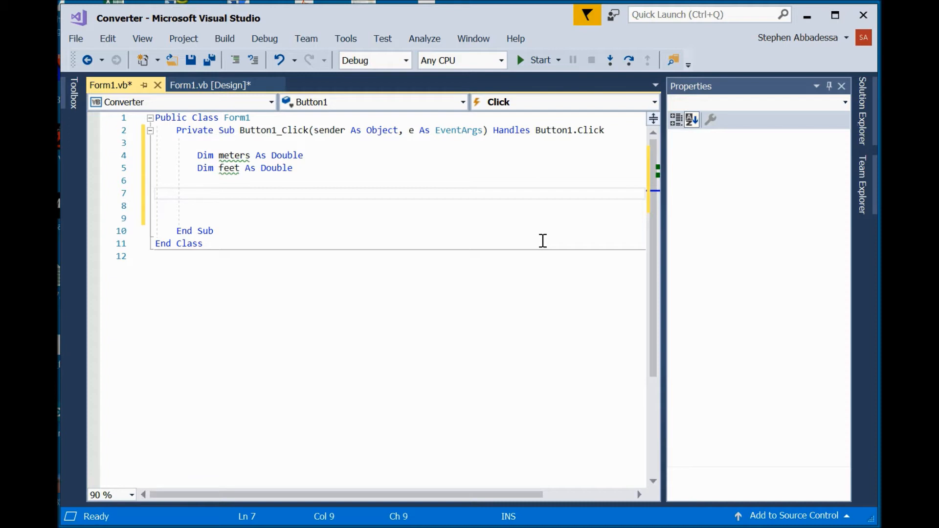
# Read the input with feet = Val(TextBox1.Text), picking TextBox1 from IntelliSense.
pyautogui.click(198, 193)
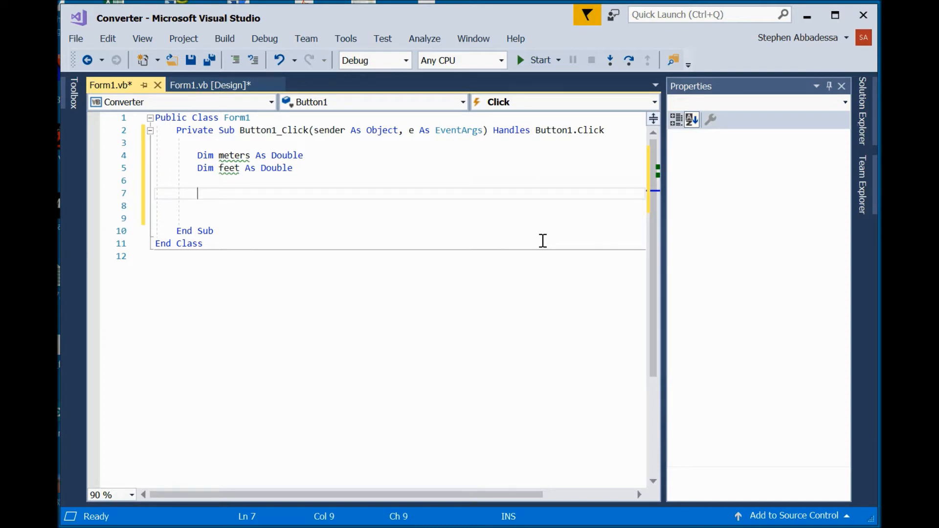
pyautogui.write('feet')
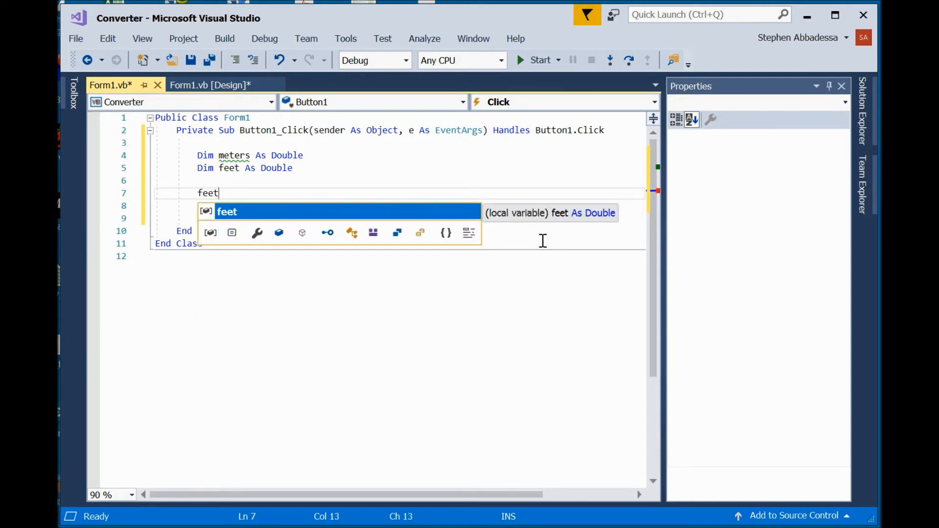
pyautogui.write('=')
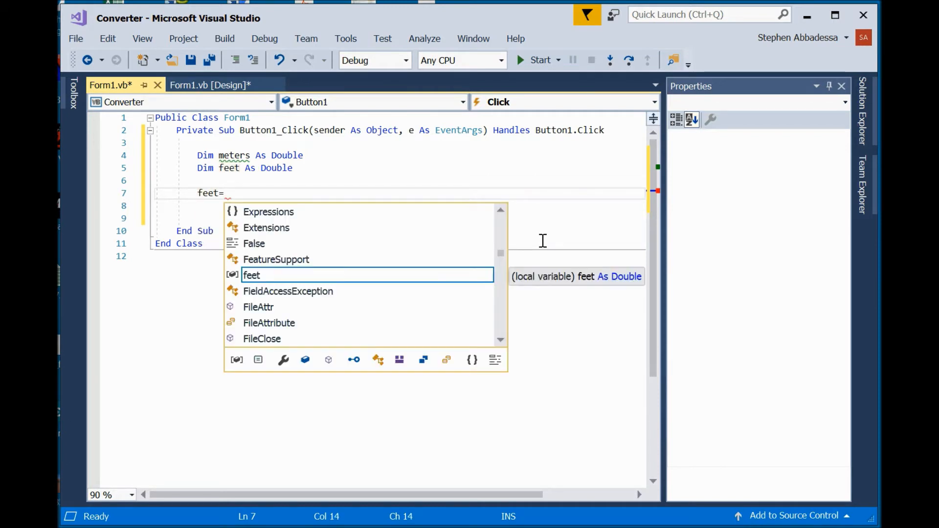
pyautogui.write('val')
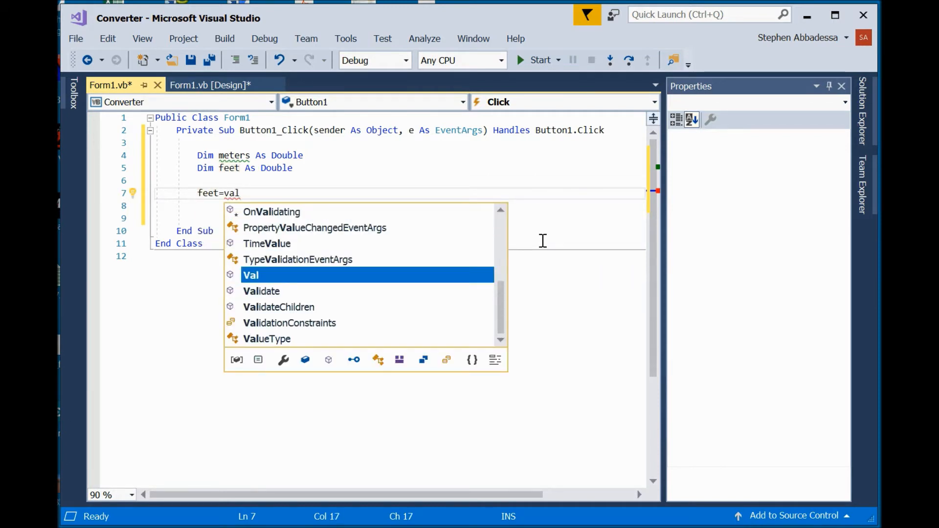
pyautogui.write('(te')
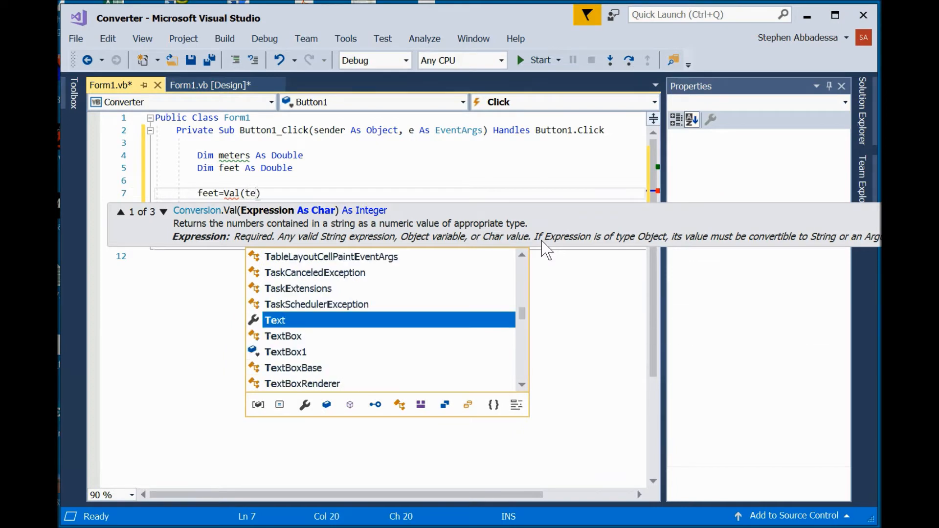
pyautogui.doubleClick(286, 351)
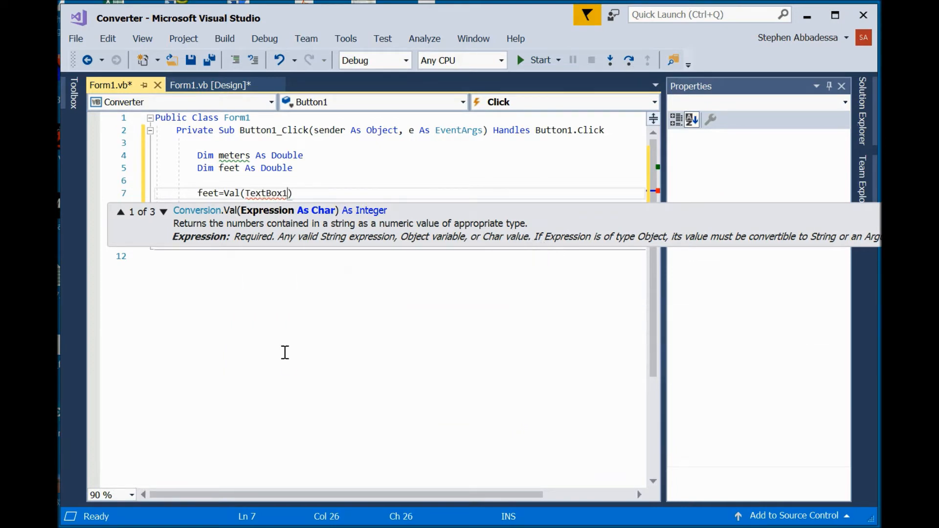
pyautogui.write('.')
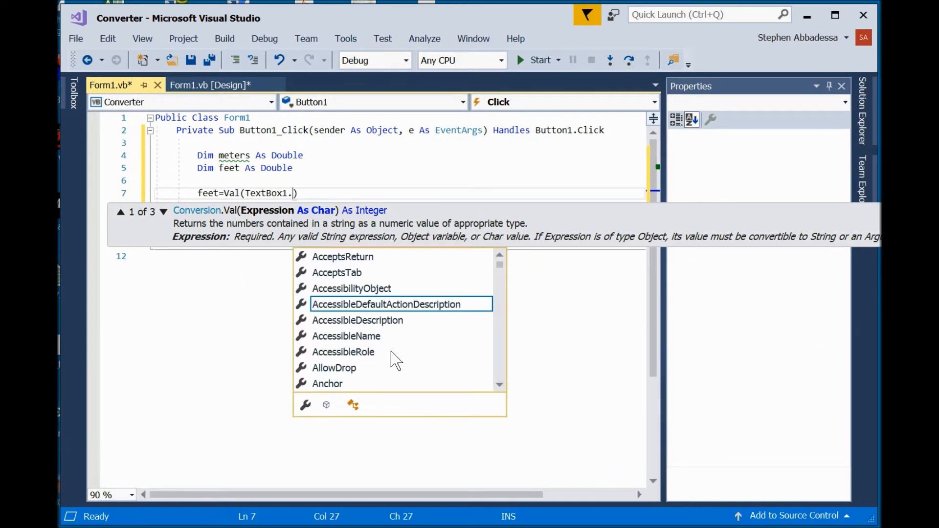
pyautogui.write('Text')
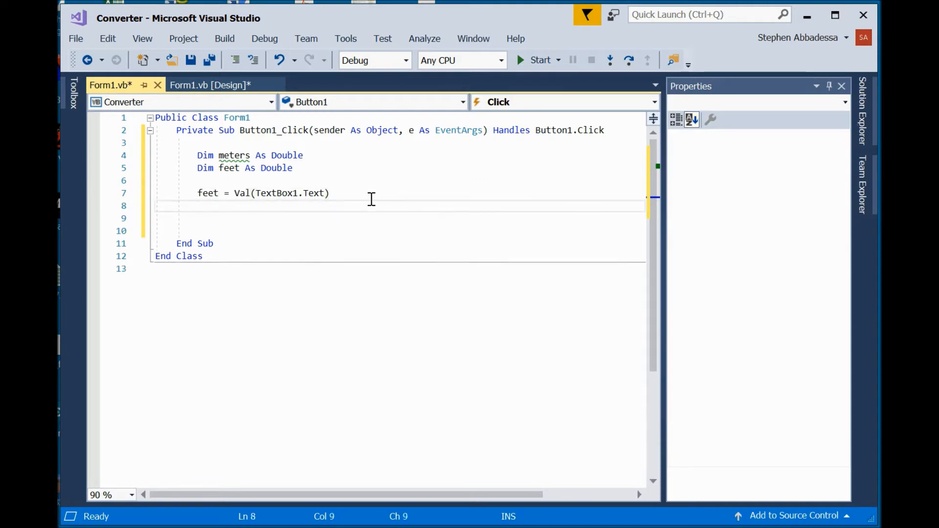
pyautogui.click(197, 205)
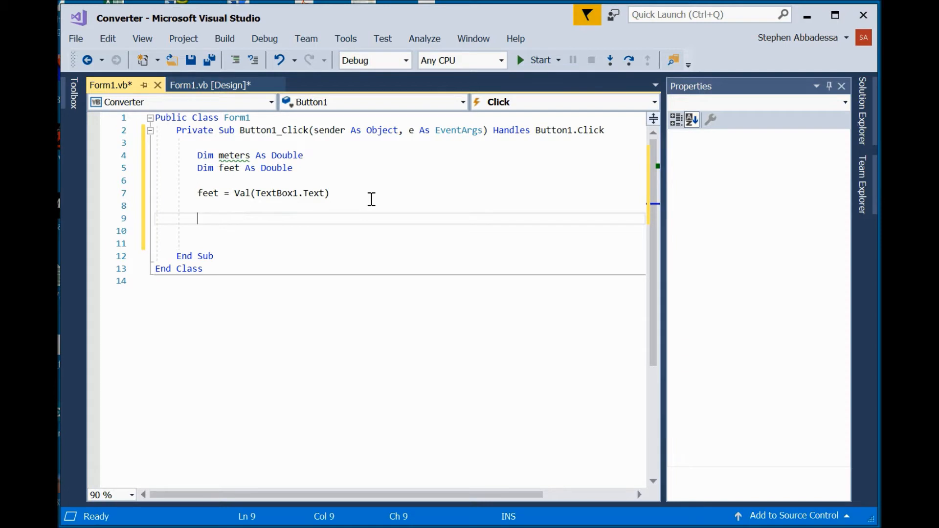
pyautogui.write('meters')
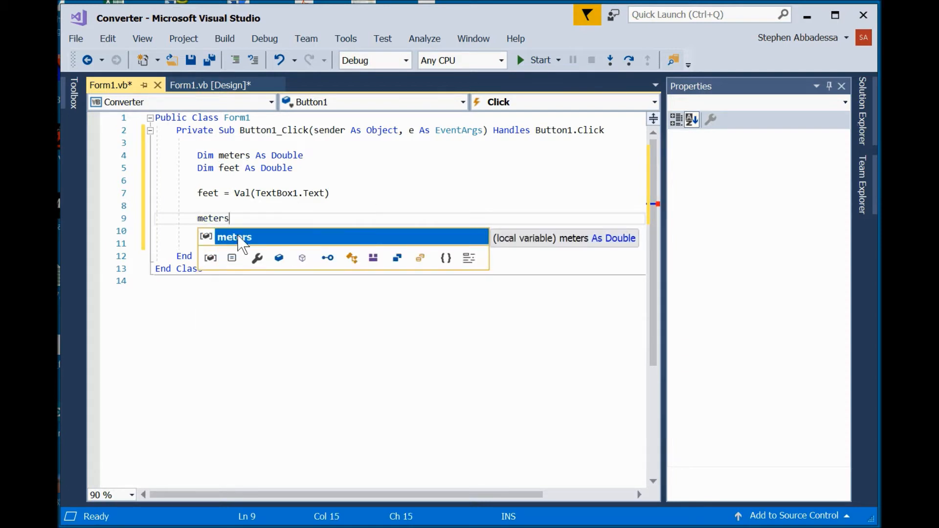
pyautogui.write('=')
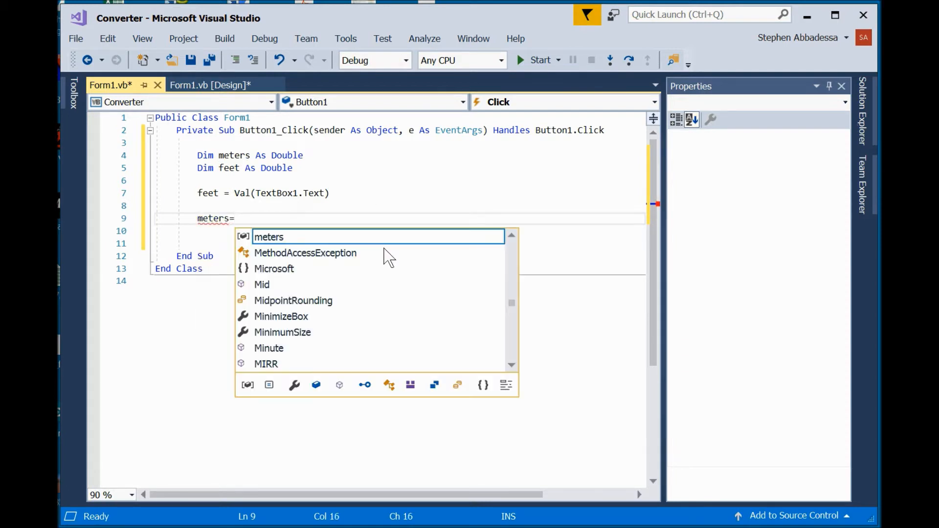
pyautogui.write('f')
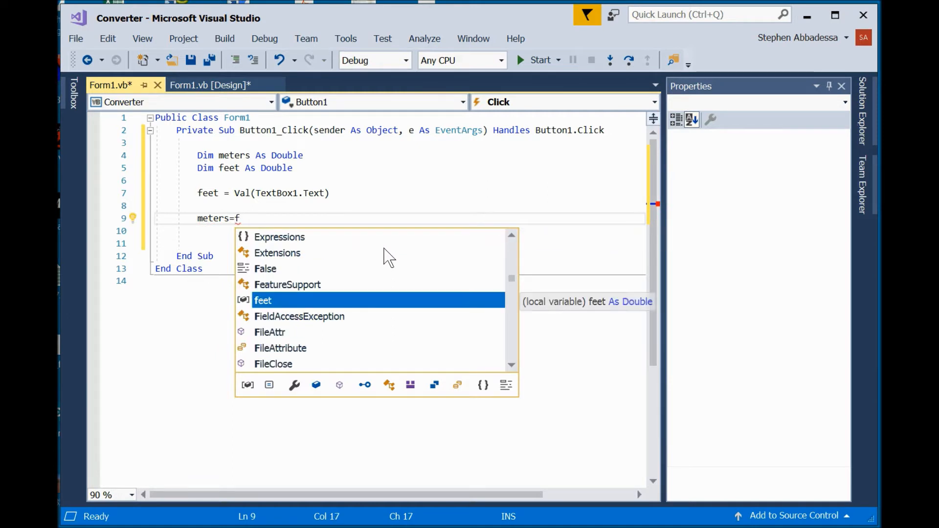
pyautogui.moveTo(276, 311)
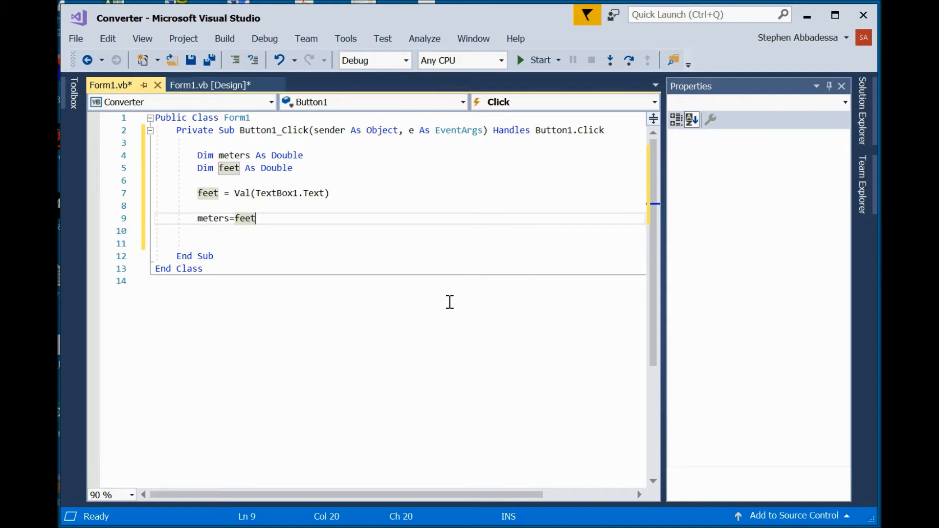
pyautogui.write('*.3')
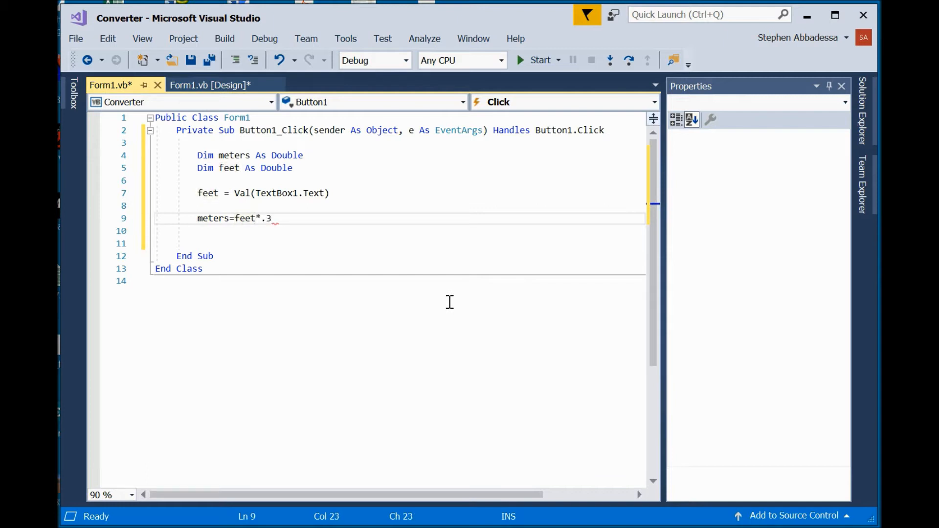
pyautogui.write('048')
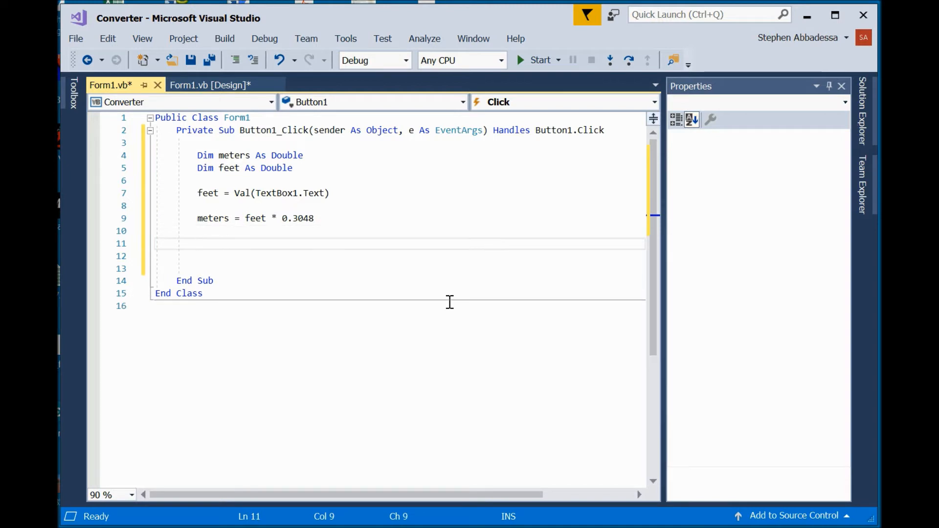
pyautogui.click(198, 244)
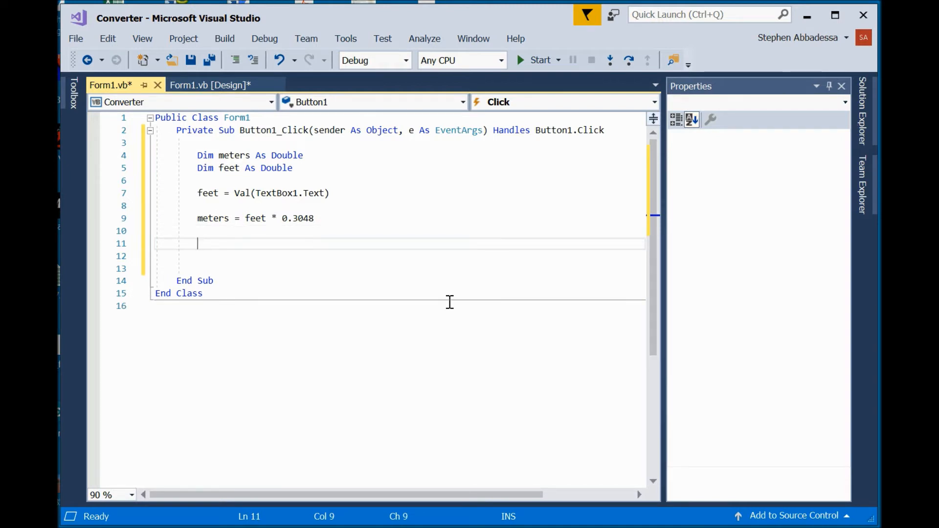
# Write Label1.Text = Conversion.Str(meters) to show the result in Label1.
pyautogui.write('label1')
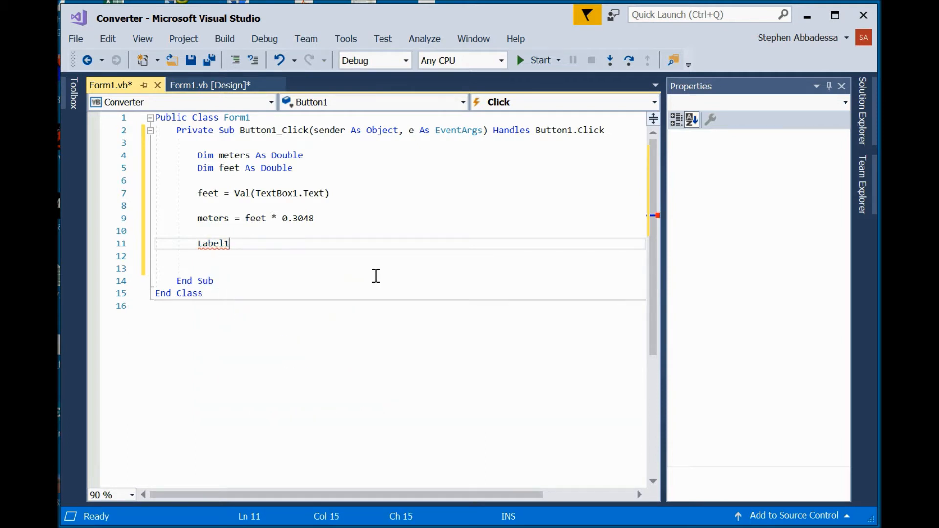
pyautogui.write('.text=')
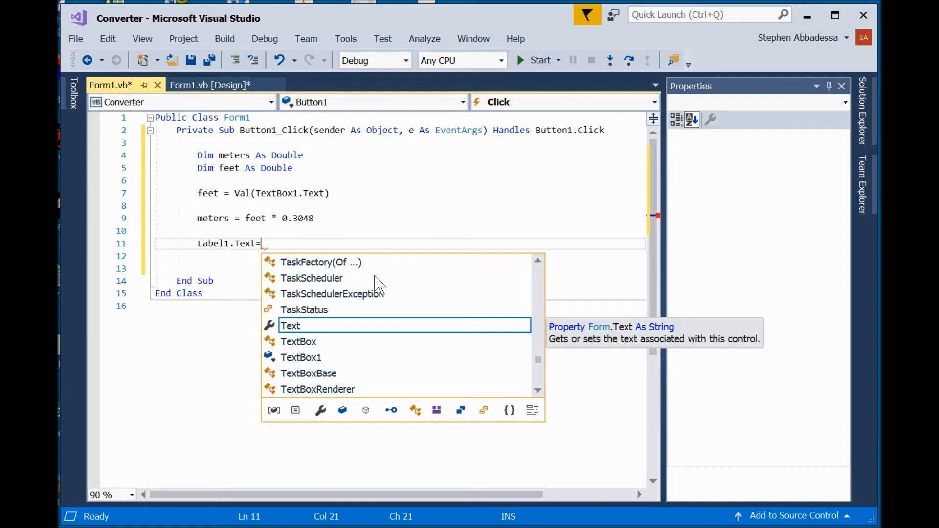
pyautogui.write('str')
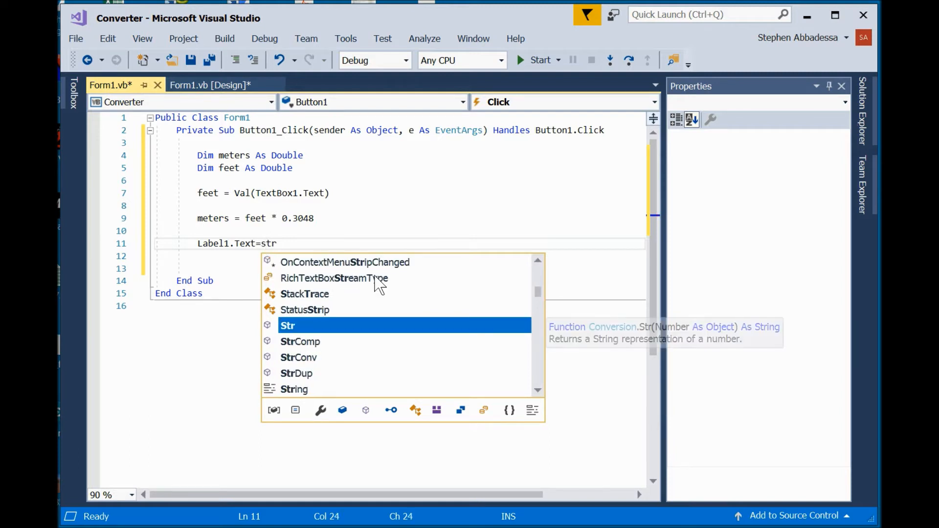
pyautogui.write('(')
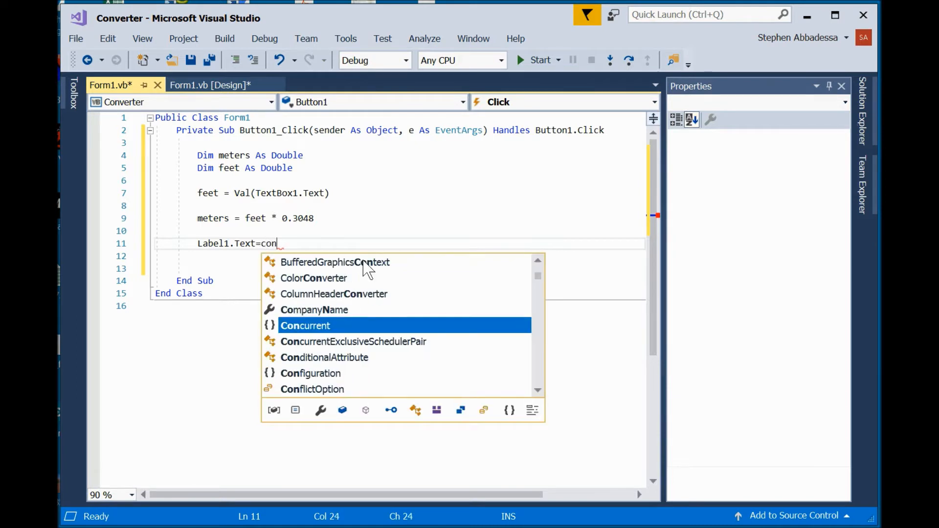
pyautogui.write('Conversion.Str(')
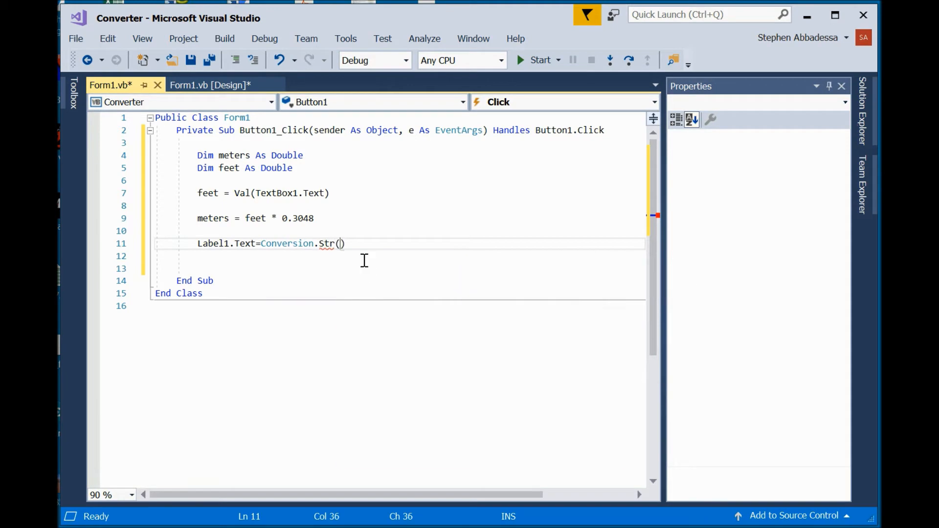
pyautogui.write('meter')
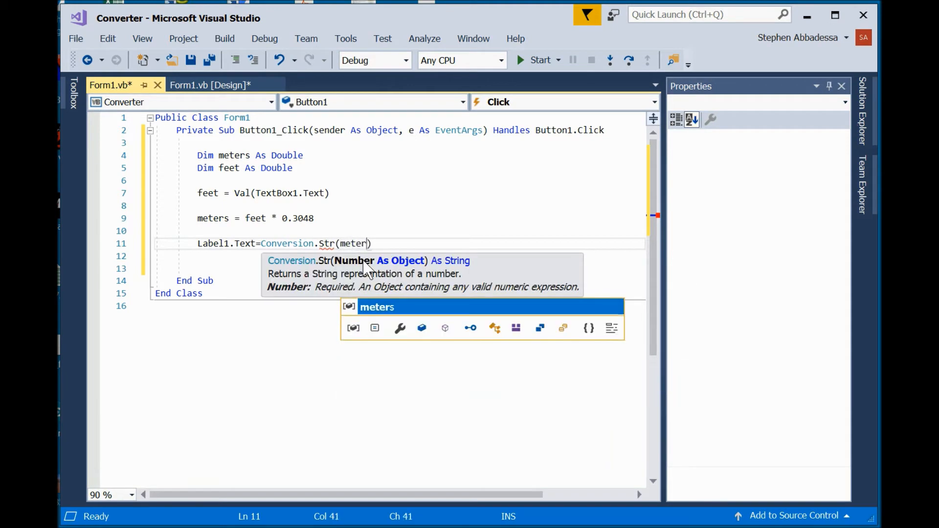
pyautogui.write('s')
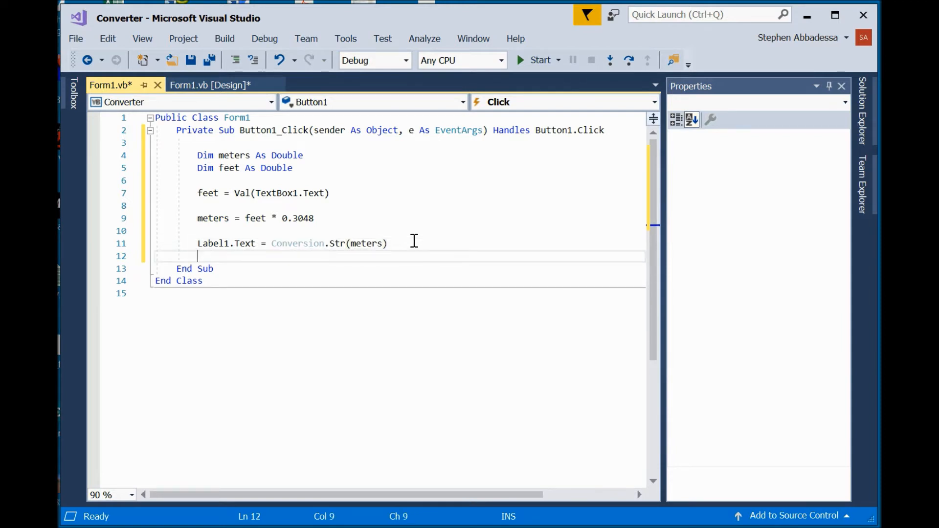
pyautogui.moveTo(485, 251)
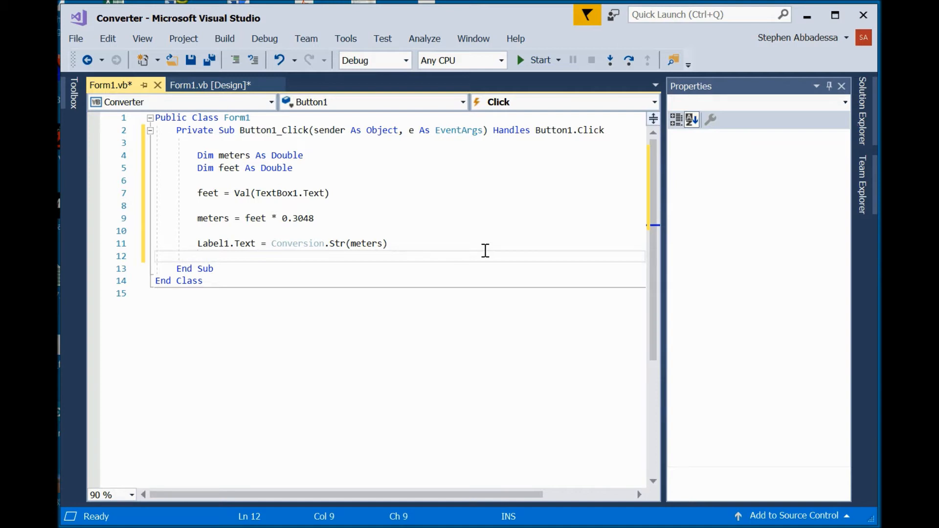
pyautogui.moveTo(537, 60)
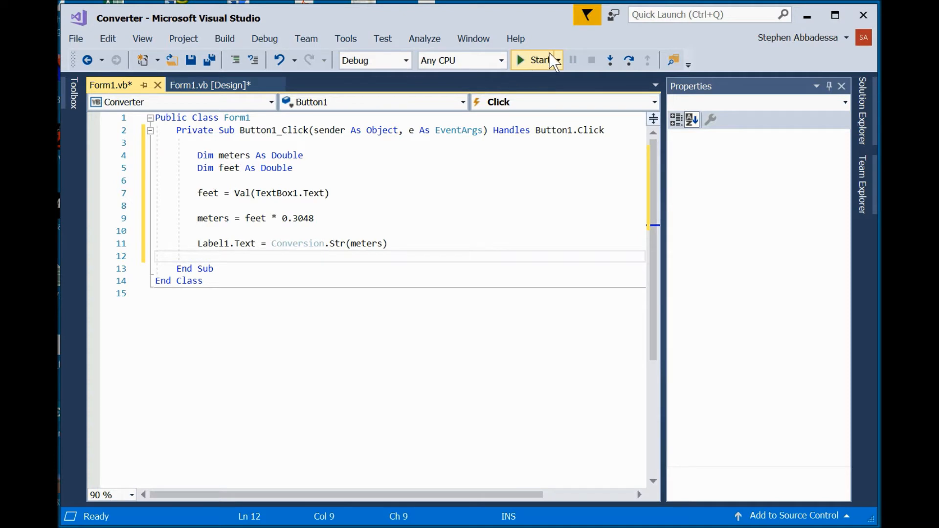
# Run the app, convert 10 feet to 3.048 meters, then close the running form.
pyautogui.click(537, 59)
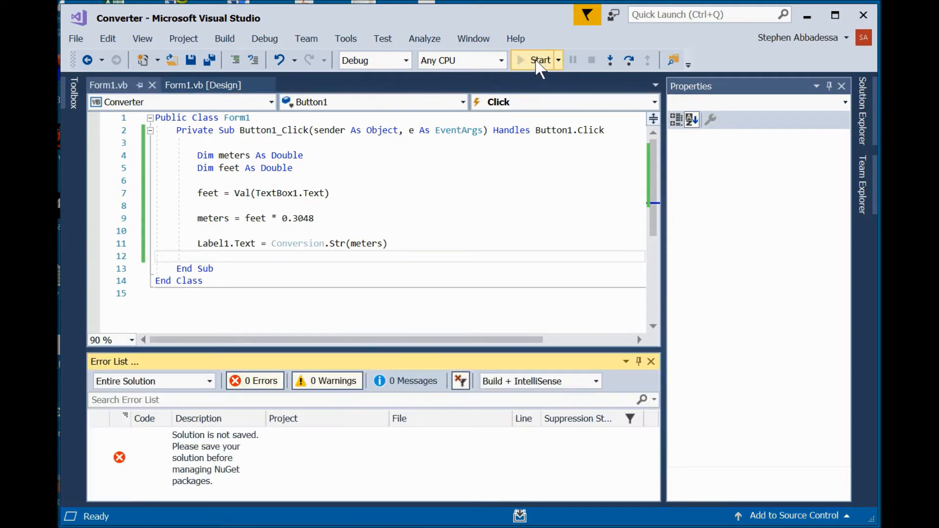
pyautogui.click(540, 59)
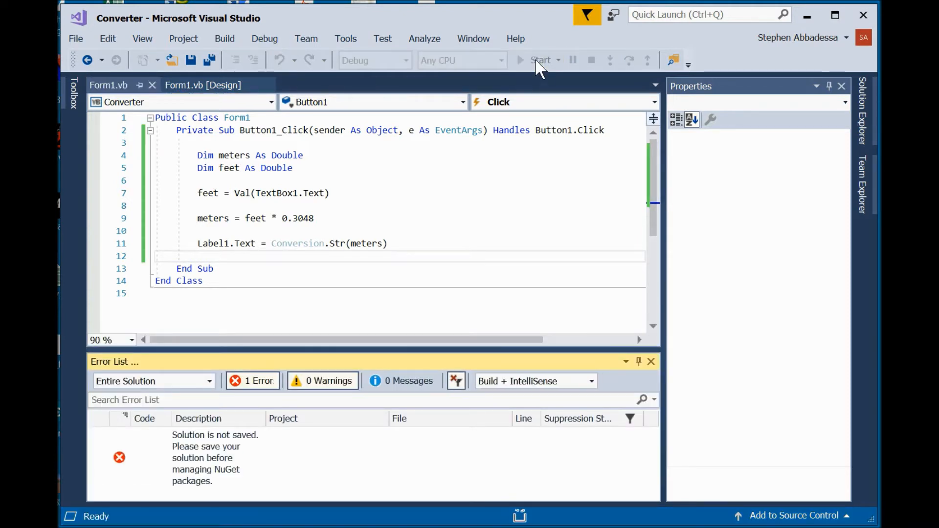
pyautogui.click(652, 361)
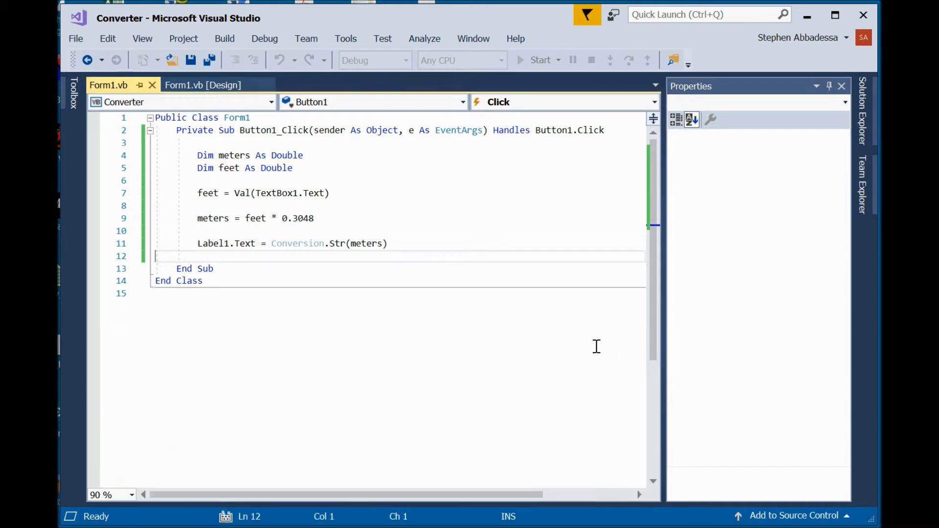
pyautogui.moveTo(578, 333)
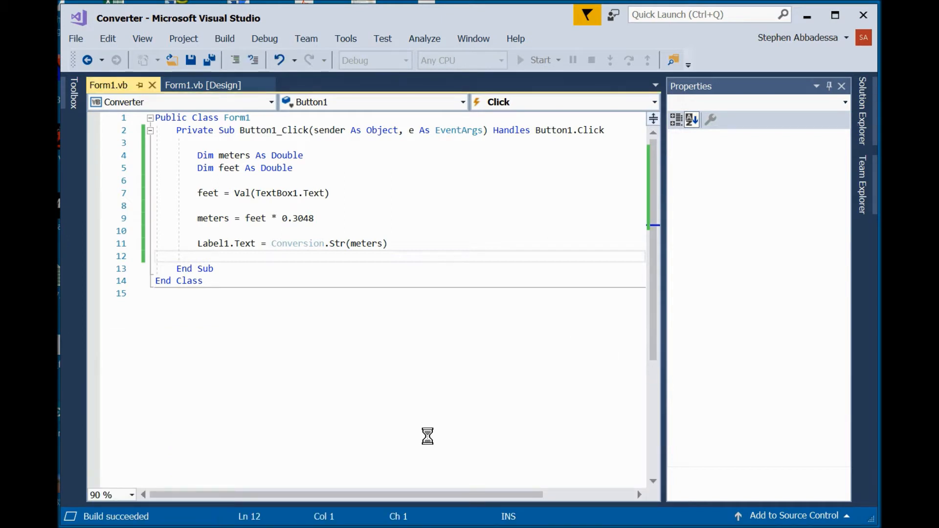
pyautogui.click(539, 59)
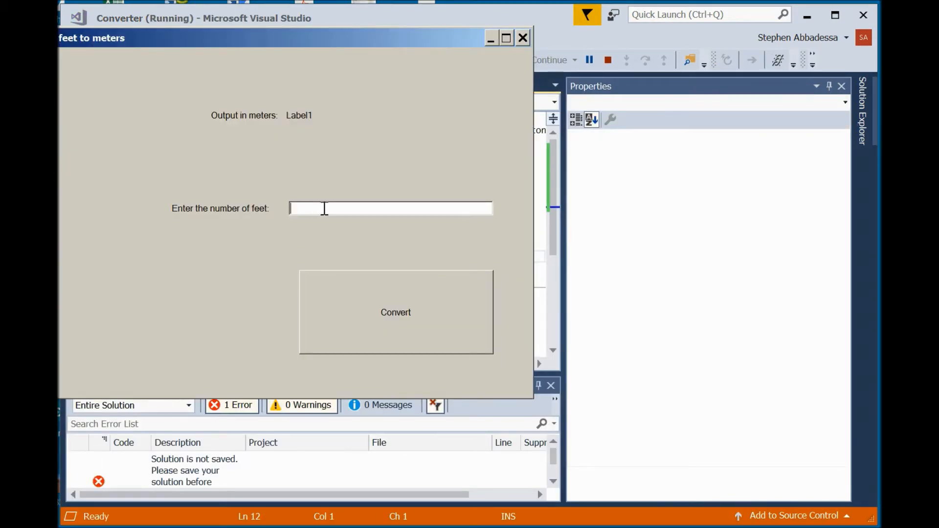
pyautogui.write('10')
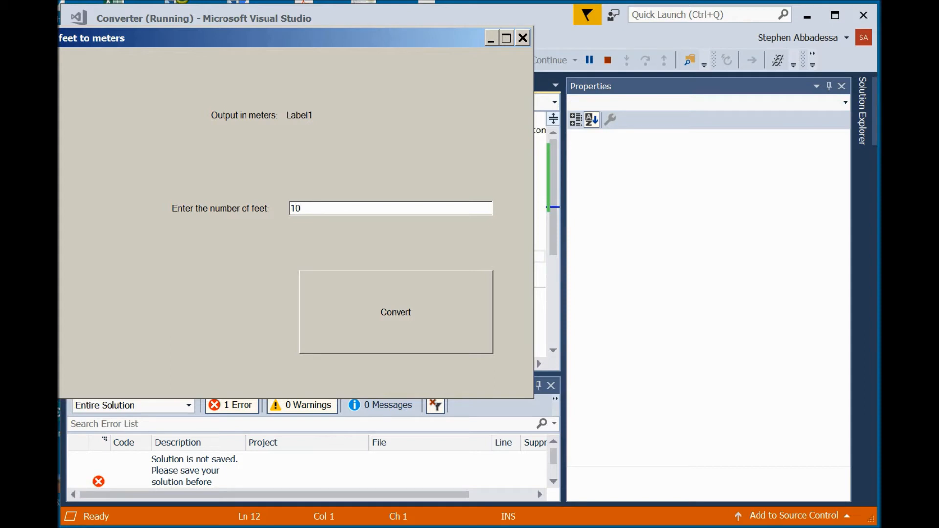
pyautogui.click(395, 312)
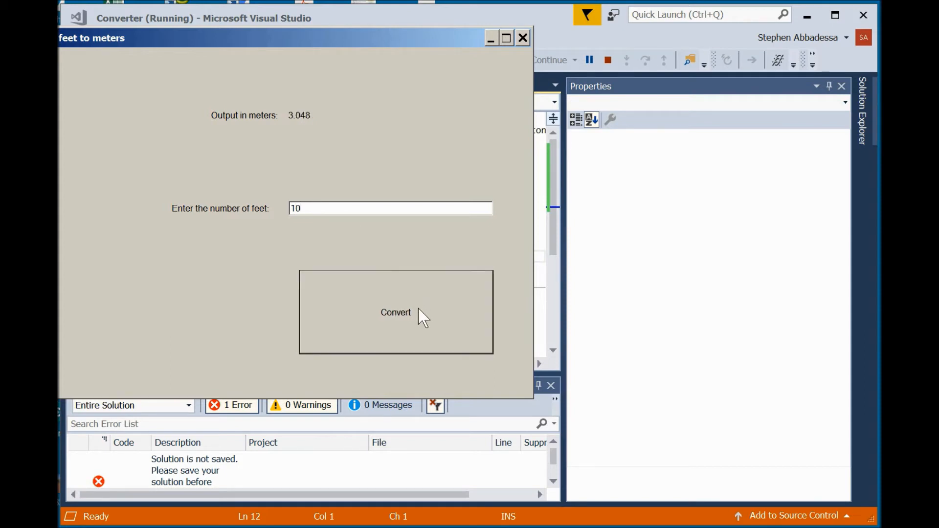
pyautogui.moveTo(327, 130)
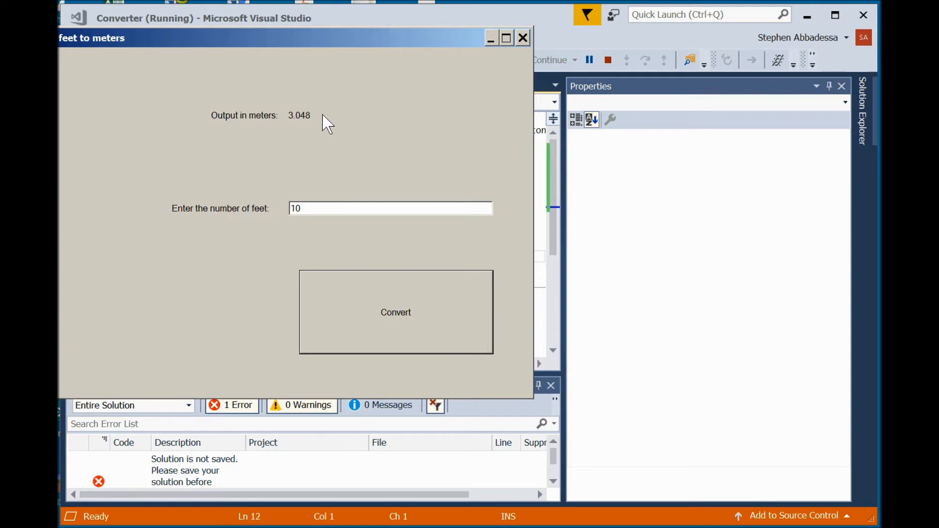
pyautogui.moveTo(347, 117)
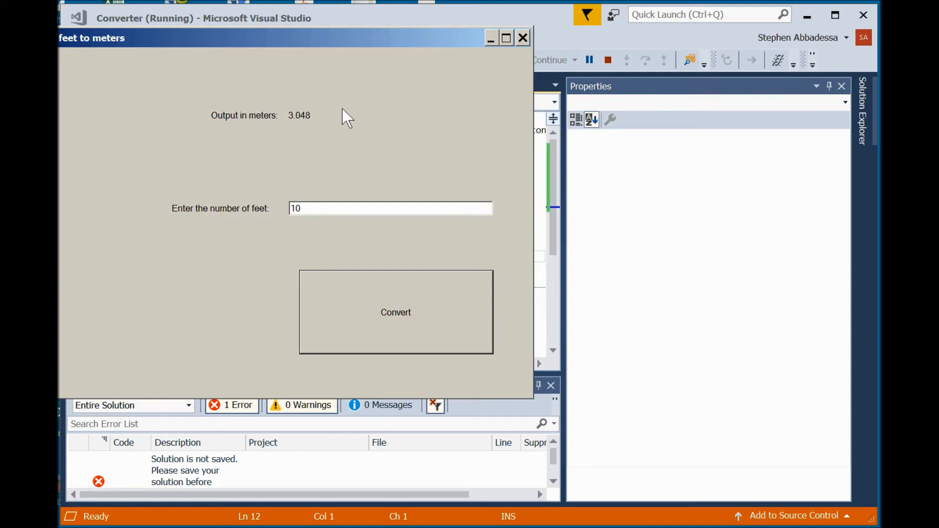
pyautogui.moveTo(451, 68)
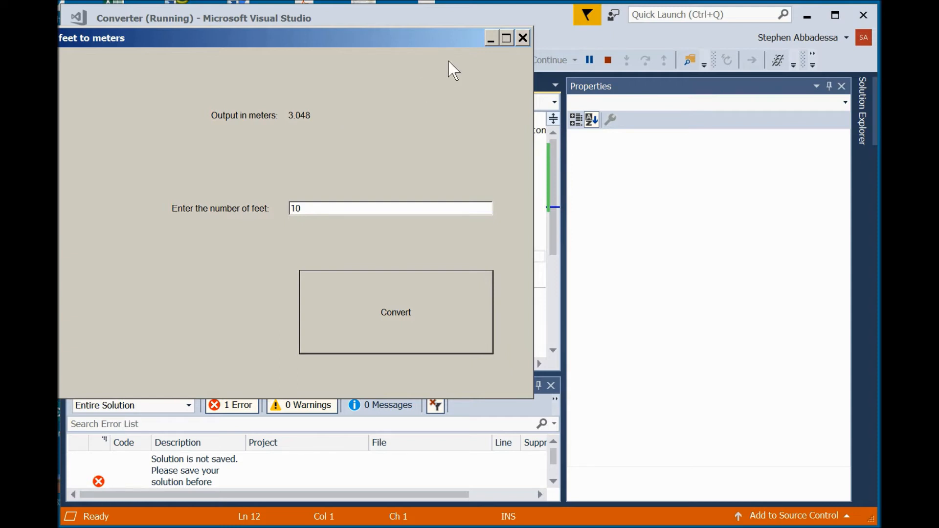
pyautogui.moveTo(522, 45)
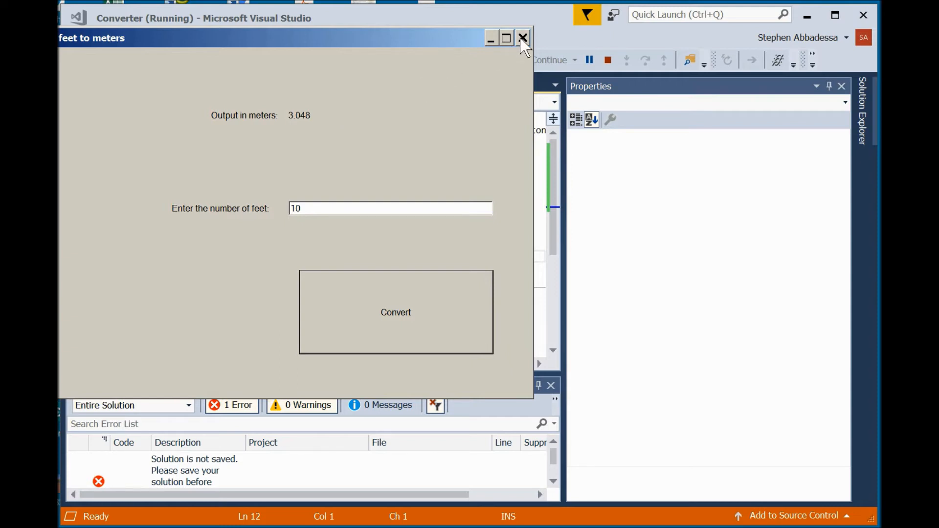
pyautogui.click(521, 38)
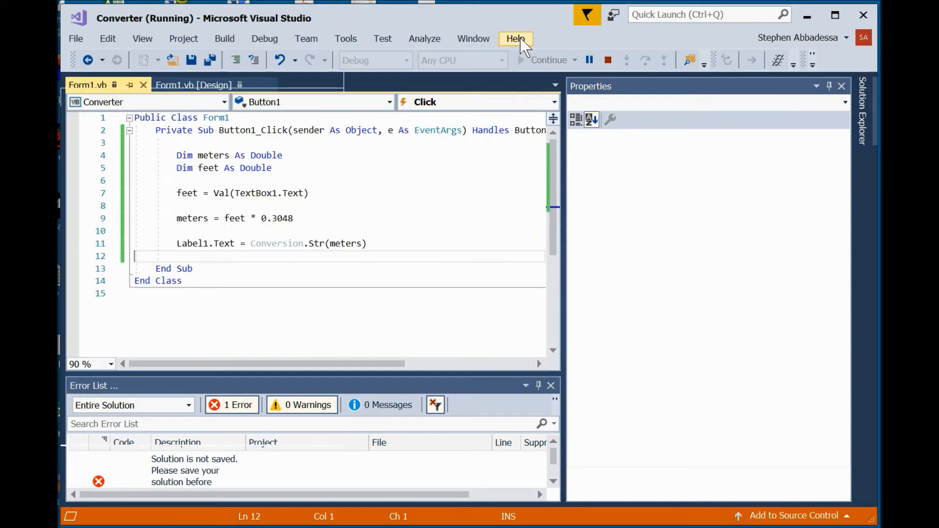
# Add a second button to Form1 and give its Button2_Click handler an End statement.
pyautogui.click(607, 60)
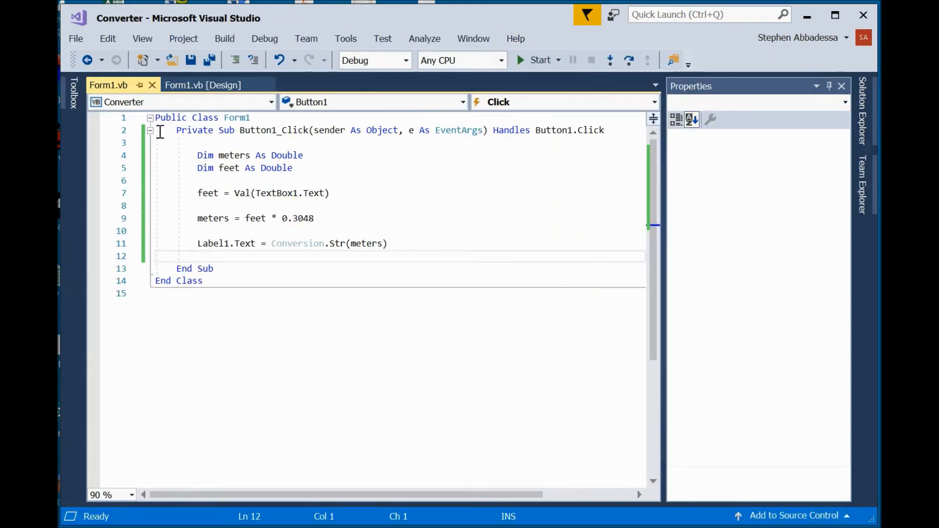
pyautogui.click(203, 85)
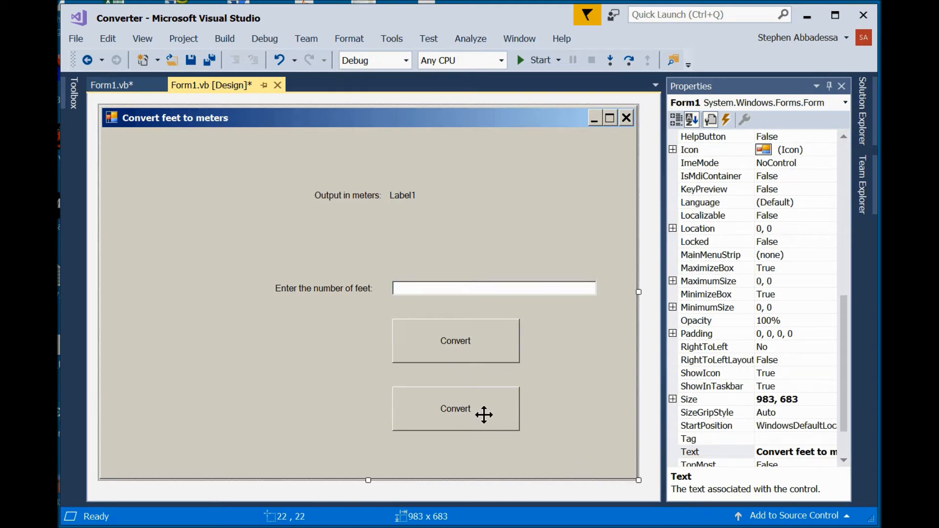
pyautogui.doubleClick(455, 409)
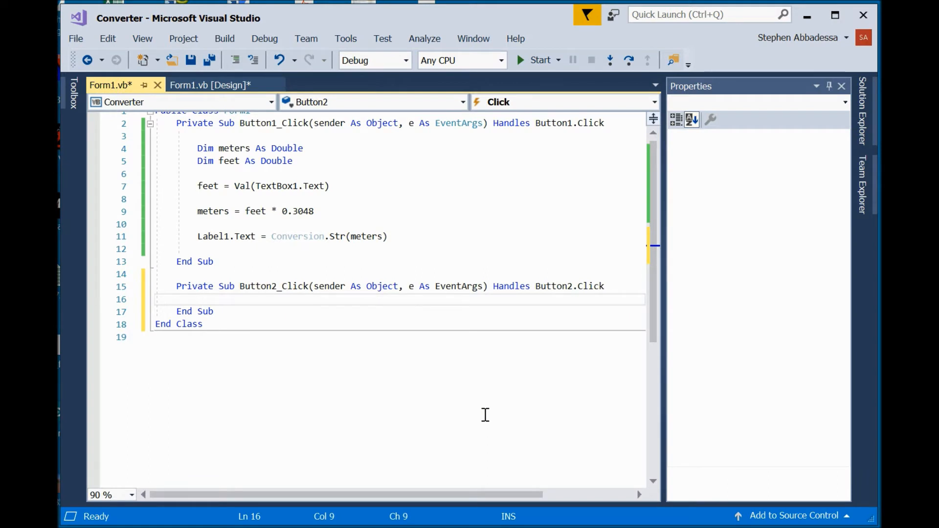
pyautogui.write('end')
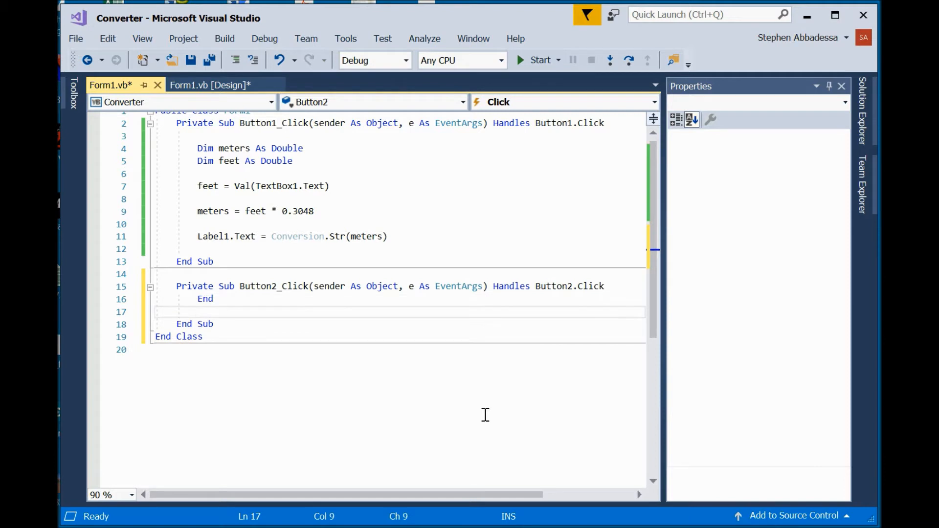
pyautogui.press('Return')
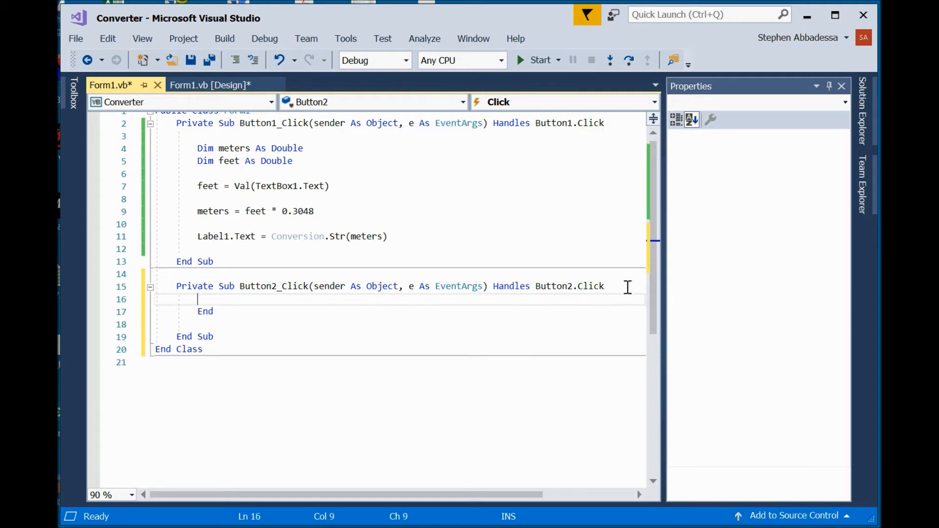
pyautogui.moveTo(500, 409)
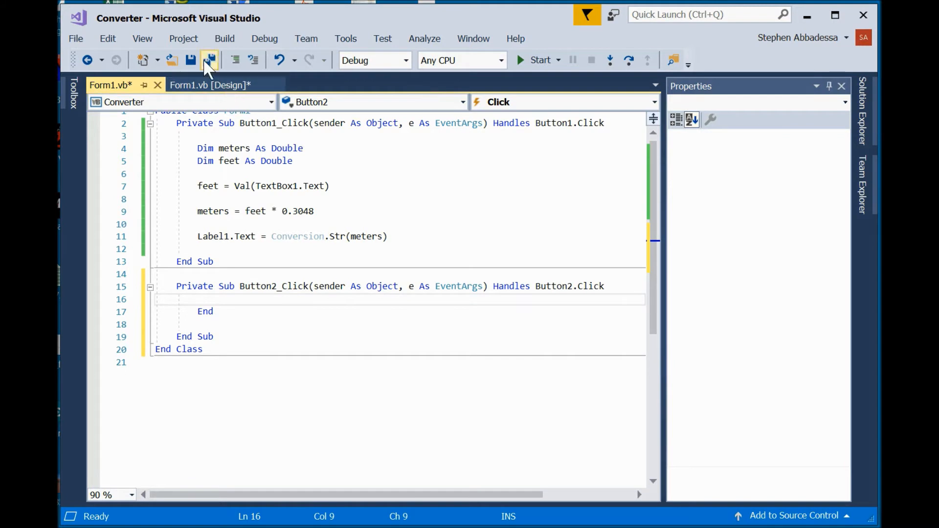
# Save all project files to the Visual Studio 2017 Projects folder.
pyautogui.click(209, 59)
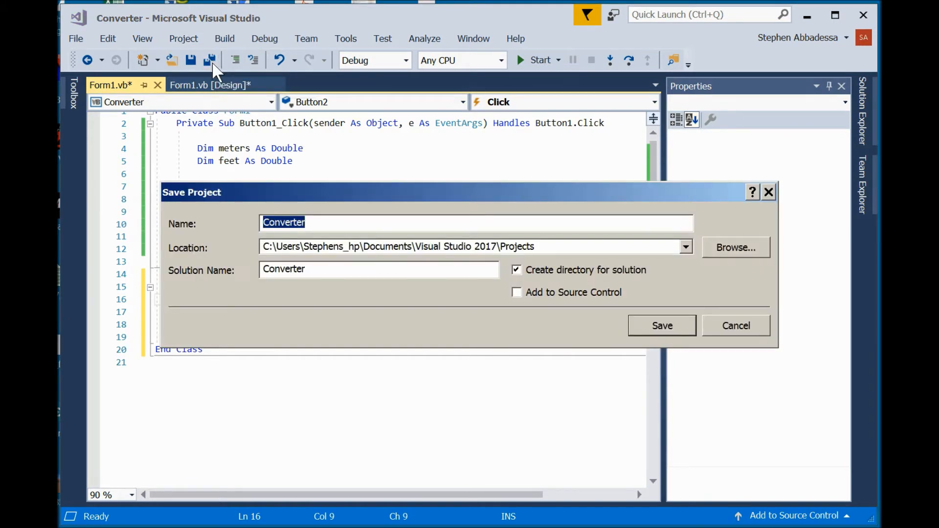
pyautogui.moveTo(692, 324)
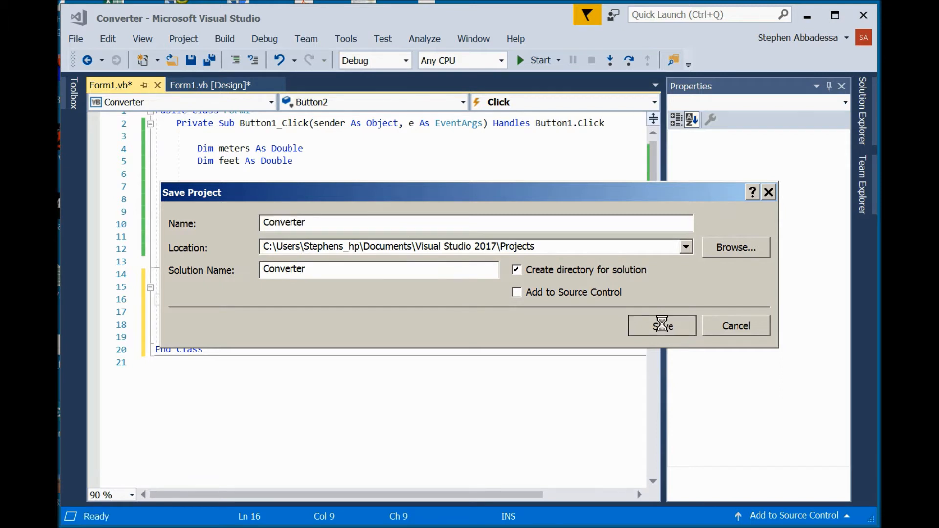
pyautogui.click(662, 325)
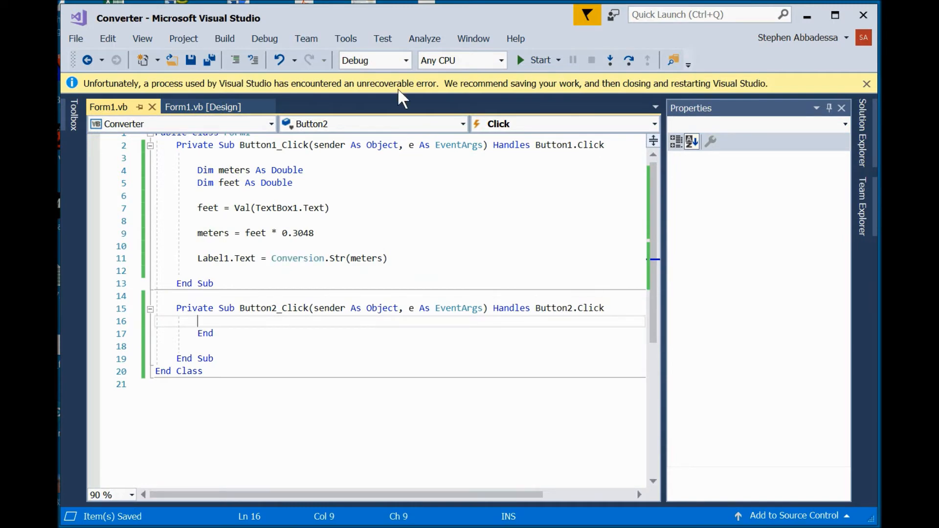
pyautogui.click(867, 83)
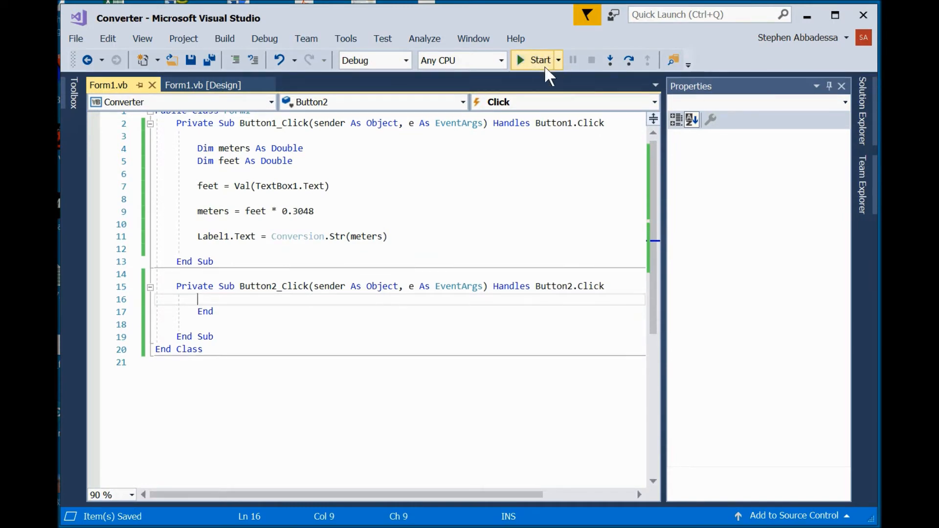
pyautogui.click(536, 60)
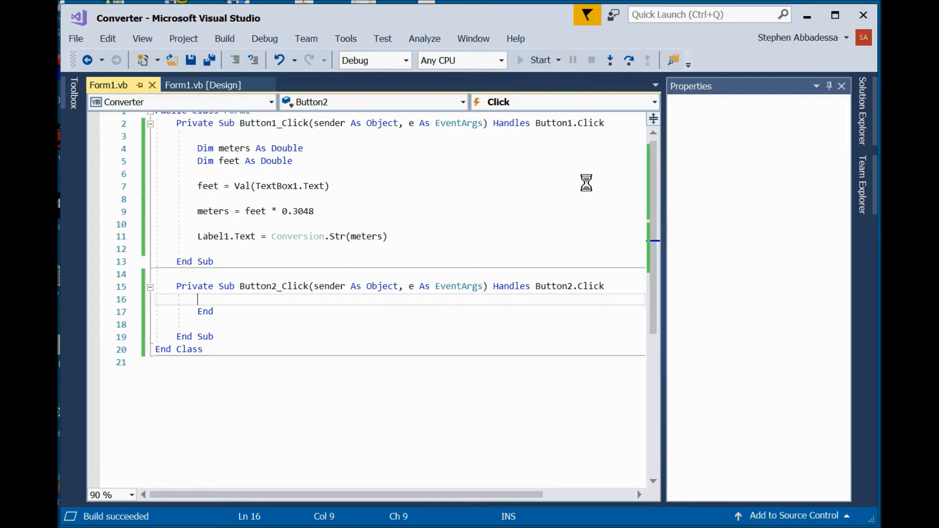
pyautogui.click(538, 59)
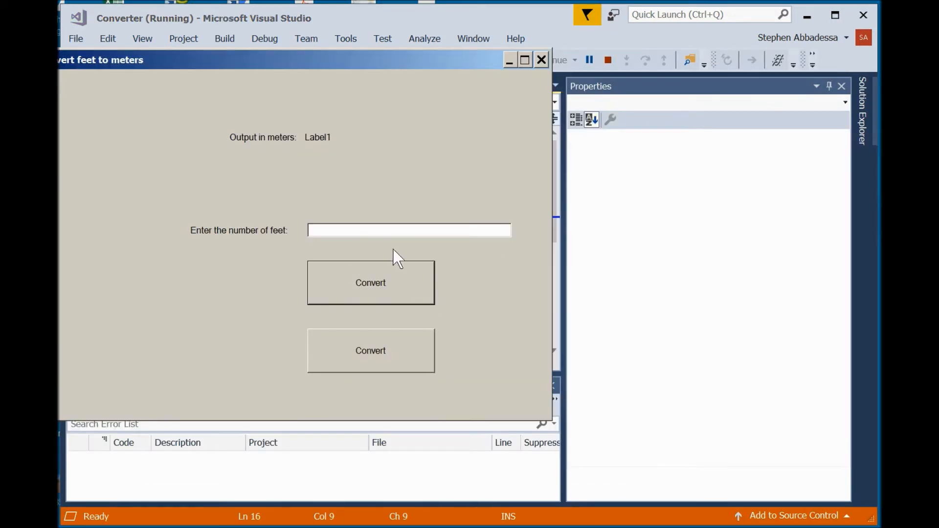
pyautogui.write('10')
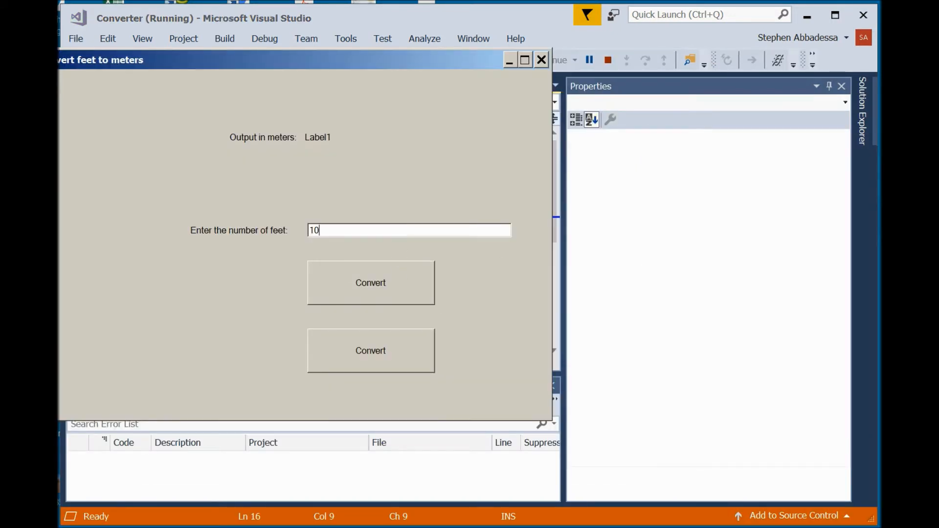
pyautogui.click(369, 282)
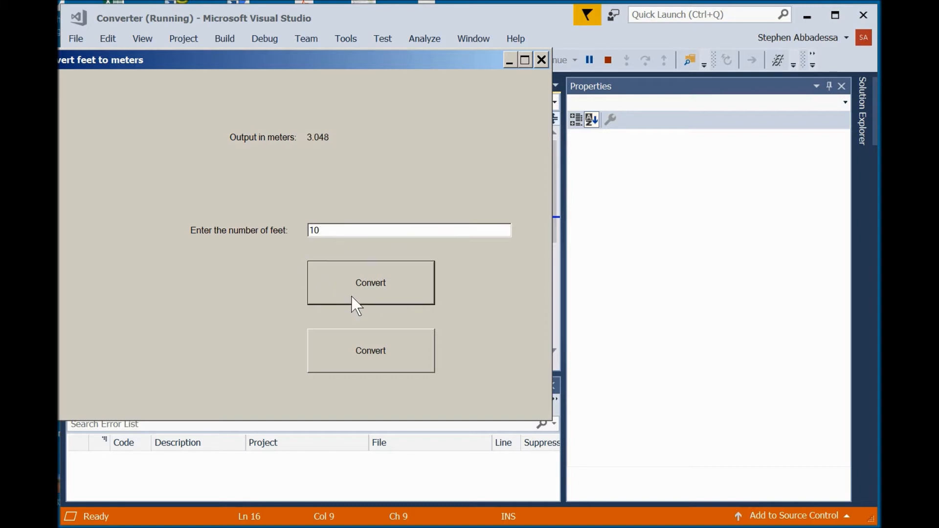
pyautogui.click(409, 229)
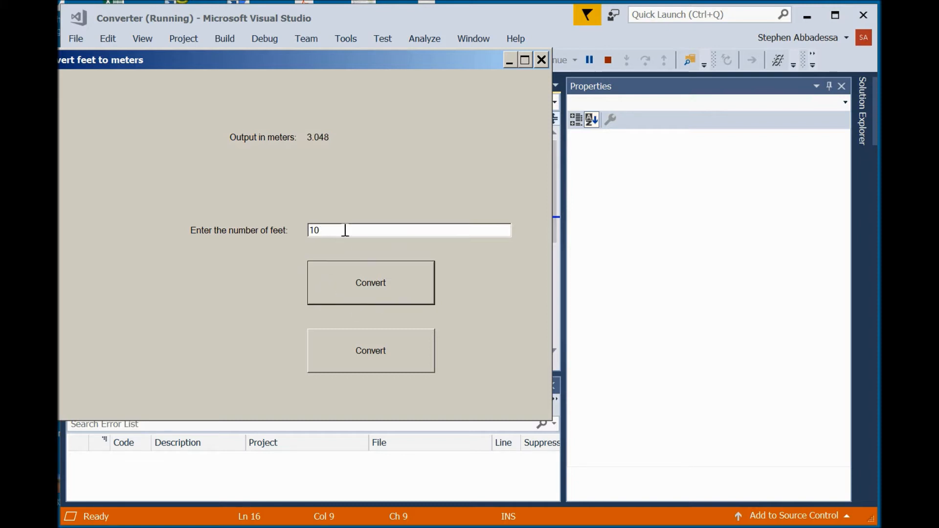
pyautogui.moveTo(299, 59); pyautogui.dragTo(395, 52)
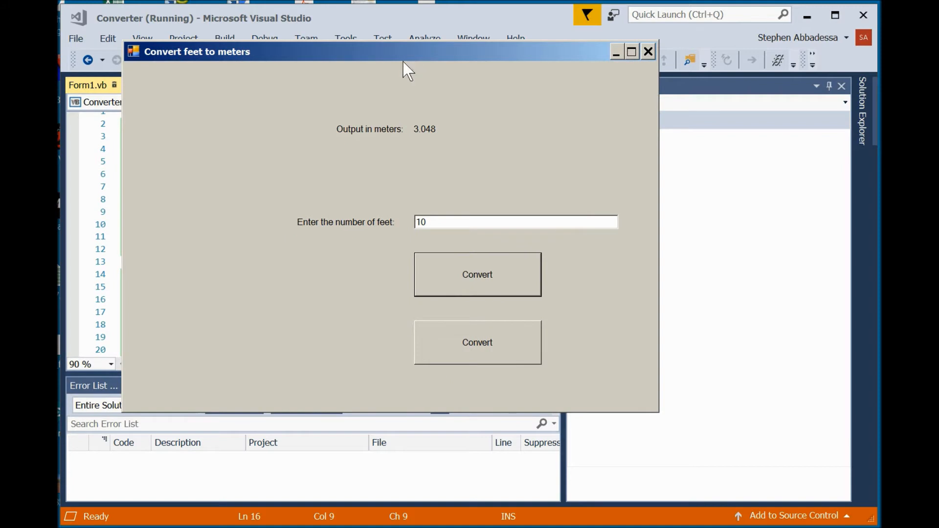
pyautogui.moveTo(496, 357)
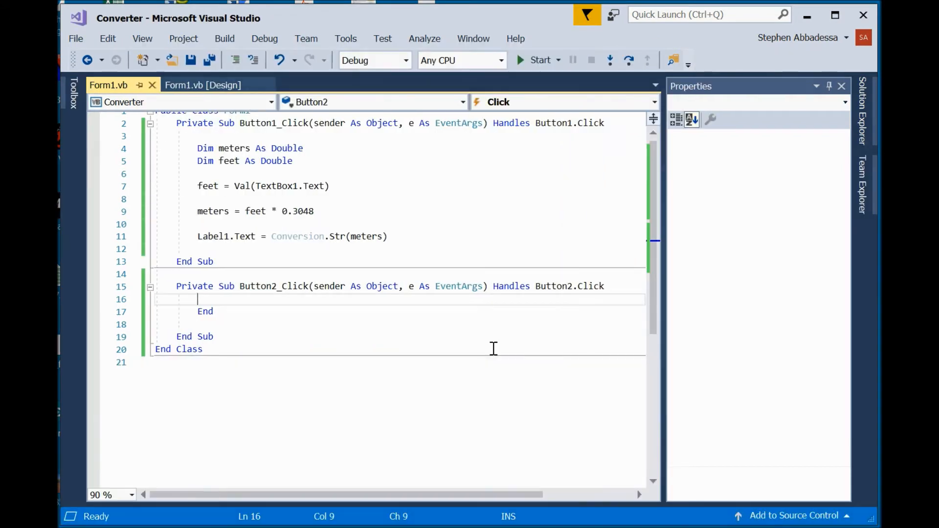
# Relabel Form1's second button with the caption End in the designer.
pyautogui.click(203, 84)
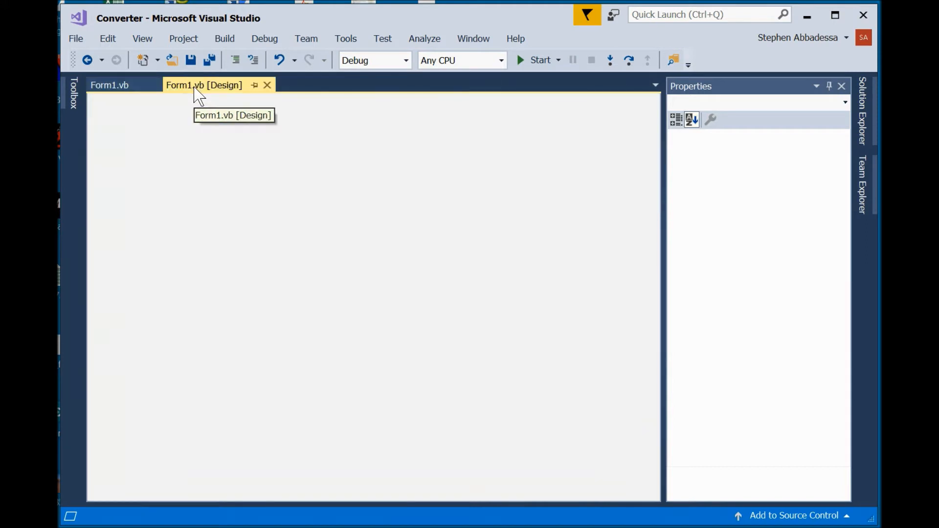
pyautogui.click(204, 85)
pyautogui.write('E')
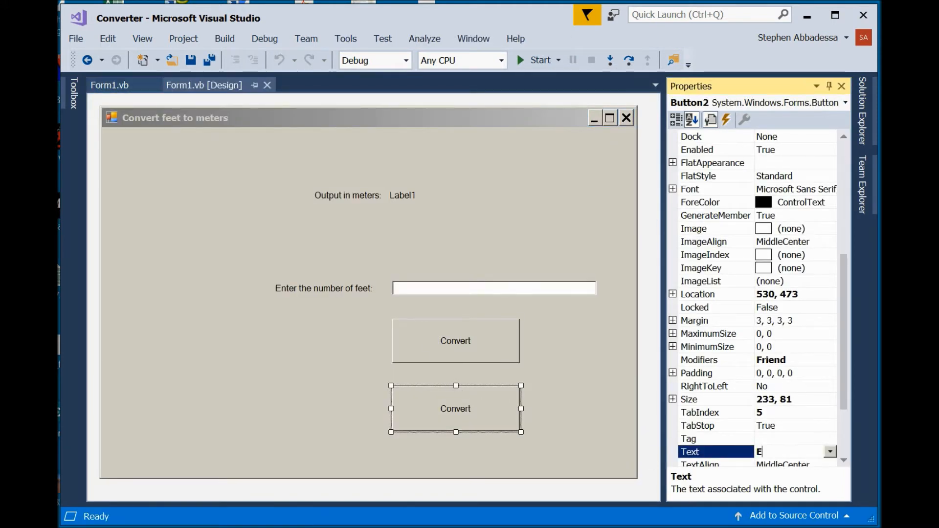
pyautogui.write('nd')
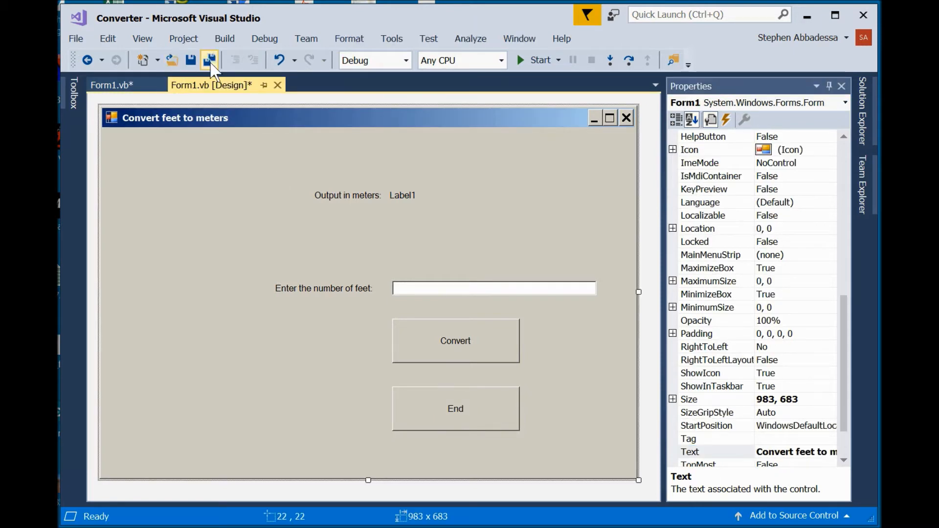
# Save all, run the app to check the Convert and End buttons, then return to Form1's code.
pyautogui.click(209, 60)
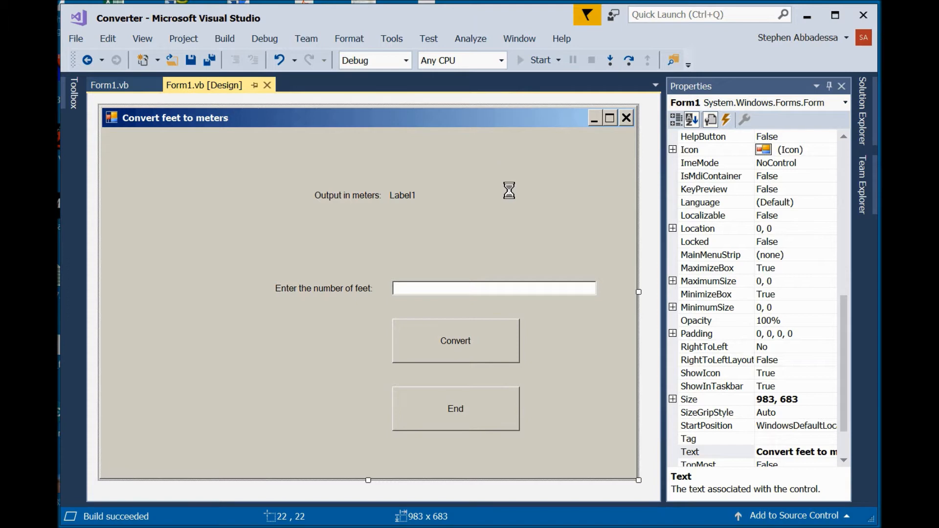
pyautogui.click(538, 60)
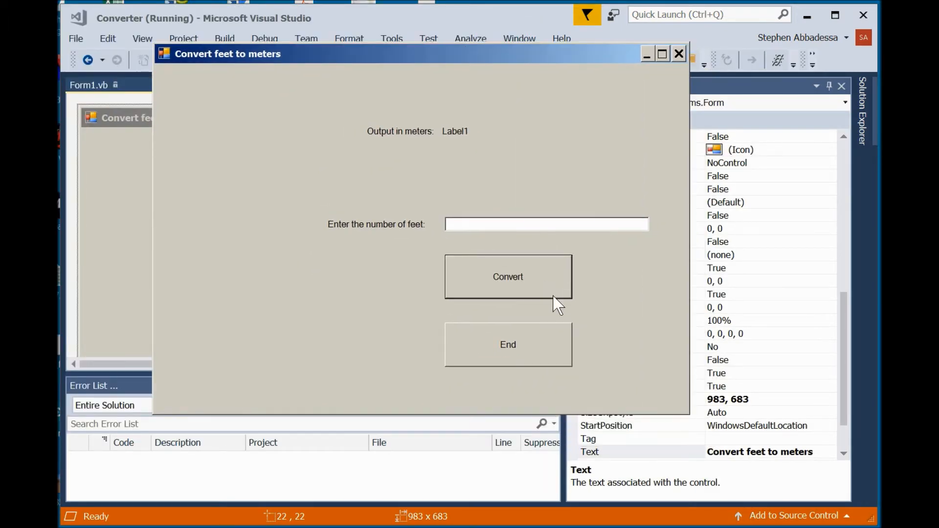
pyautogui.write('10')
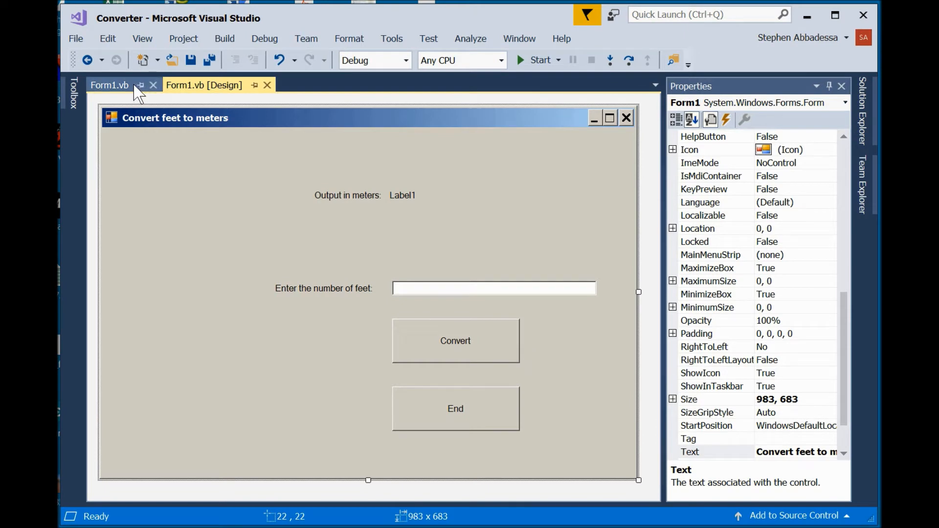
pyautogui.click(108, 85)
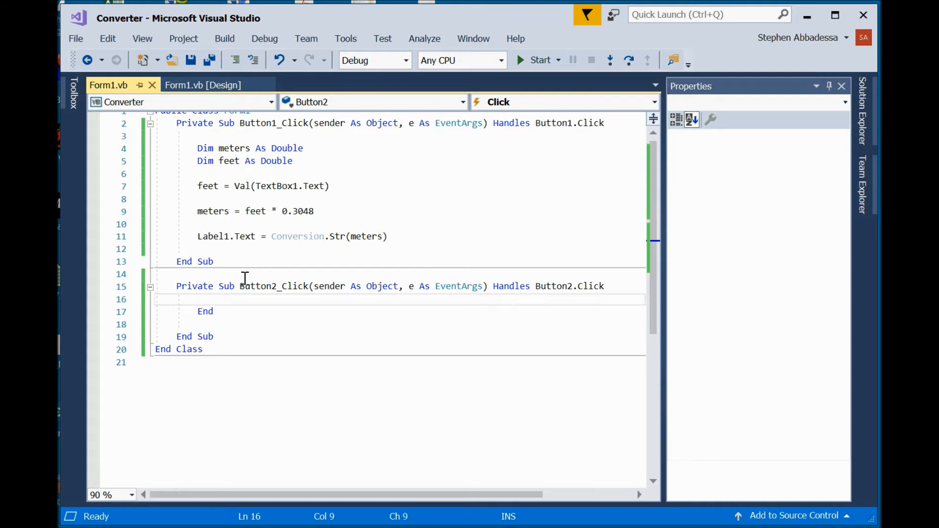
pyautogui.scroll(3)
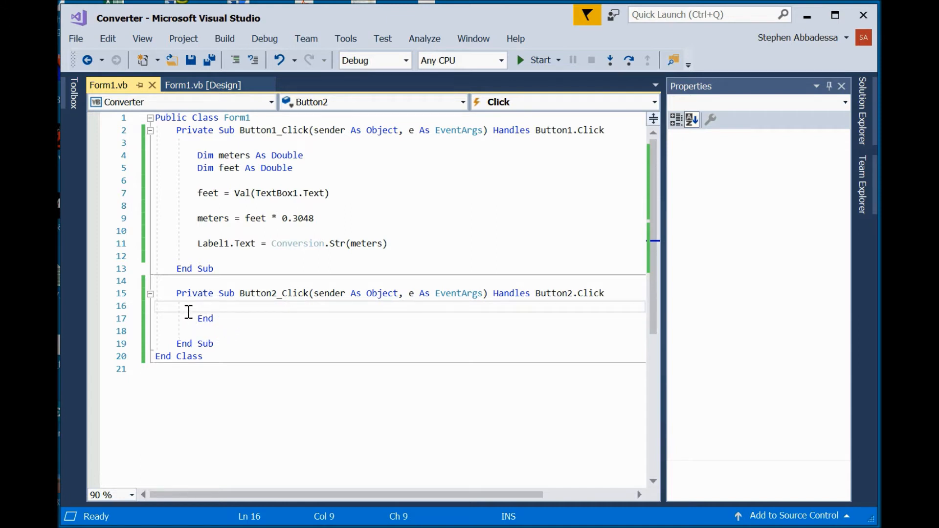
pyautogui.moveTo(537, 310)
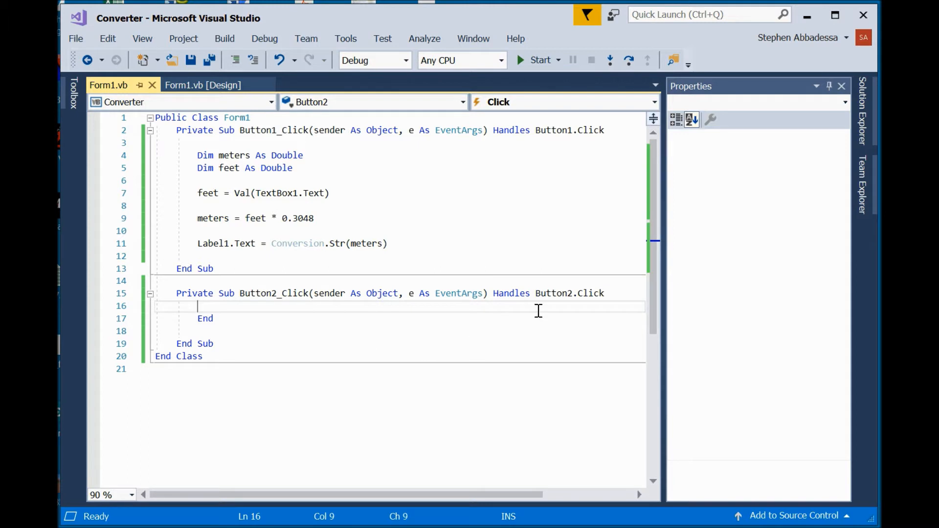
pyautogui.moveTo(532, 341)
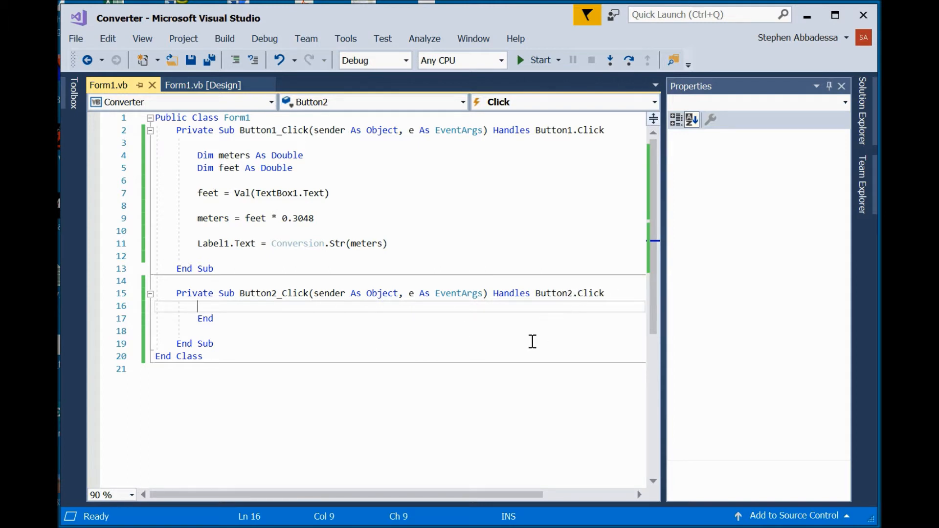
pyautogui.moveTo(181, 155)
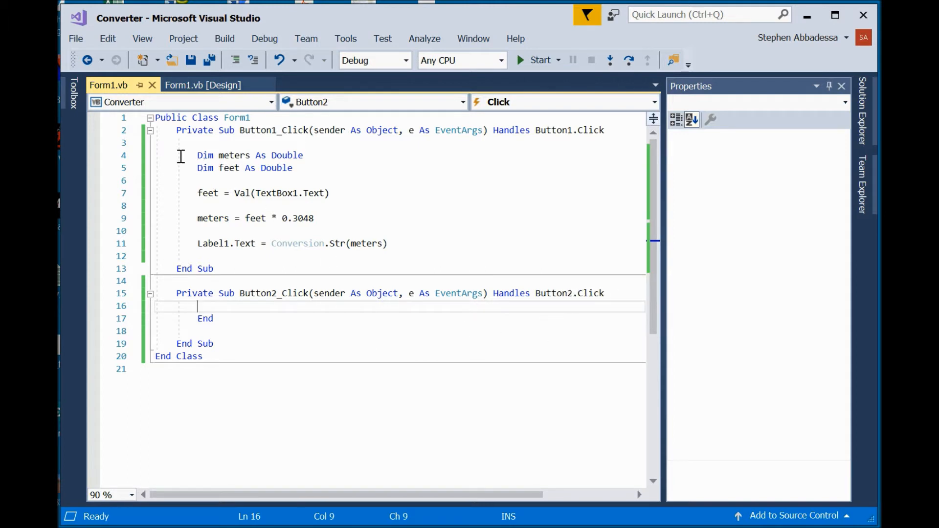
pyautogui.moveTo(301, 169)
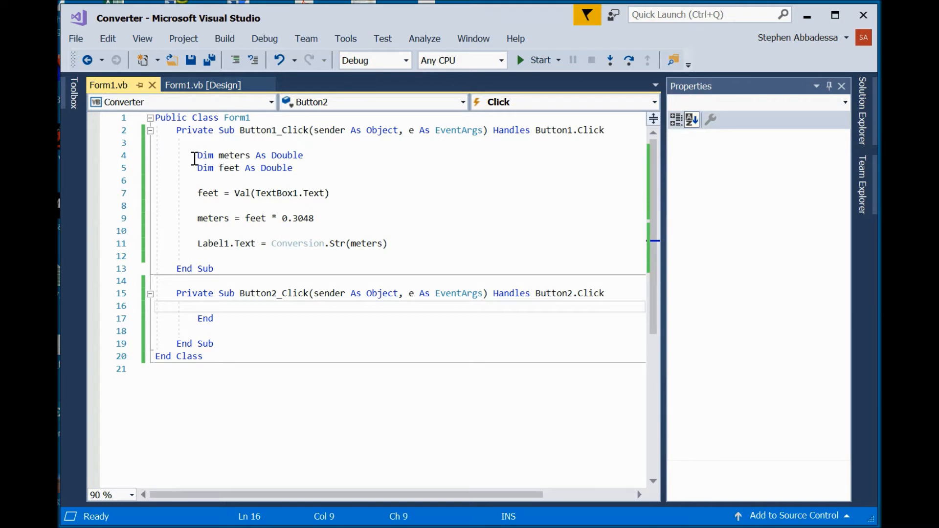
pyautogui.moveTo(310, 160)
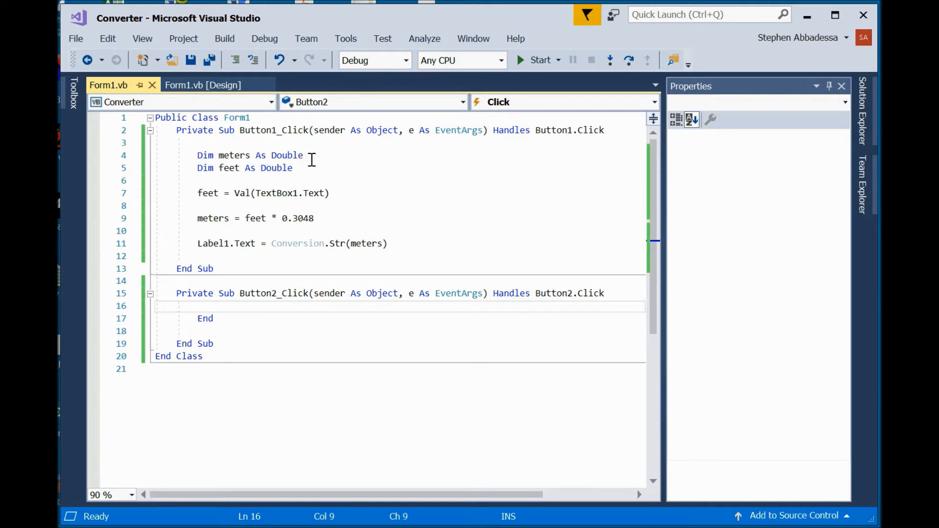
pyautogui.moveTo(313, 169)
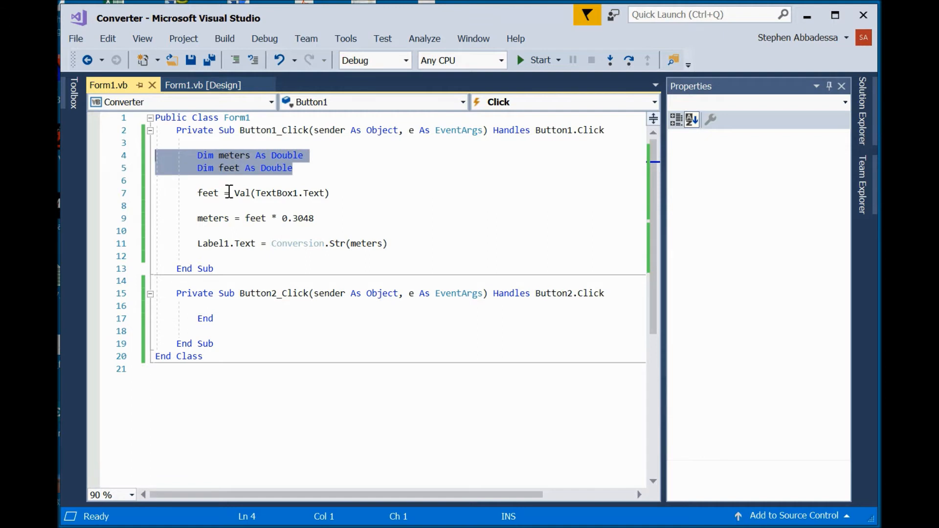
pyautogui.press('Delete')
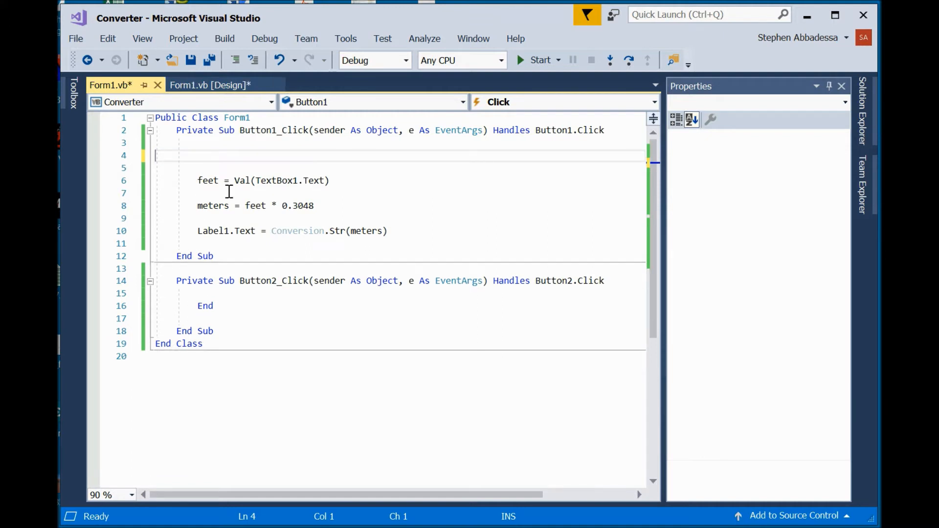
pyautogui.click(293, 130)
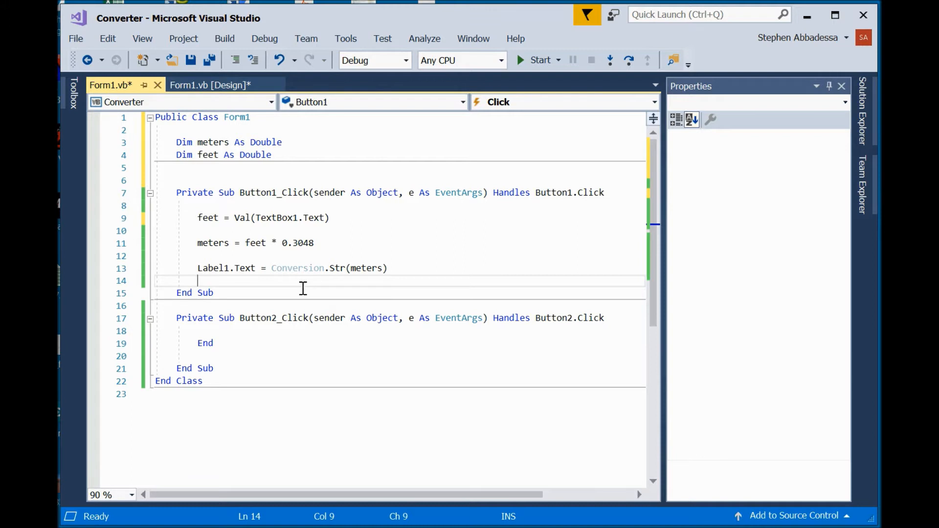
pyautogui.moveTo(628, 193)
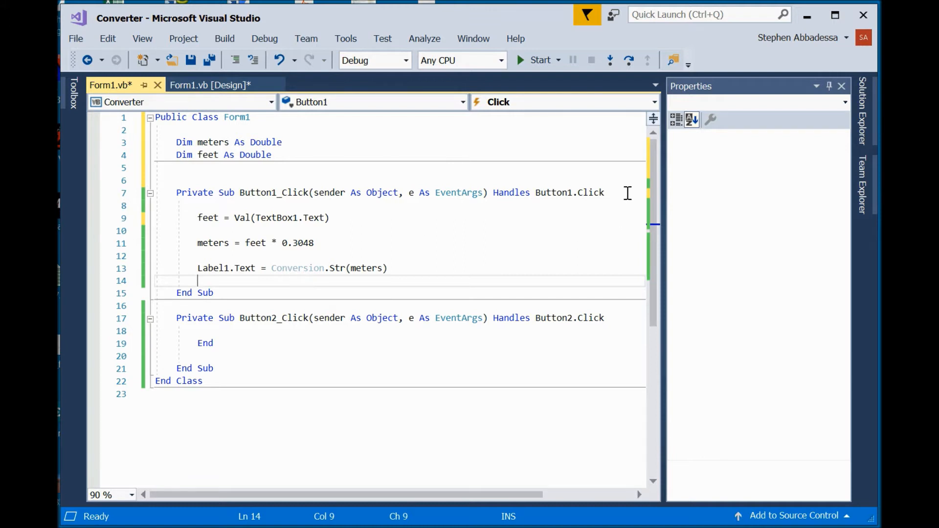
pyautogui.moveTo(350, 155)
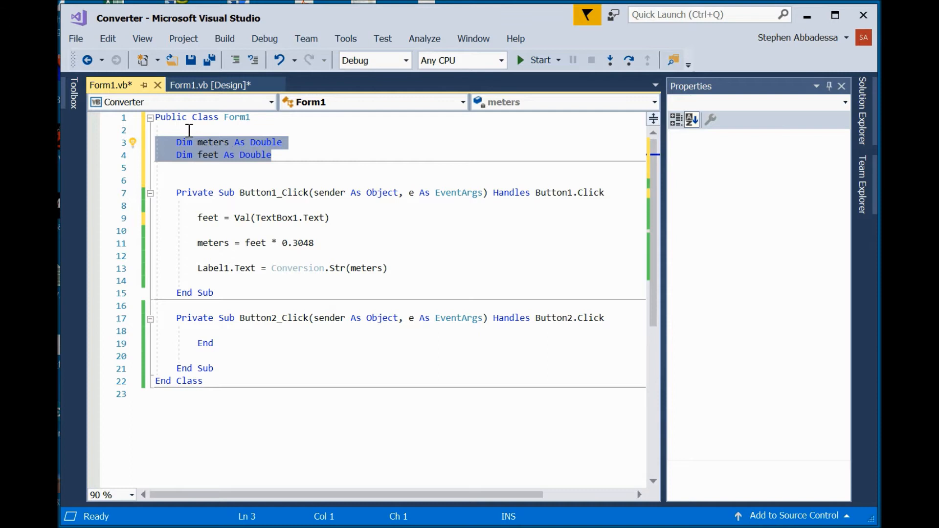
pyautogui.moveTo(301, 157)
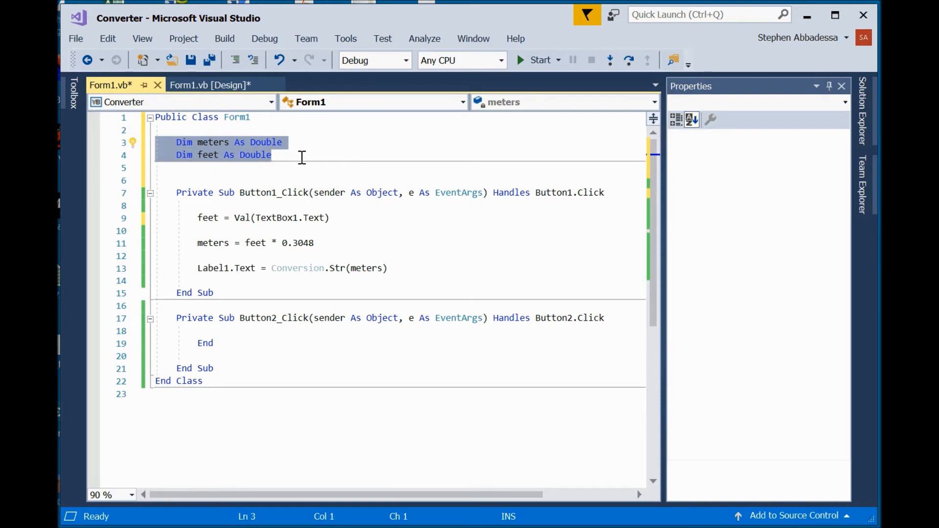
pyautogui.moveTo(207, 123)
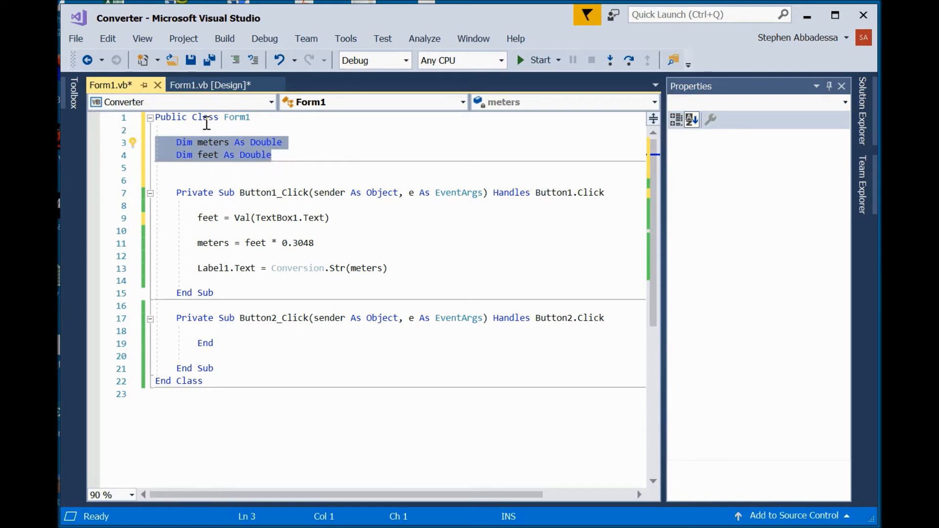
pyautogui.moveTo(269, 169)
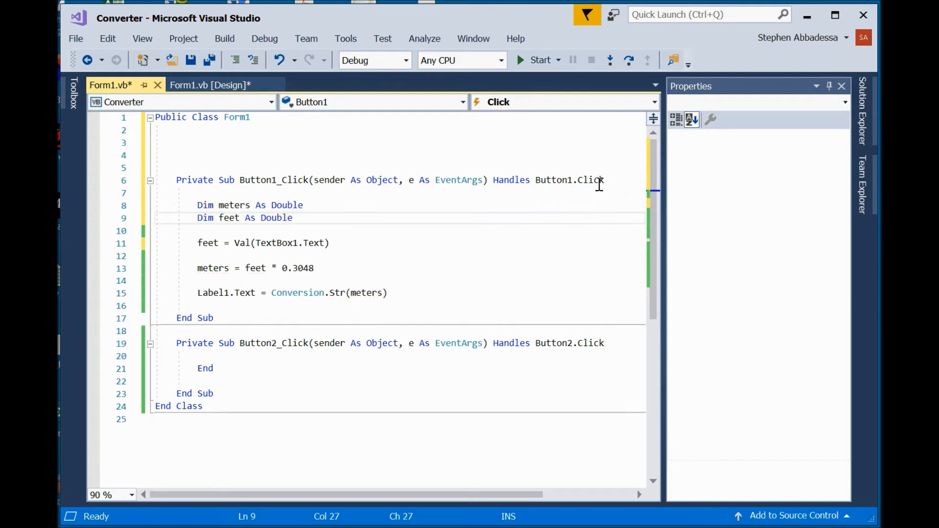
pyautogui.click(314, 268)
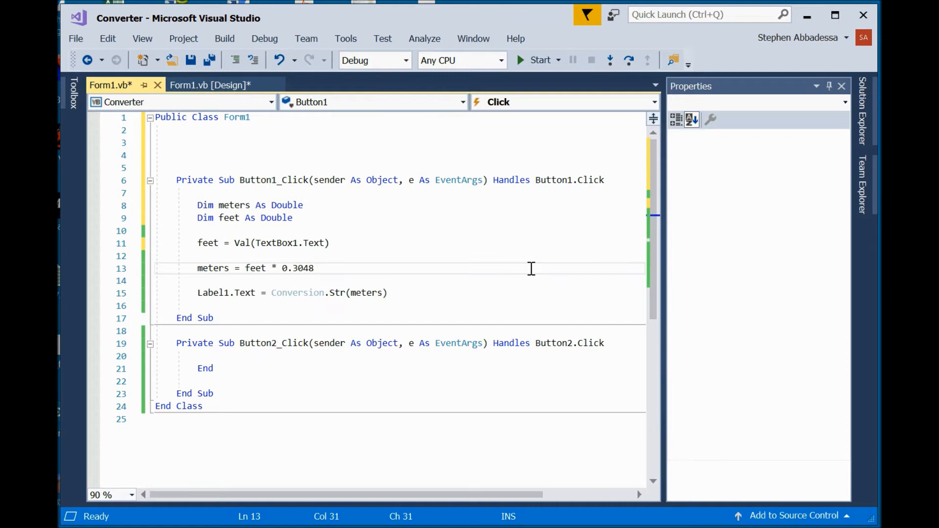
pyautogui.click(177, 143)
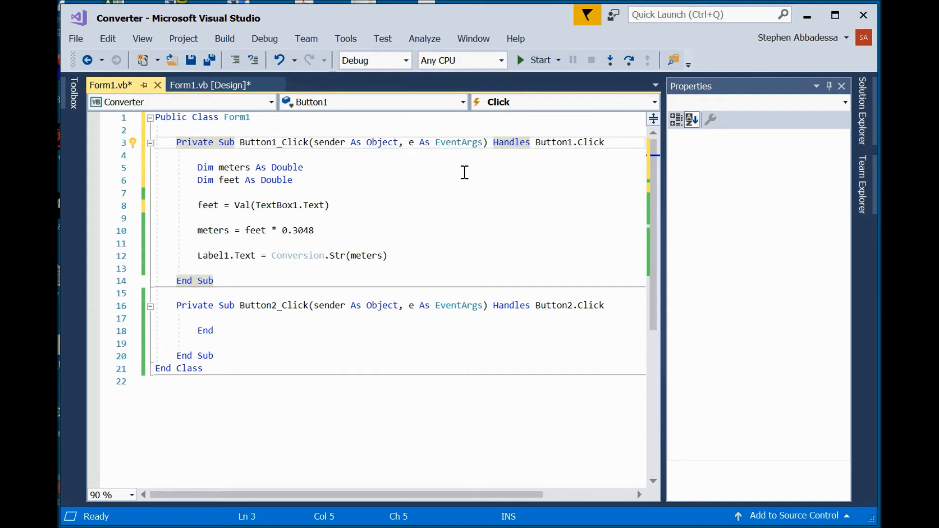
pyautogui.click(209, 85)
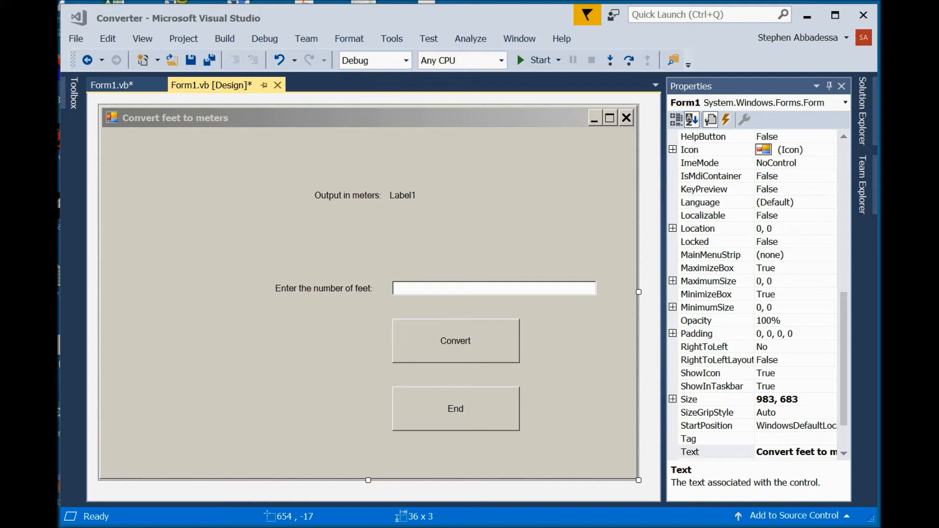
pyautogui.moveTo(466, 91)
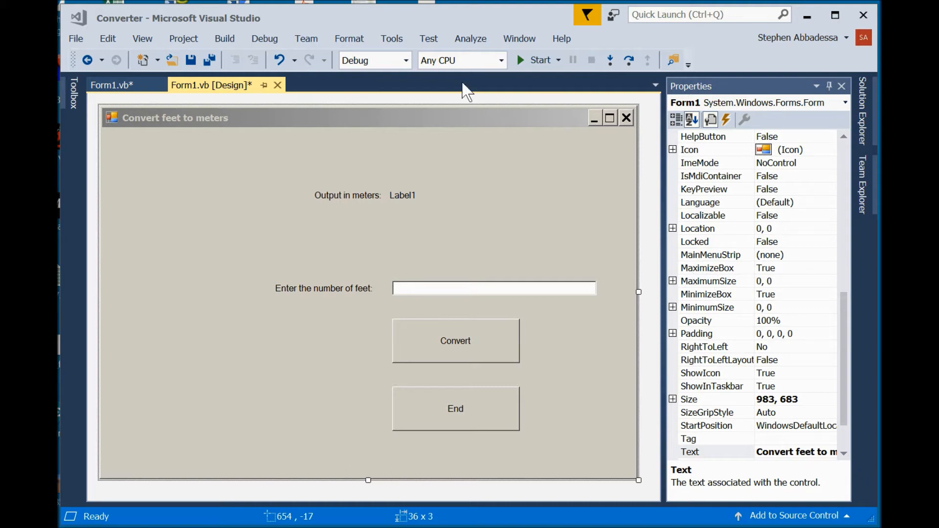
pyautogui.moveTo(123, 153)
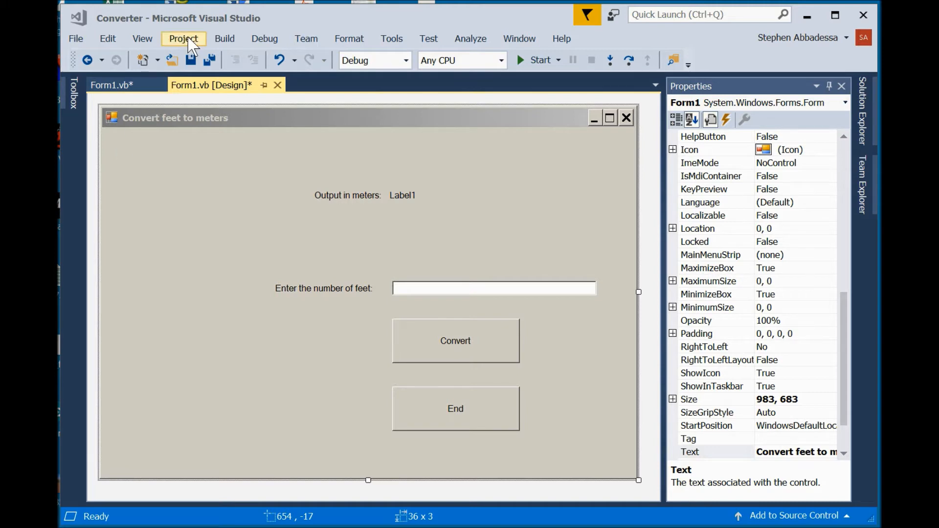
# Add a blank Windows Form named Form2.vb to the Converter project.
pyautogui.click(183, 38)
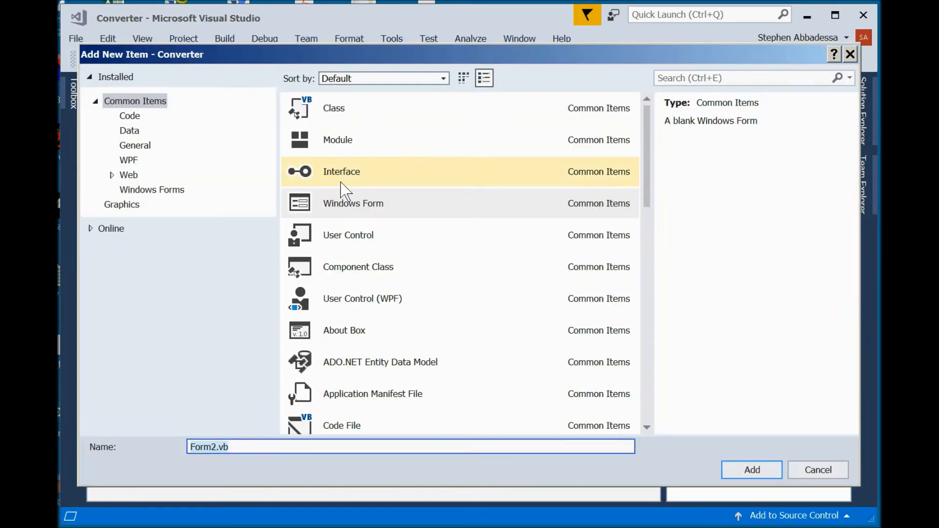
pyautogui.click(353, 203)
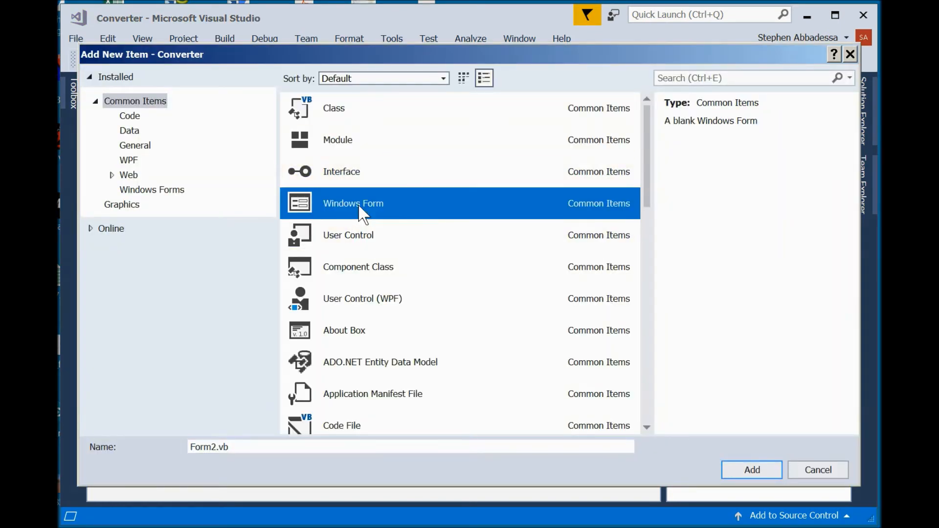
pyautogui.moveTo(202, 448)
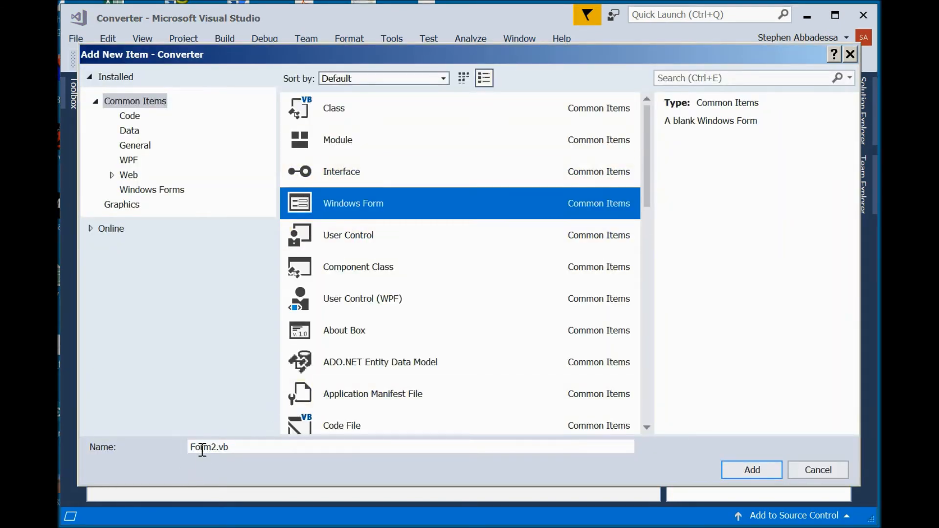
pyautogui.moveTo(236, 447)
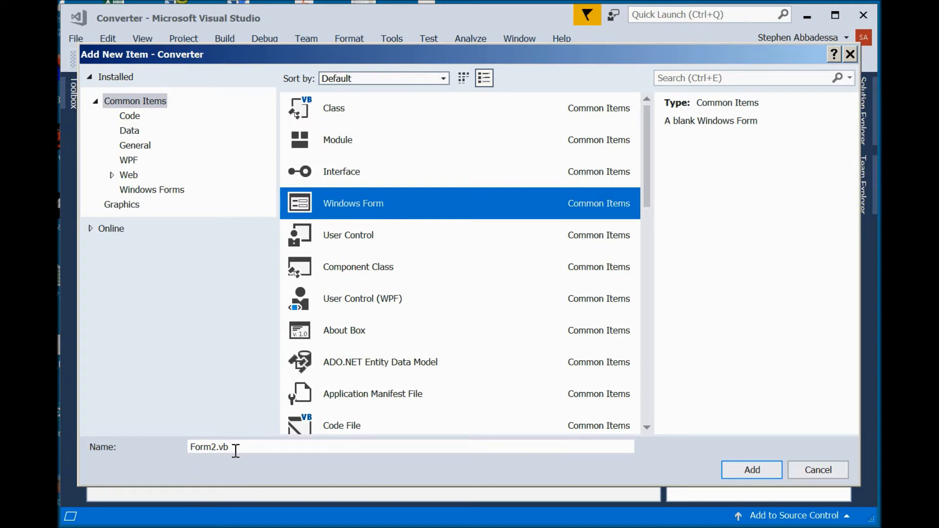
pyautogui.moveTo(751, 470)
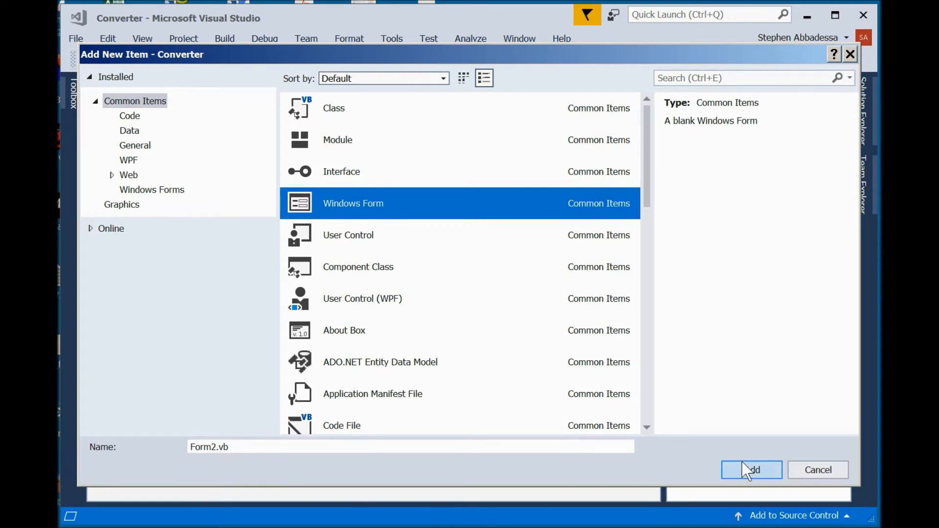
pyautogui.click(752, 469)
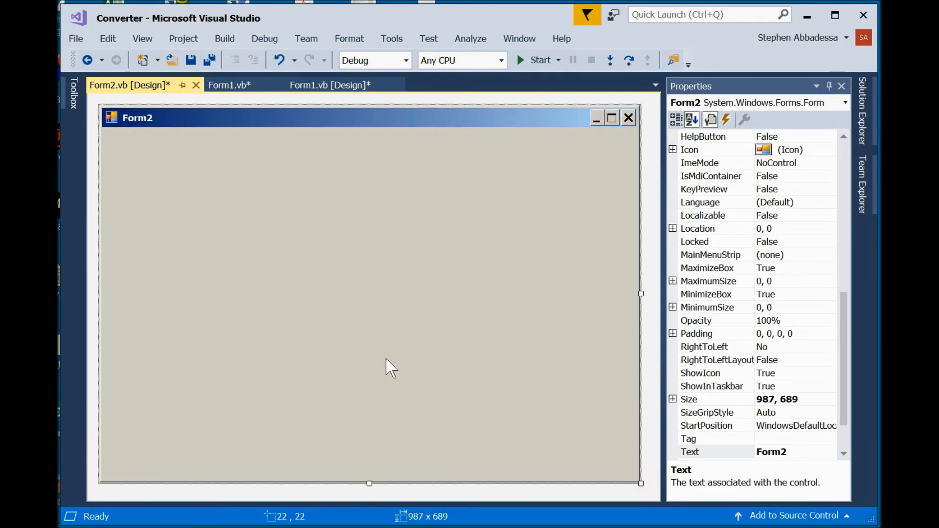
pyautogui.moveTo(240, 336)
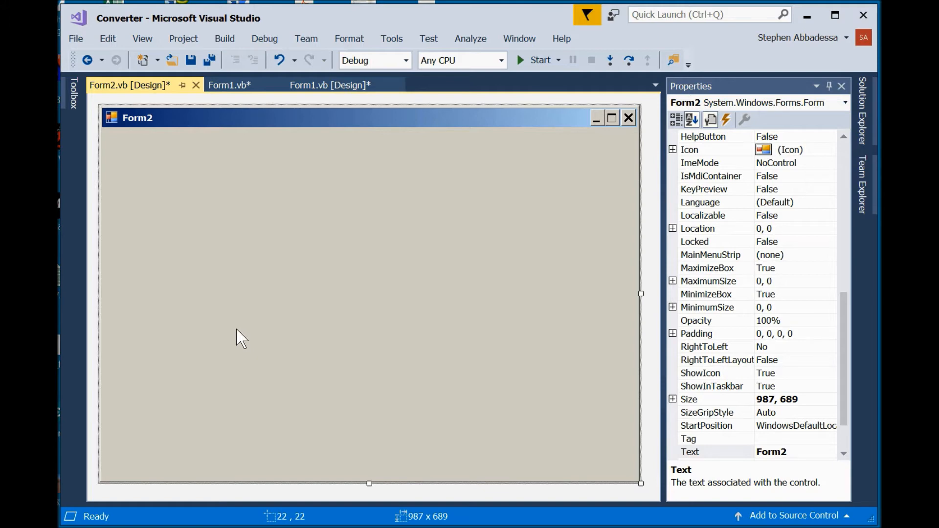
# Copy Form1's labels, text box and Convert/End buttons onto the Form2 layout.
pyautogui.click(228, 85)
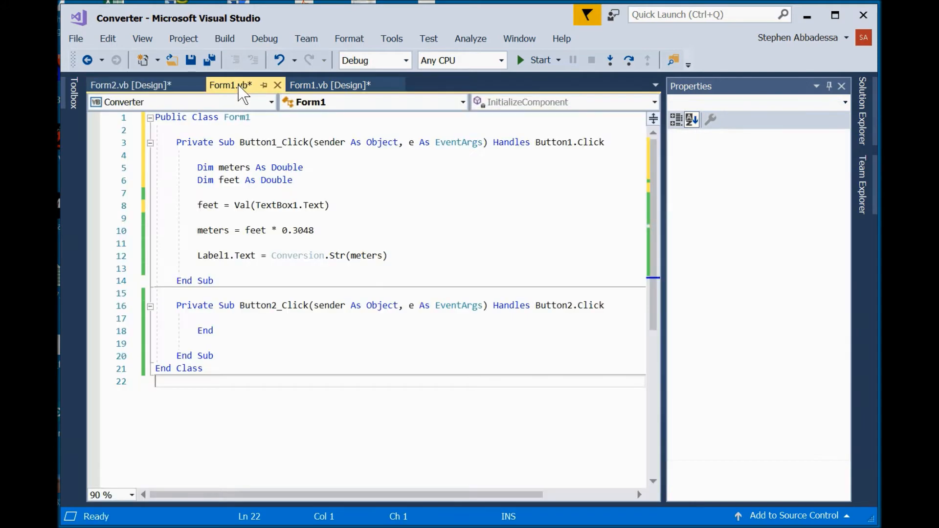
pyautogui.click(330, 86)
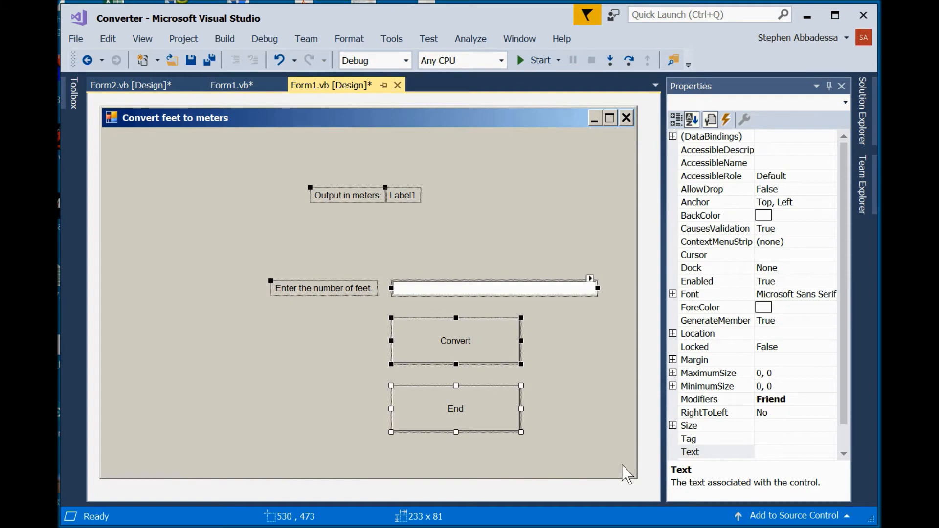
pyautogui.moveTo(138, 85)
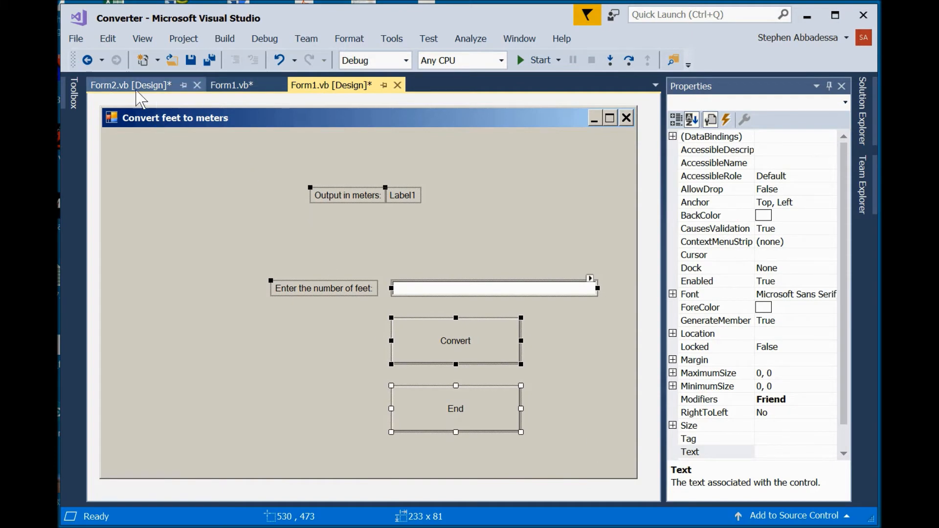
pyautogui.click(130, 85)
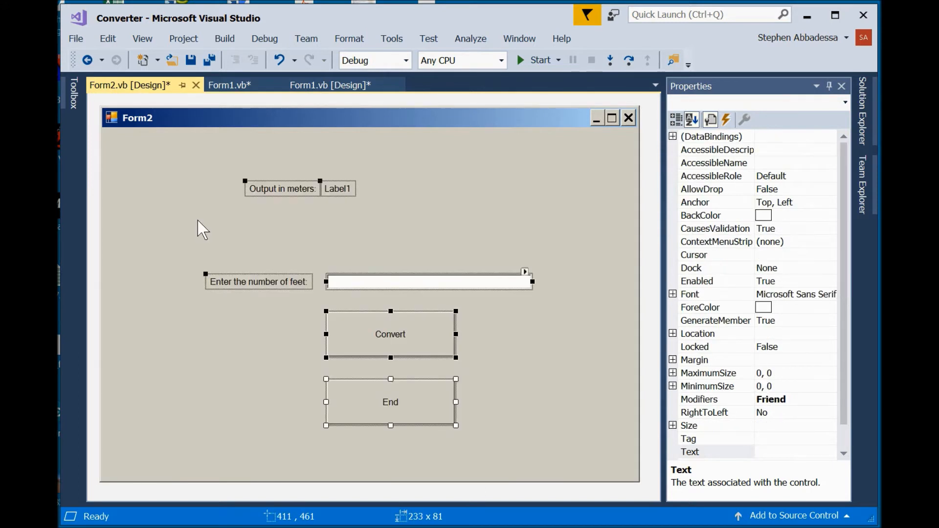
pyautogui.moveTo(350, 335)
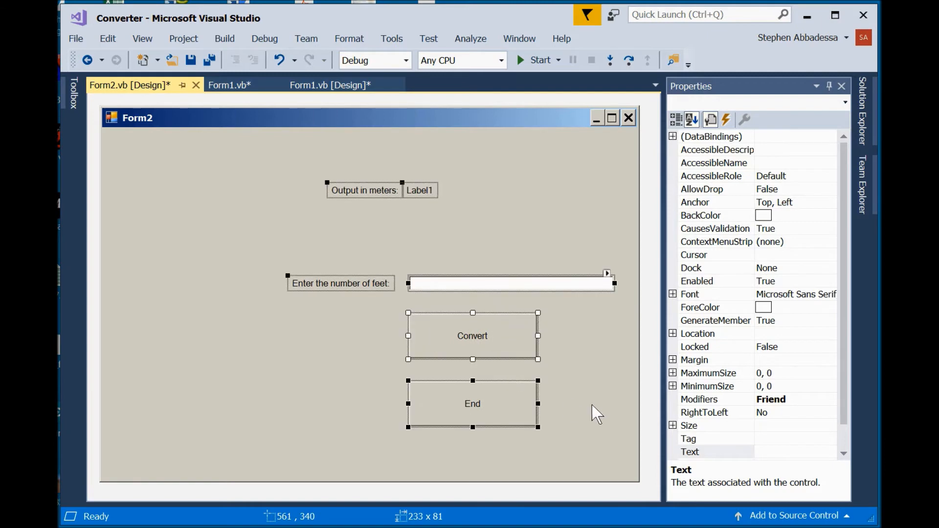
pyautogui.moveTo(453, 284)
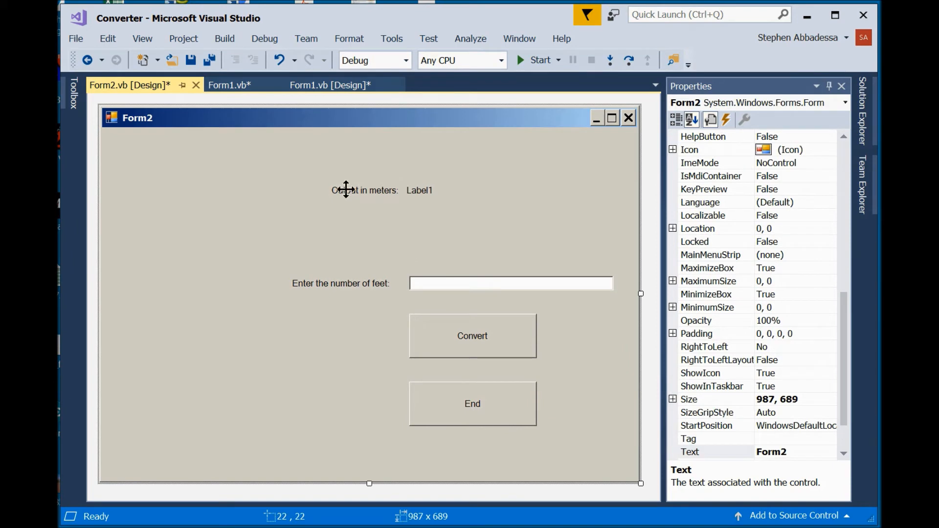
pyautogui.moveTo(477, 397)
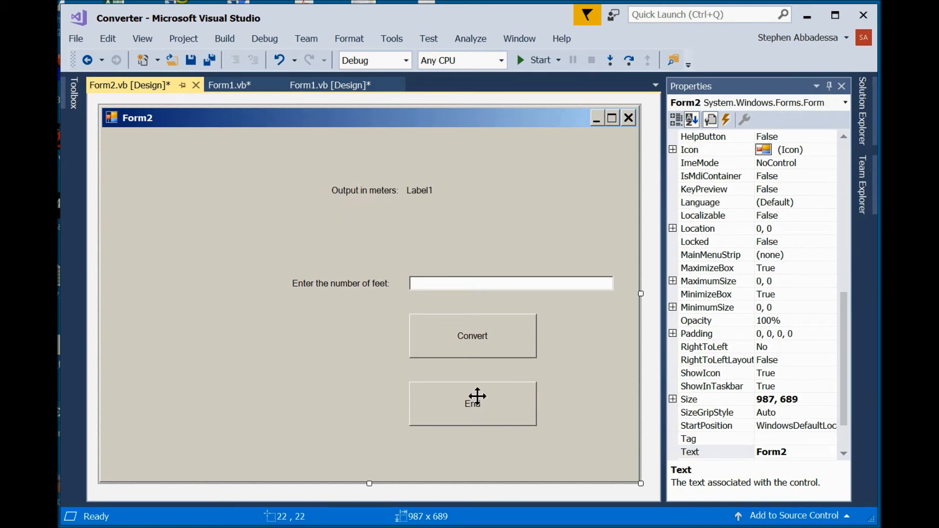
pyautogui.moveTo(328, 281)
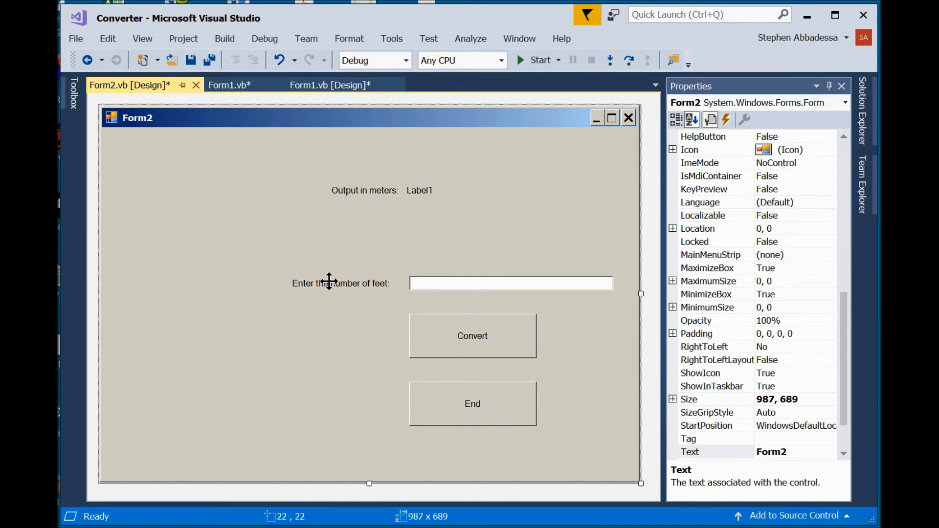
# Set Form2's labels to 'Enter the temperature in Fahrenheit:' and 'Output in Celsius:'.
pyautogui.click(340, 283)
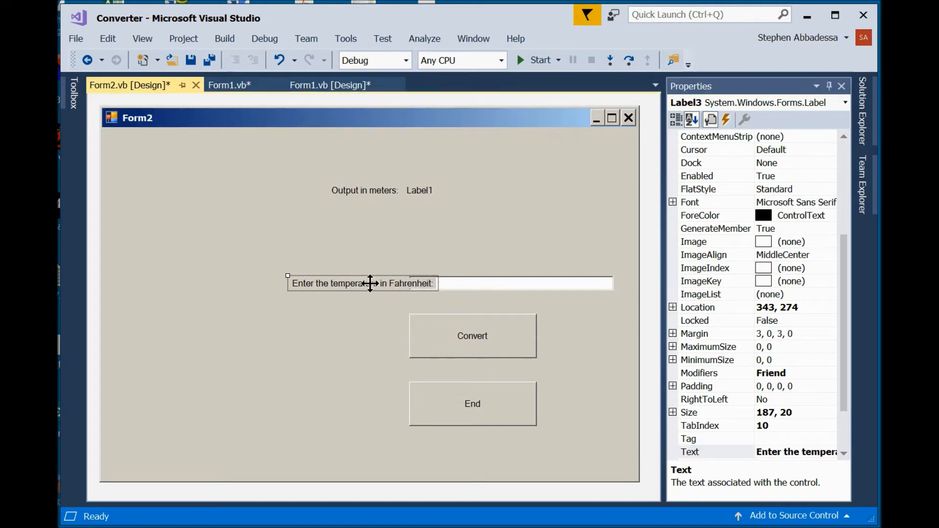
pyautogui.click(356, 239)
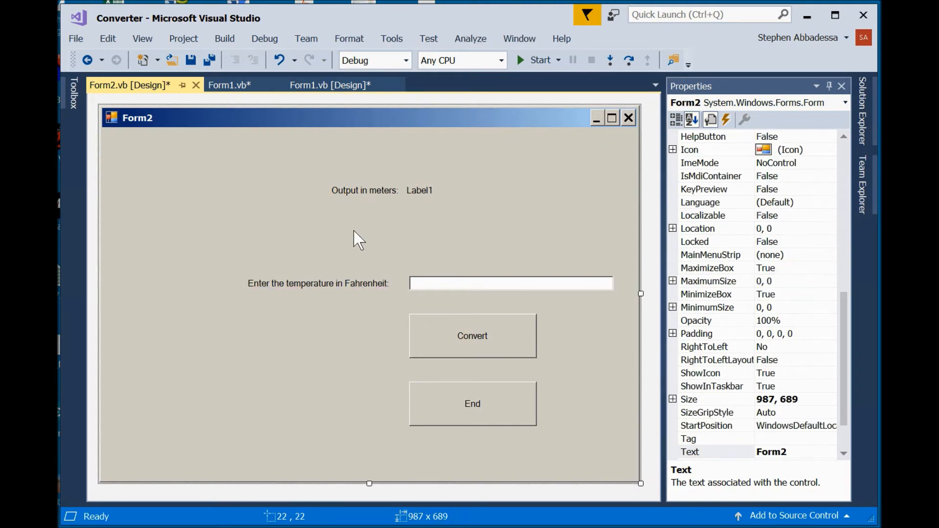
pyautogui.moveTo(356, 234)
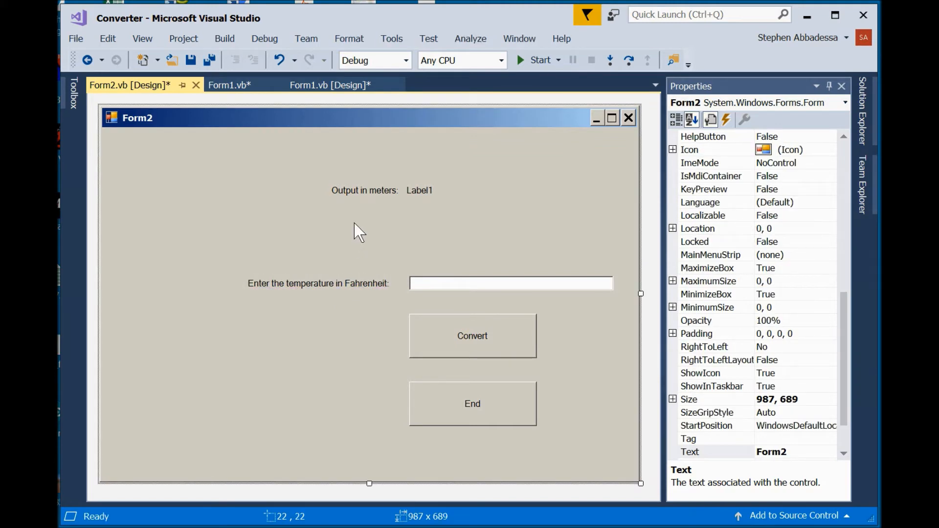
pyautogui.click(364, 189)
pyautogui.write('Output in Celsius:')
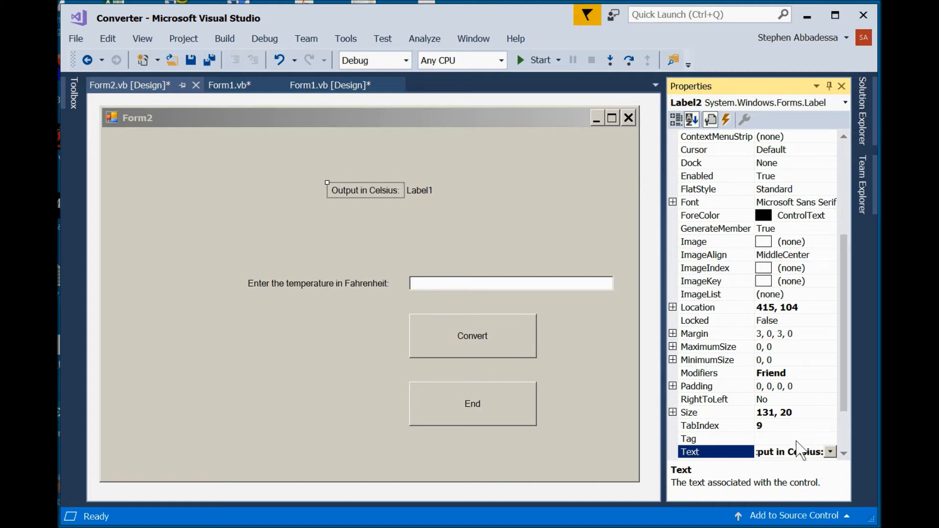
pyautogui.click(434, 248)
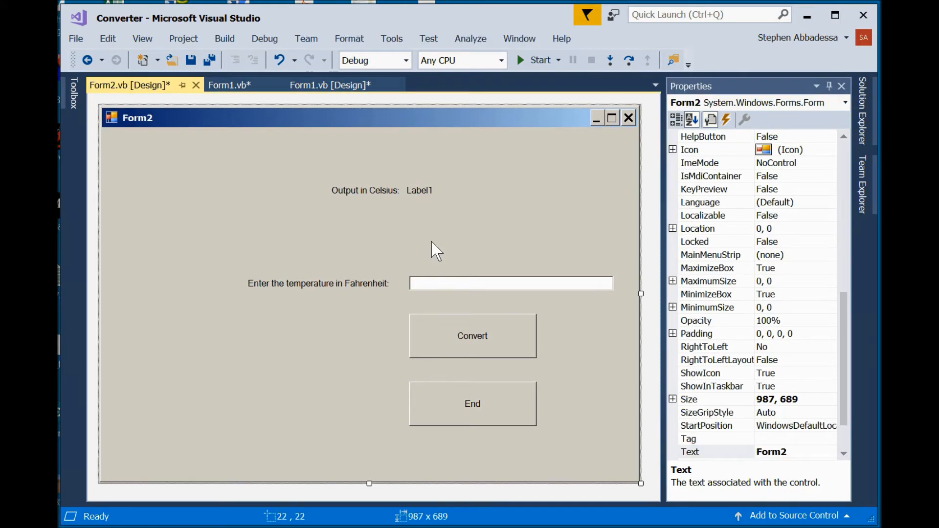
pyautogui.moveTo(454, 345)
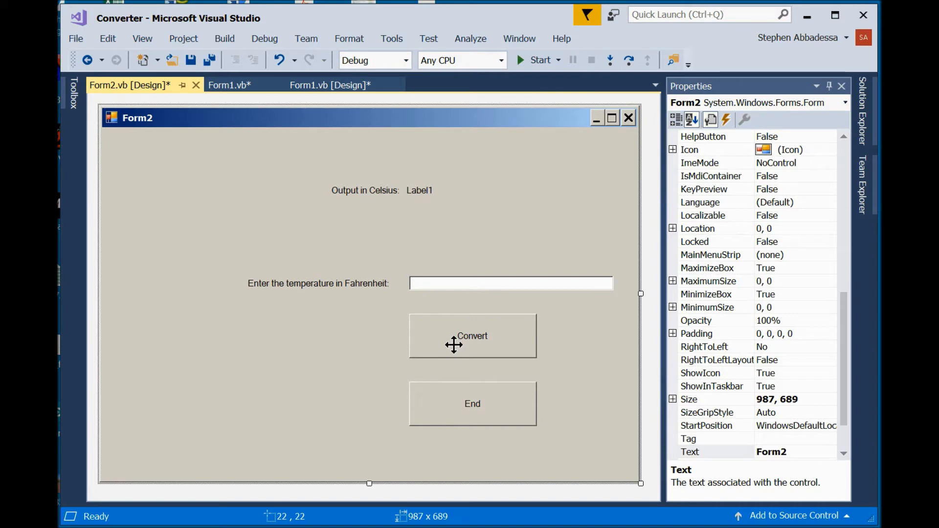
# In Form2's Convert handler declare Dim fahrenheit As Double and Dim celsius As Double with spacing lines.
pyautogui.doubleClick(471, 336)
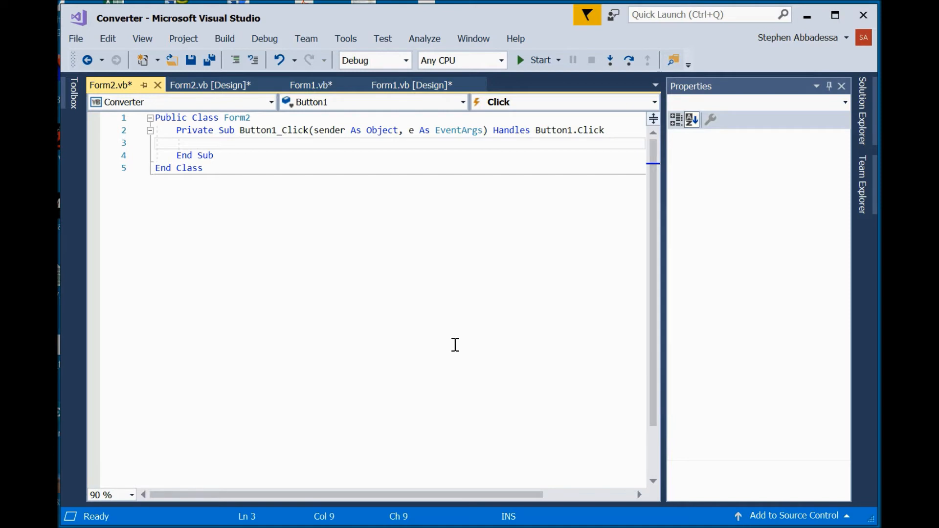
pyautogui.write('Dim')
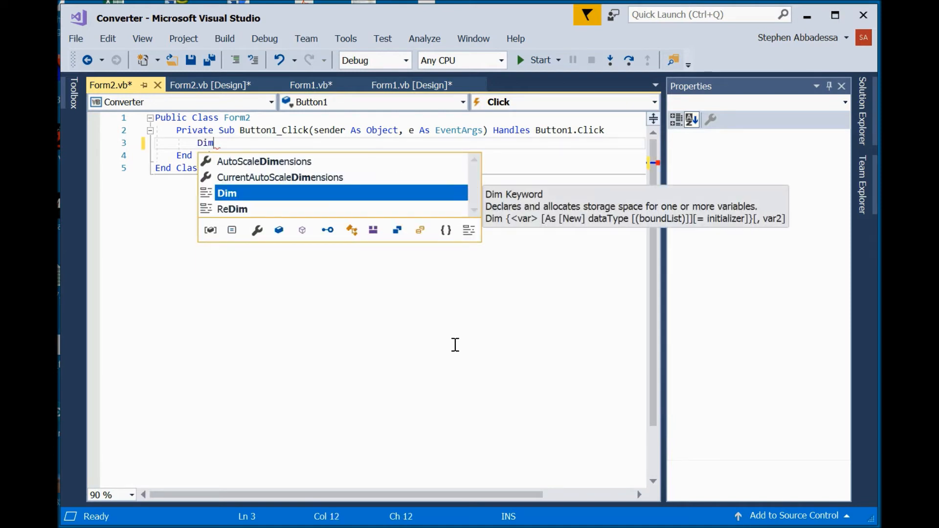
pyautogui.write('fahrenheit As Double')
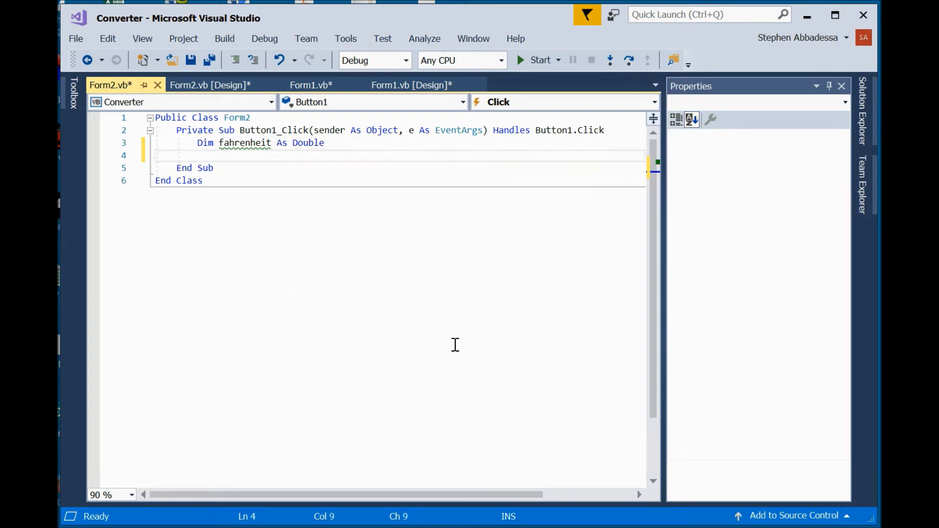
pyautogui.write('dim')
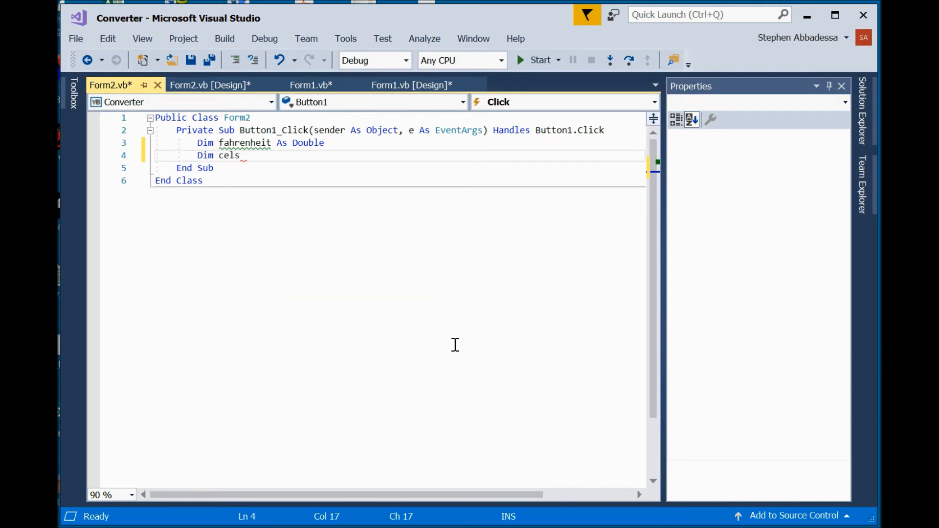
pyautogui.write('ius As Double')
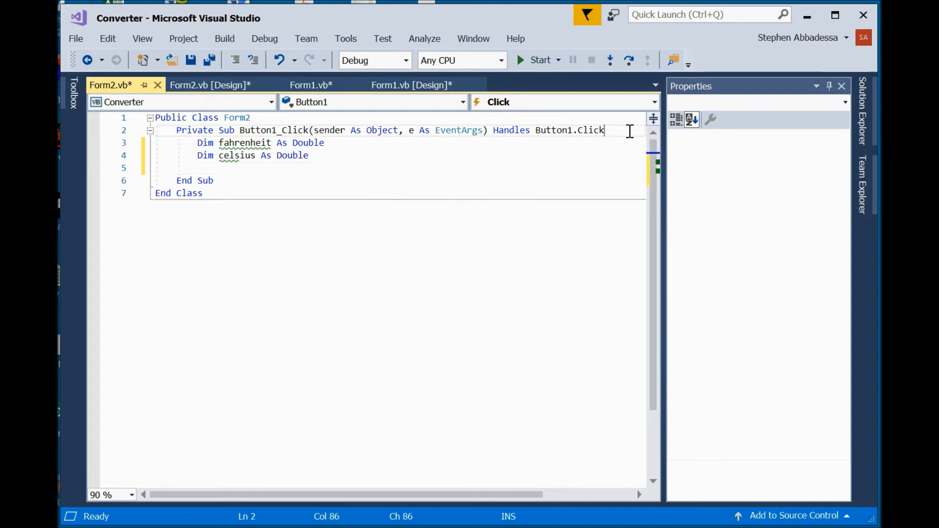
pyautogui.press('Return')
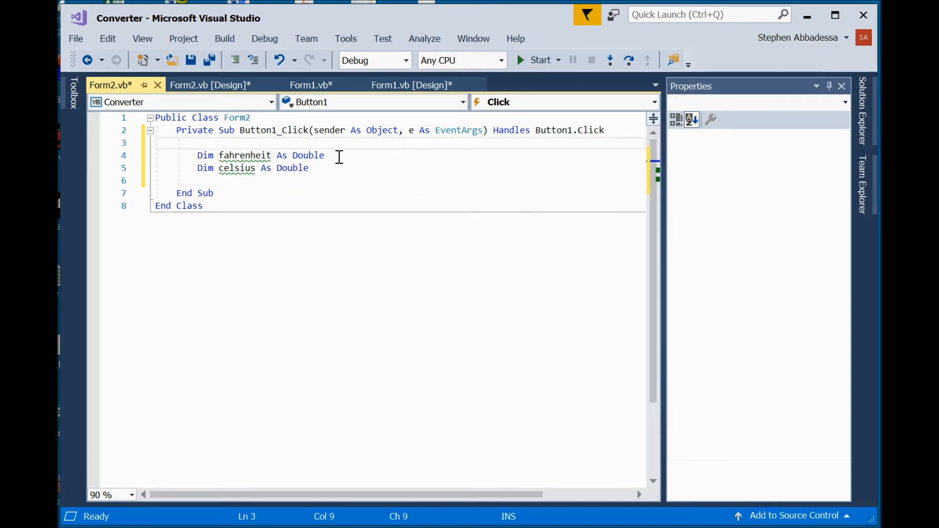
pyautogui.click(309, 167)
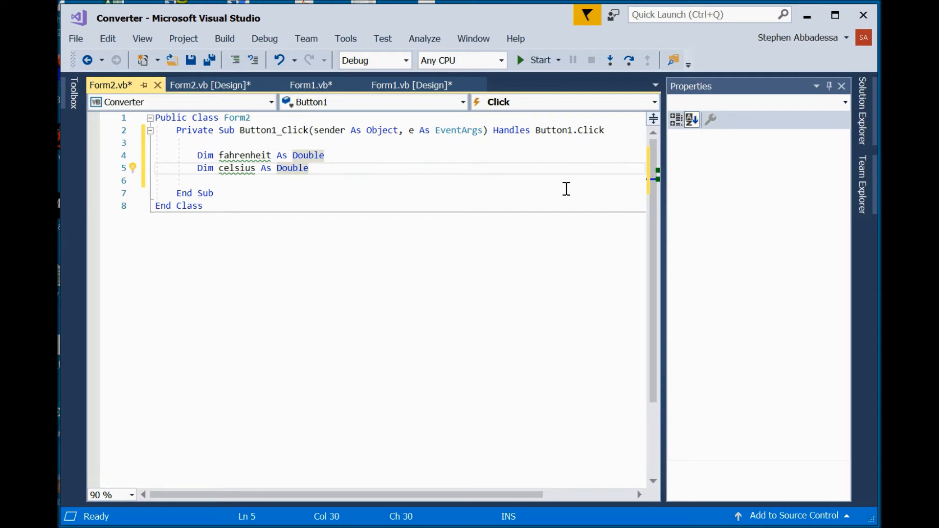
pyautogui.press('enter')
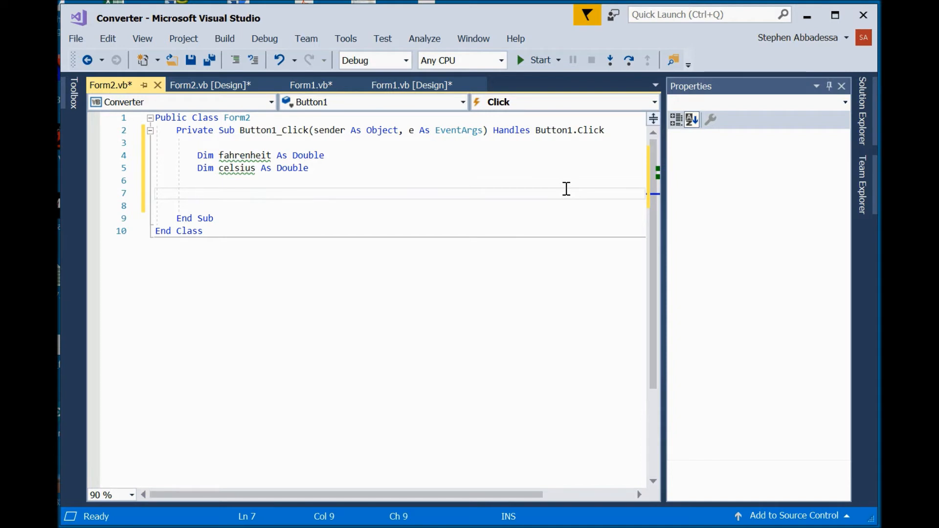
# Add fahrenheit = Val(TextBox1.Text) below the declarations, followed by a blank line.
pyautogui.click(197, 193)
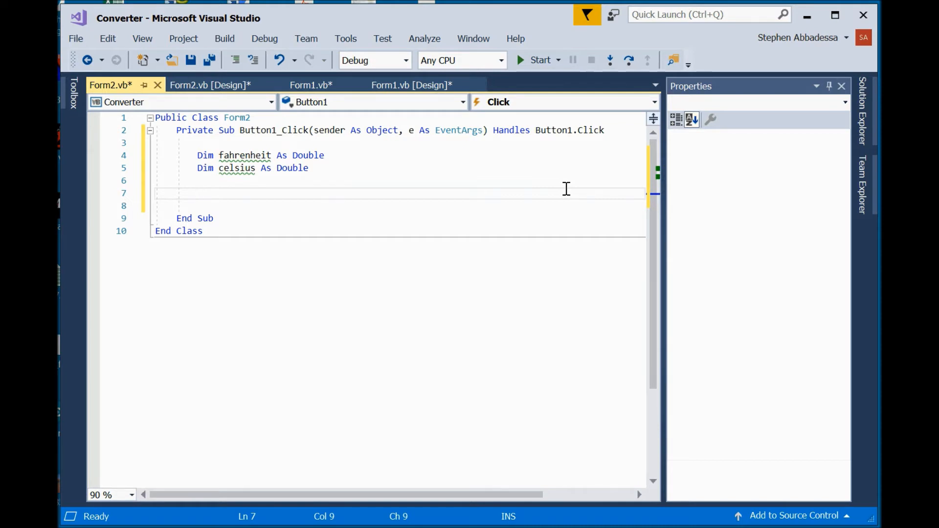
pyautogui.write('rahre')
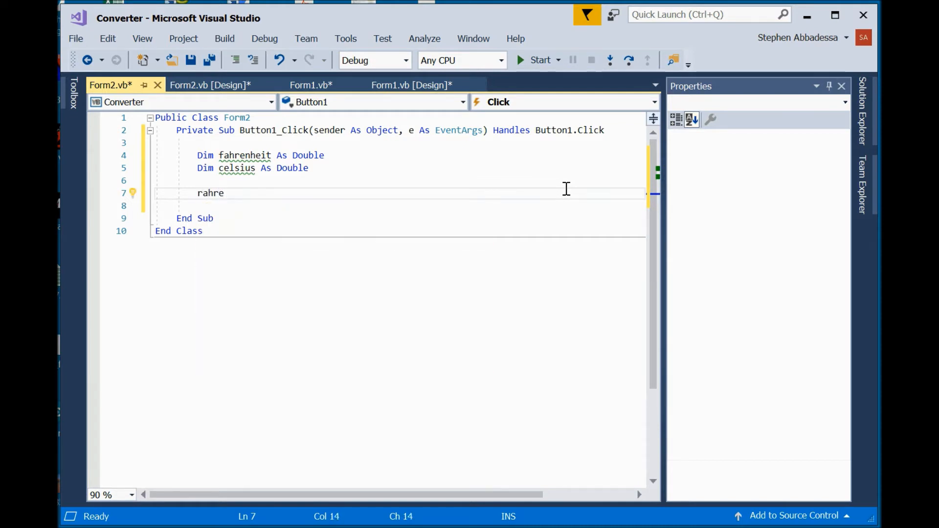
pyautogui.press('Backspace')
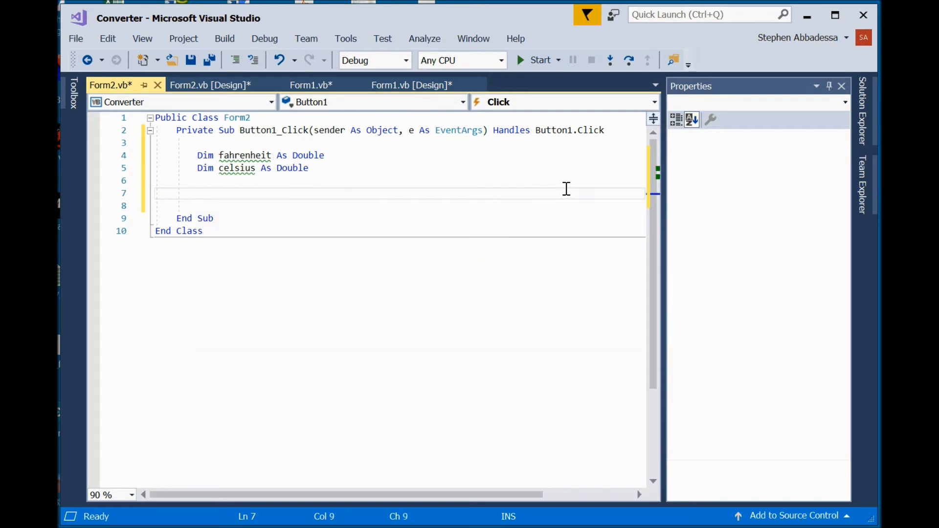
pyautogui.write('fahrenheit')
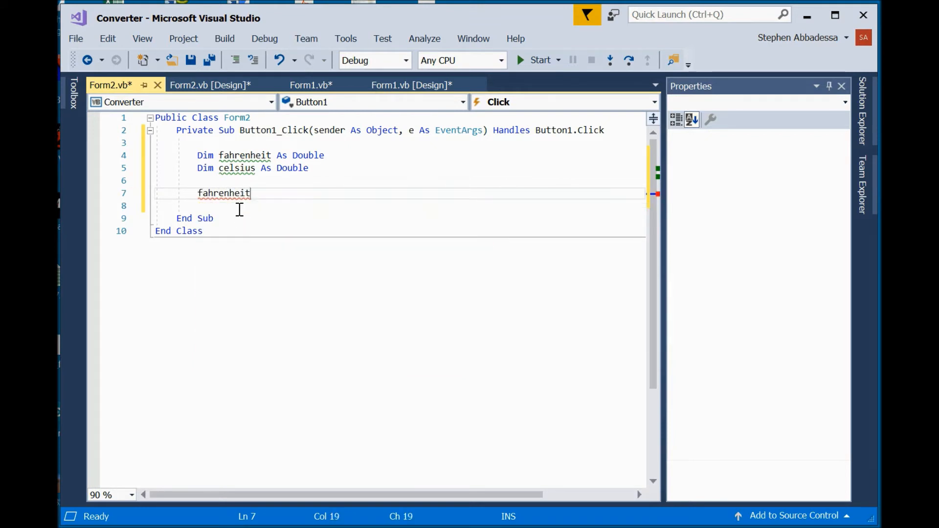
pyautogui.write('=')
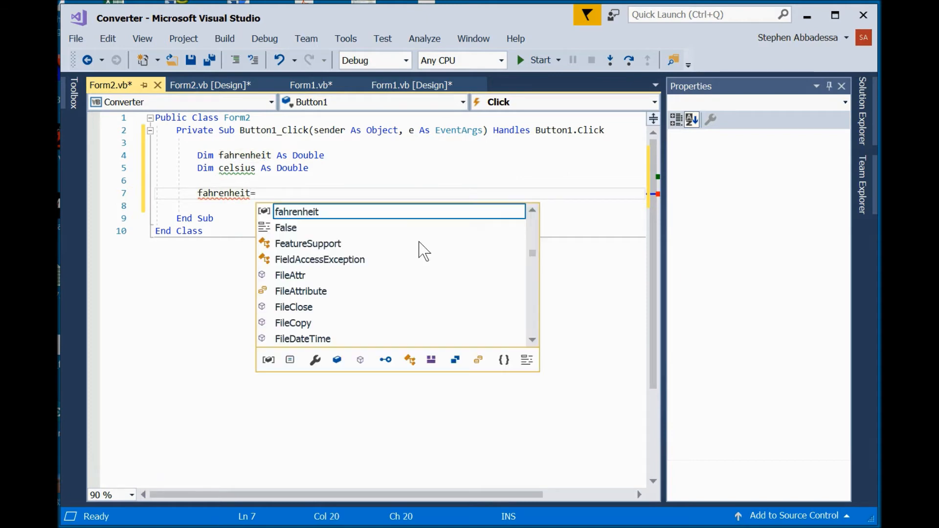
pyautogui.write('val')
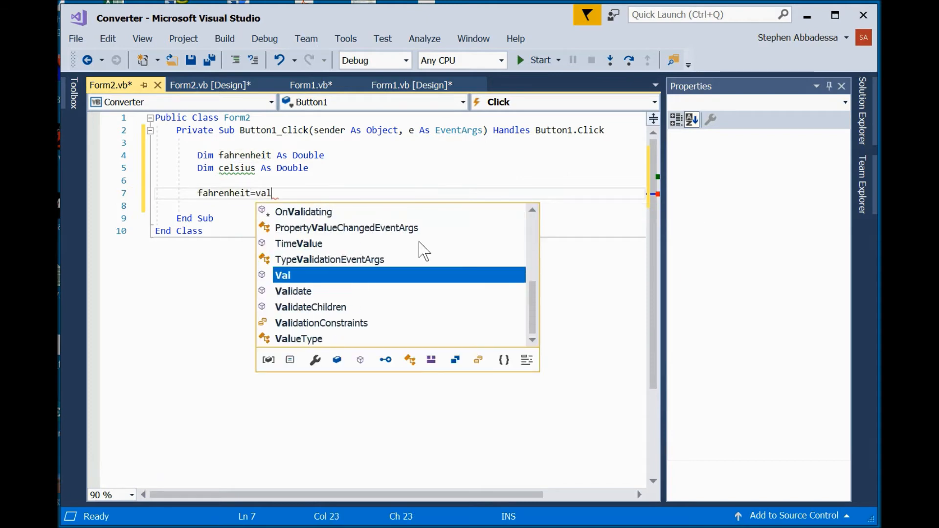
pyautogui.write('(t')
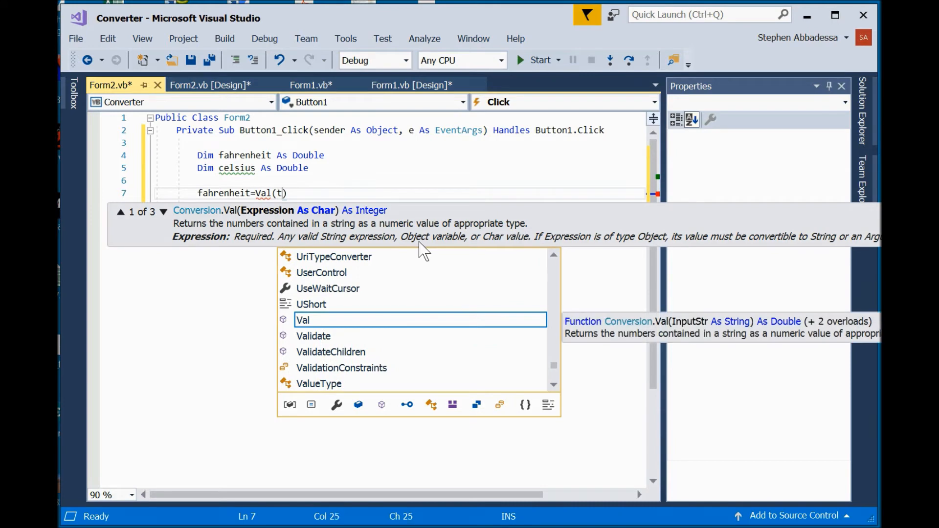
pyautogui.write('extBox1.')
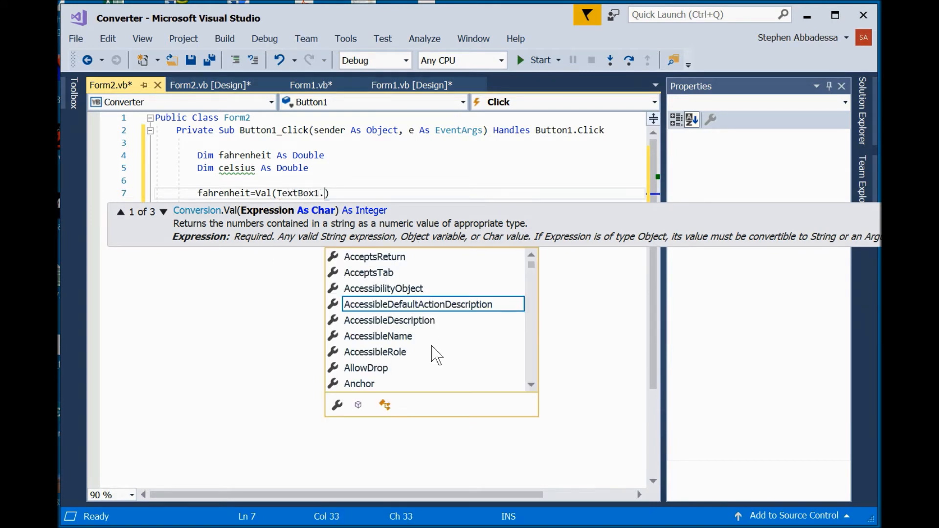
pyautogui.write('text')
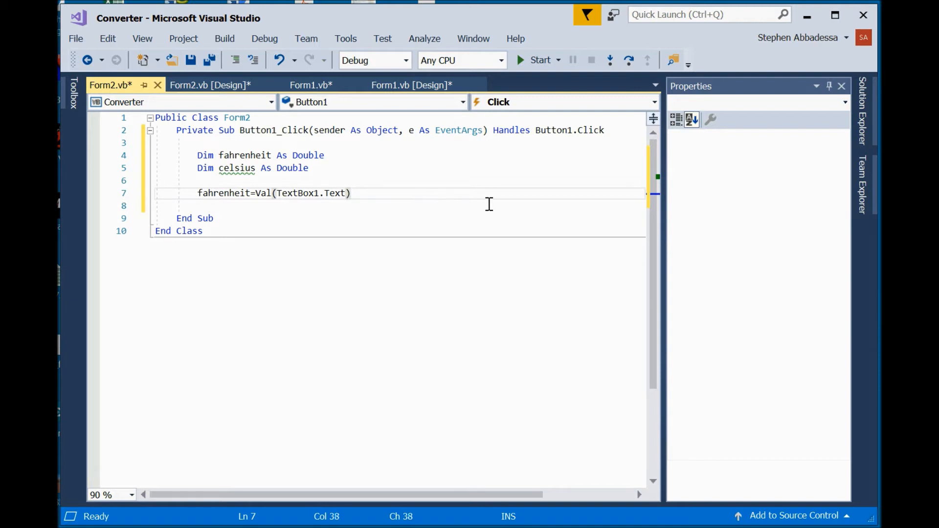
pyautogui.press('Return')
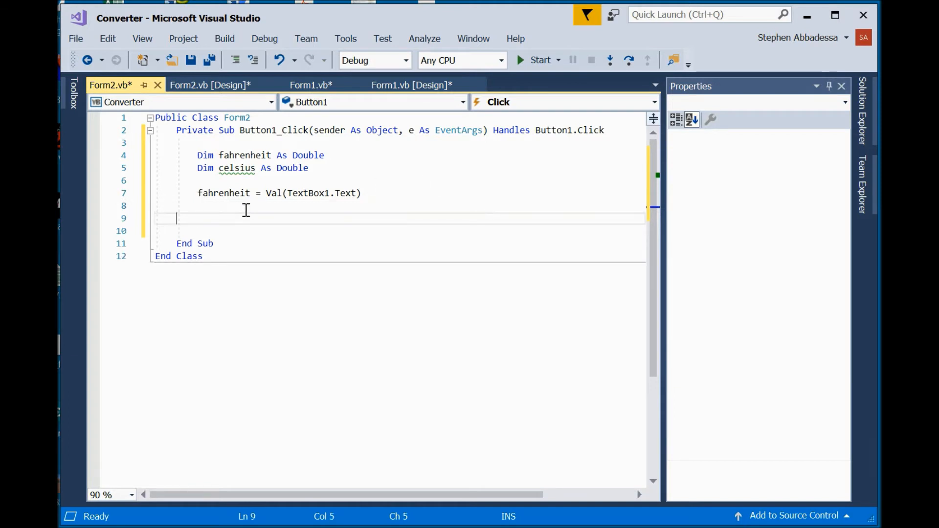
pyautogui.moveTo(276, 224)
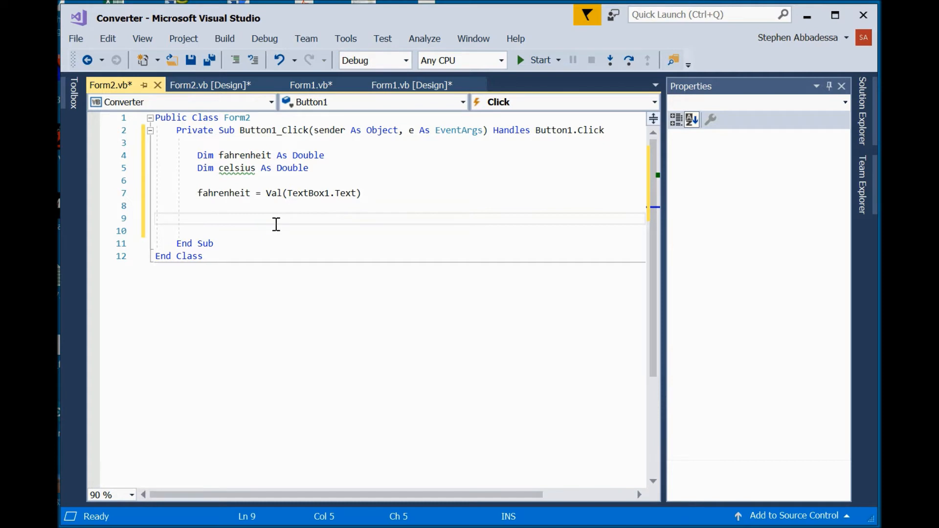
# Add celsius = (fahrenheit - 32) * (5 / 9) with a new line below it.
pyautogui.write('celsius')
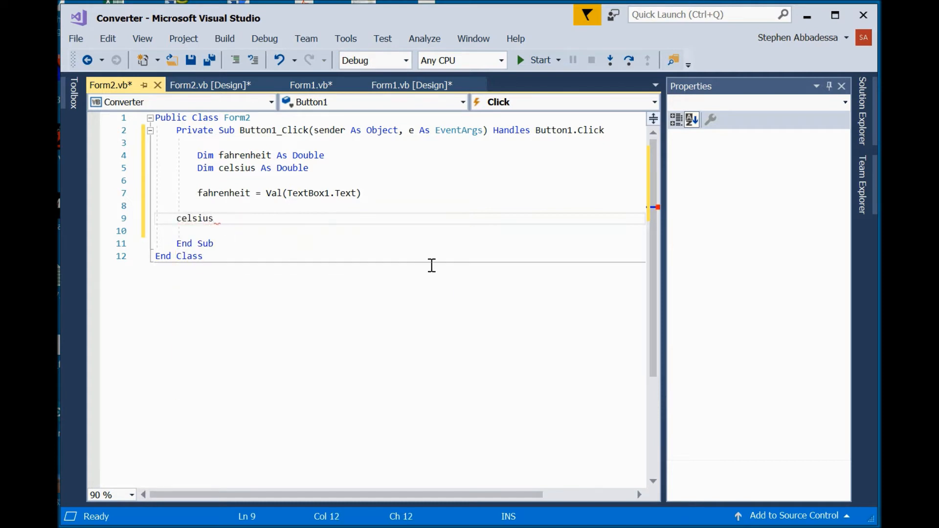
pyautogui.write('=')
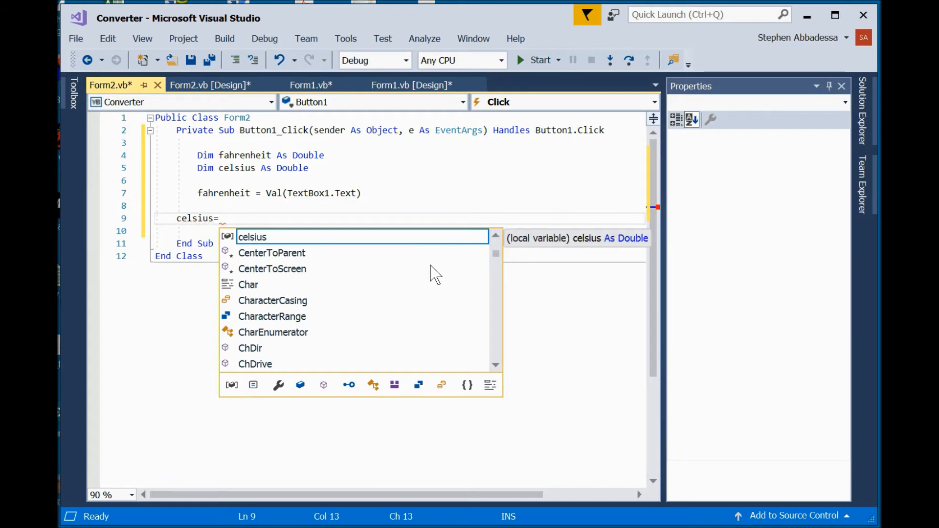
pyautogui.write('(fahrenheit')
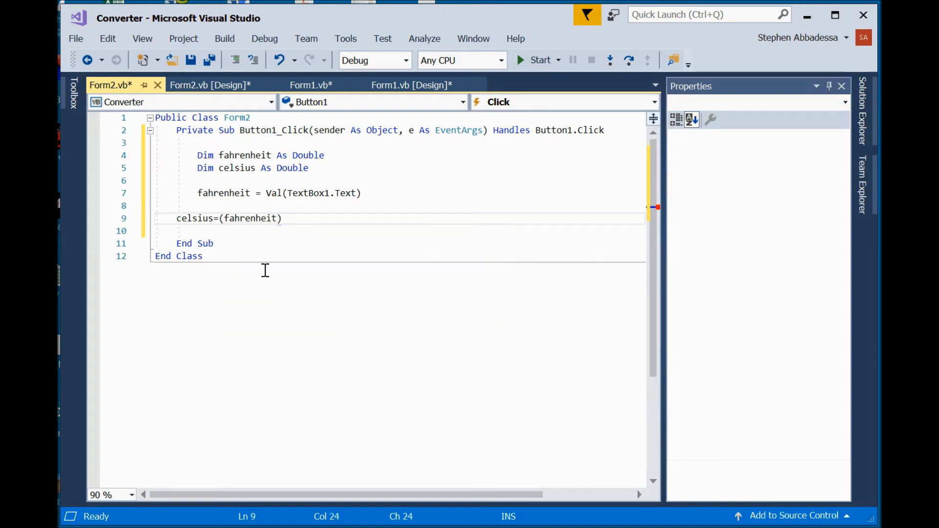
pyautogui.write('-3')
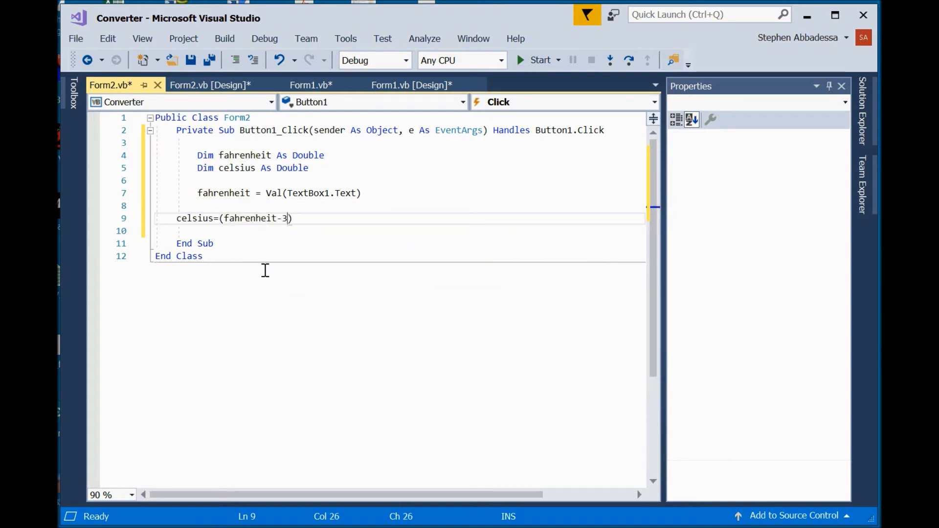
pyautogui.write('2')
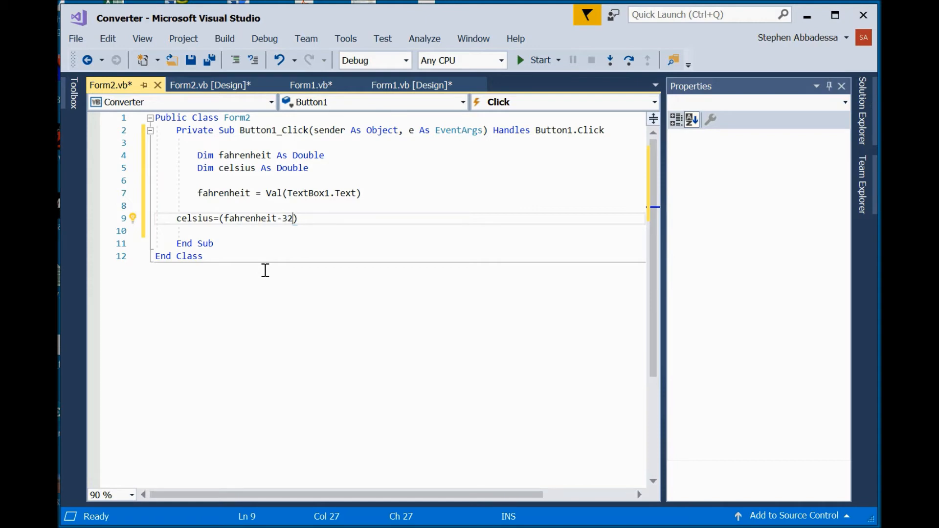
pyautogui.write('*(')
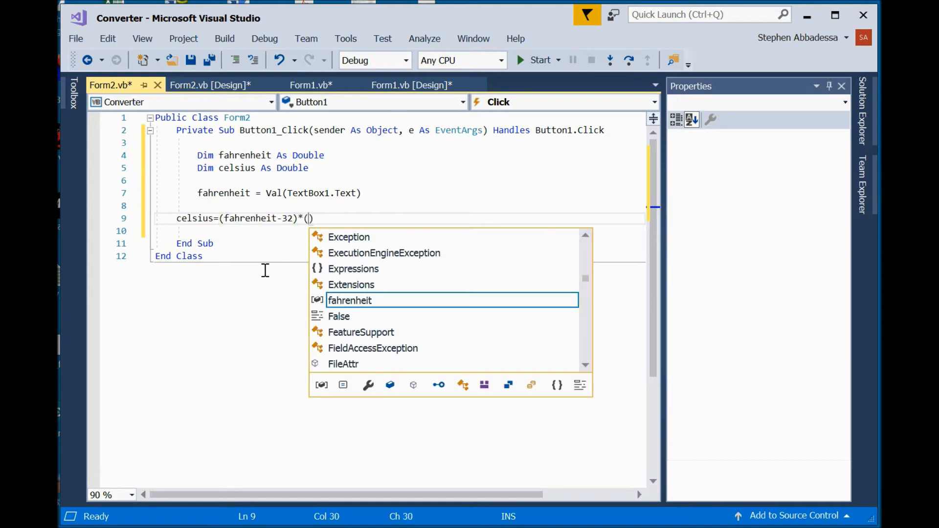
pyautogui.write('5/9)')
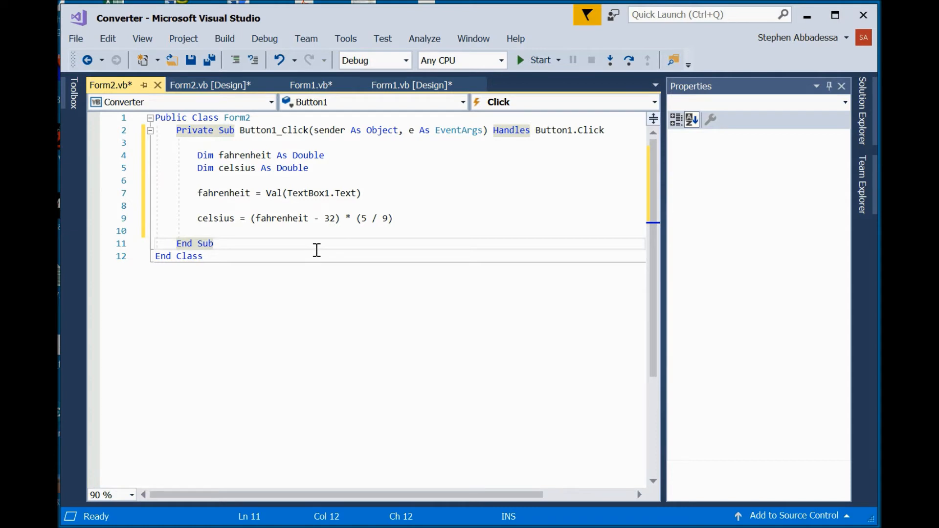
pyautogui.click(394, 219)
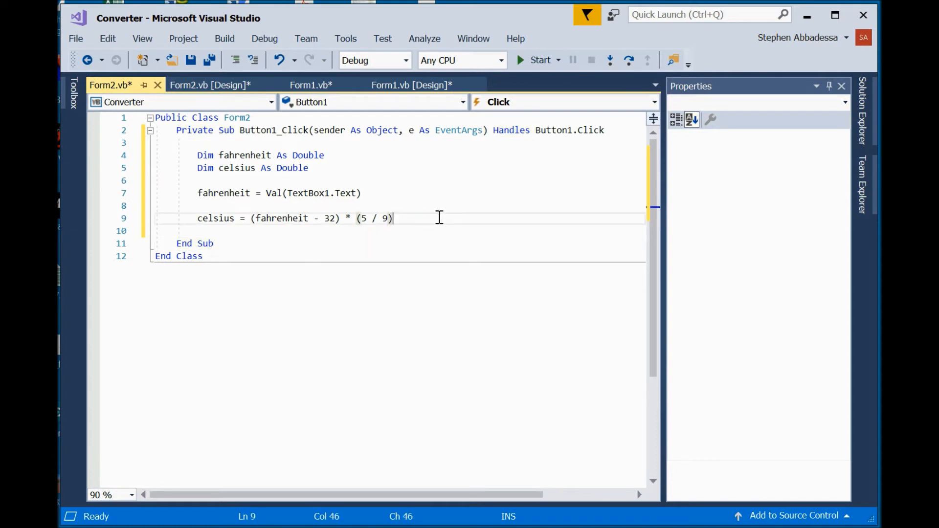
pyautogui.press('Return')
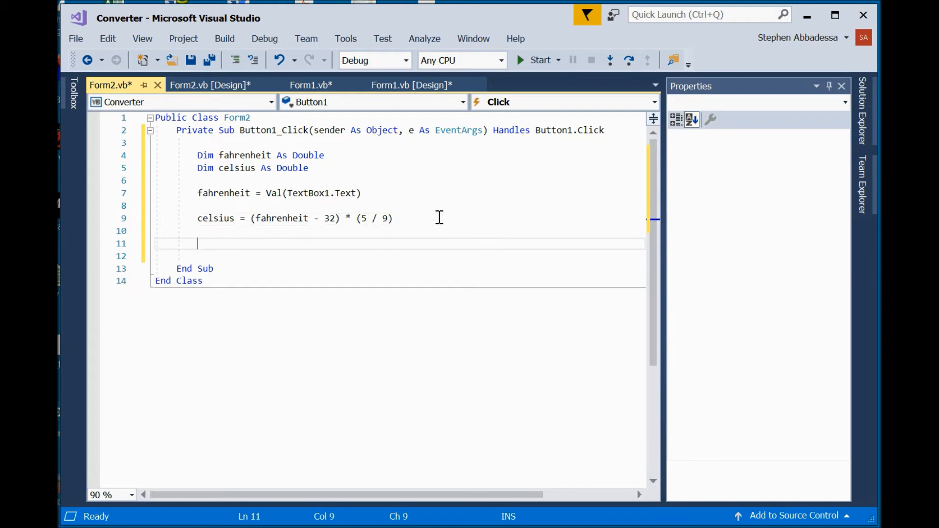
# Add Label1.Text = Conversion.Str(celsius) to display the result, finishing near End Sub.
pyautogui.write('label1.Text=')
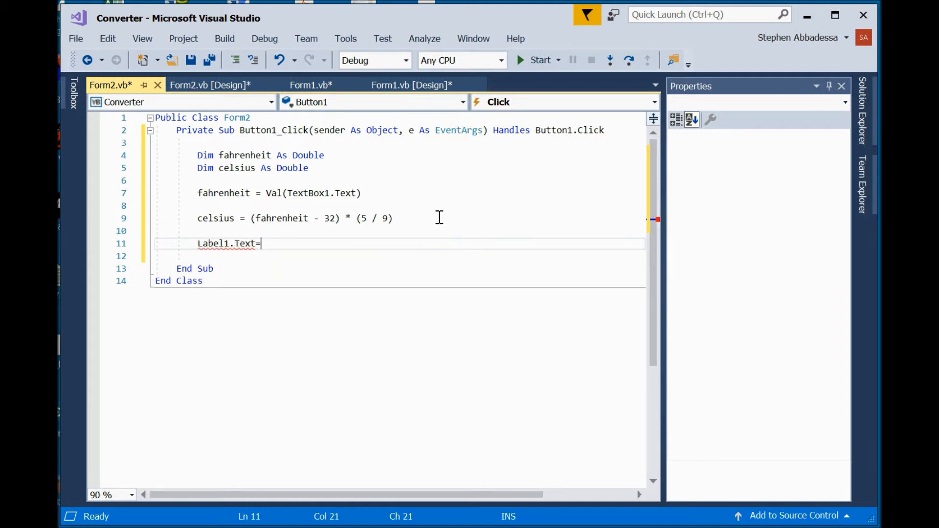
pyautogui.write('con')
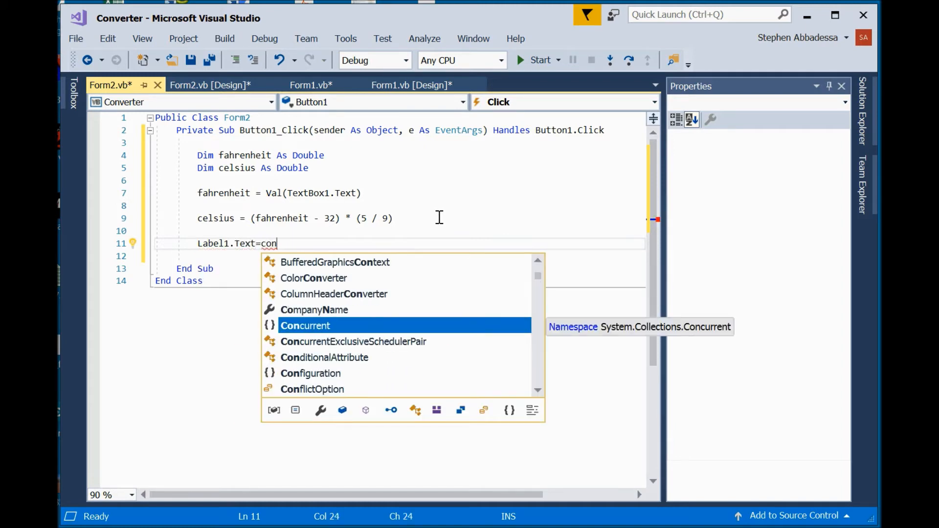
pyautogui.write('version.')
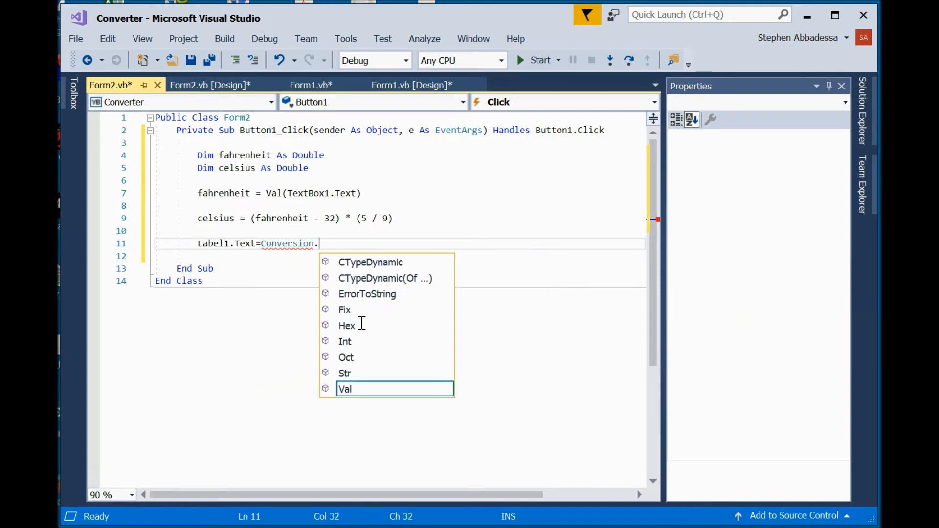
pyautogui.write('str')
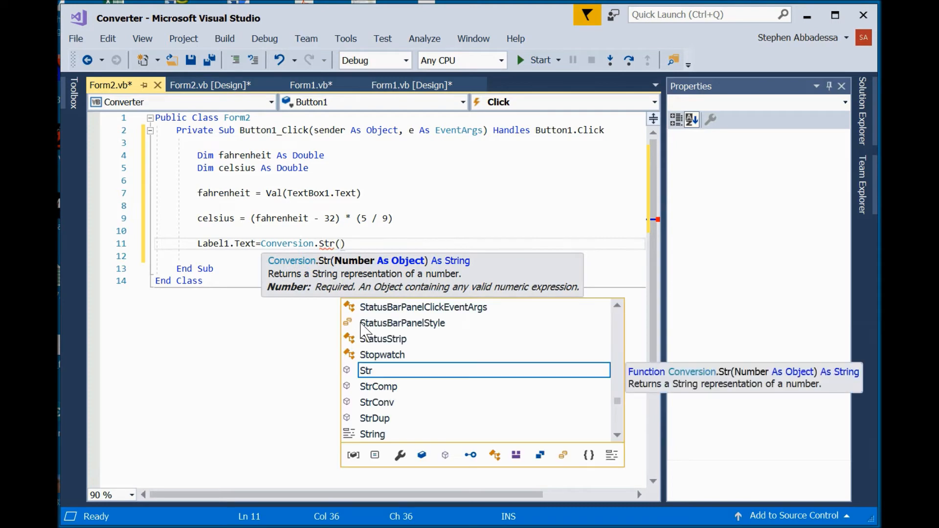
pyautogui.write('cek')
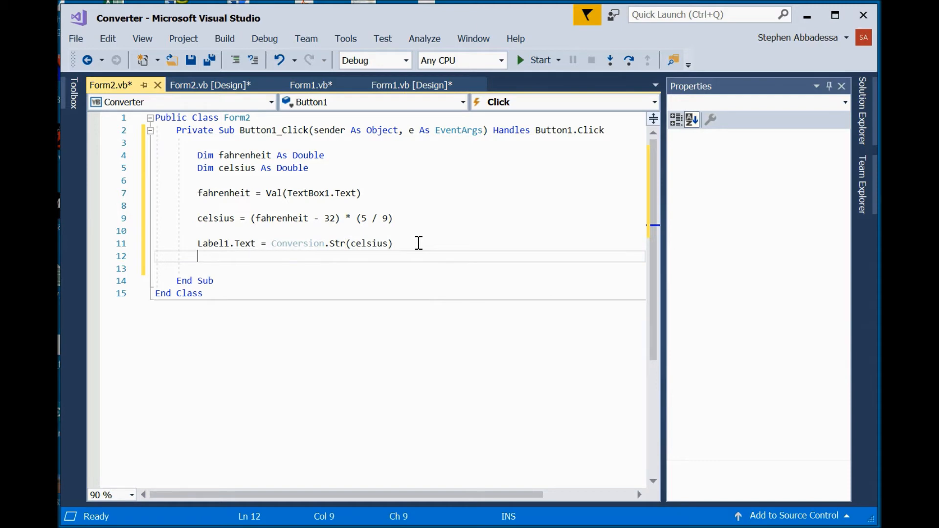
pyautogui.click(281, 281)
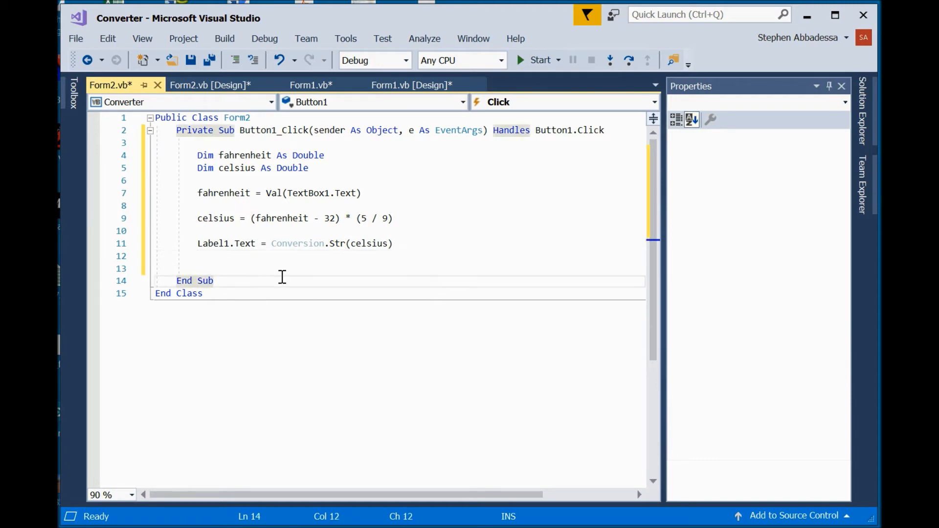
pyautogui.moveTo(321, 193)
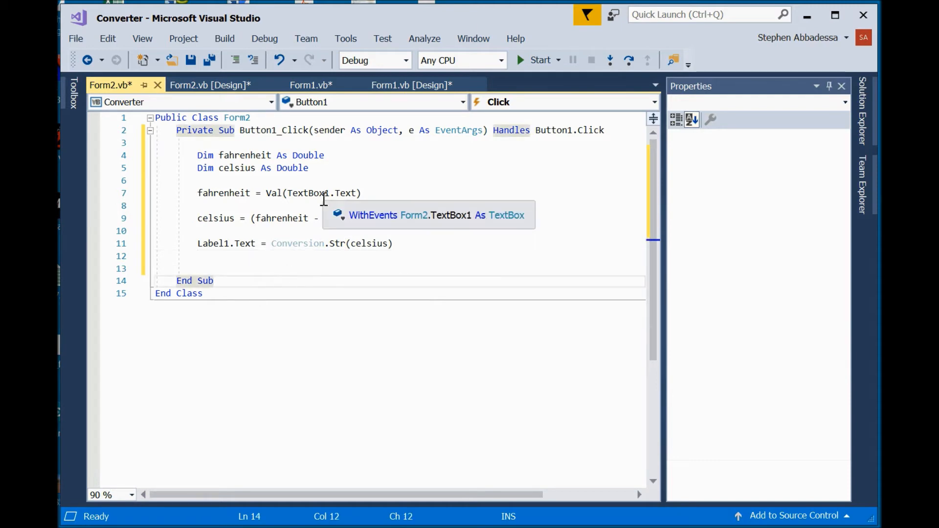
pyautogui.click(237, 290)
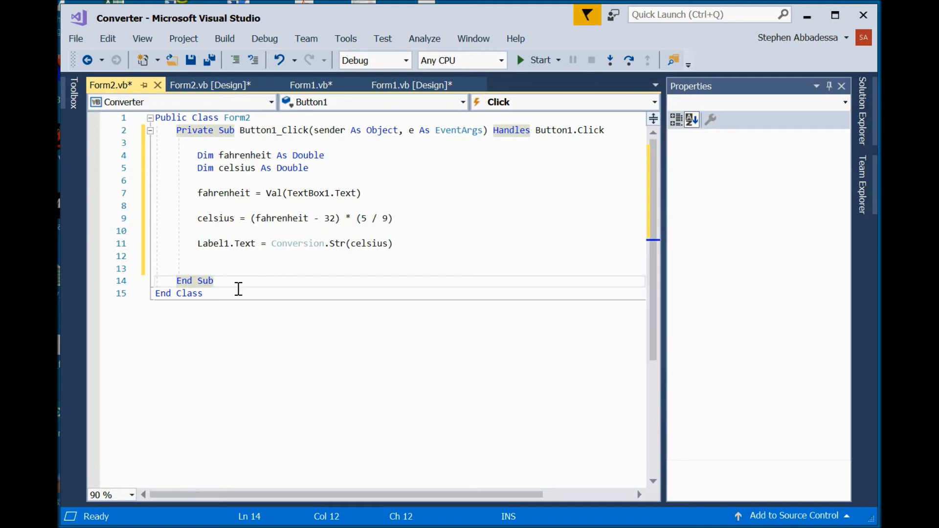
pyautogui.moveTo(200, 84)
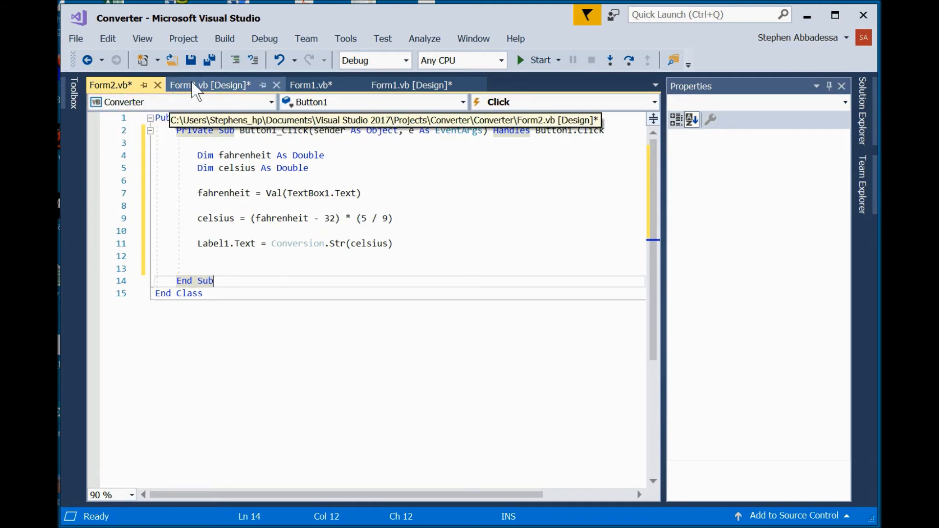
# Switch to Form2's designer to add an End handler for Button2.
pyautogui.click(211, 84)
pyautogui.write('End')
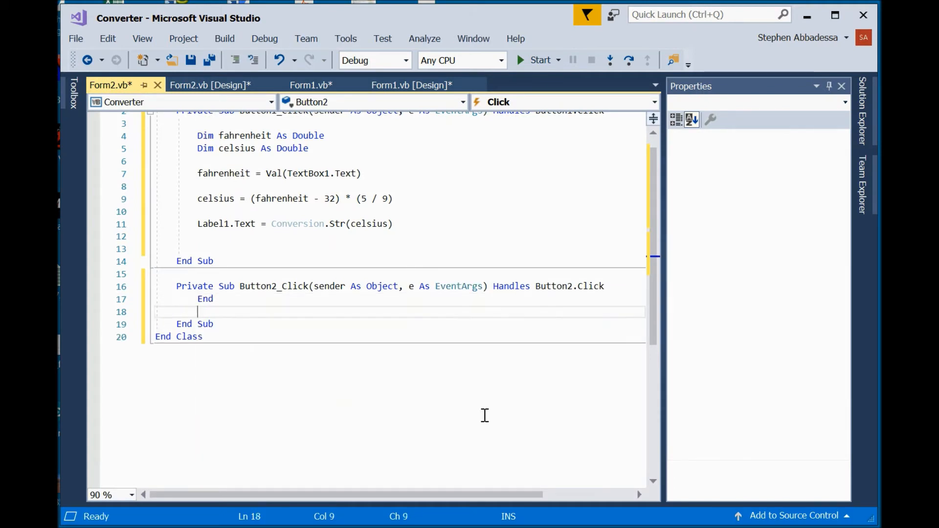
# Save all, run the app (still the feet-to-meters form) and stop it with End.
pyautogui.click(210, 60)
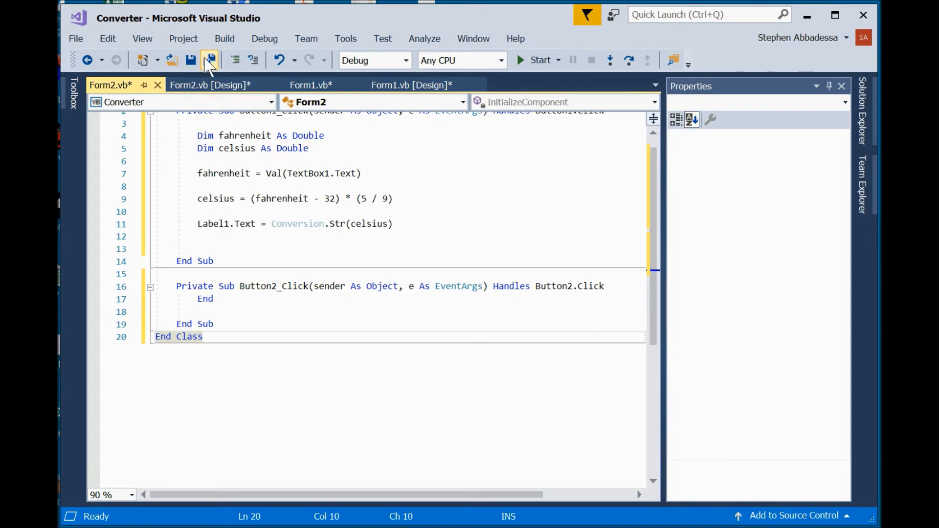
pyautogui.click(210, 59)
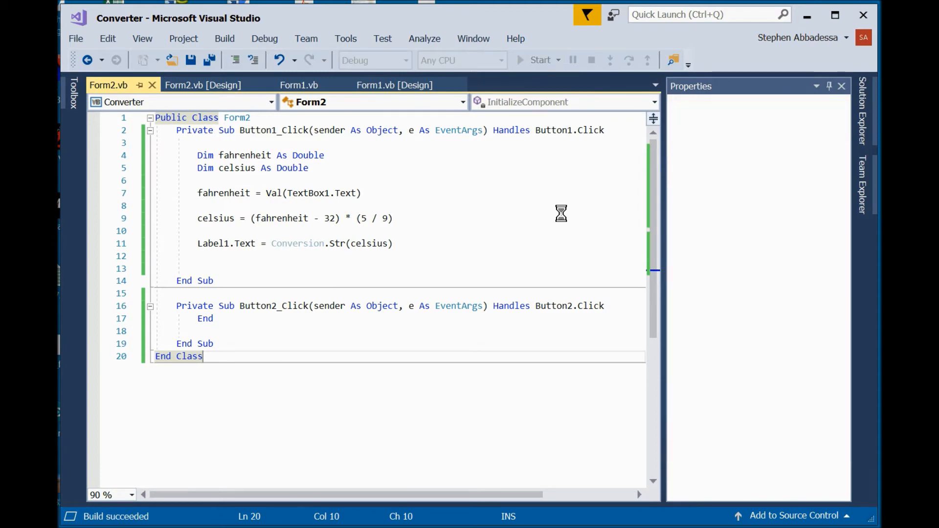
pyautogui.click(538, 59)
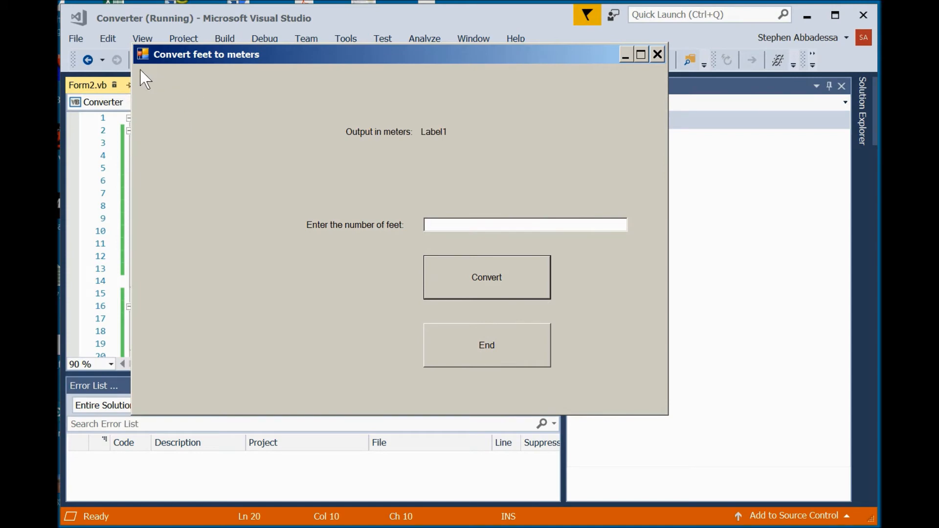
pyautogui.moveTo(180, 84)
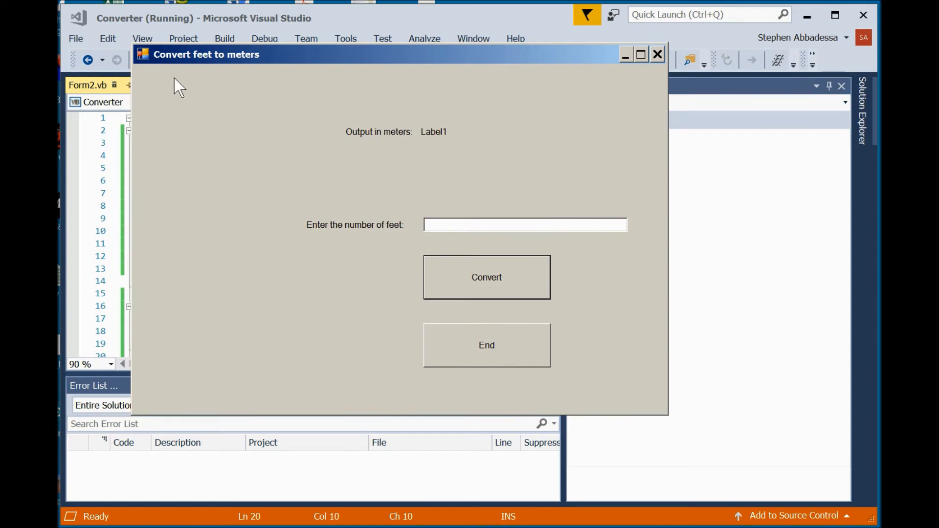
pyautogui.moveTo(509, 363)
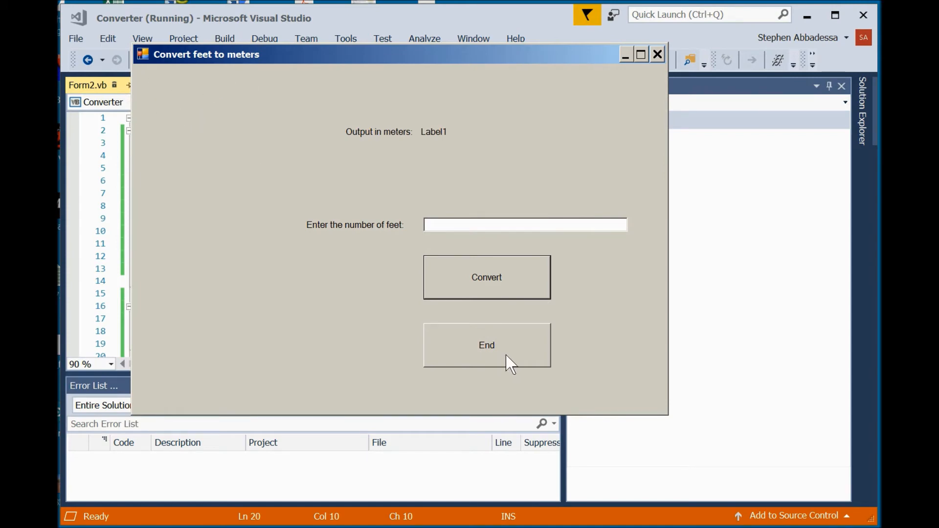
pyautogui.click(486, 345)
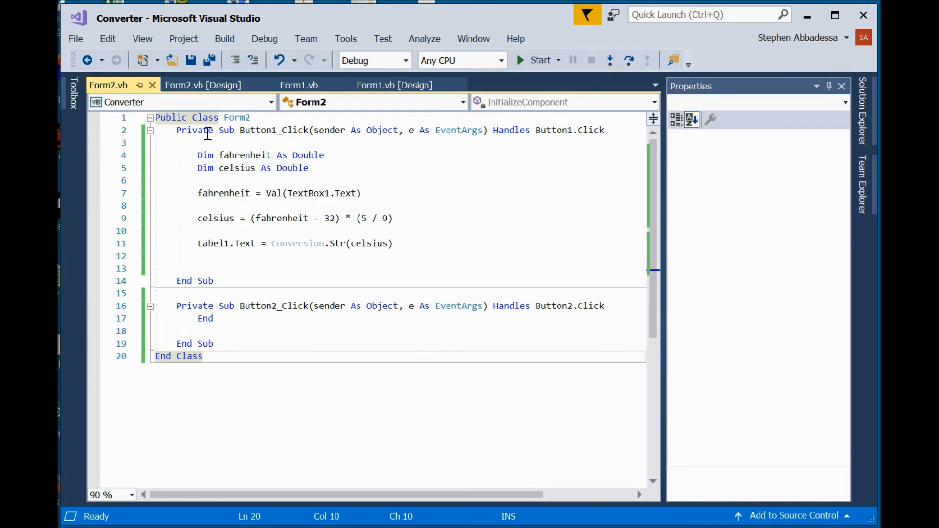
# Return to Form1's design and browse the Toolbox down to the MenuStrip control.
pyautogui.click(203, 84)
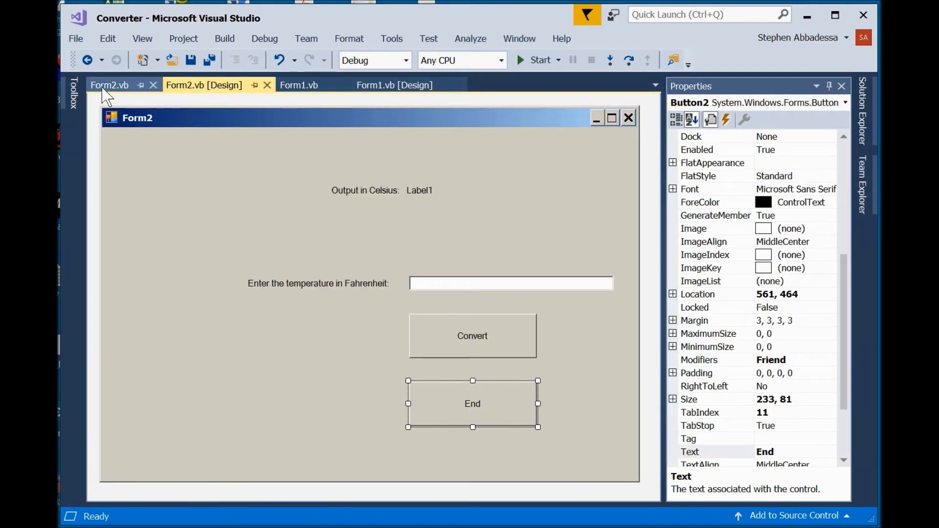
pyautogui.click(300, 85)
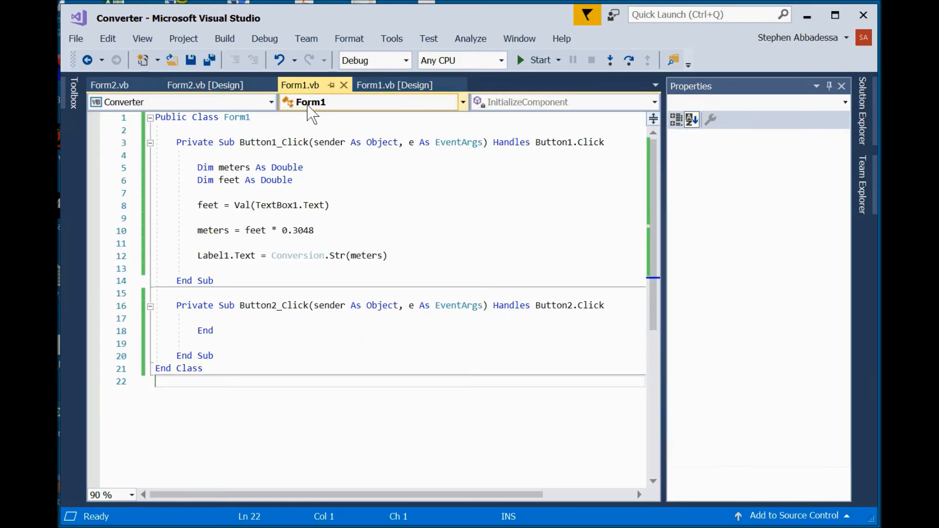
pyautogui.click(394, 85)
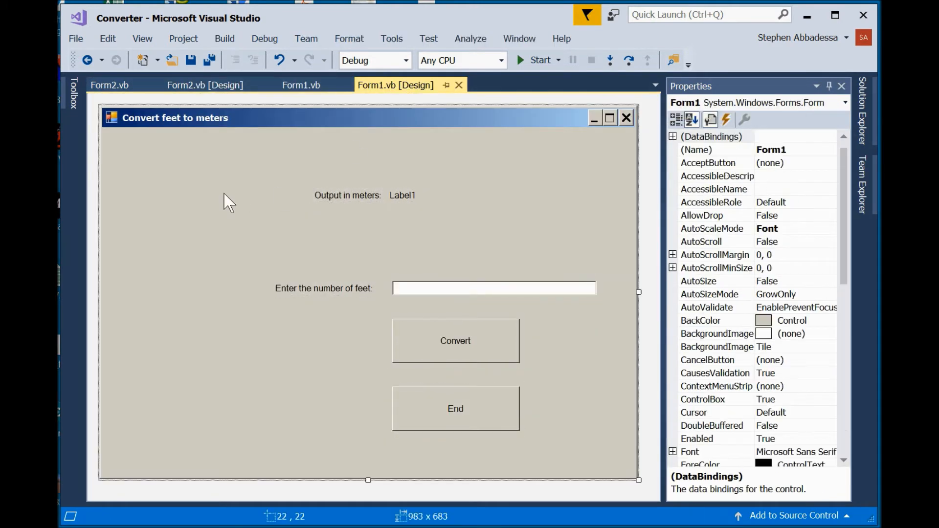
pyautogui.click(74, 93)
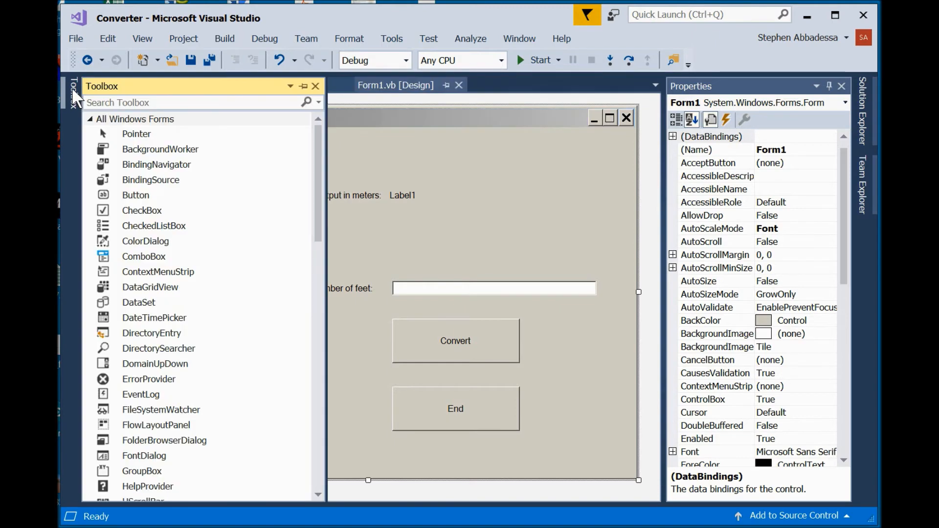
pyautogui.scroll(-3)
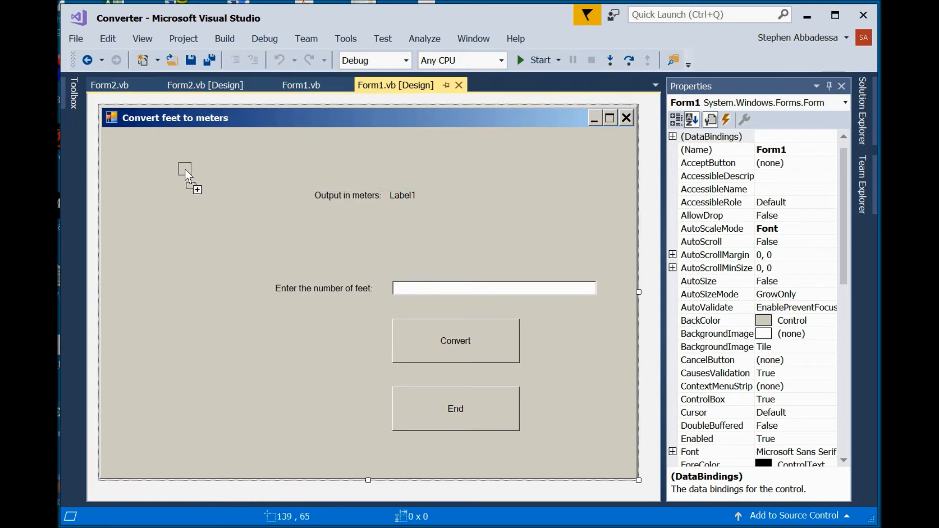
# Drop a MenuStrip on Form1 and name its items 'Convert F to C' and 'Convert ft to m'.
pyautogui.click(188, 174)
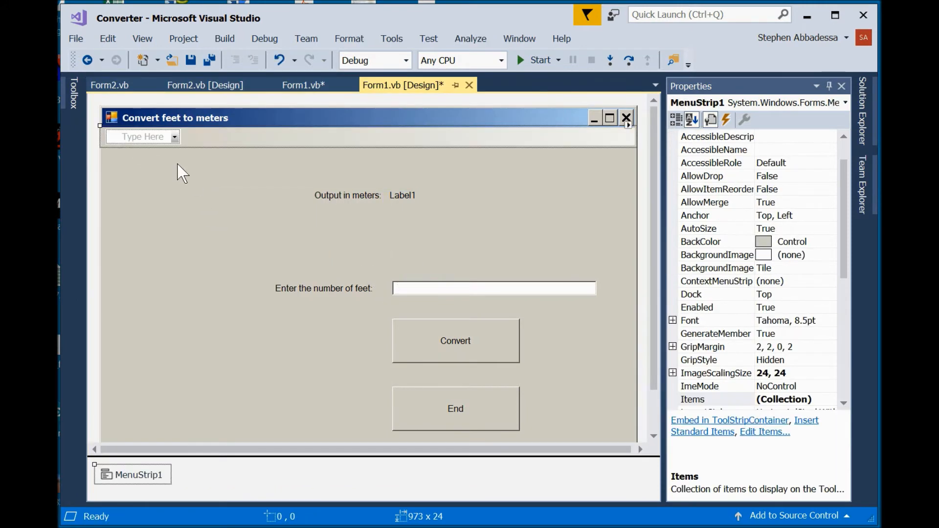
pyautogui.moveTo(140, 137)
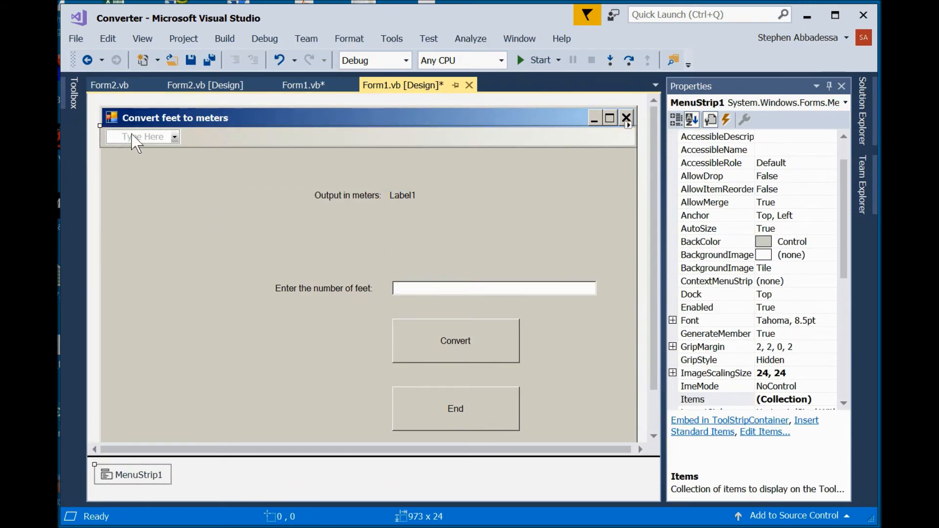
pyautogui.click(142, 137)
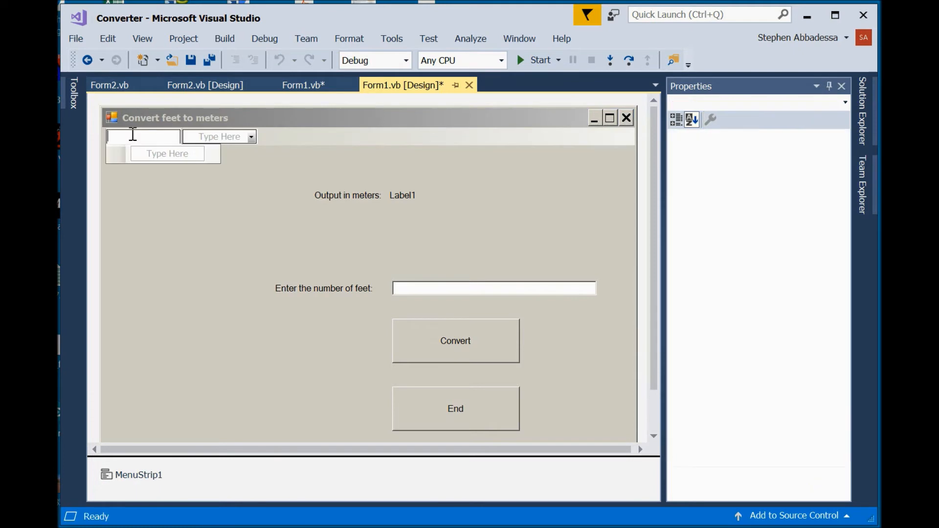
pyautogui.write('Convert')
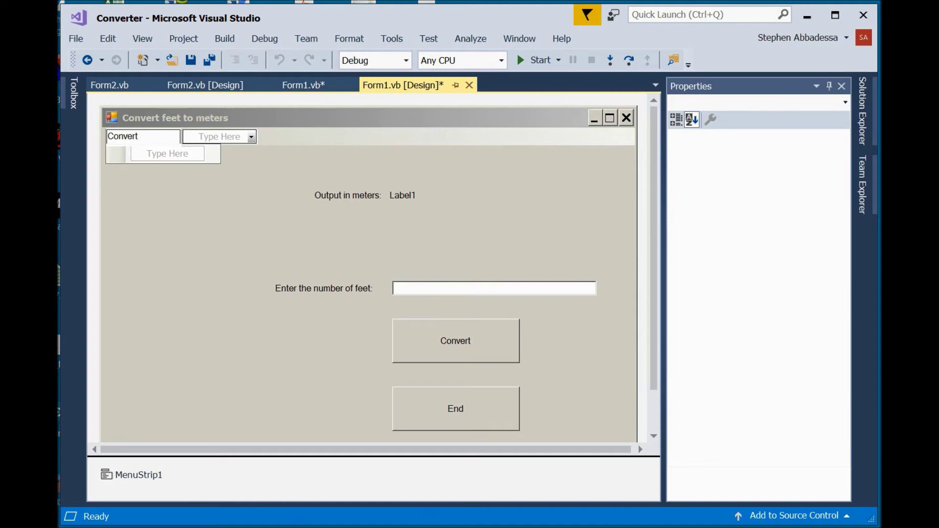
pyautogui.write('fah')
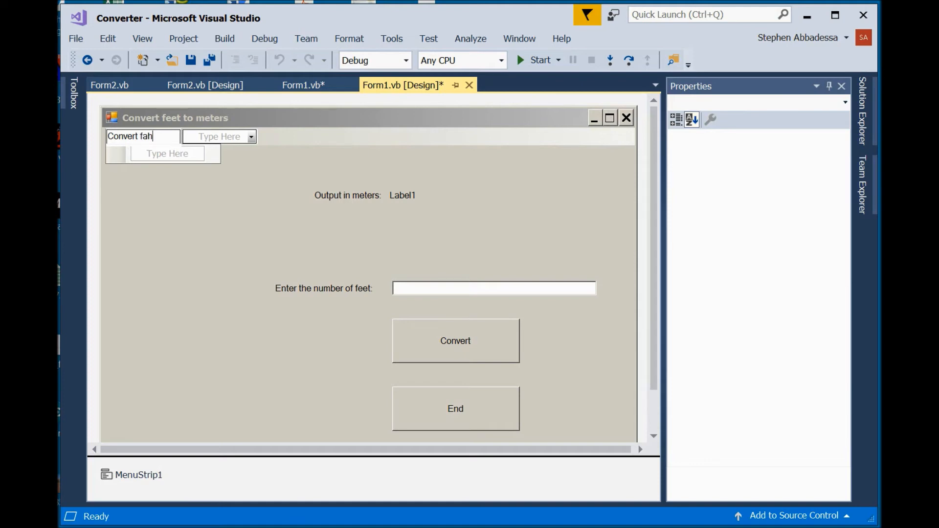
pyautogui.write('renheit to')
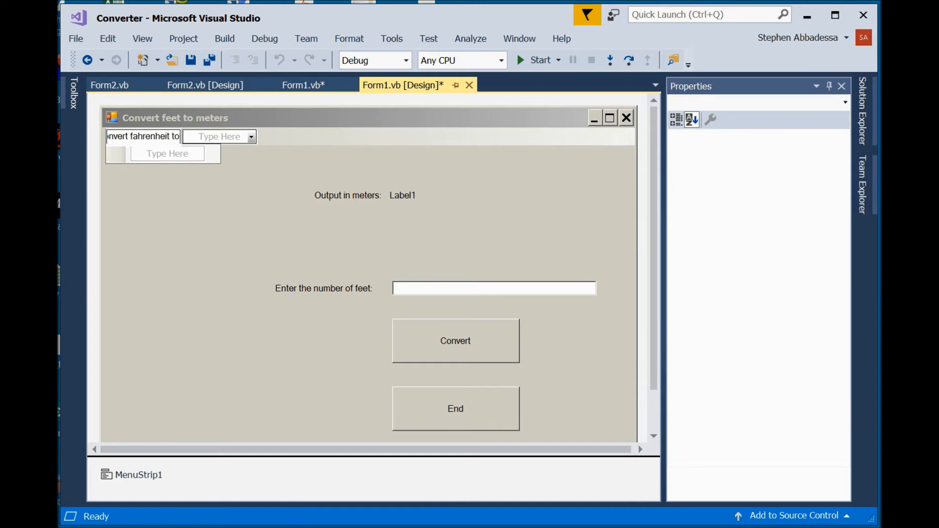
pyautogui.write('Convert F to')
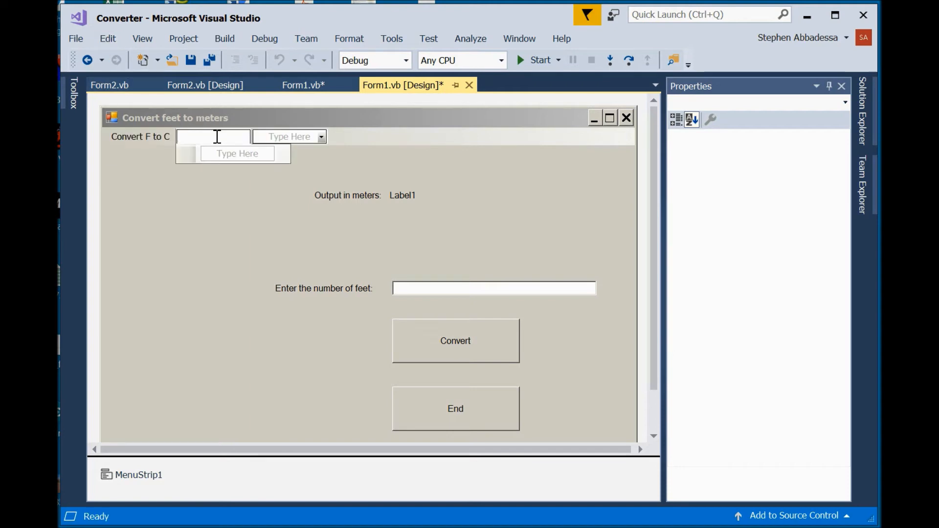
pyautogui.write('C')
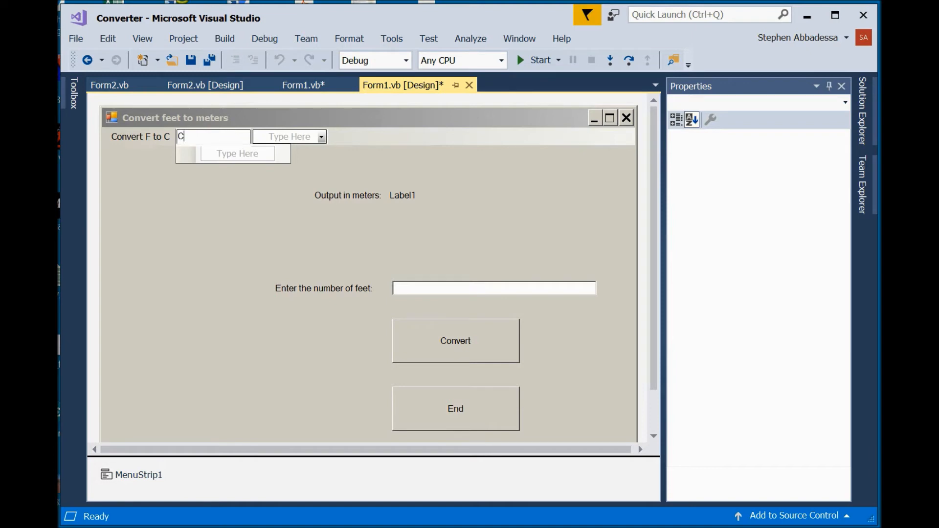
pyautogui.write('onvert')
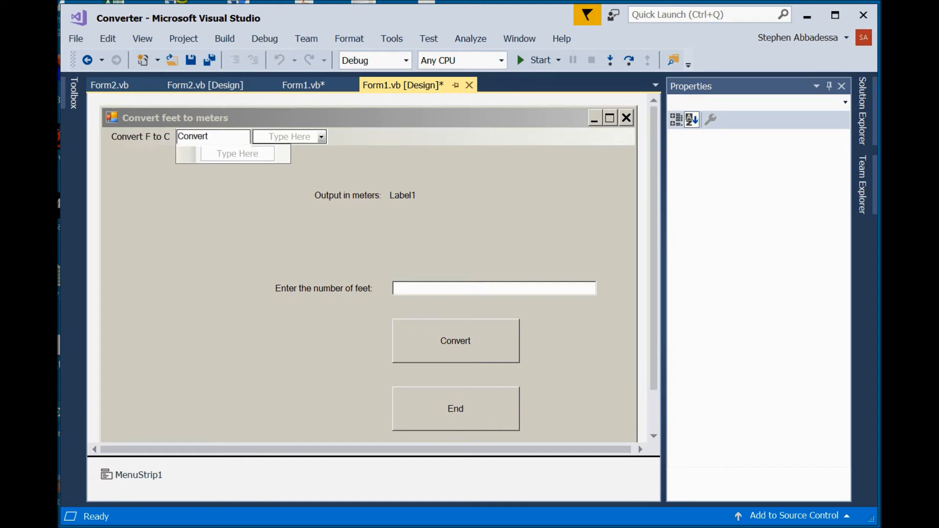
pyautogui.write('ft to m')
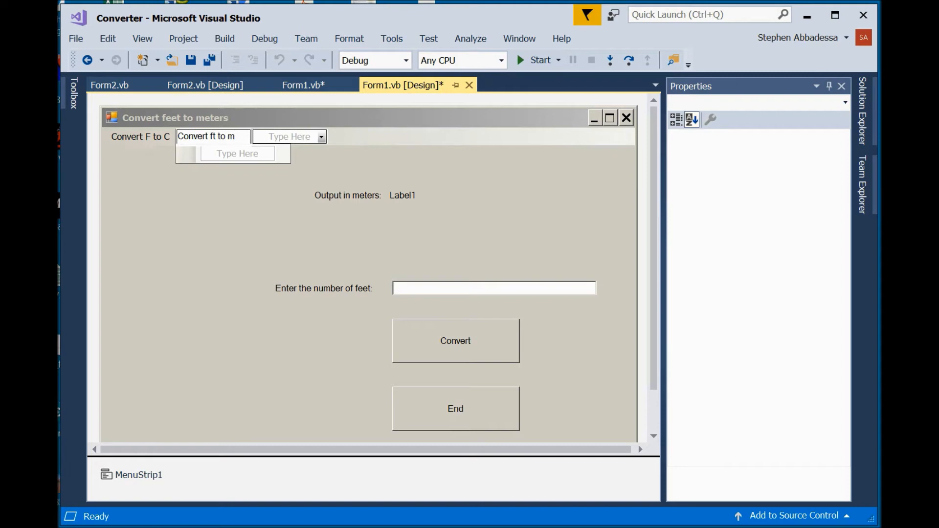
pyautogui.moveTo(217, 251)
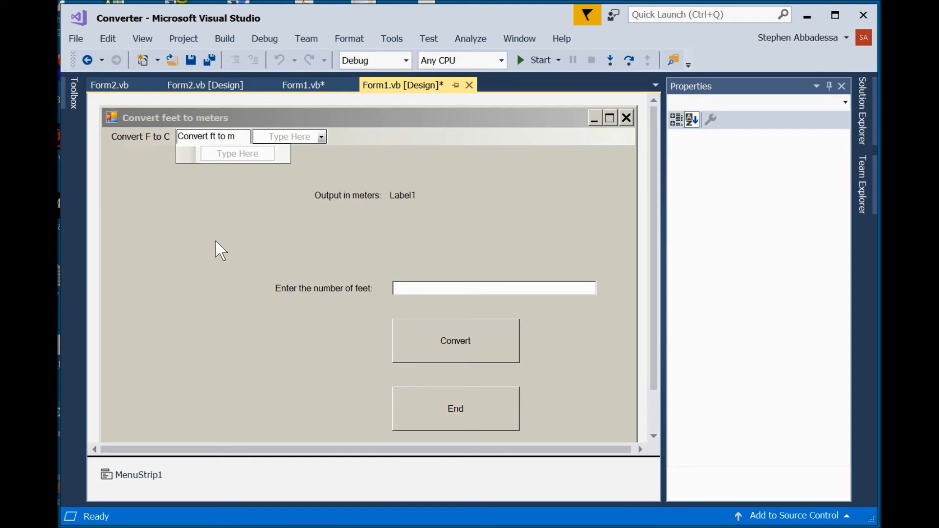
pyautogui.moveTo(237, 153)
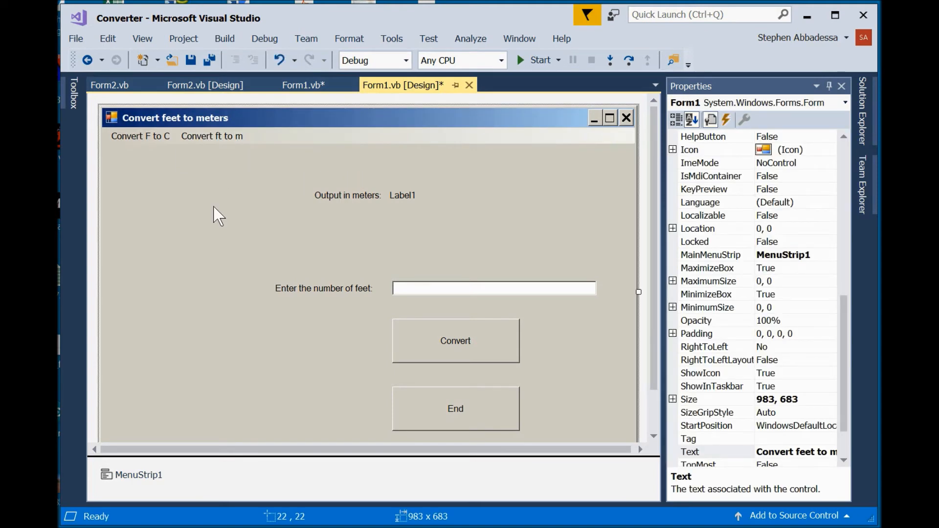
# Copy MenuStrip1 from Form1 and paste it onto Form2, then go back to Form1's design.
pyautogui.click(132, 474)
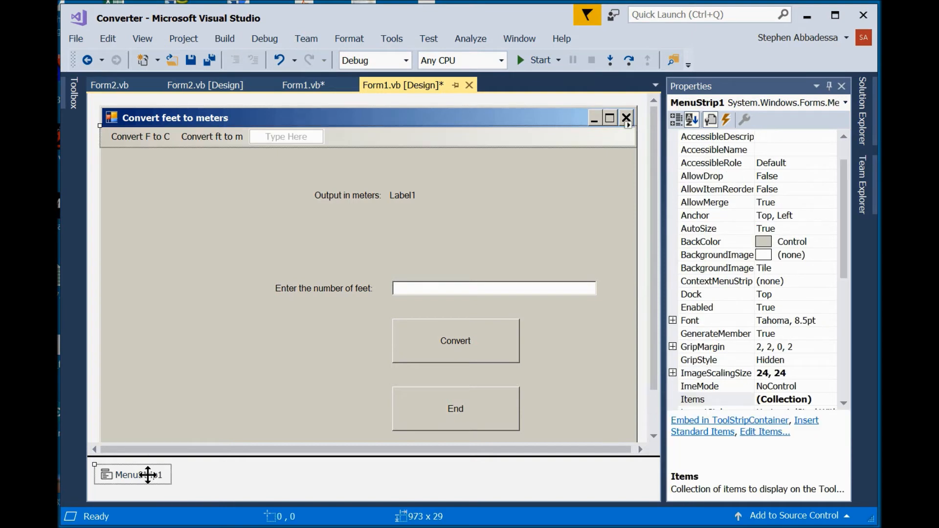
pyautogui.moveTo(172, 172)
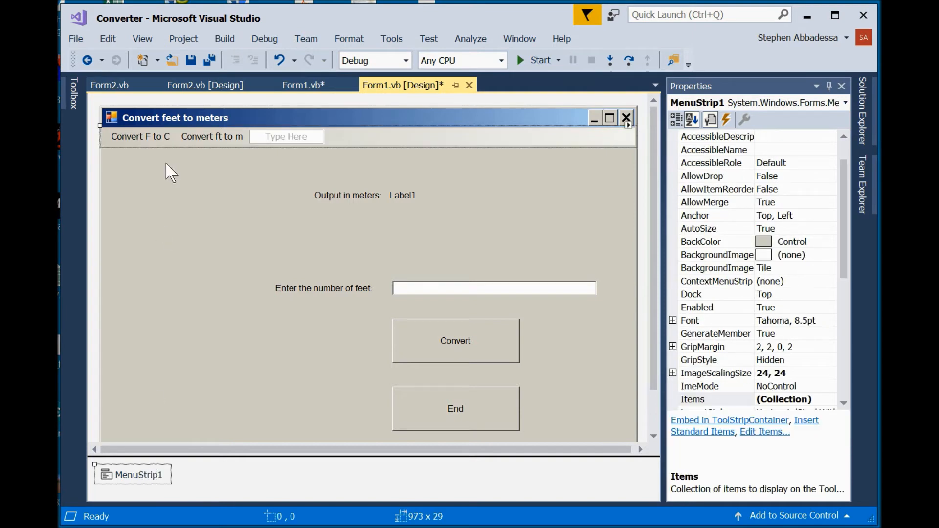
pyautogui.moveTo(178, 163)
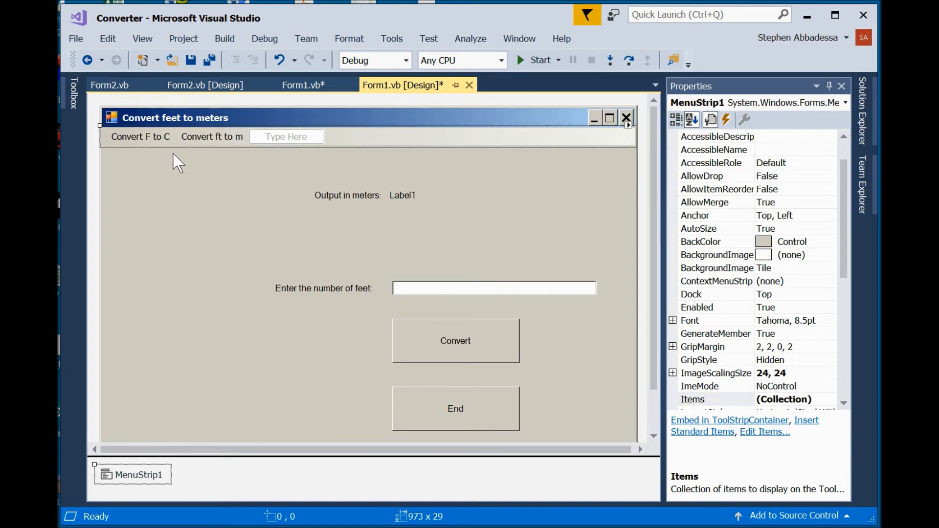
pyautogui.click(203, 84)
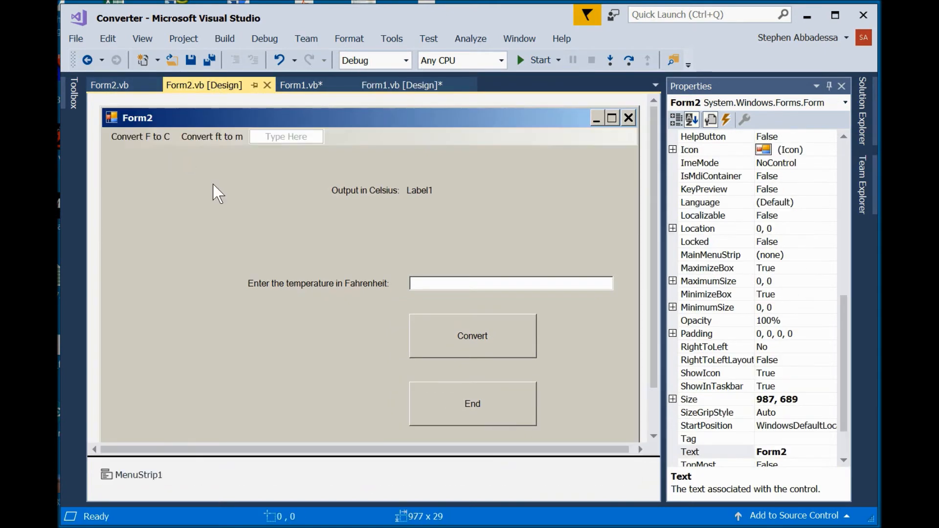
pyautogui.click(138, 474)
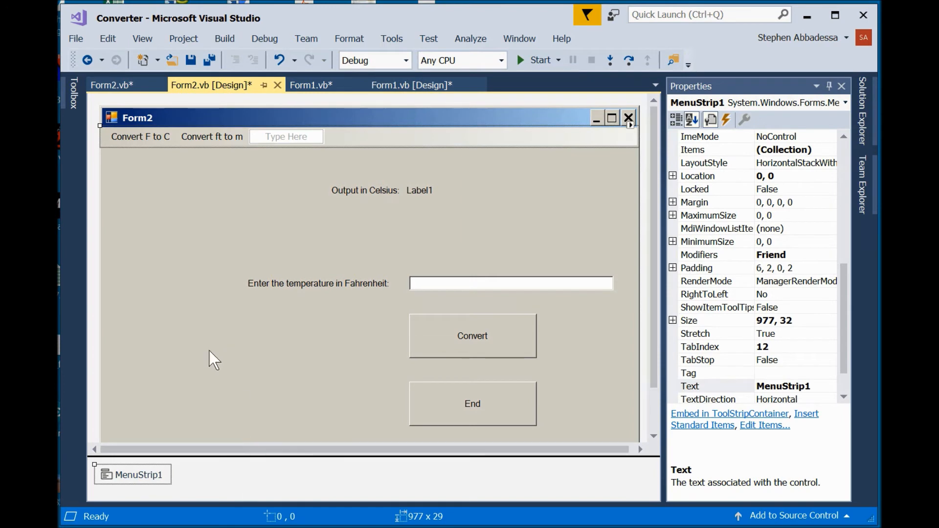
pyautogui.click(353, 123)
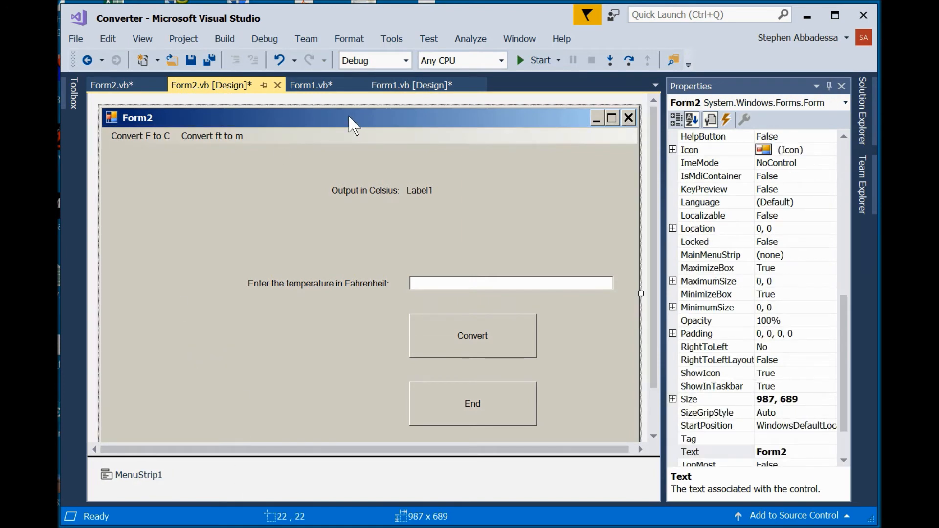
pyautogui.click(412, 85)
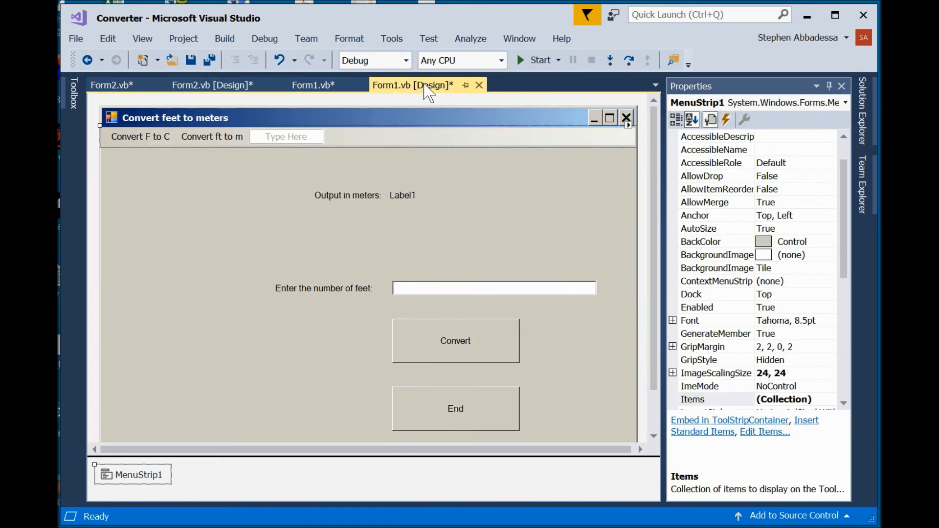
pyautogui.moveTo(150, 181)
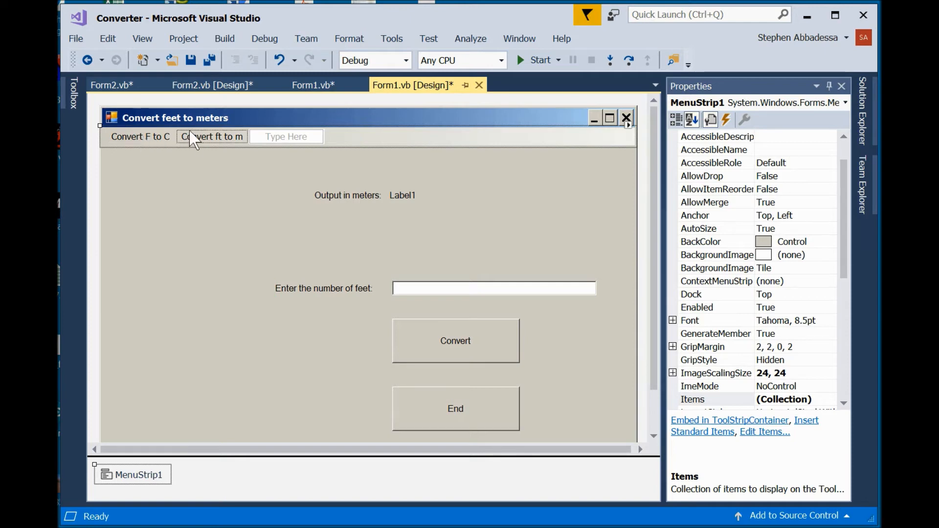
# Finish entering the Convert ft to m item's label on Form1's menu bar.
pyautogui.click(212, 137)
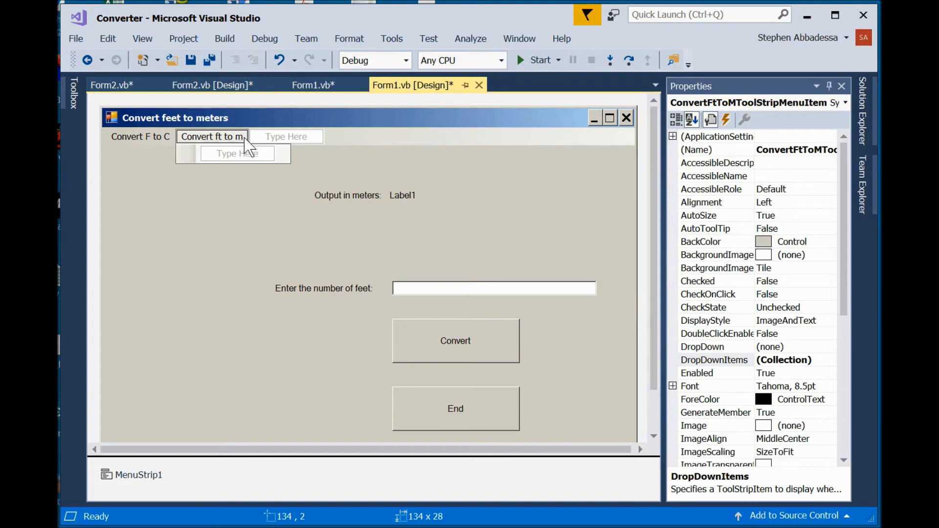
pyautogui.doubleClick(212, 136)
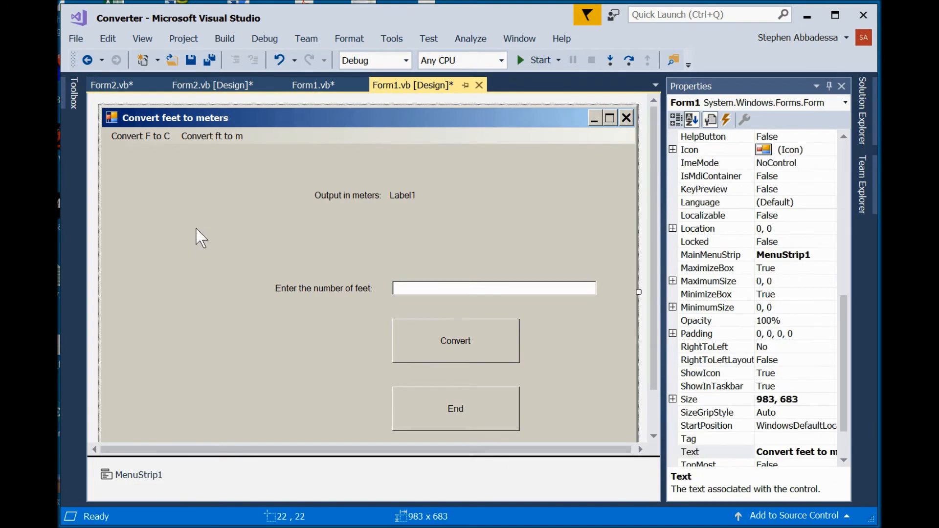
pyautogui.click(211, 136)
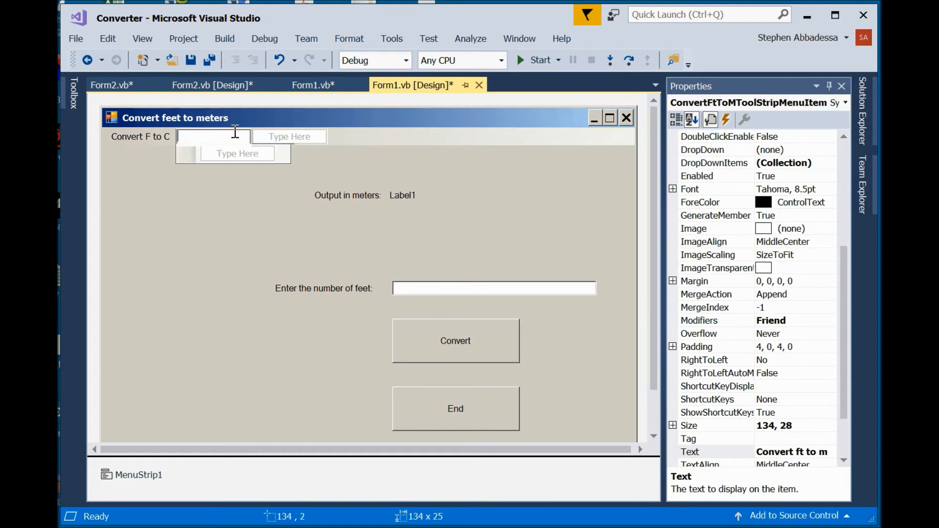
pyautogui.click(139, 137)
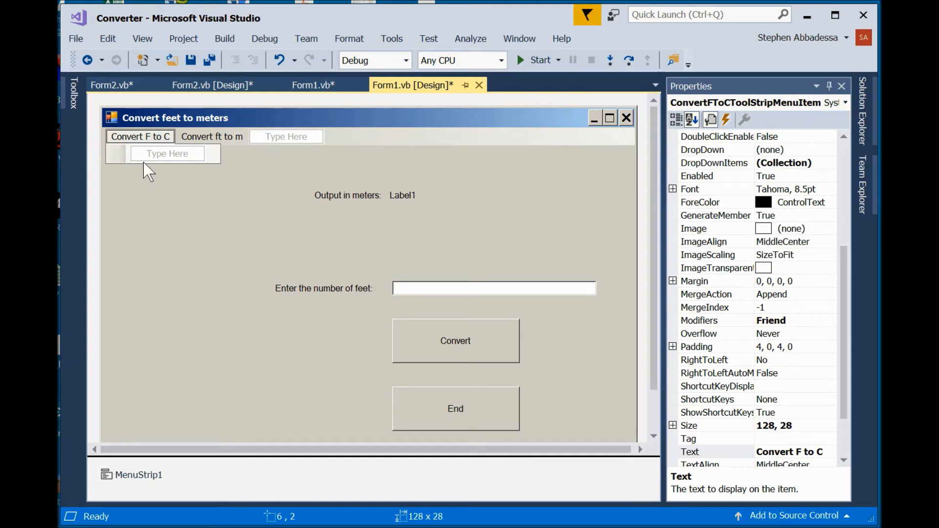
pyautogui.click(211, 136)
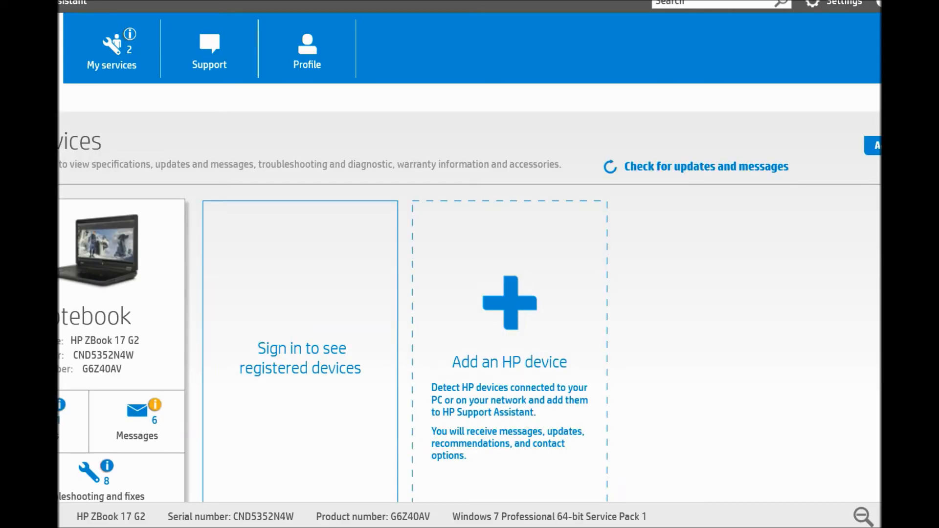
pyautogui.press('alt+tab')
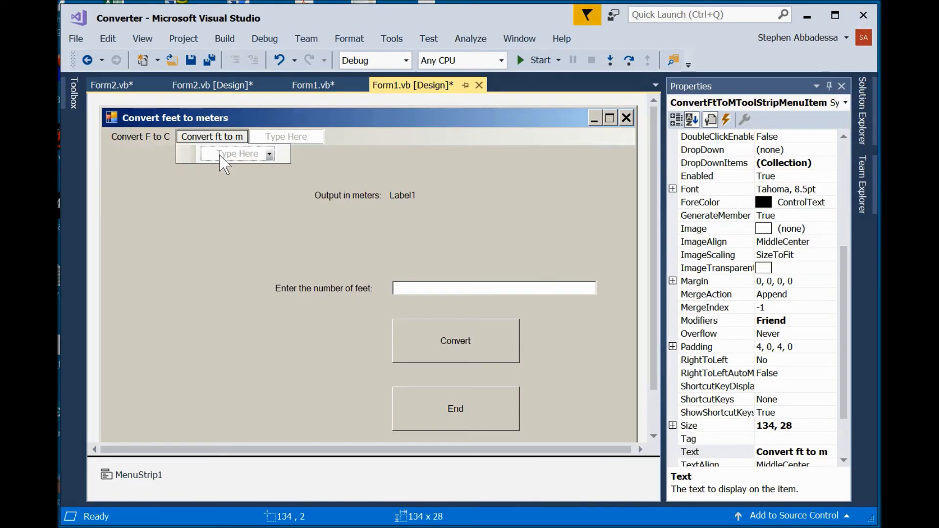
pyautogui.moveTo(201, 144)
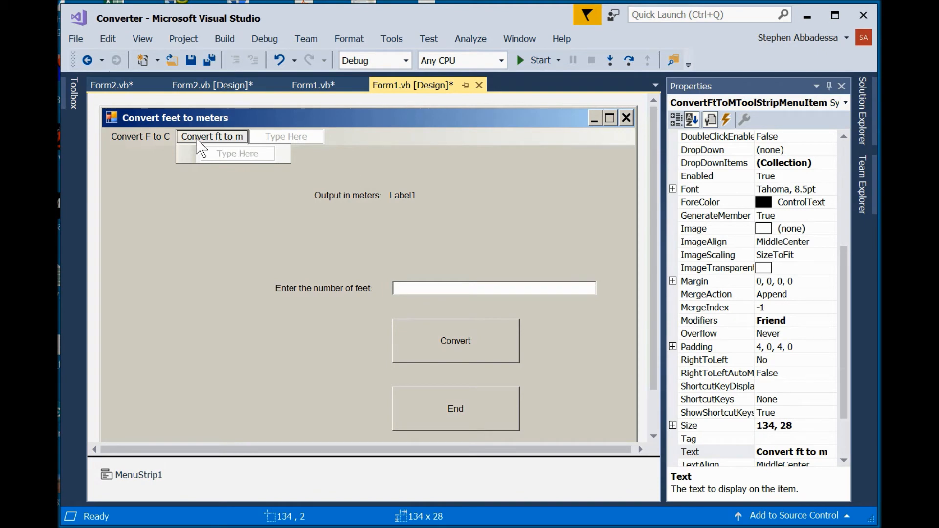
# Delete the Convert ft to m item so only Convert F to C remains on Form1.
pyautogui.rightClick(212, 137)
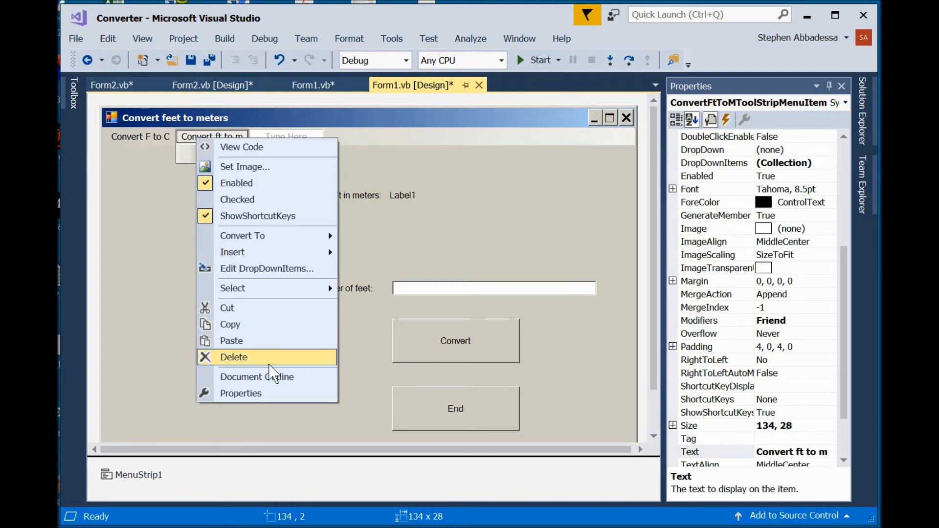
pyautogui.click(234, 357)
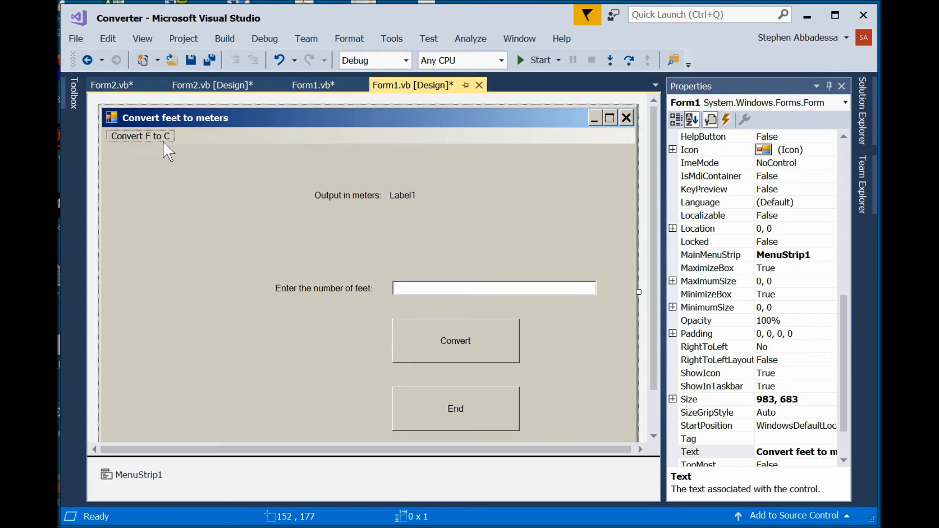
pyautogui.moveTo(153, 141)
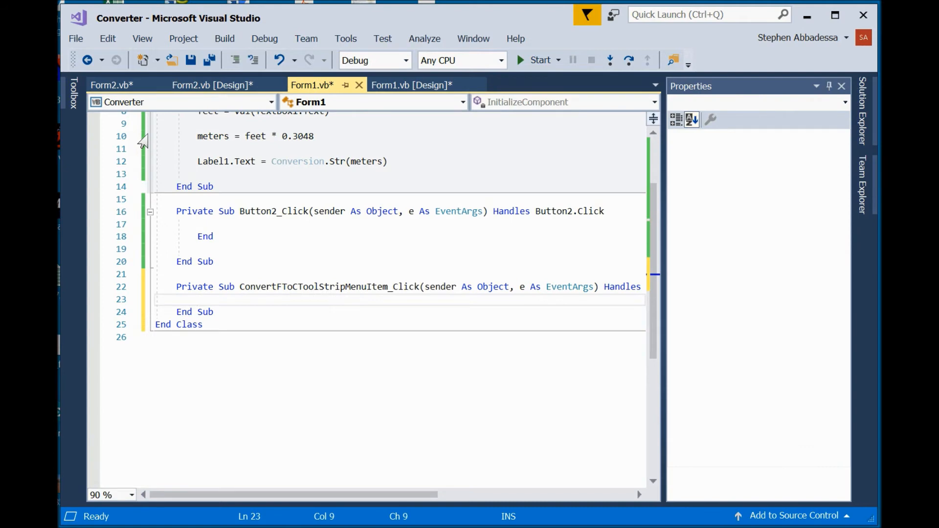
# Generate the empty ConvertFToCToolStripMenuItem_Click handler in Form1.vb.
pyautogui.click(279, 300)
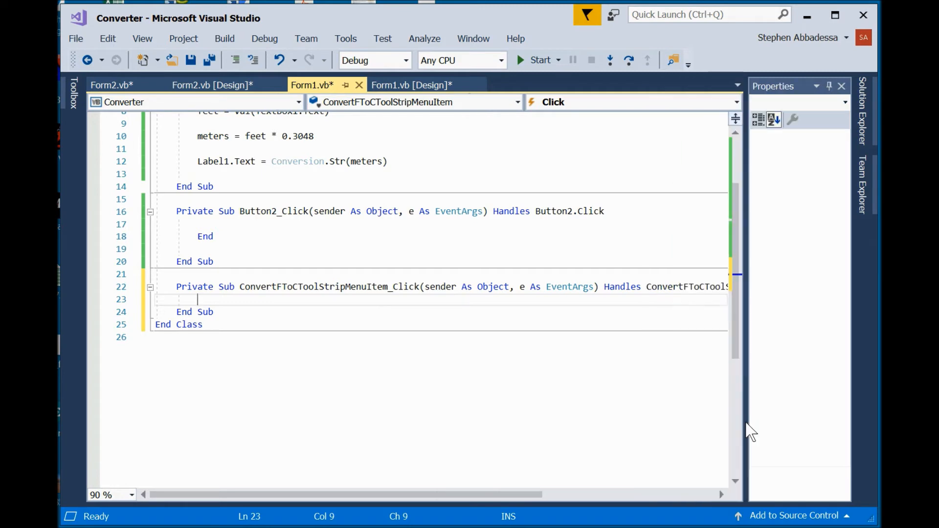
pyautogui.moveTo(747, 362)
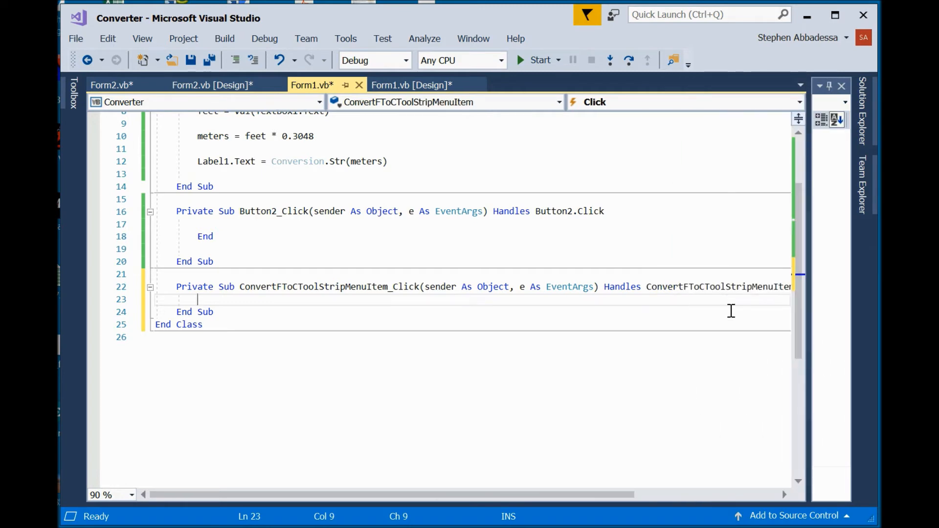
pyautogui.hscroll(3)
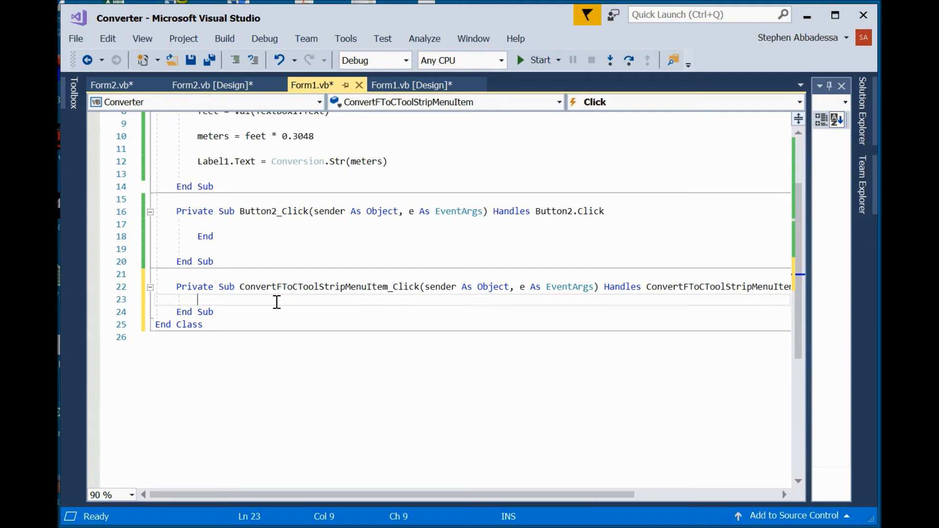
# Fill the handler with Me.Hide() and Form2.Show(), then save all changes.
pyautogui.write('me')
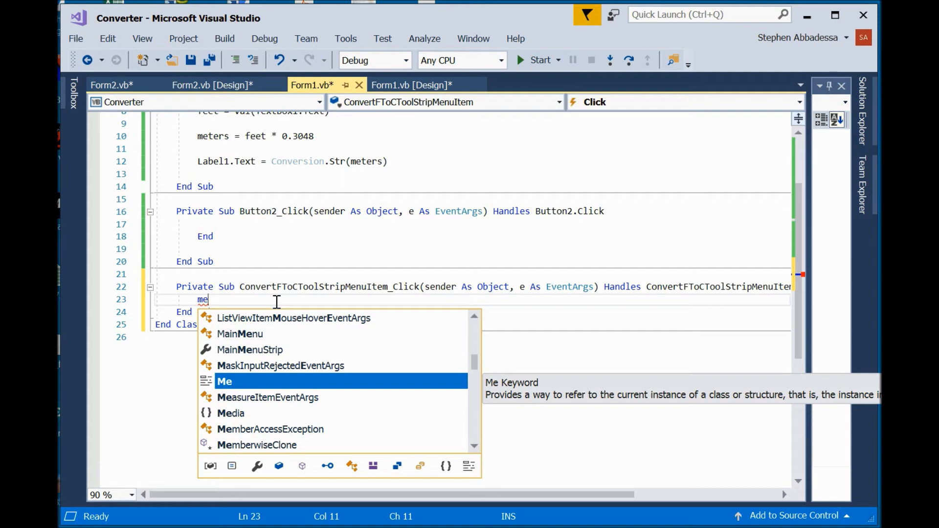
pyautogui.write('.hid')
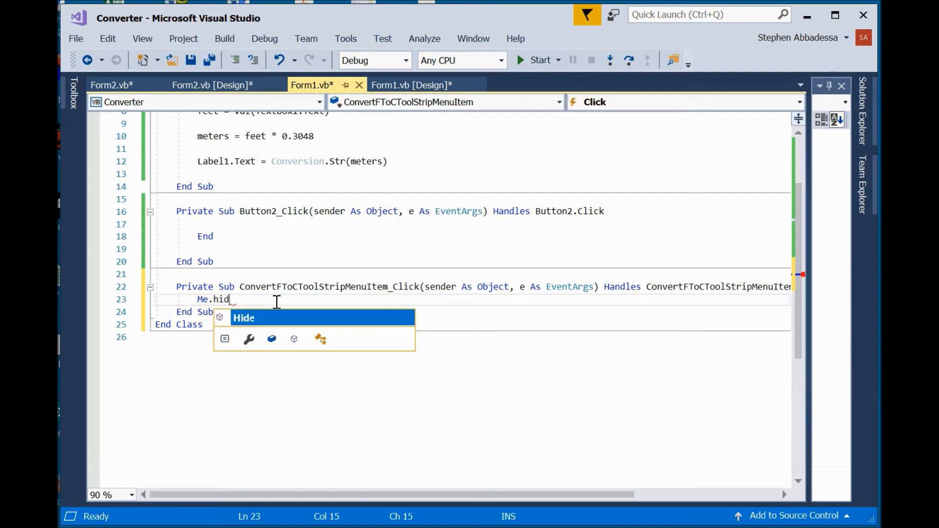
pyautogui.write('e(')
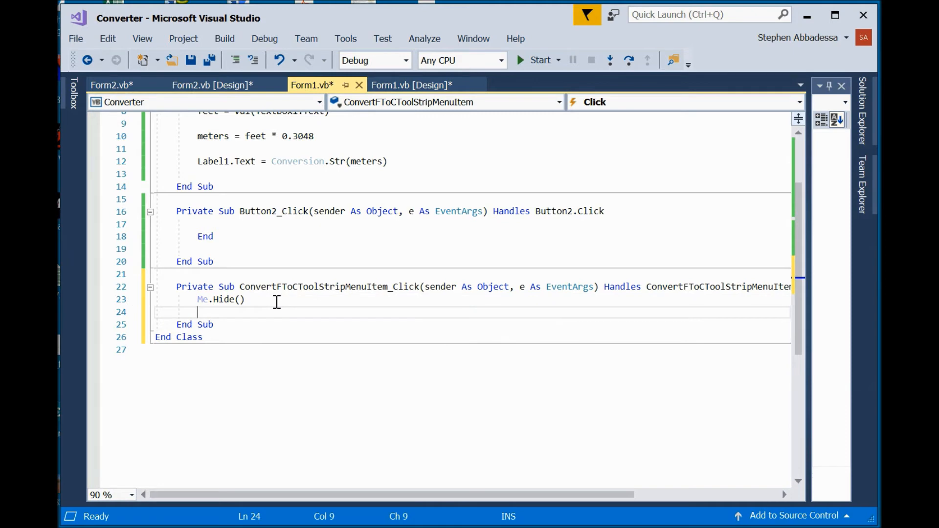
pyautogui.write('form')
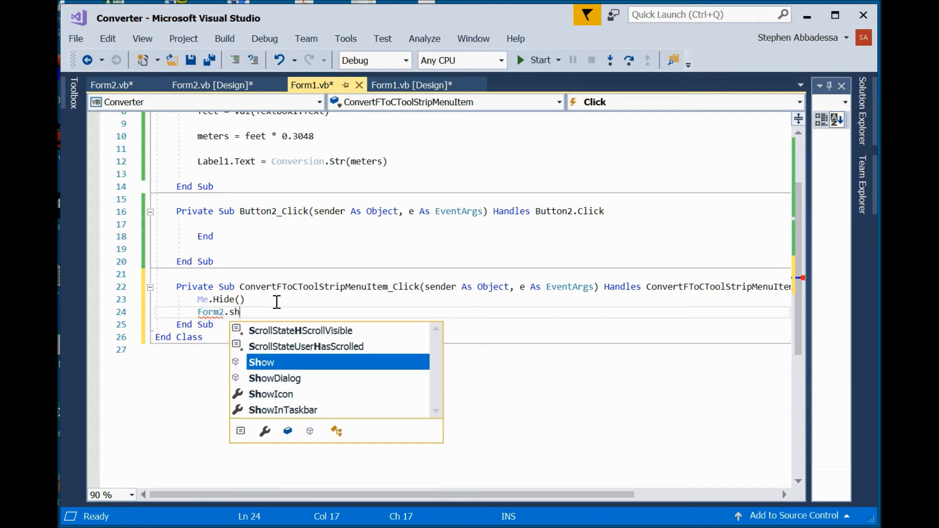
pyautogui.write('ow(')
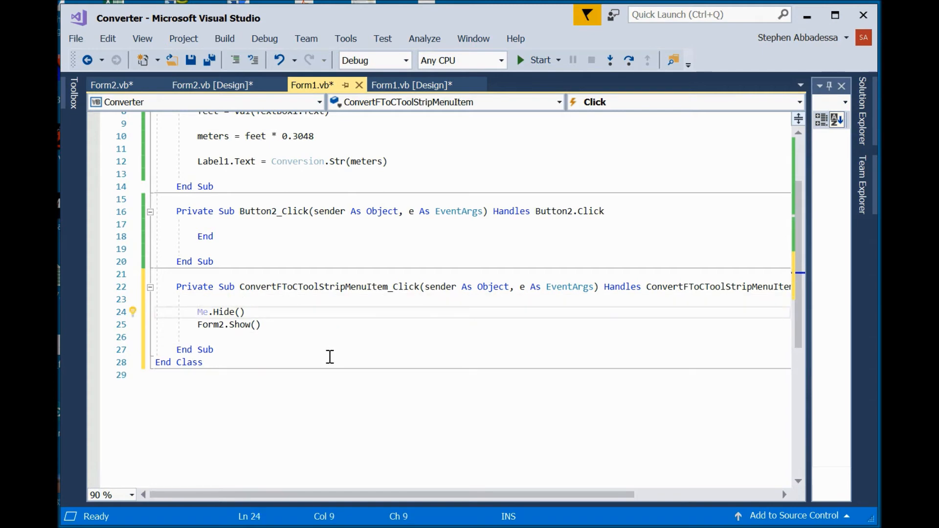
pyautogui.press('ctrl+s')
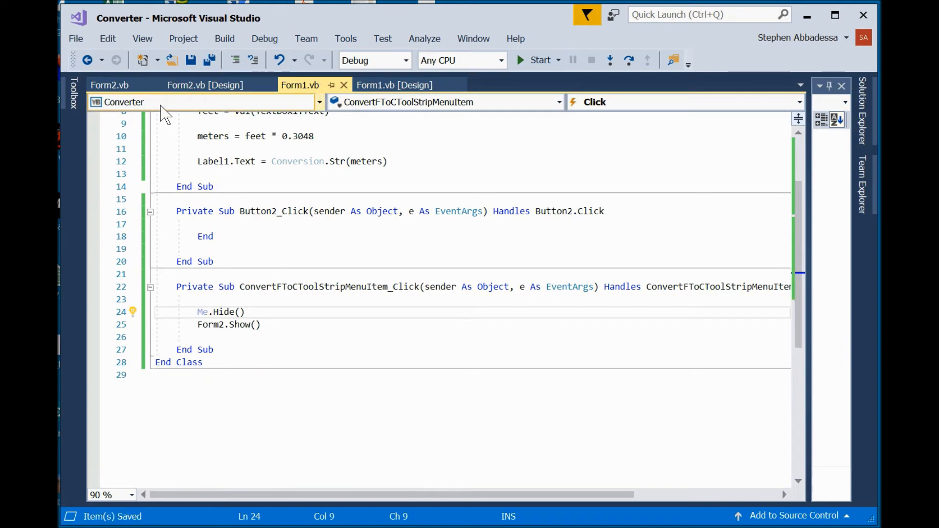
pyautogui.moveTo(191, 85)
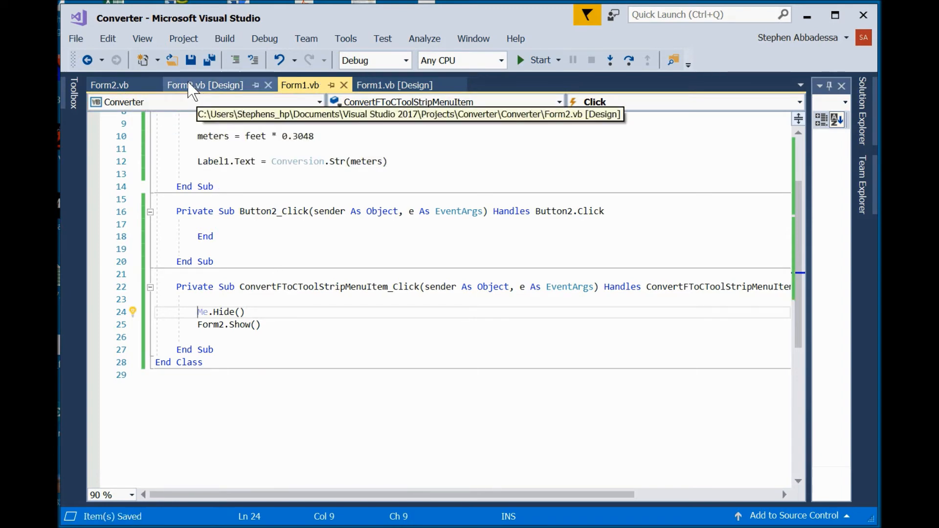
# Delete the Convert F to C item from Form2's menu bar.
pyautogui.click(203, 84)
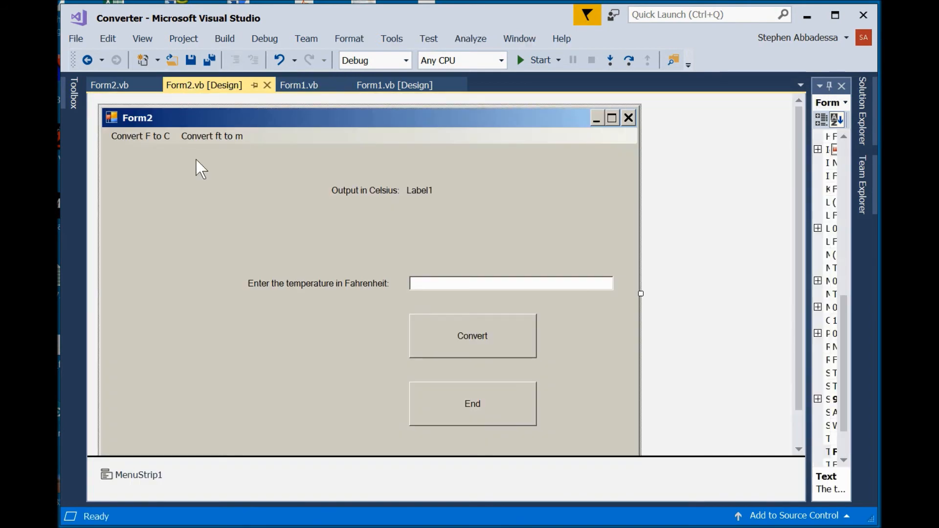
pyautogui.moveTo(203, 184)
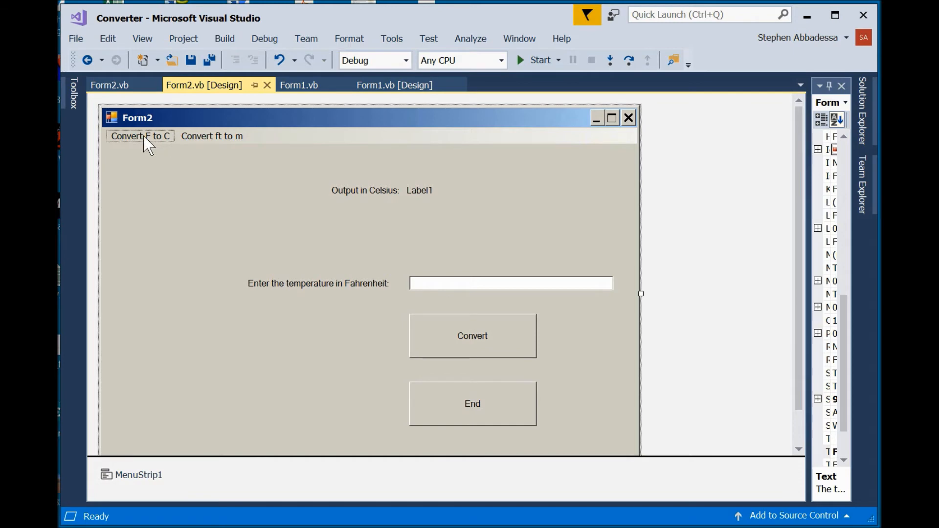
pyautogui.rightClick(140, 136)
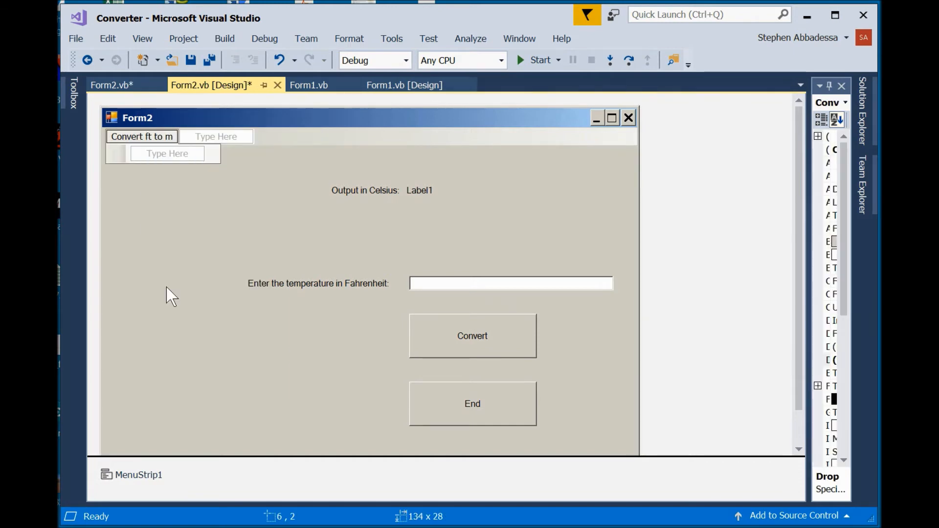
pyautogui.click(175, 158)
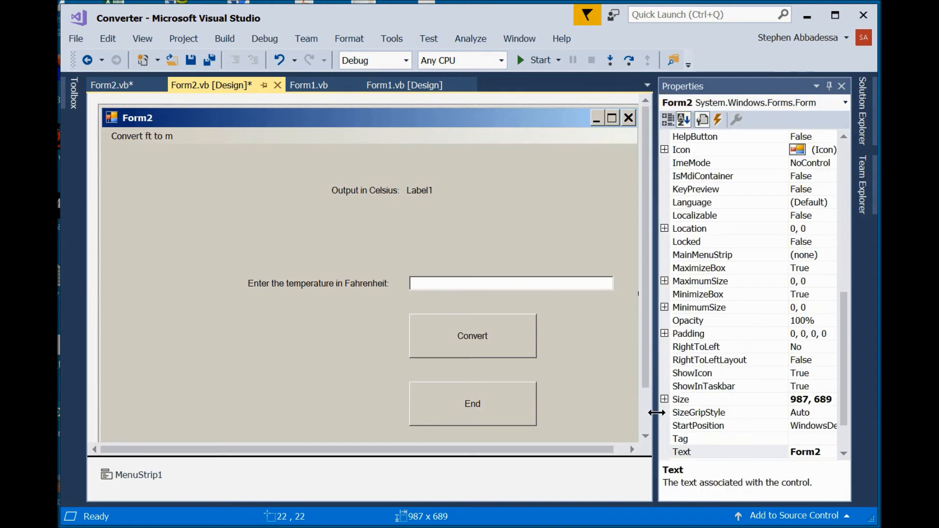
# Set Form2's Text property to 'Convert F to C' and select the Convert ft to m item.
pyautogui.click(719, 452)
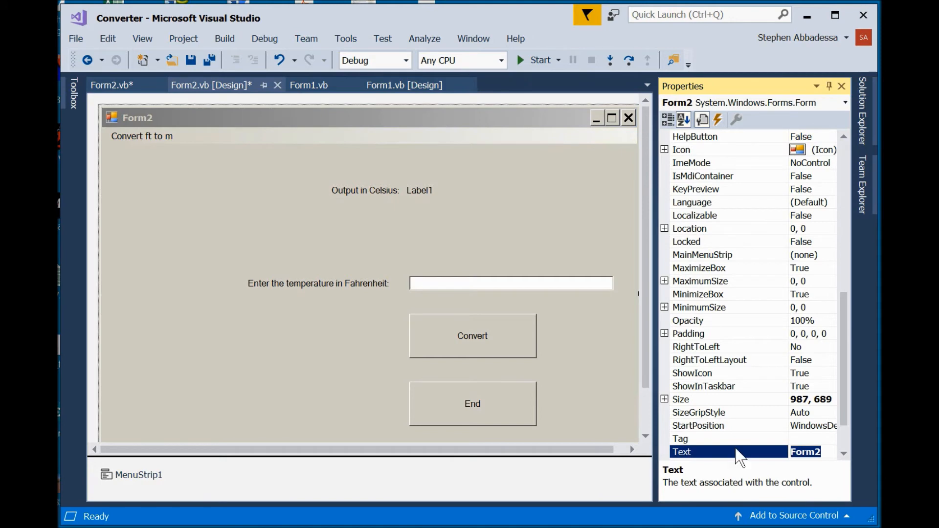
pyautogui.write('Convert')
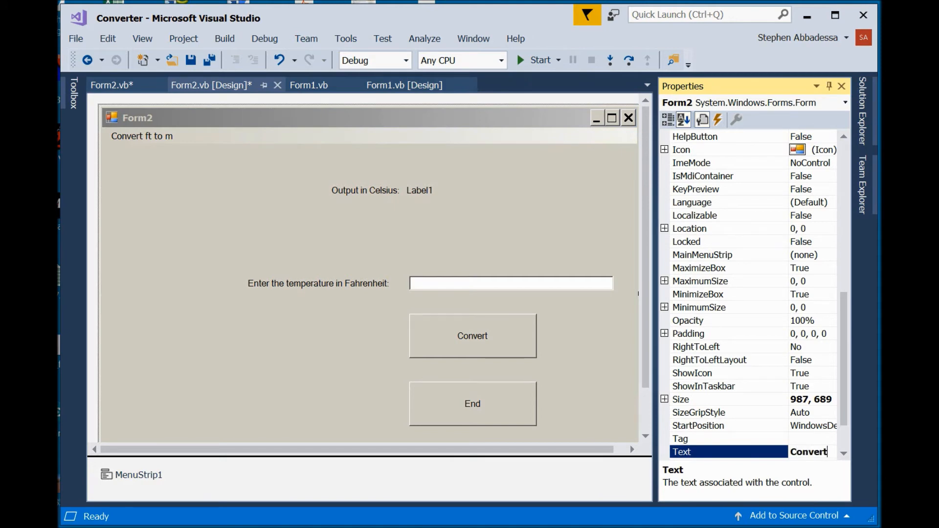
pyautogui.write('F to C')
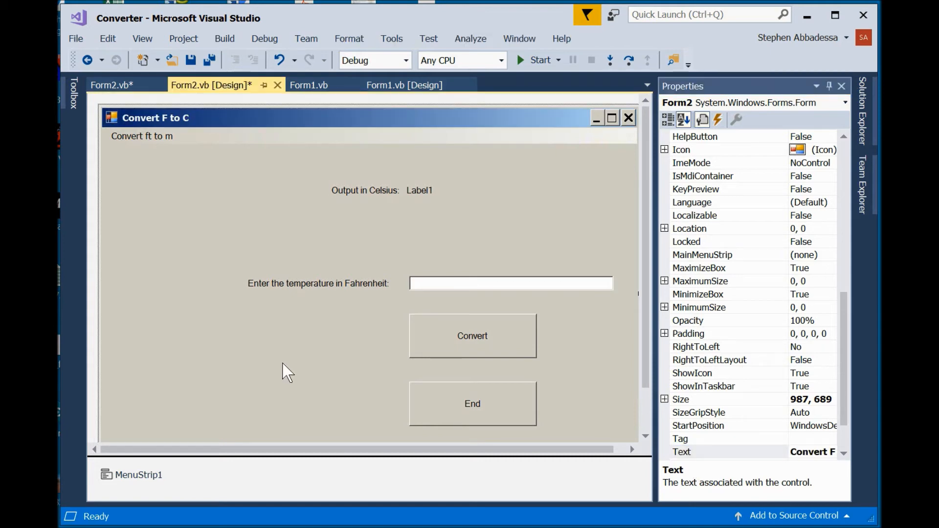
pyautogui.click(142, 136)
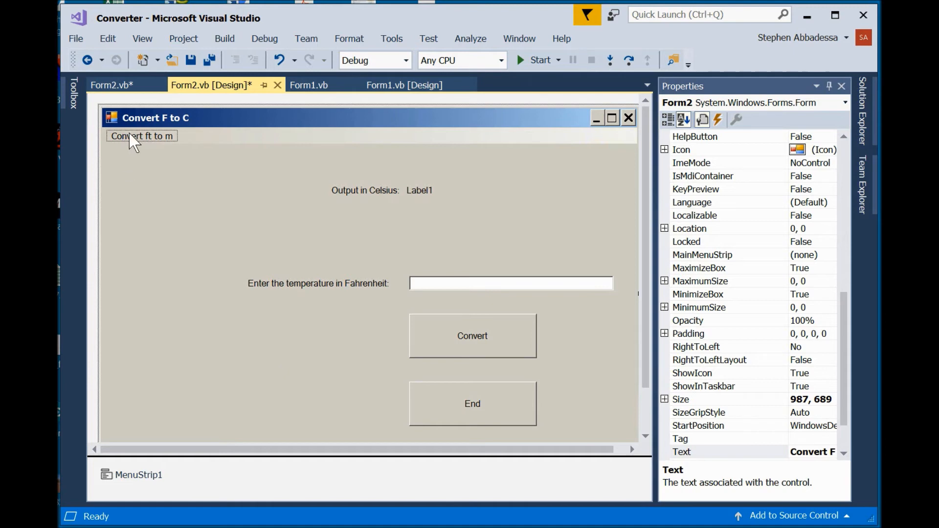
# Create Convert ft to m's Click handler calling Me.Hide() and Form1.Show(), save all and start the app.
pyautogui.doubleClick(141, 136)
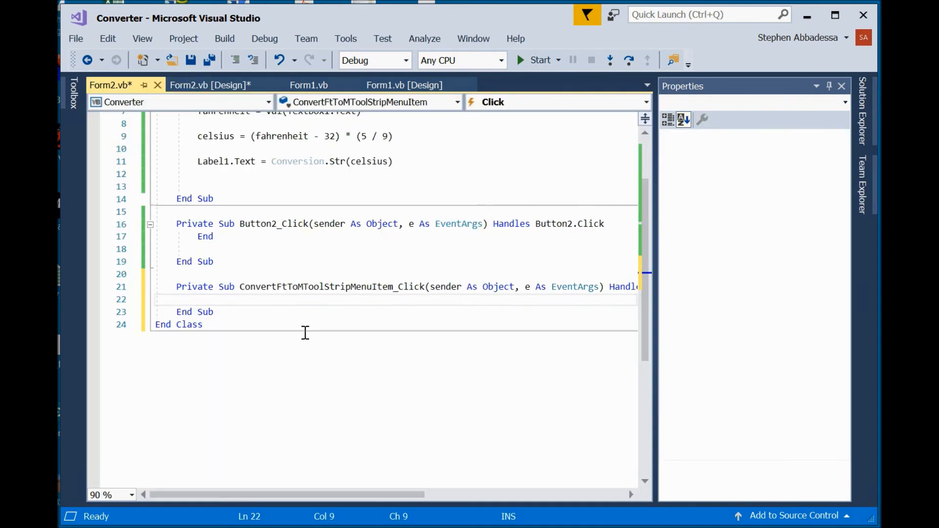
pyautogui.write('me')
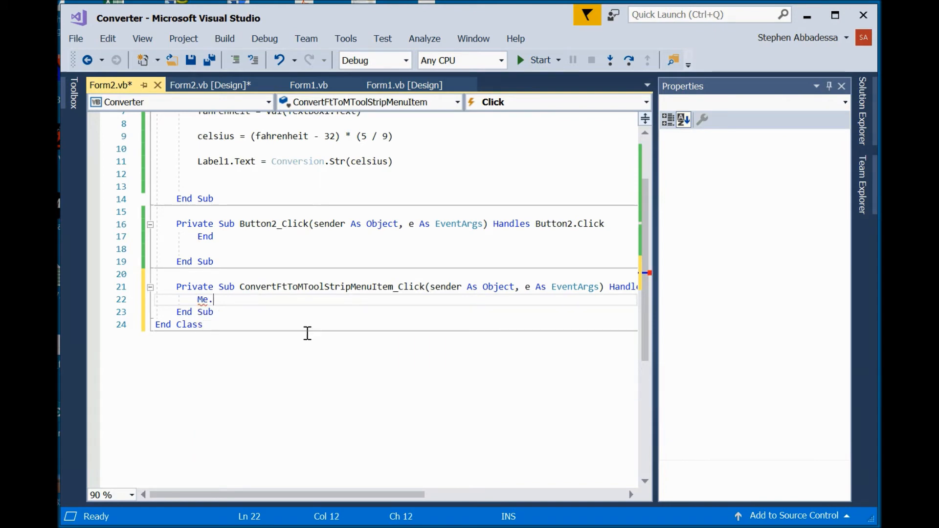
pyautogui.write('.')
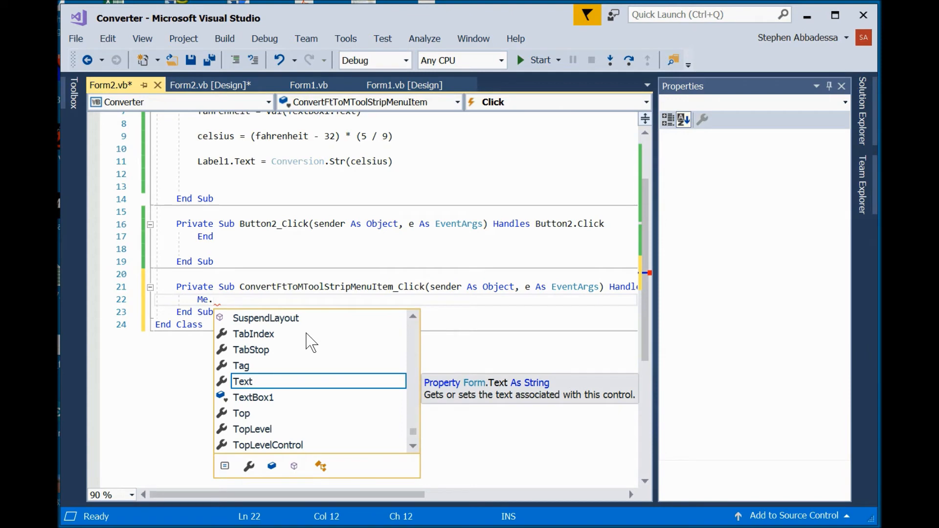
pyautogui.write('hi')
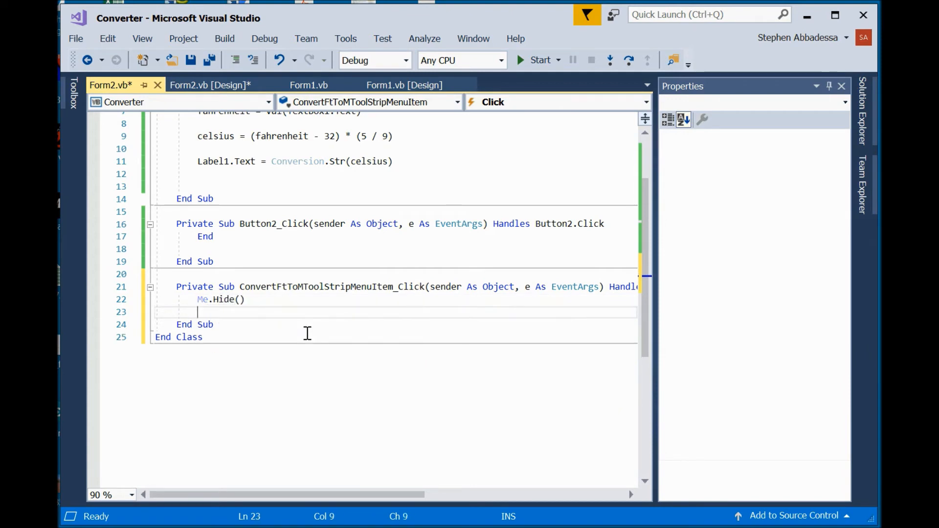
pyautogui.write('form')
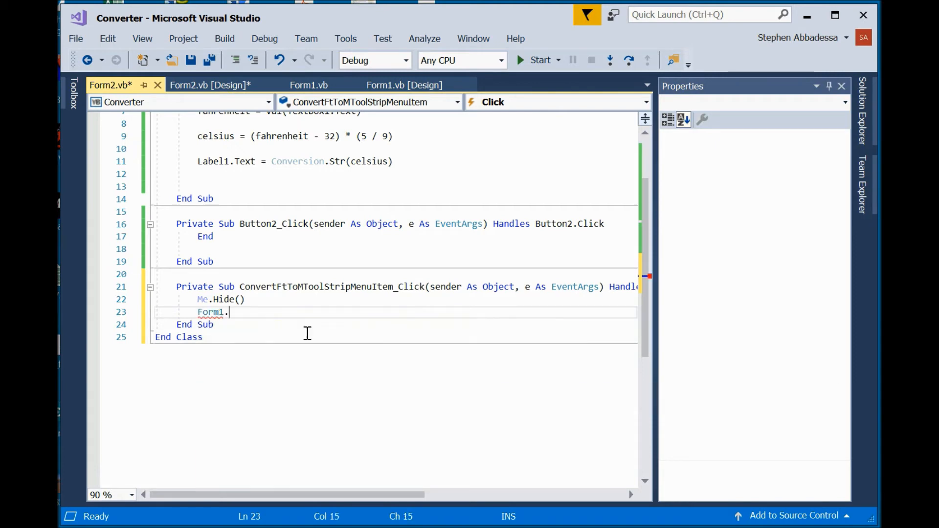
pyautogui.write('show')
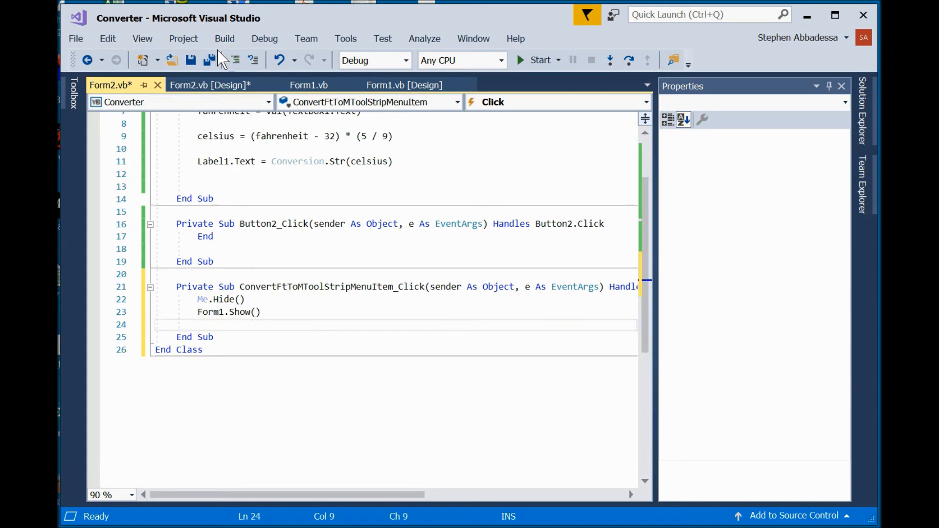
pyautogui.click(209, 60)
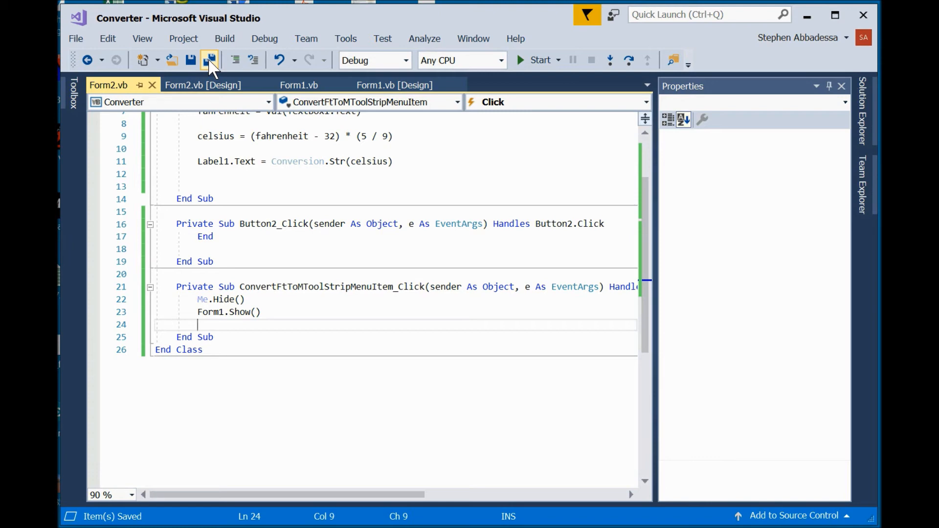
pyautogui.click(209, 60)
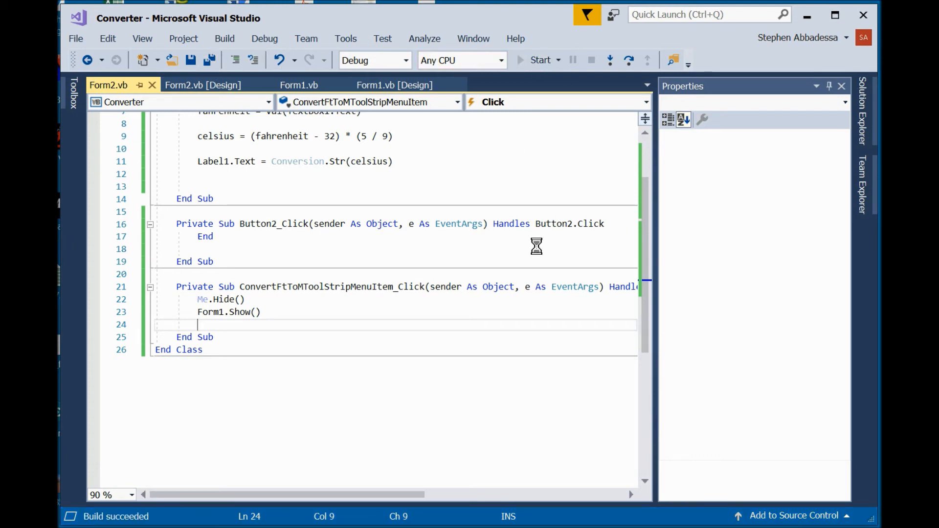
# Convert 100 feet to 30.48 meters in the running app.
pyautogui.click(538, 60)
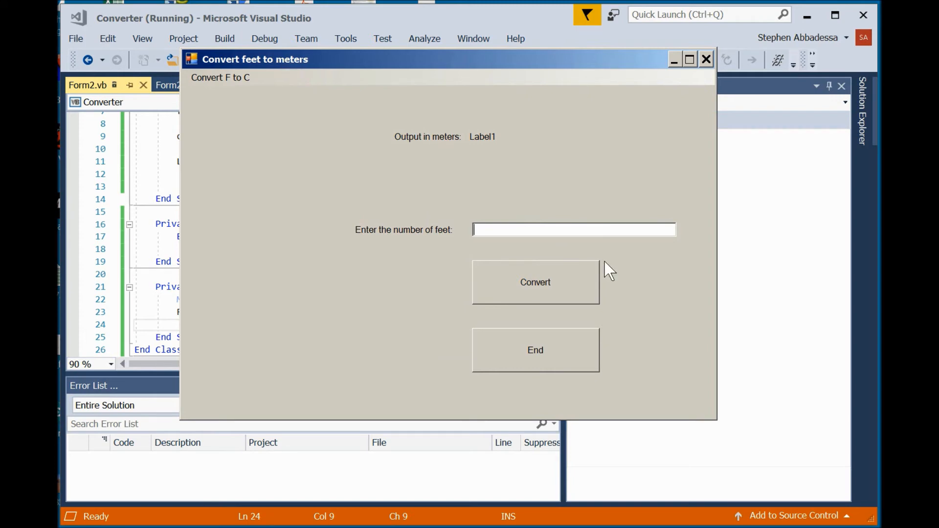
pyautogui.write('100')
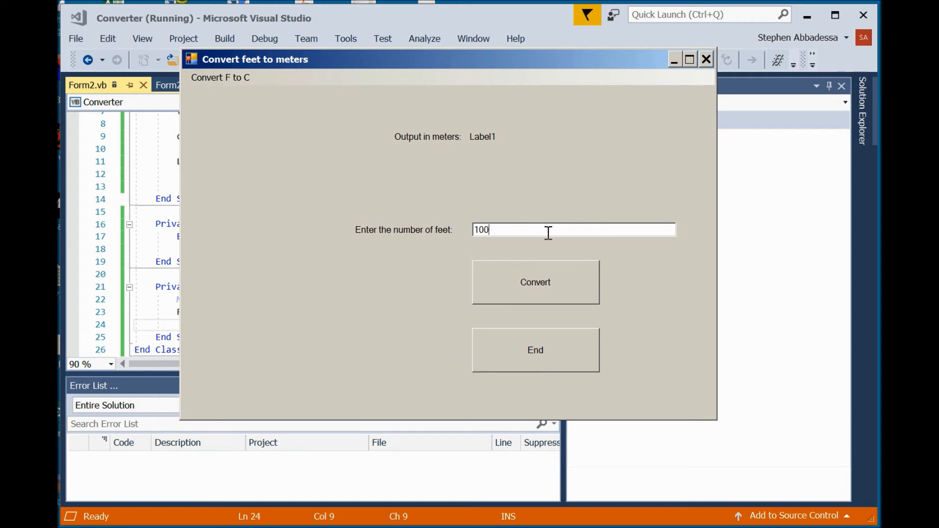
pyautogui.click(535, 282)
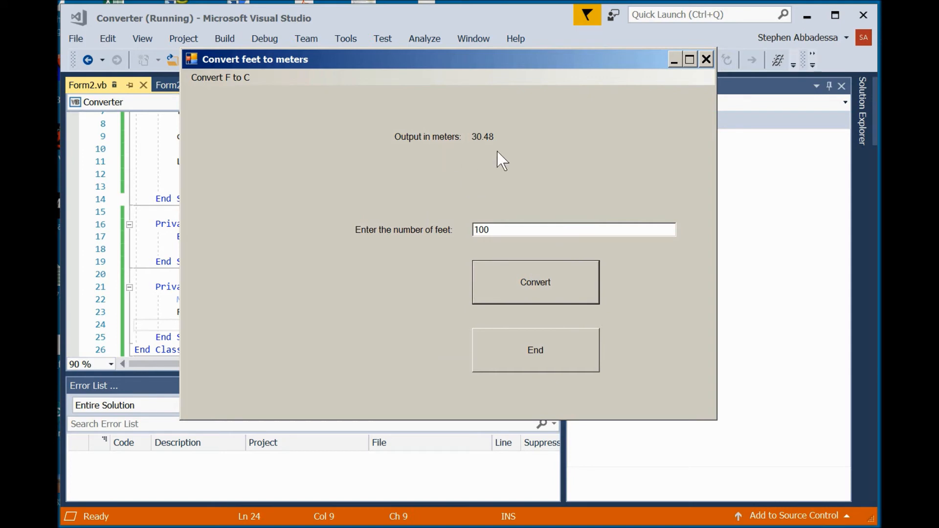
pyautogui.moveTo(572, 290)
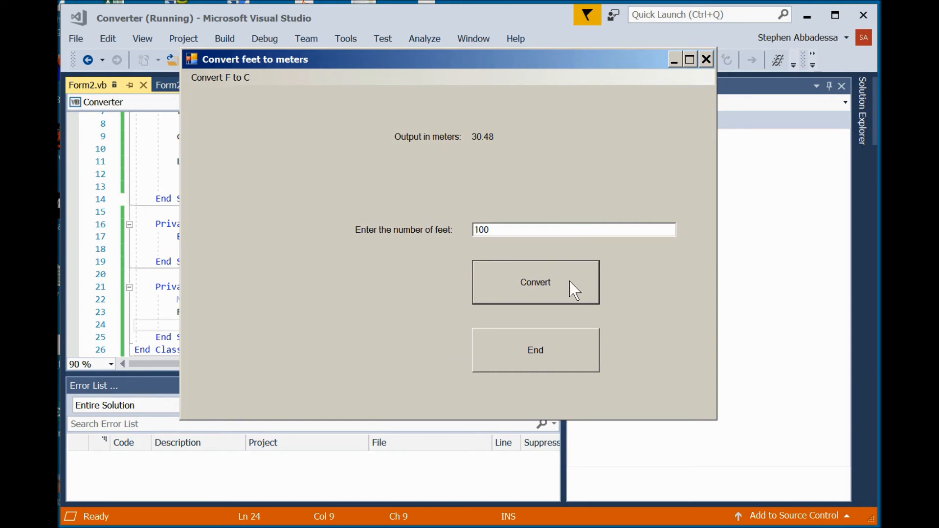
pyautogui.moveTo(220, 77)
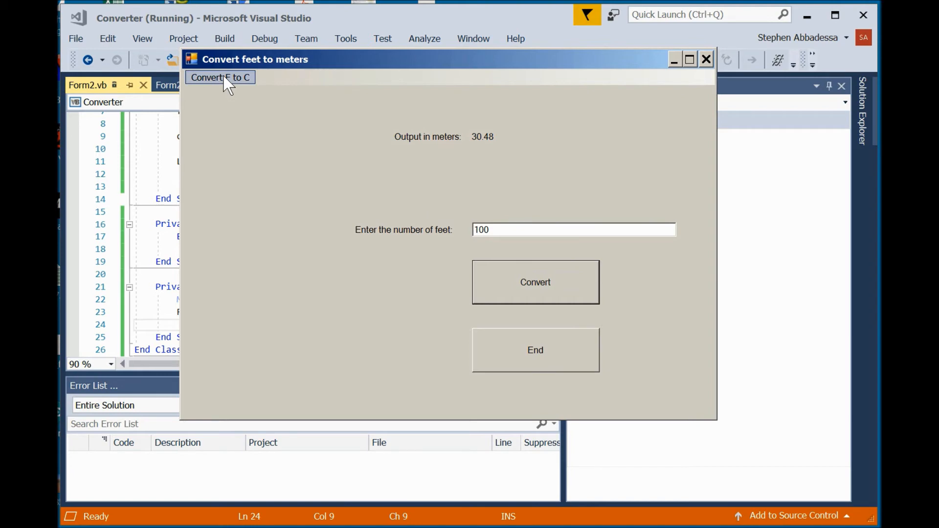
# Switch to the Convert F to C form and convert 212 Fahrenheit to 100 Celsius.
pyautogui.click(220, 77)
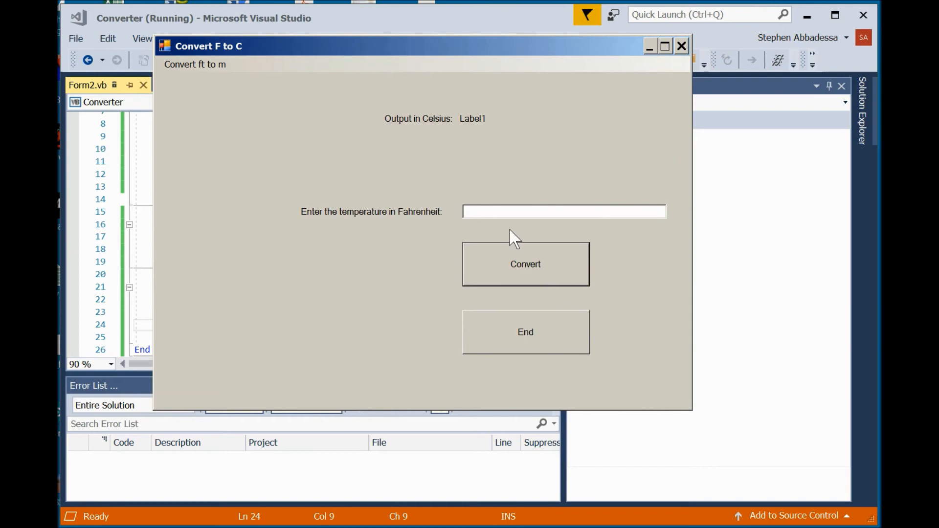
pyautogui.moveTo(238, 87)
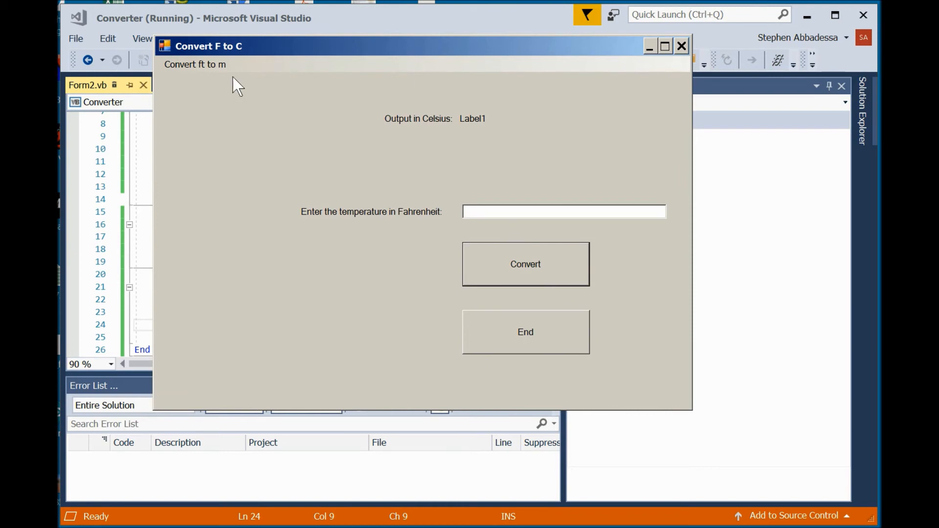
pyautogui.moveTo(183, 78)
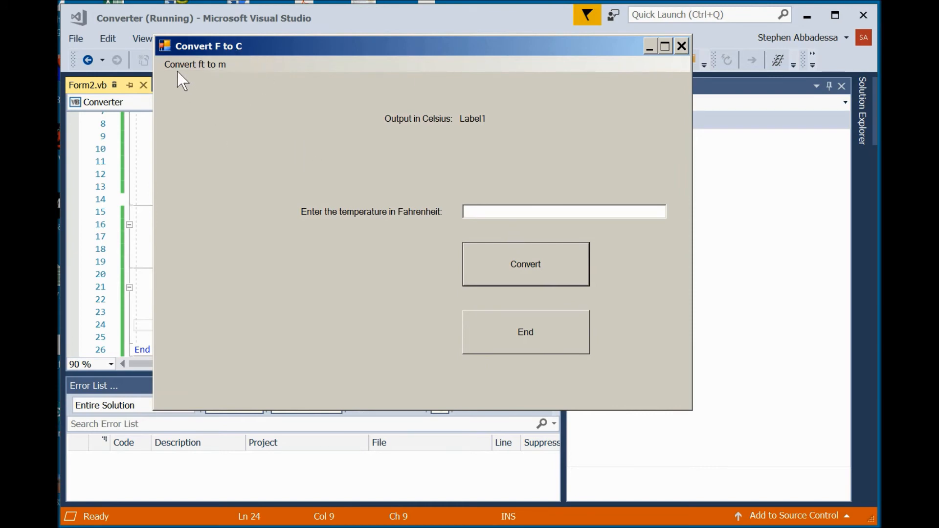
pyautogui.moveTo(194, 81)
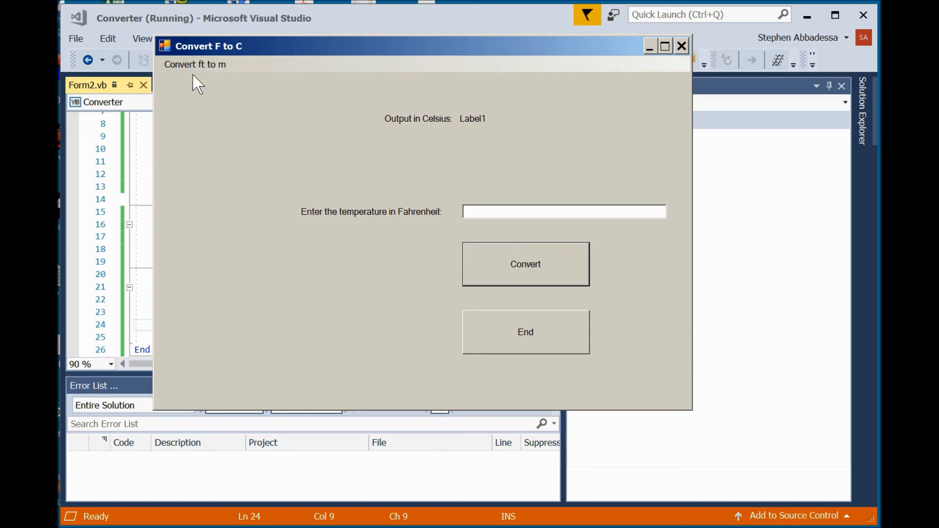
pyautogui.moveTo(263, 126)
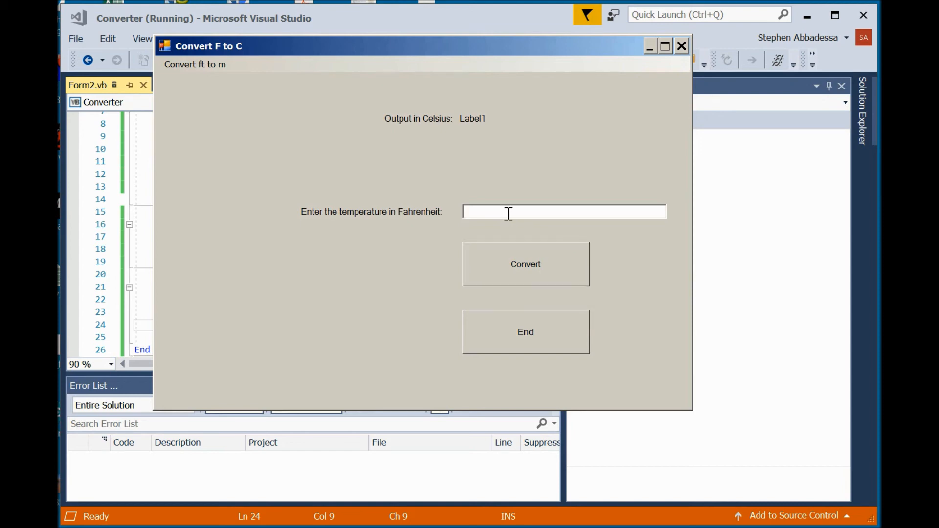
pyautogui.write('212')
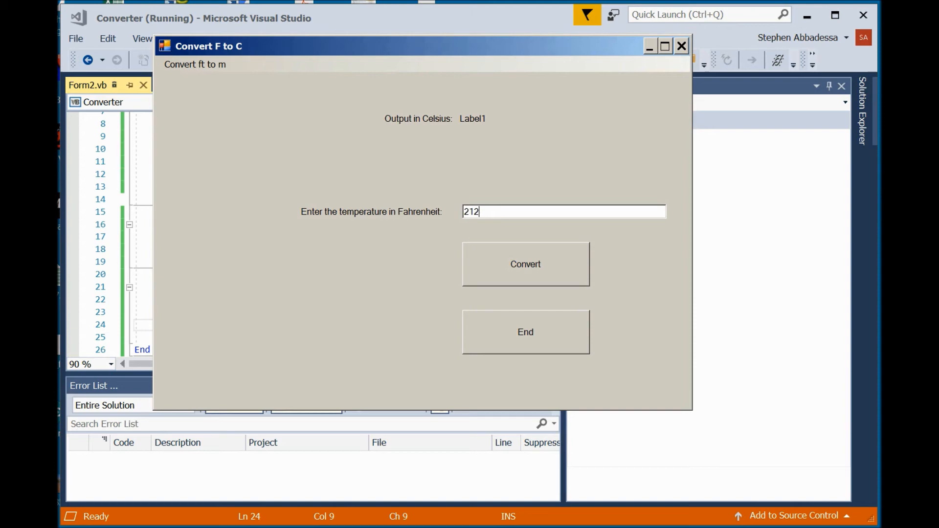
pyautogui.moveTo(500, 214)
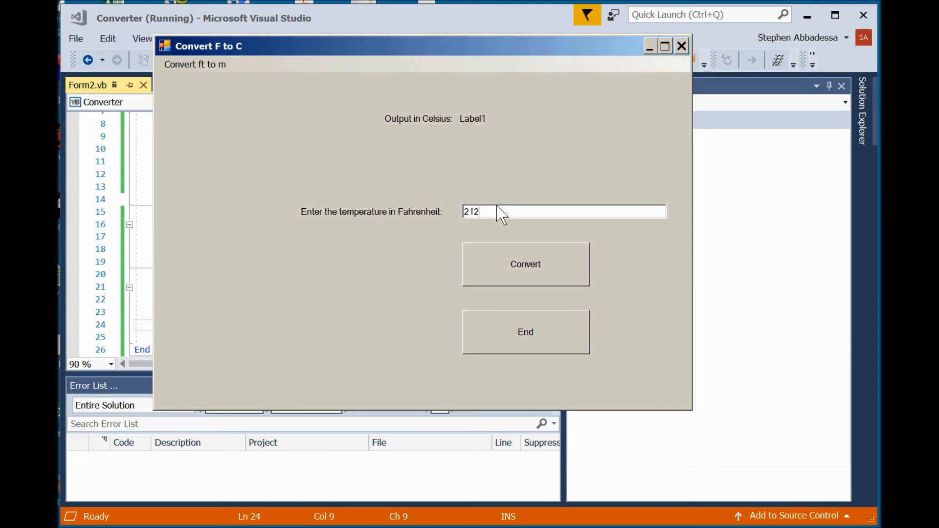
pyautogui.click(524, 264)
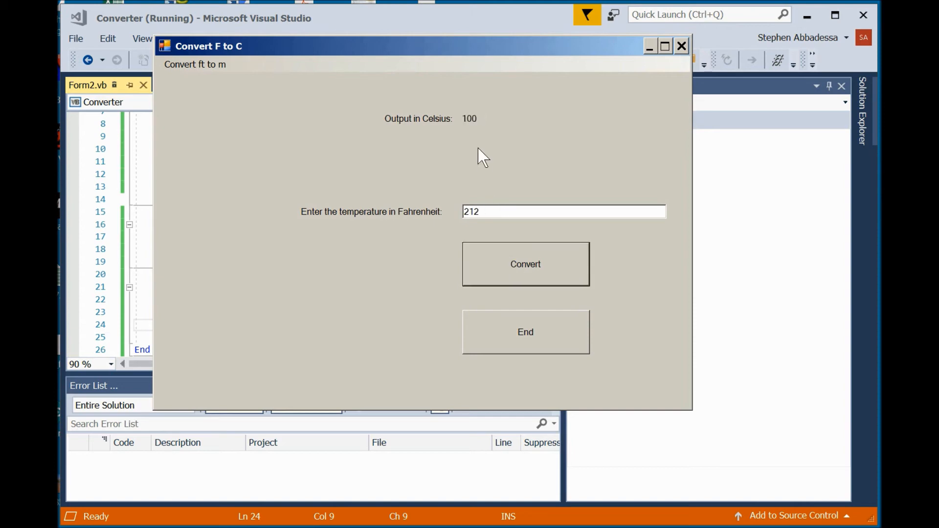
pyautogui.moveTo(406, 266)
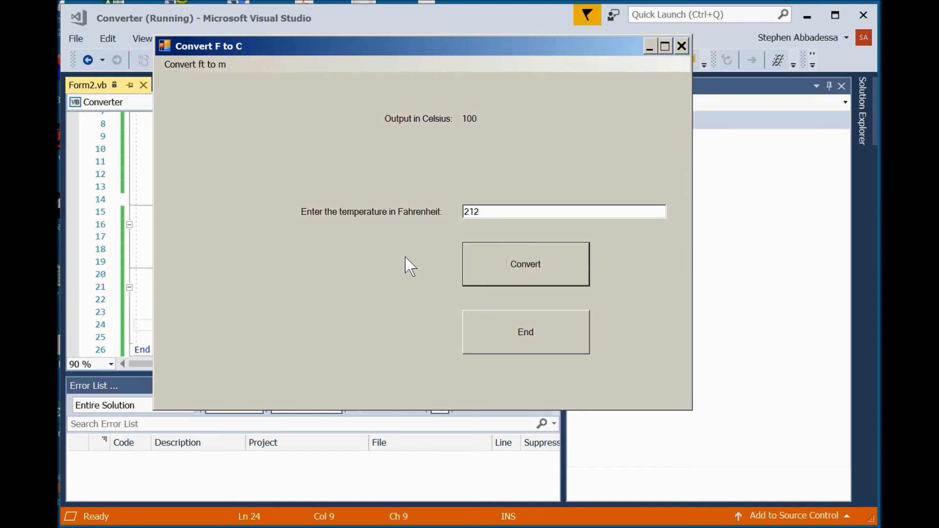
pyautogui.moveTo(406, 266)
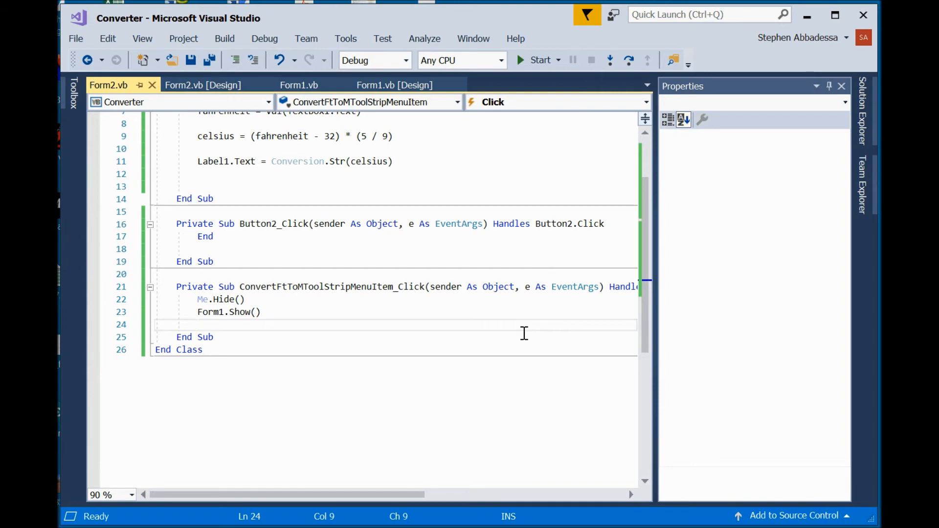
pyautogui.moveTo(865, 114)
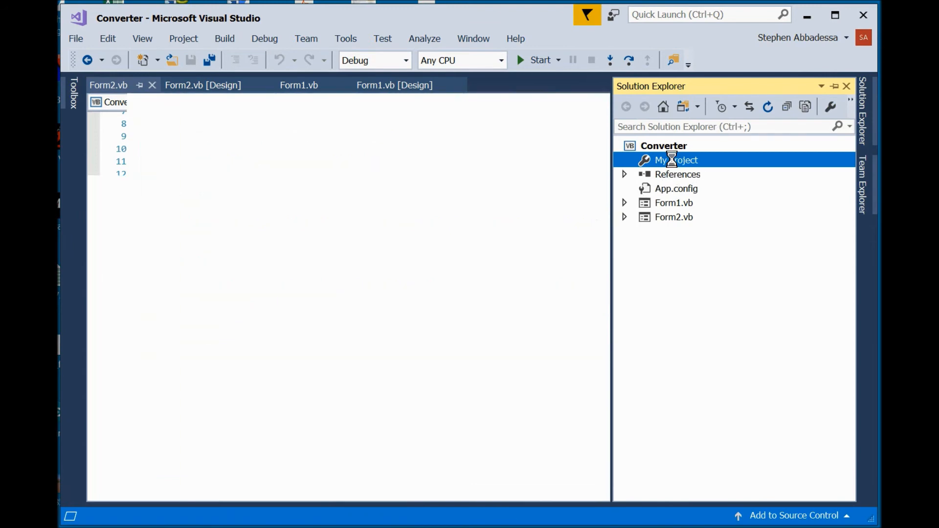
# Set the project's Startup form to Form2 in My Project, save, and return to Form2's code.
pyautogui.doubleClick(676, 159)
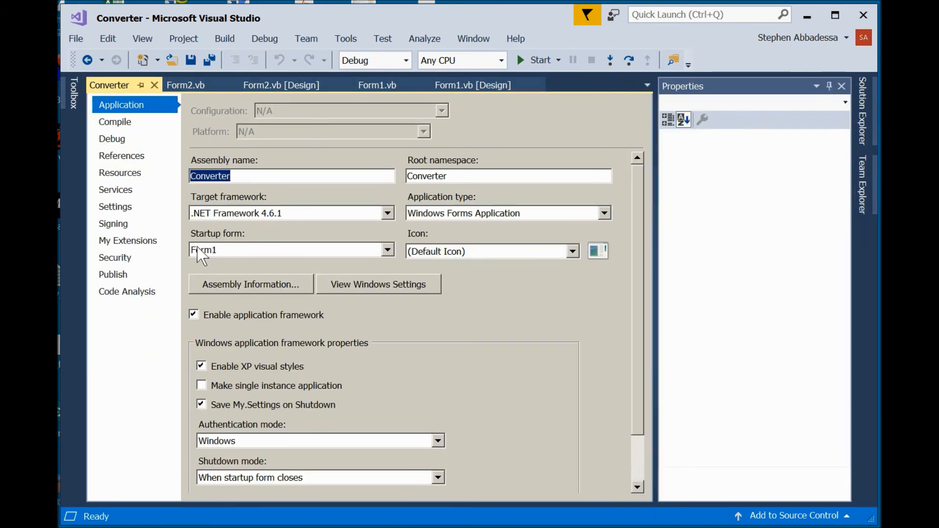
pyautogui.moveTo(236, 260)
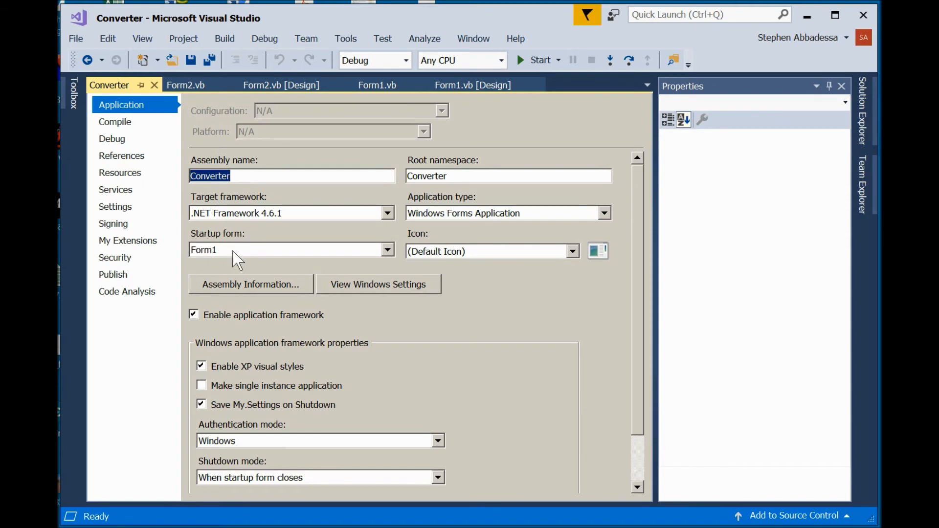
pyautogui.click(386, 250)
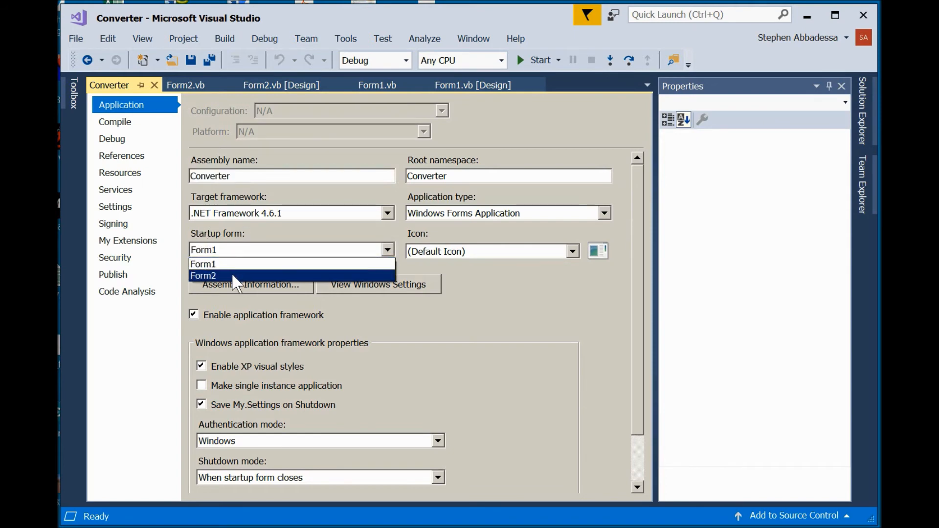
pyautogui.click(204, 275)
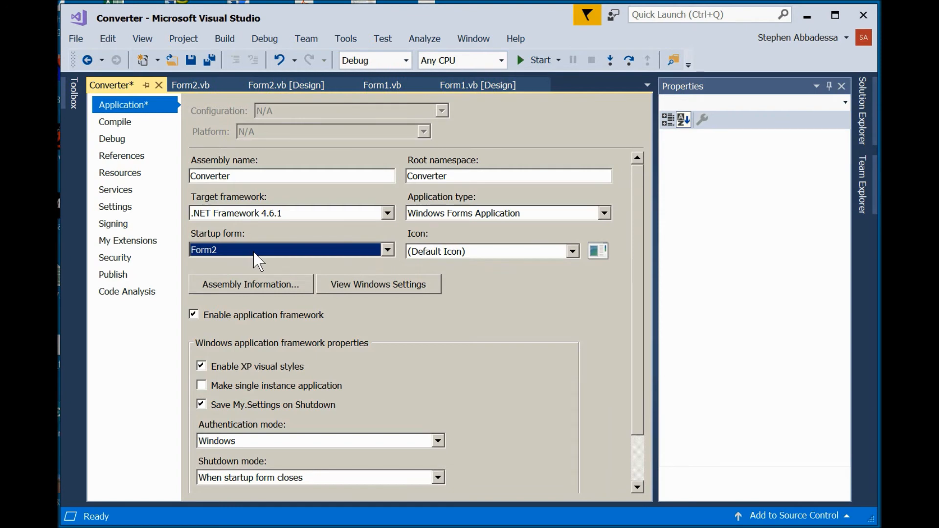
pyautogui.moveTo(398, 276)
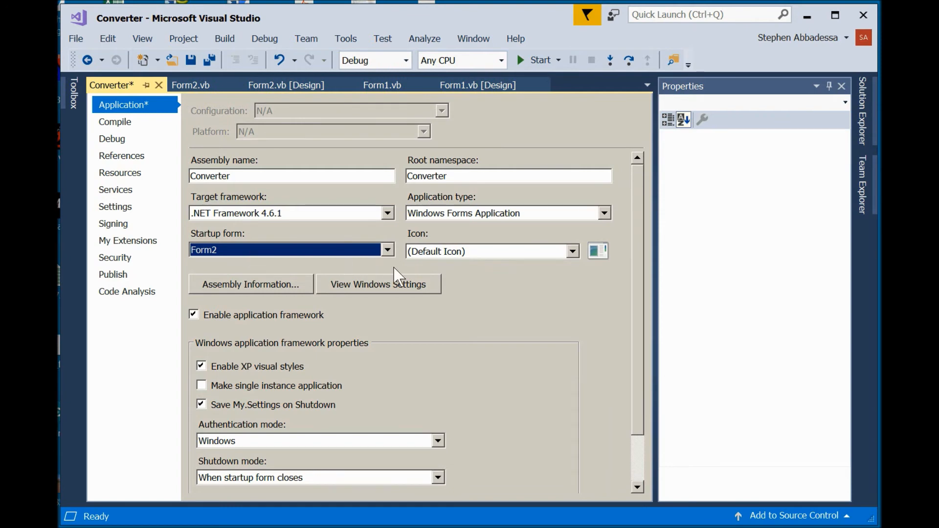
pyautogui.press('ctrl+s')
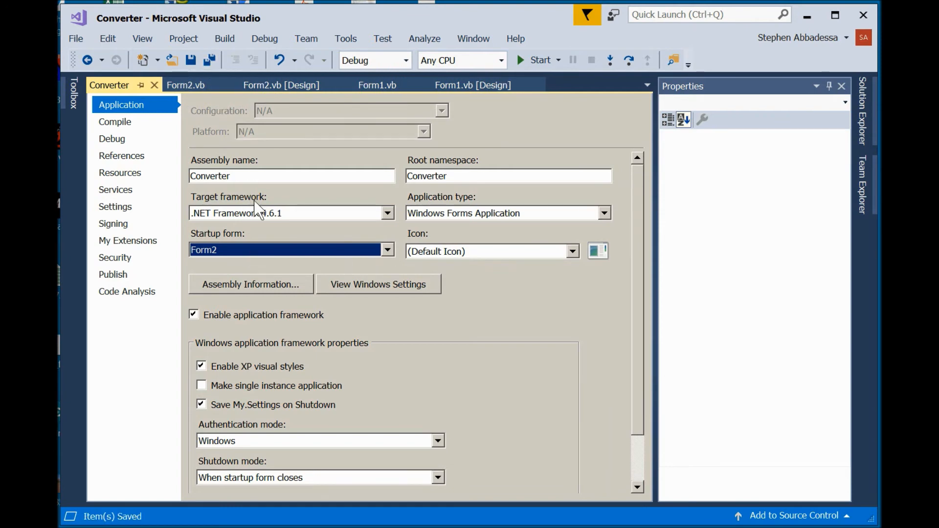
pyautogui.click(185, 85)
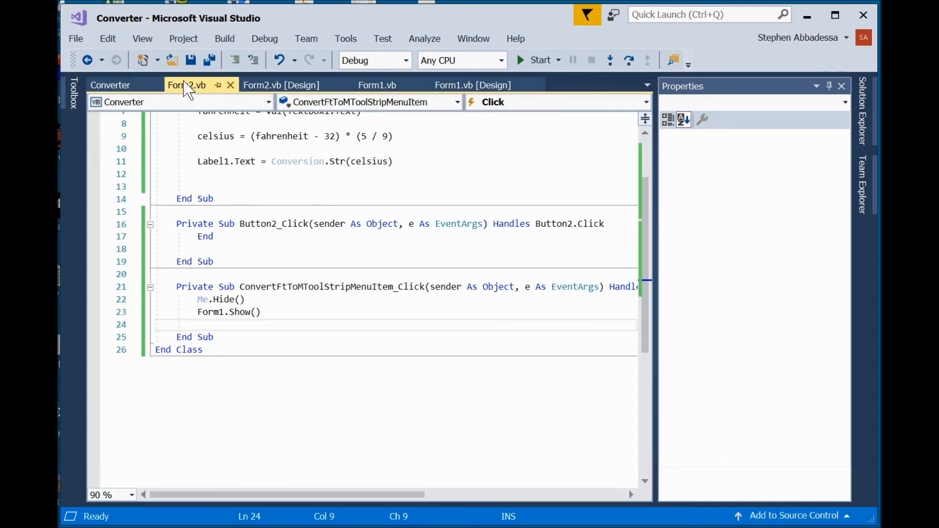
# Run the Converter app from Form2's designer to confirm it launches on the Fahrenheit form.
pyautogui.click(282, 86)
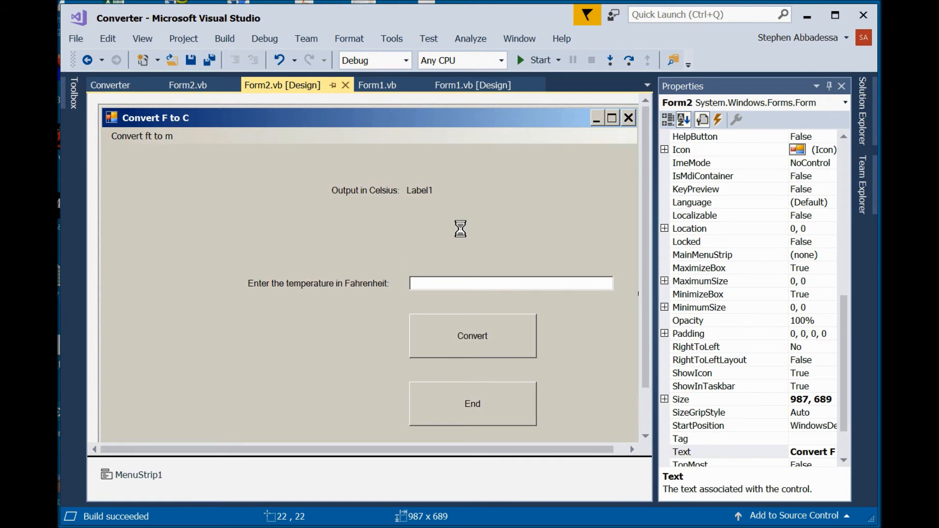
pyautogui.click(538, 60)
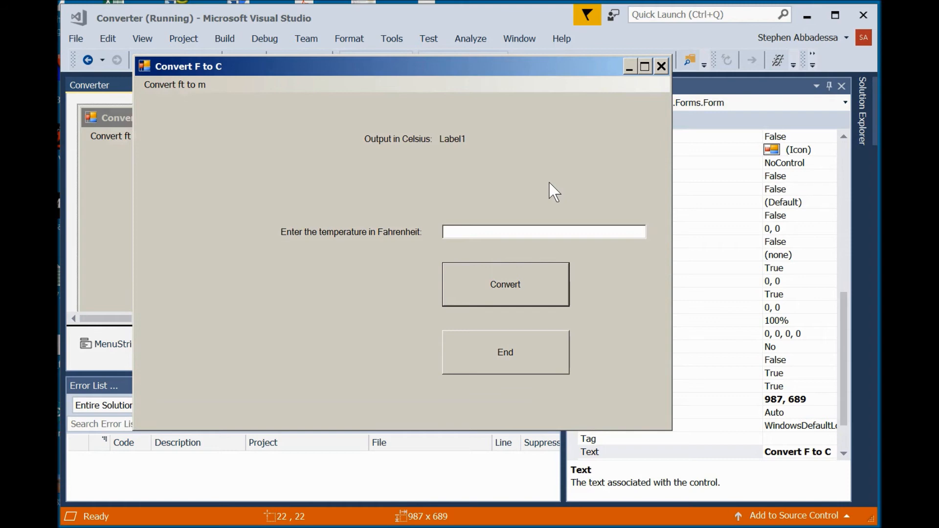
pyautogui.moveTo(572, 175)
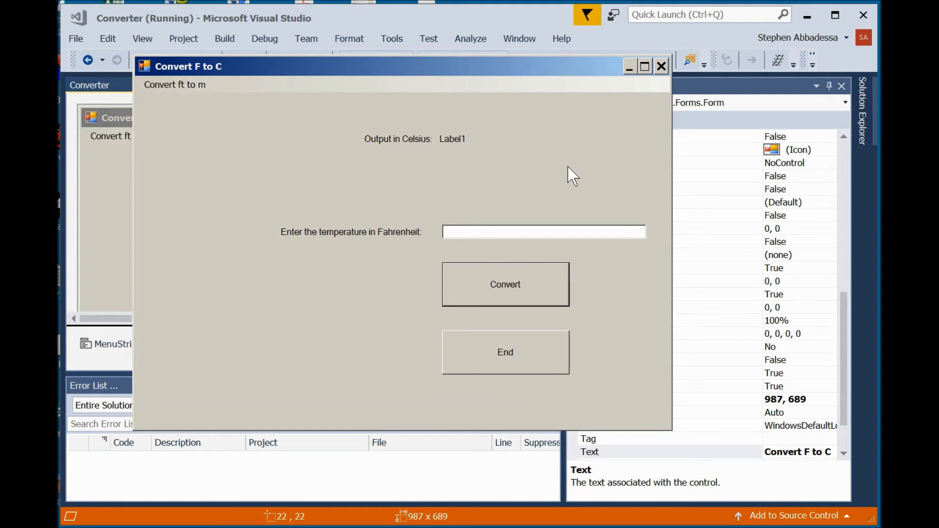
pyautogui.moveTo(607, 333)
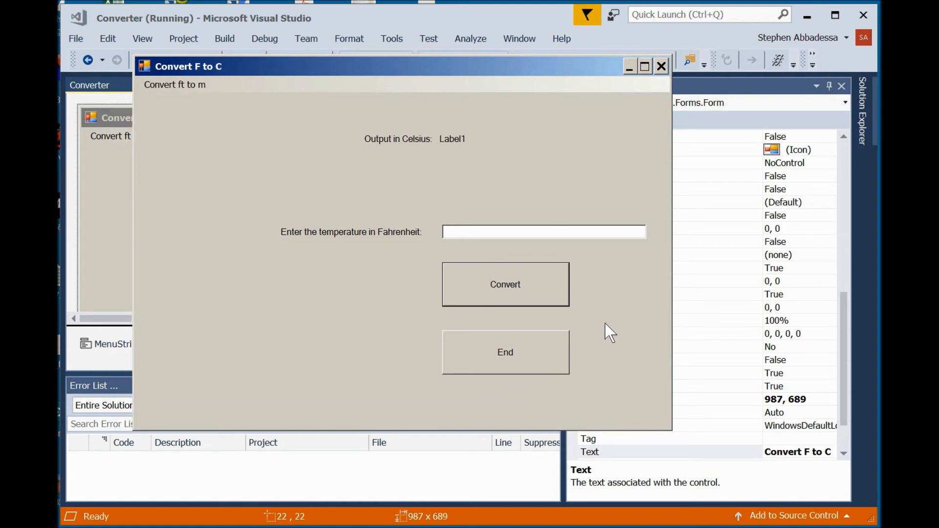
pyautogui.moveTo(550, 366)
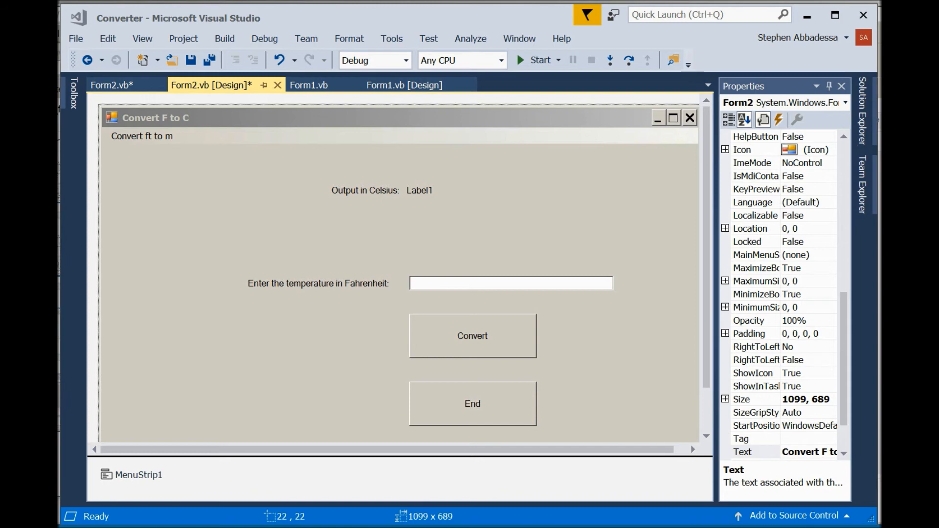
pyautogui.moveTo(375, 275)
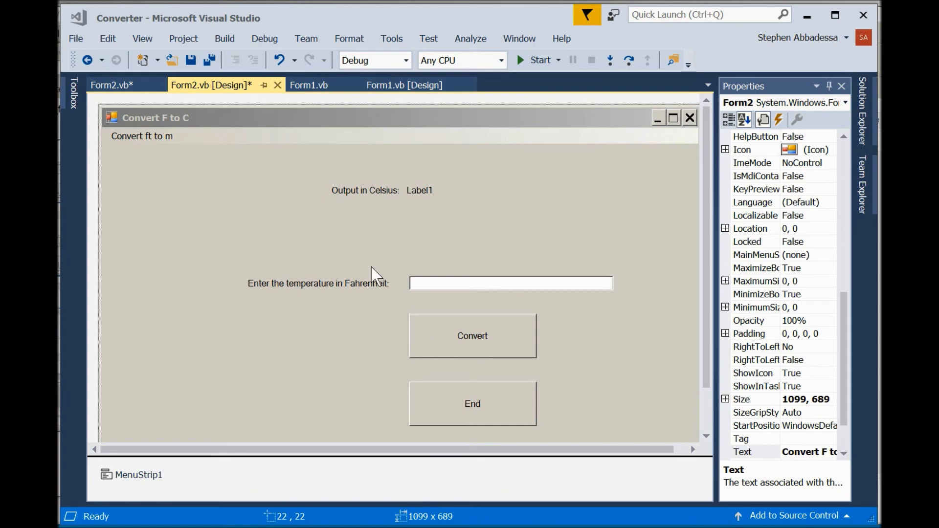
# Add a new Module1.vb code module to the project, resolving the existing-file clash so it opens empty.
pyautogui.click(183, 38)
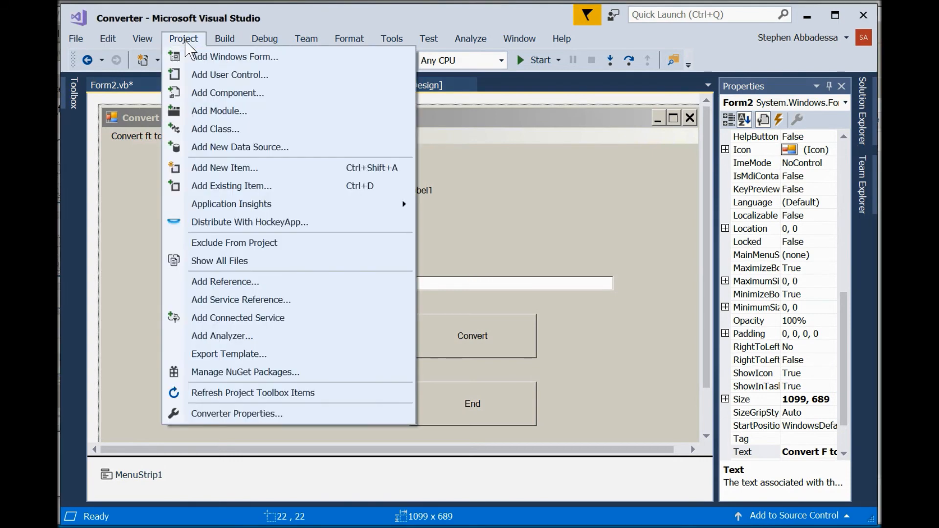
pyautogui.click(224, 167)
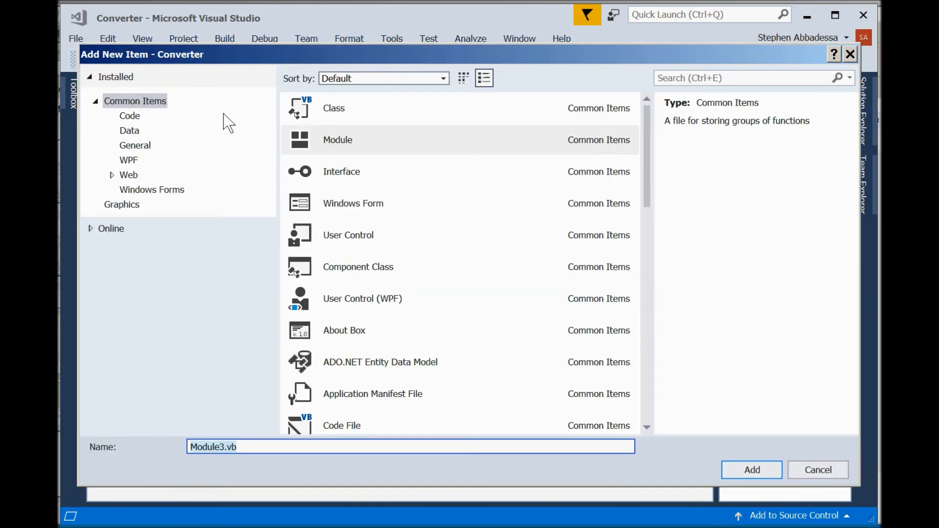
pyautogui.click(420, 140)
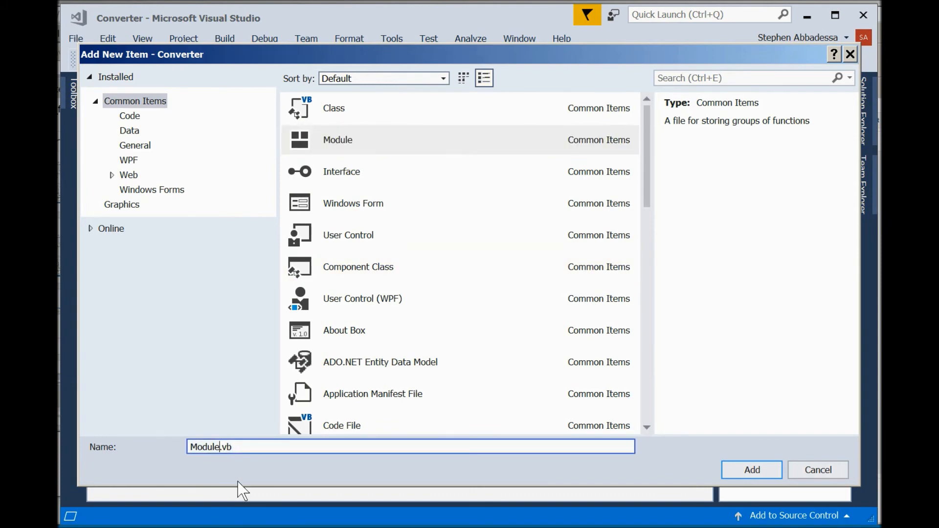
pyautogui.click(751, 470)
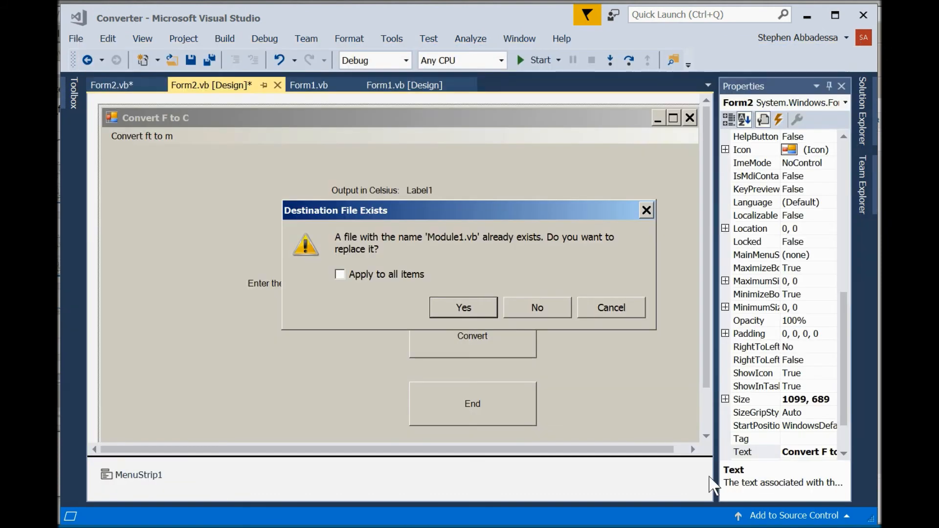
pyautogui.moveTo(454, 287)
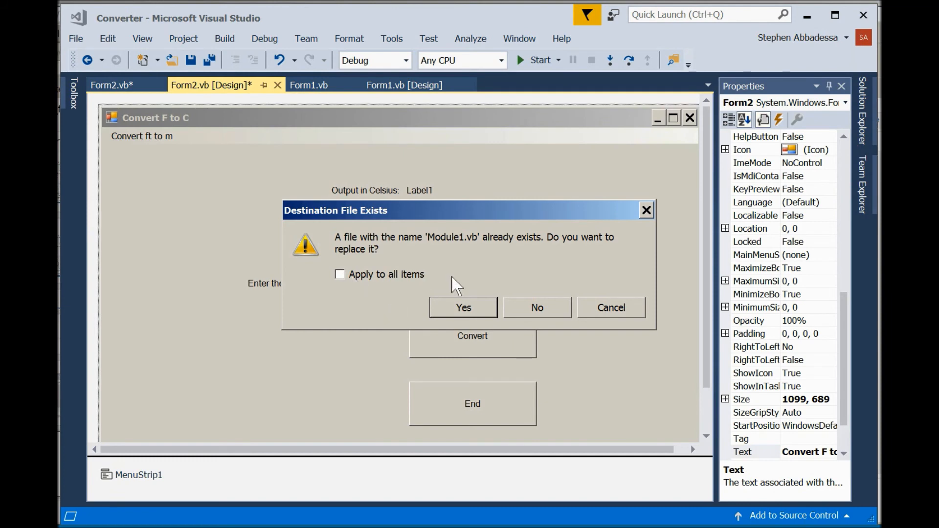
pyautogui.moveTo(527, 256)
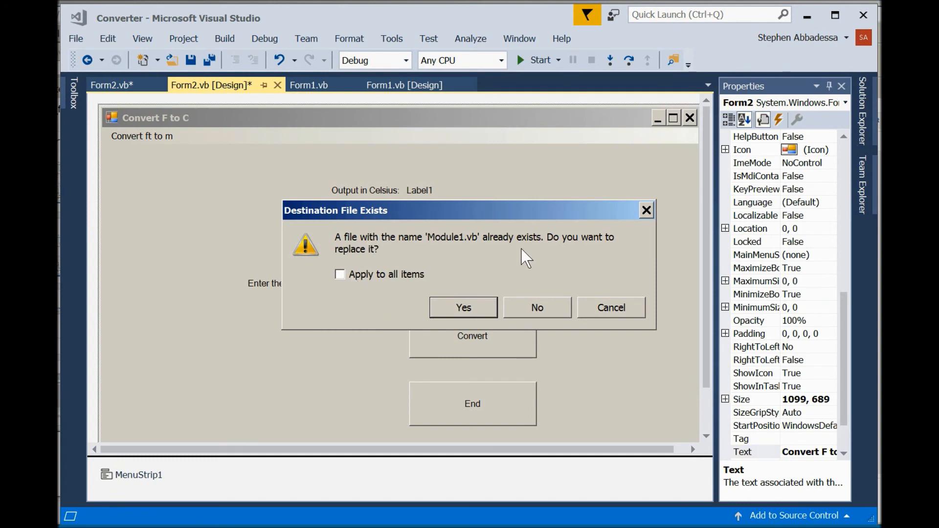
pyautogui.moveTo(532, 325)
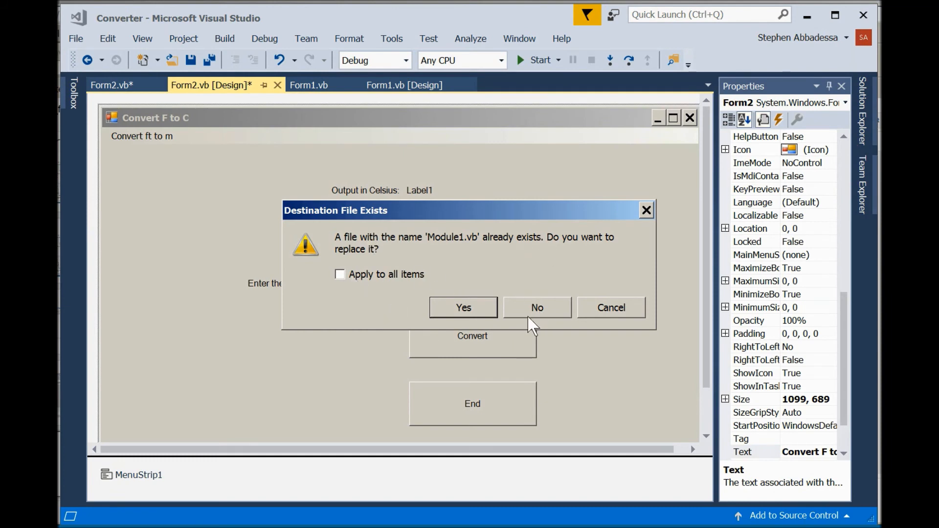
pyautogui.click(463, 307)
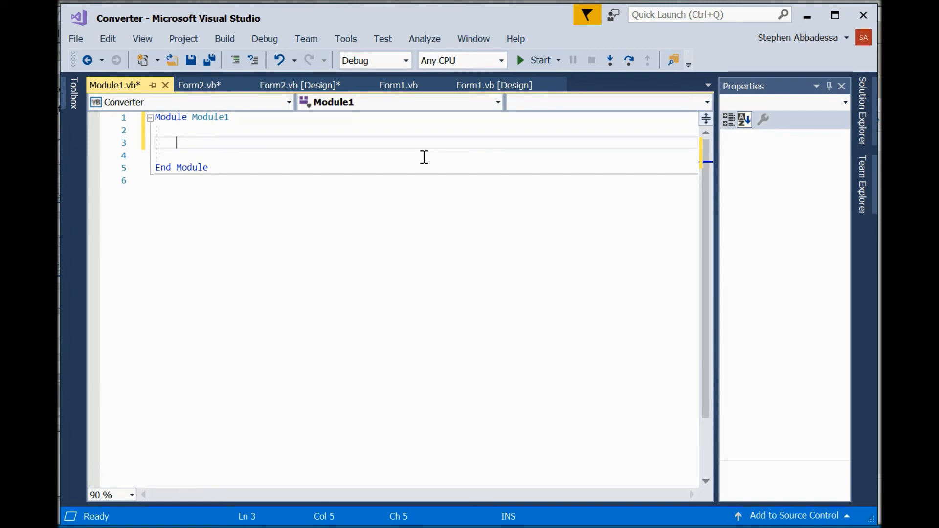
# Declare 'Public My_global_variable As Double' on line 3 of Module1.
pyautogui.write('P')
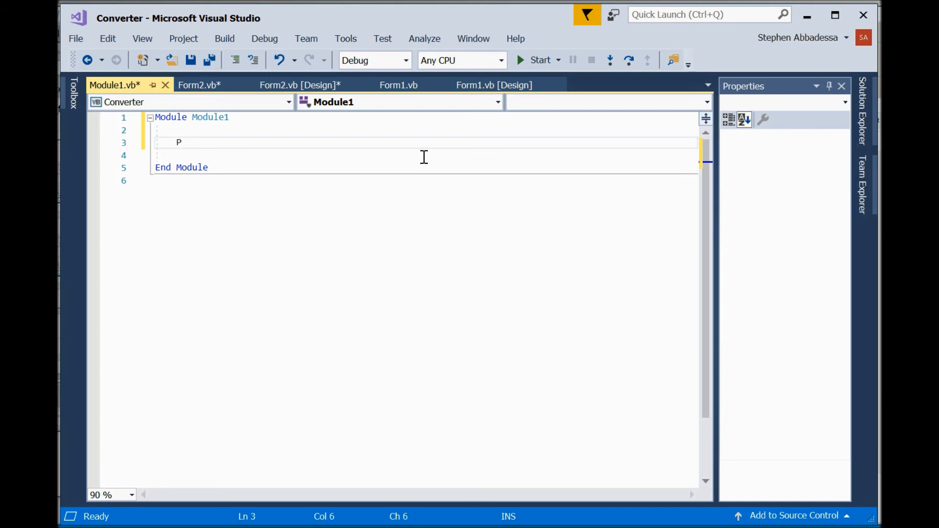
pyautogui.write('ublic')
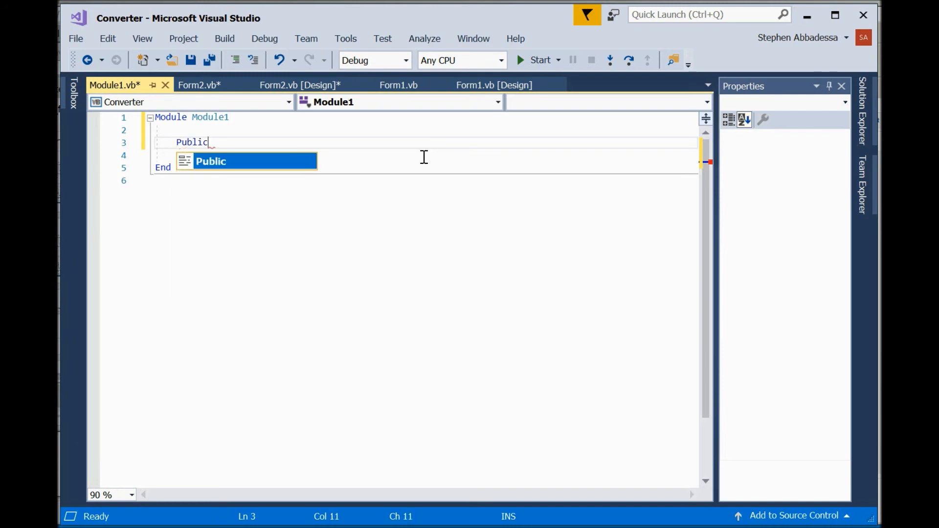
pyautogui.write('M')
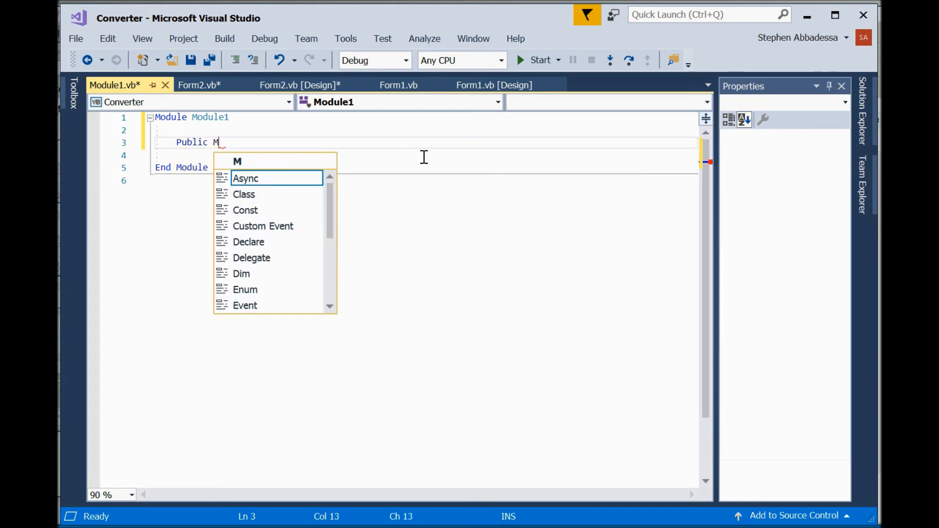
pyautogui.write('y')
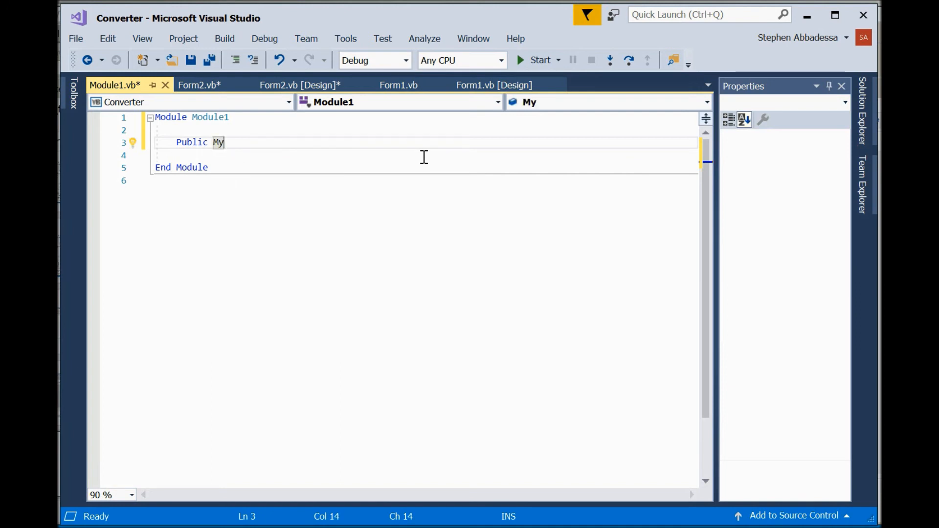
pyautogui.write('_')
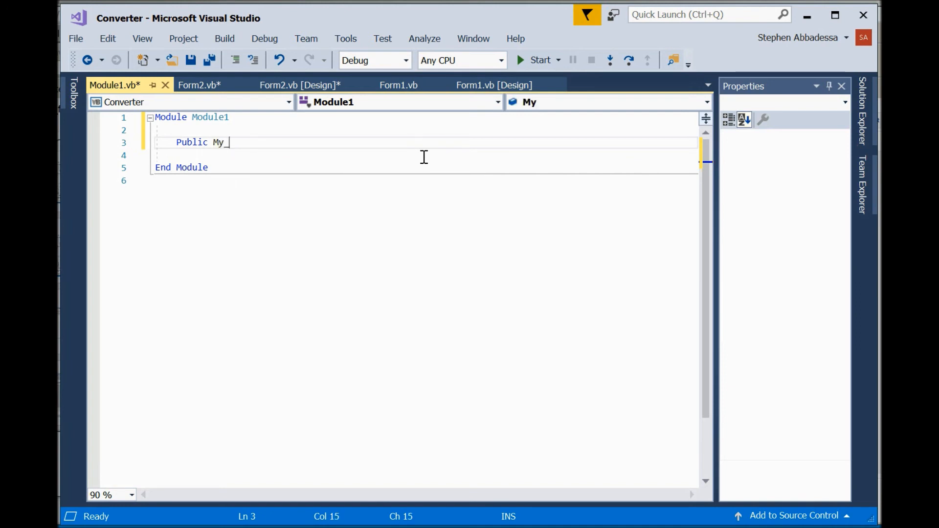
pyautogui.write('global')
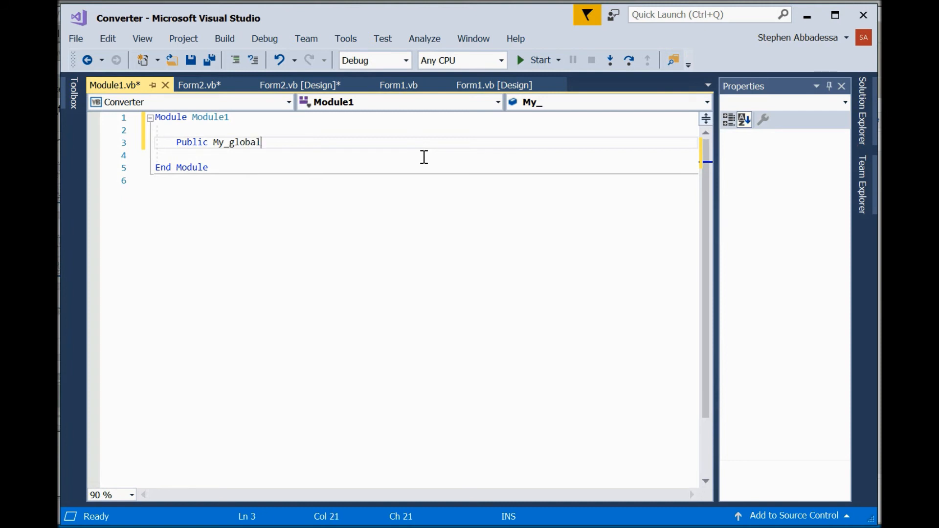
pyautogui.write('varia')
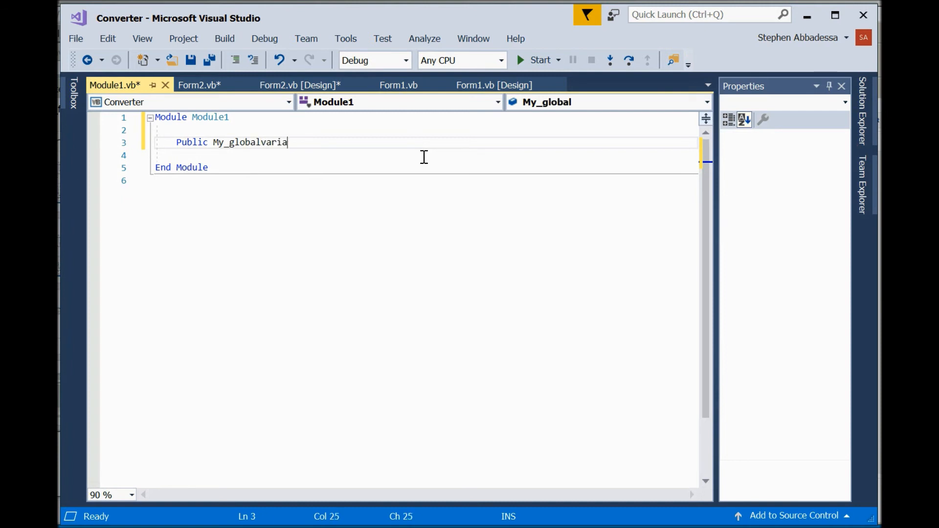
pyautogui.write('a')
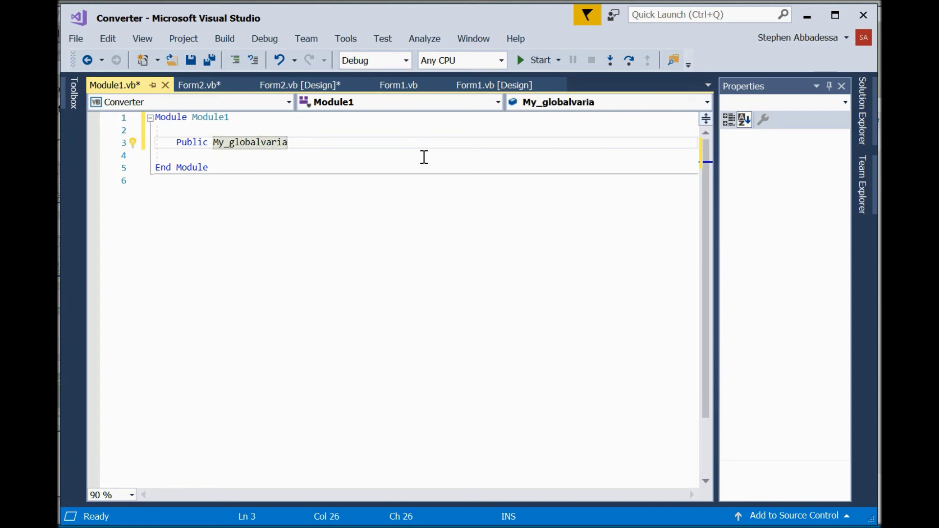
pyautogui.write('ble')
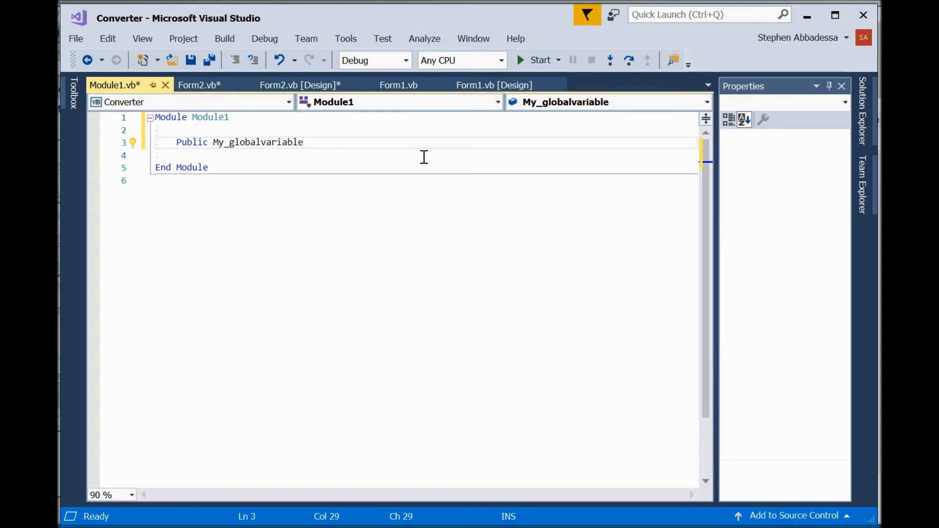
pyautogui.write('As d')
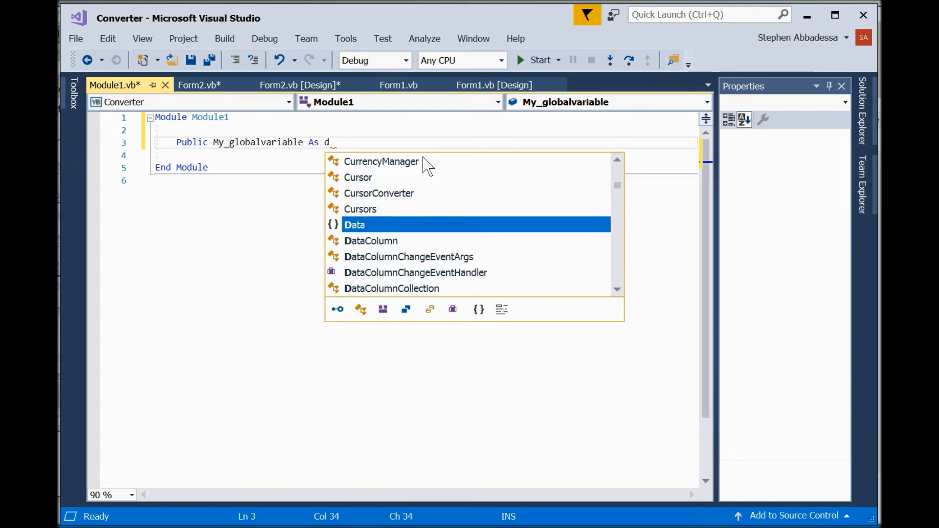
pyautogui.write('ouble')
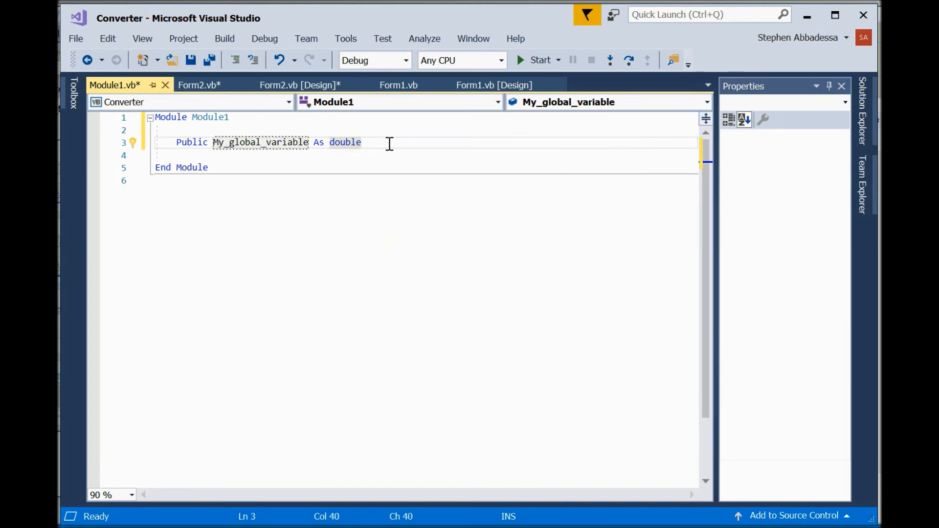
pyautogui.press('Return')
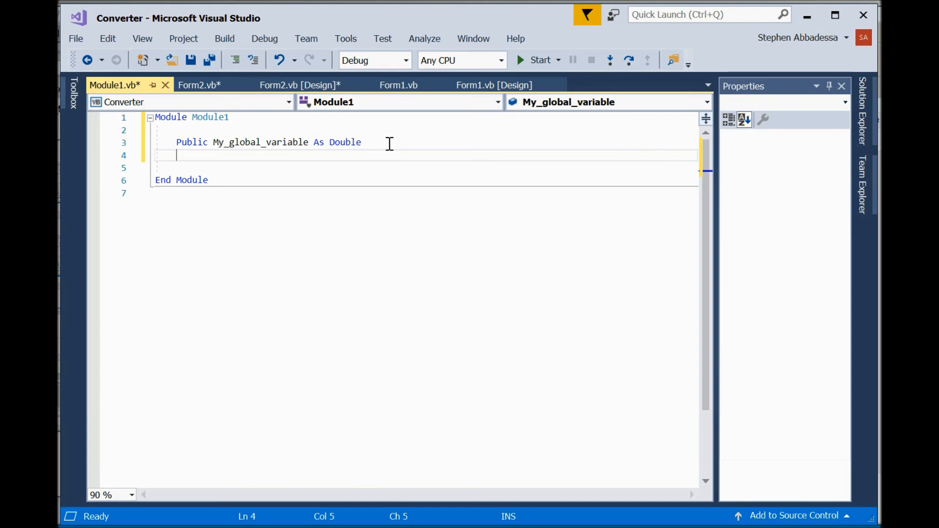
# Begin the subroutine header 'Public Sub conv_ft_m(' on a new line in Module1.
pyautogui.press('Return')
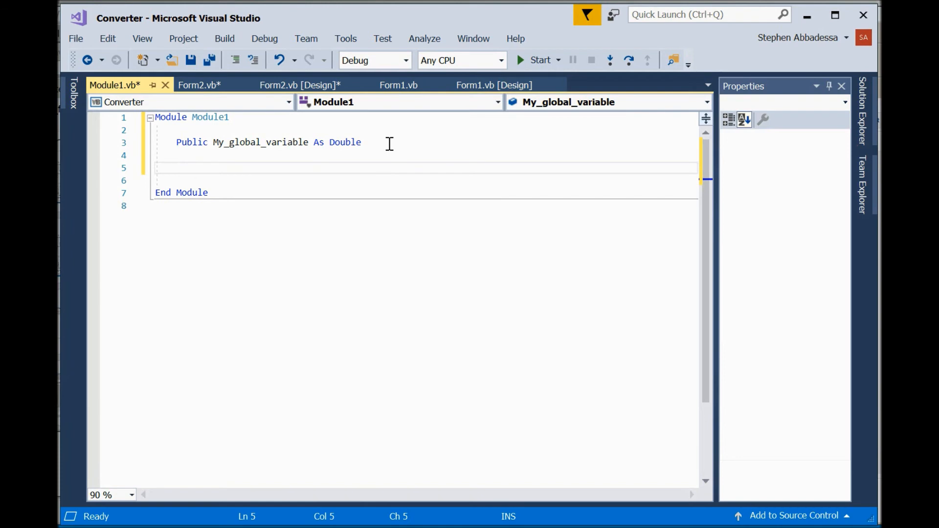
pyautogui.click(176, 168)
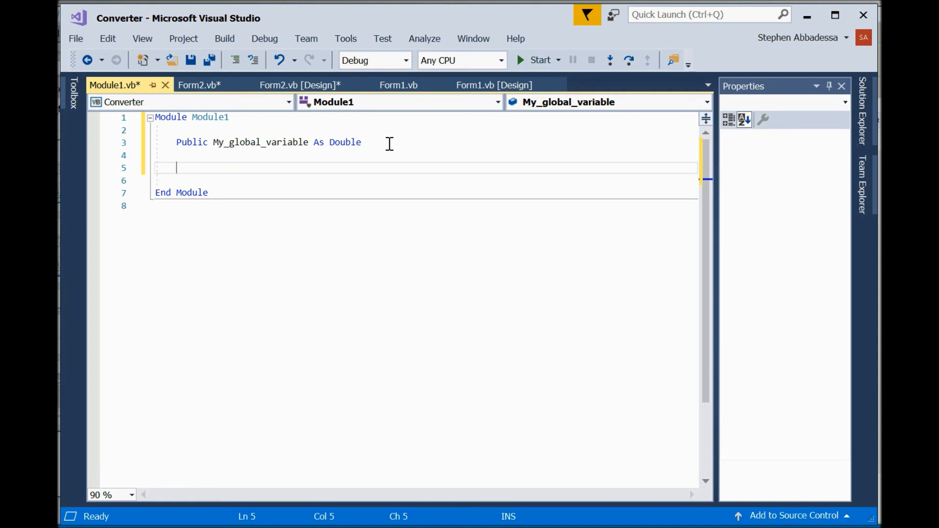
pyautogui.write('pub')
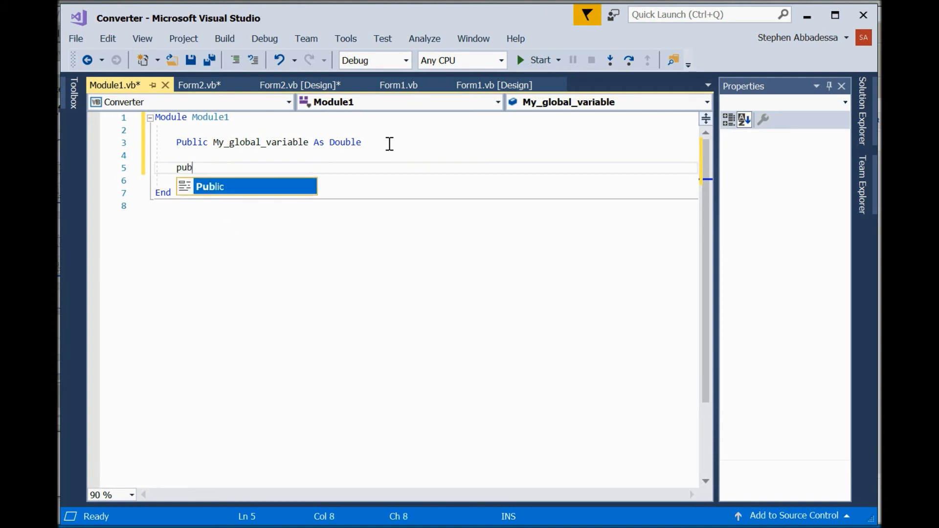
pyautogui.write('lic')
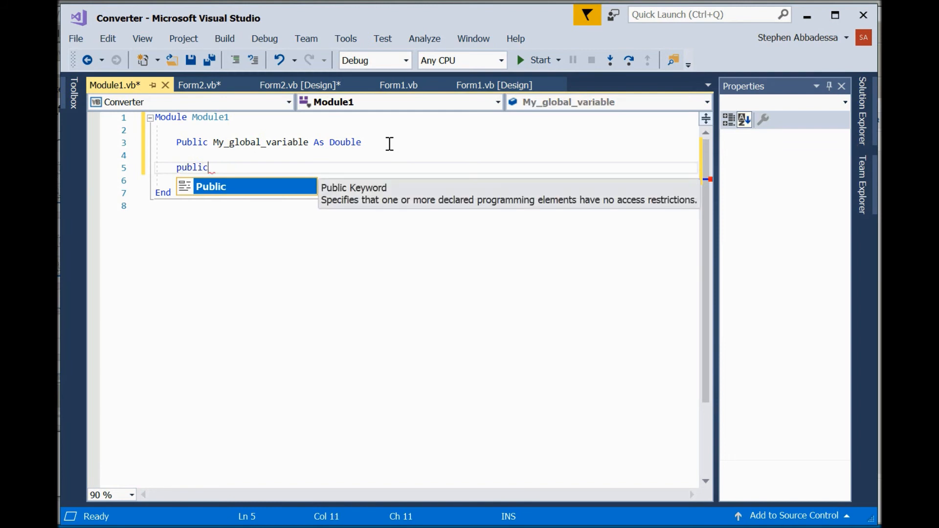
pyautogui.write('Public sub')
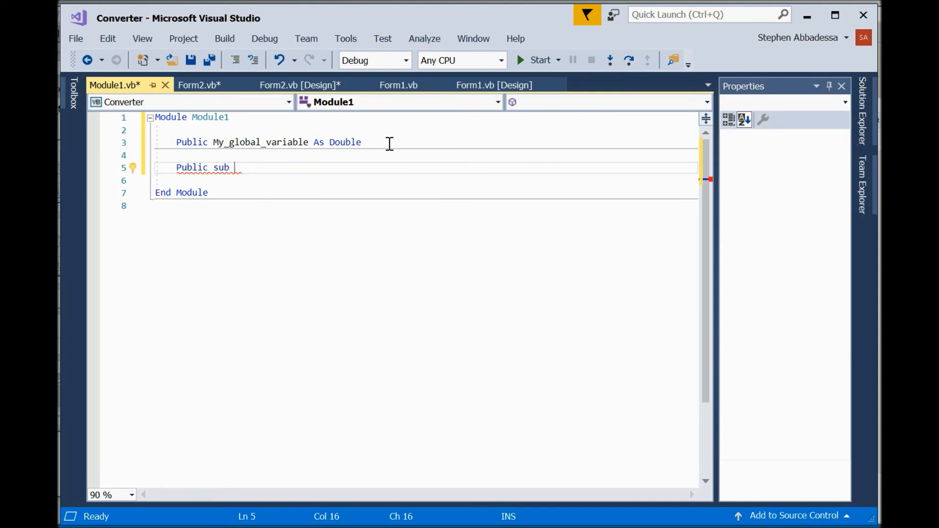
pyautogui.write('conv')
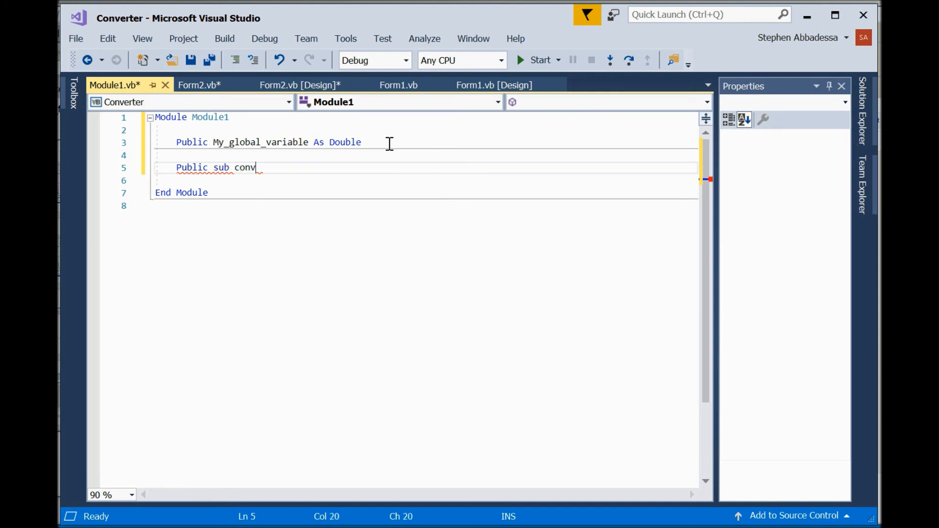
pyautogui.write('_ft')
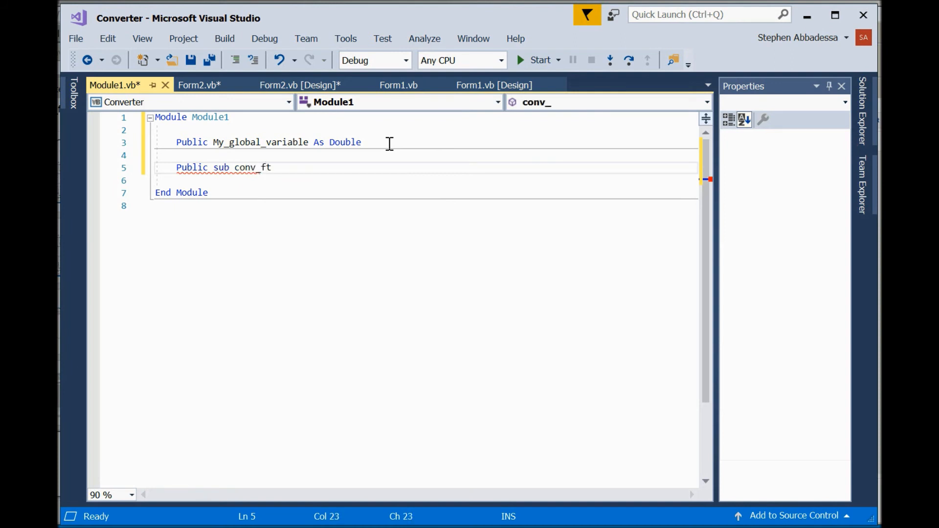
pyautogui.doubleClick(252, 167)
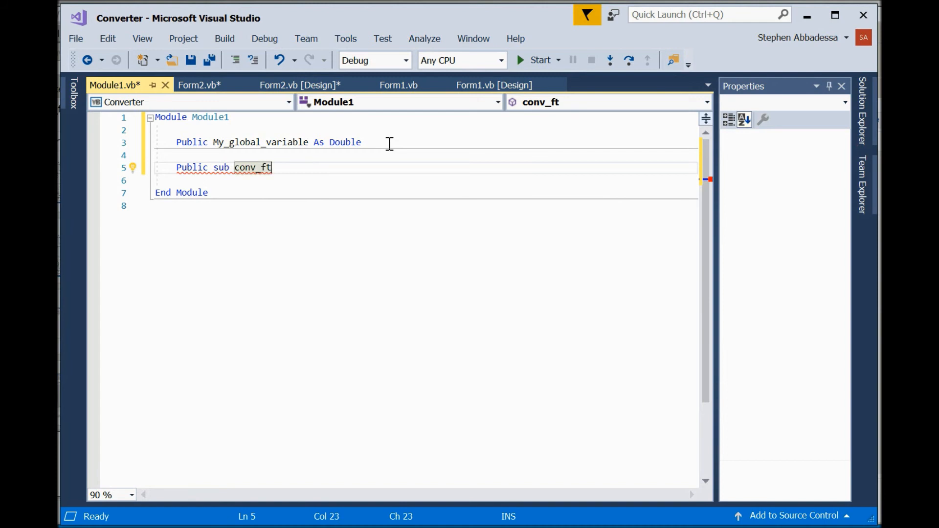
pyautogui.write('_m')
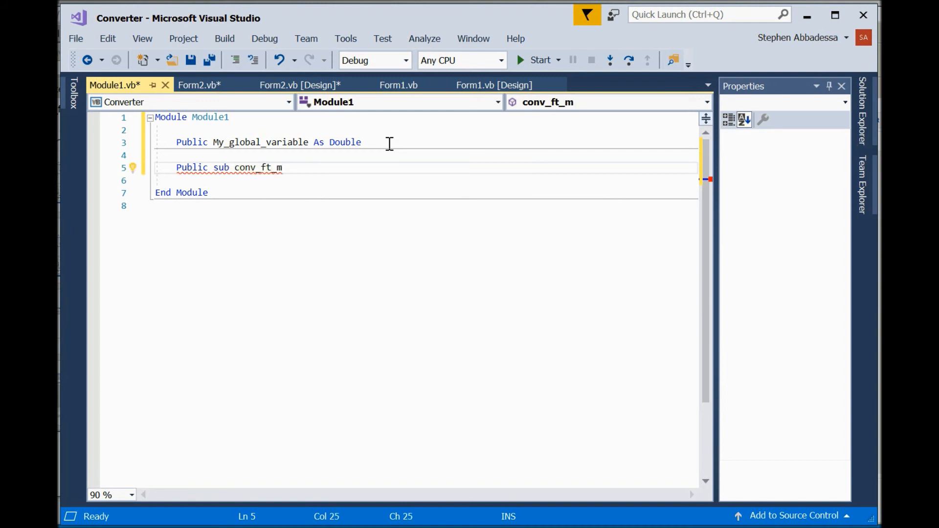
pyautogui.write('(')
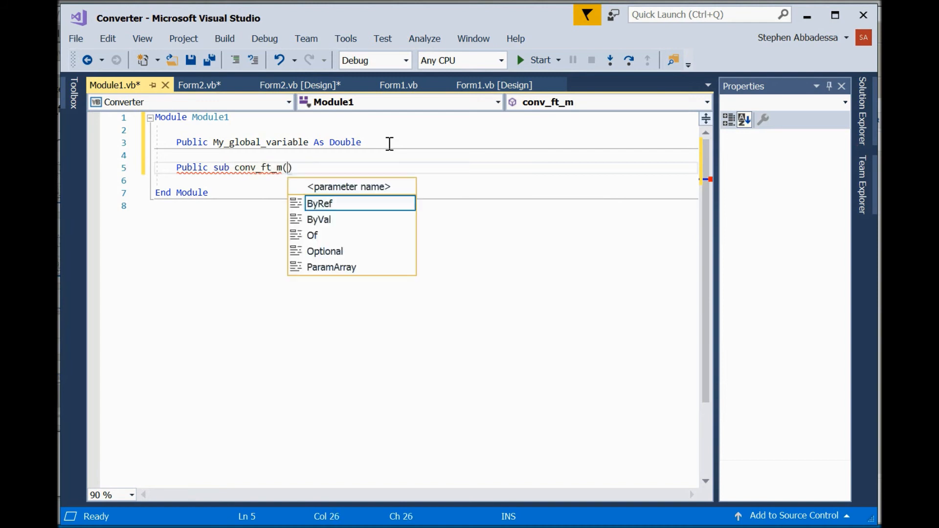
pyautogui.moveTo(320, 203)
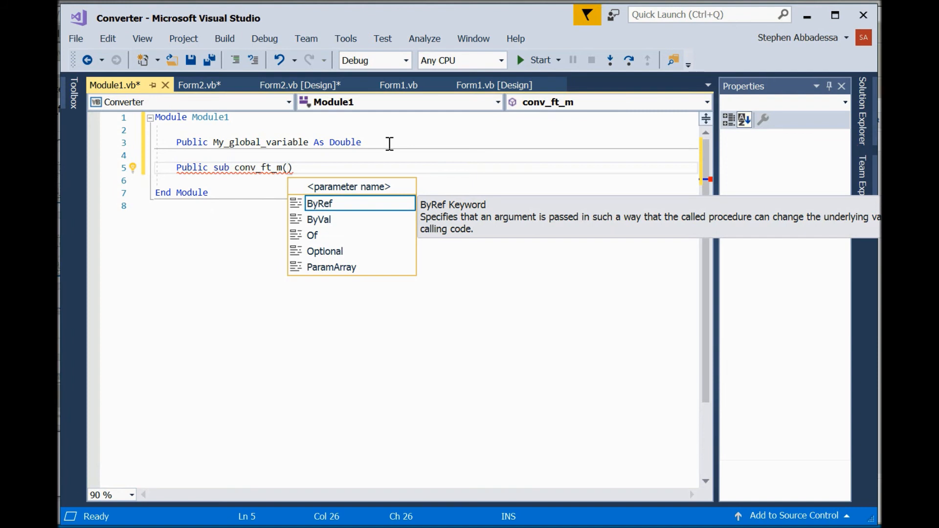
# Add the parameters 'ByVal ft As Double, ByRef m As Double' to the conv_ft_m declaration.
pyautogui.write('Byva')
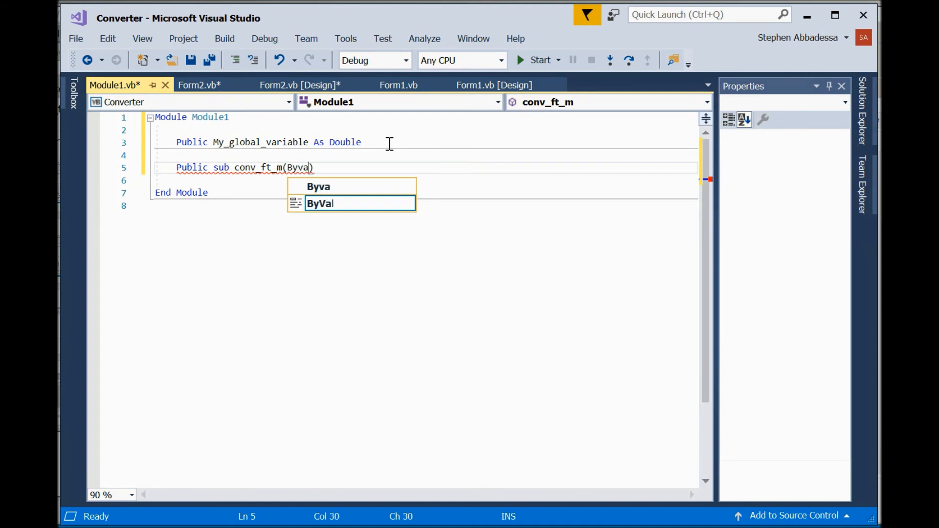
pyautogui.write('l')
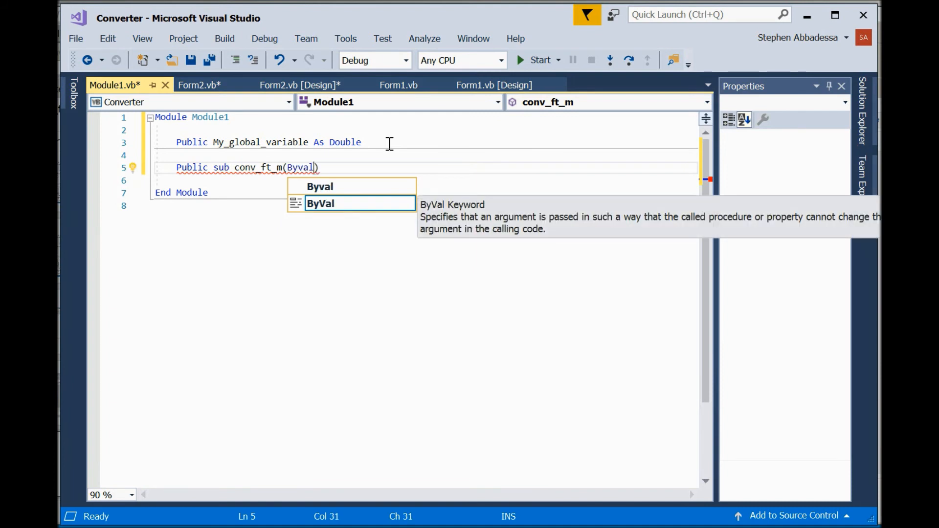
pyautogui.write('ft')
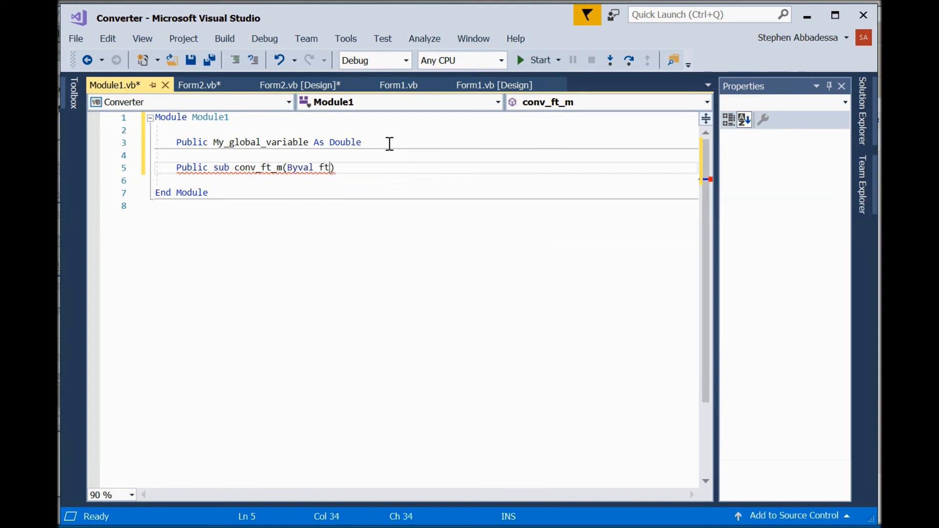
pyautogui.write('As')
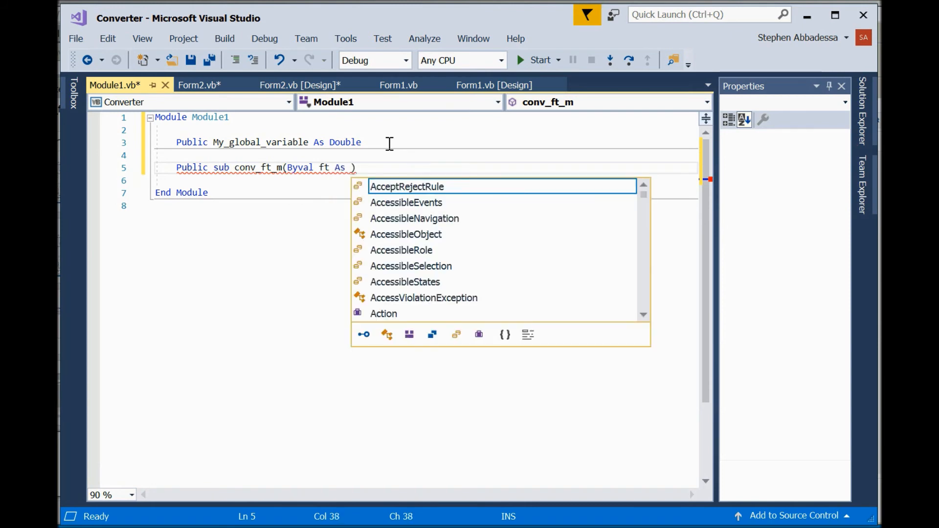
pyautogui.write('duble')
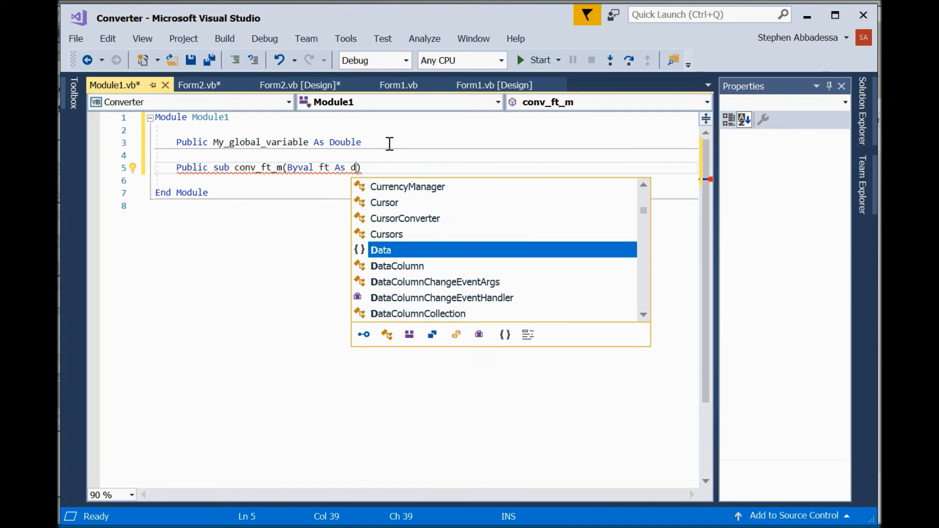
pyautogui.write('ouble,')
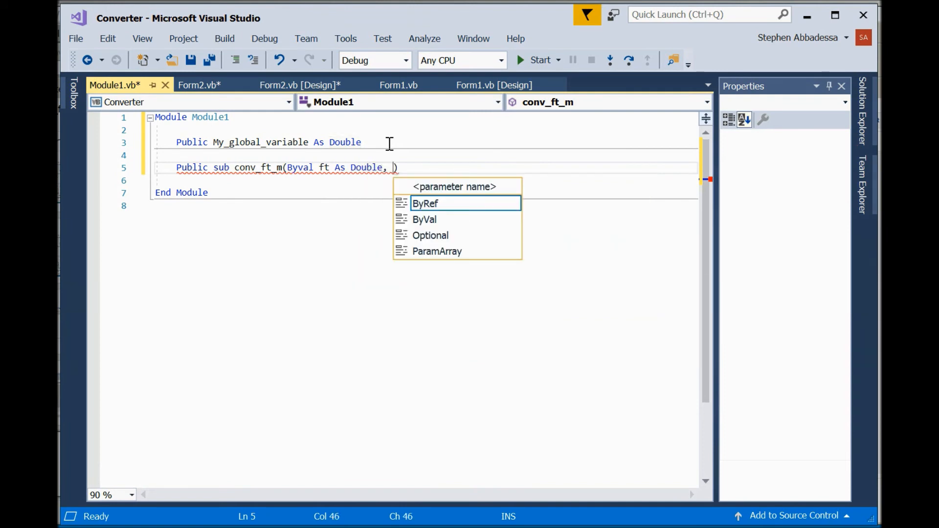
pyautogui.write('b')
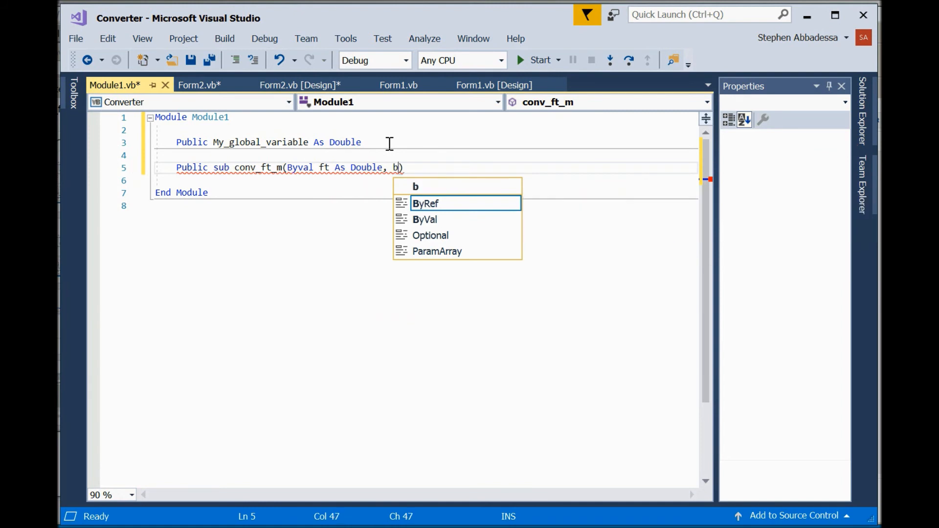
pyautogui.write('yre')
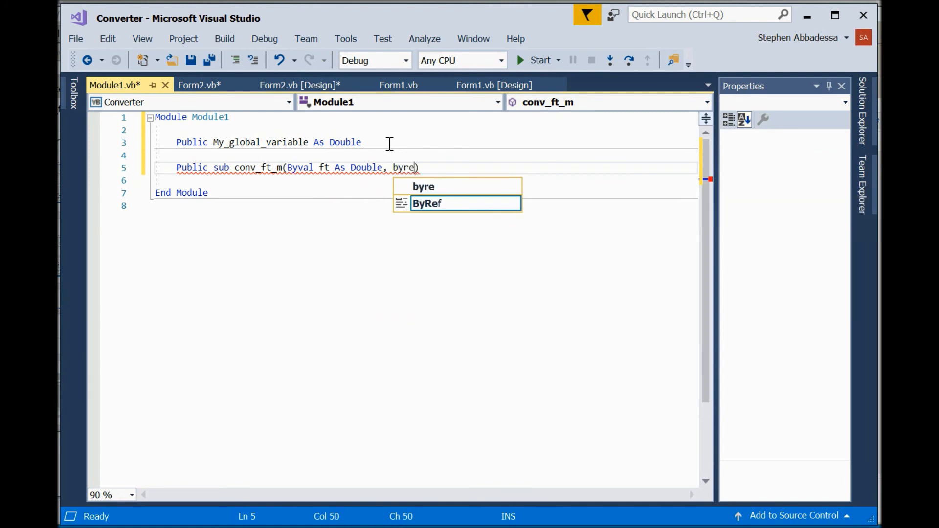
pyautogui.write('f')
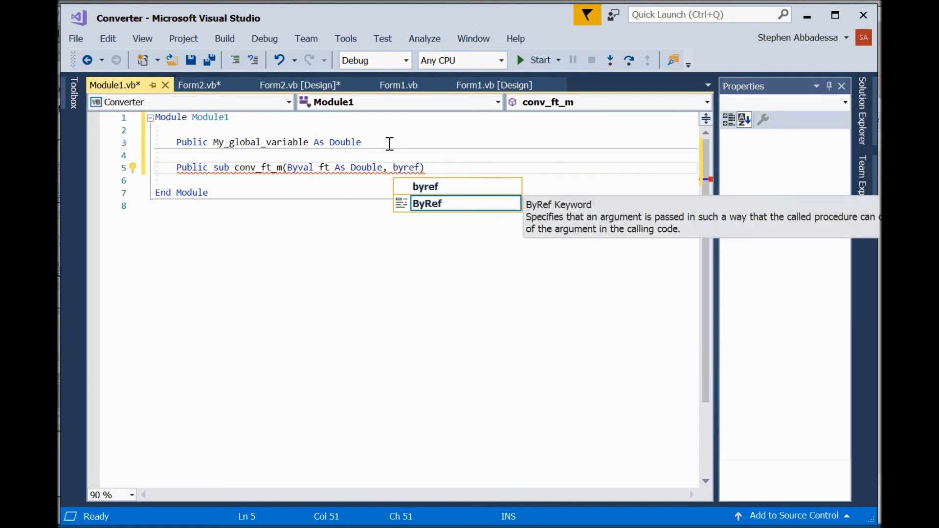
pyautogui.write('m')
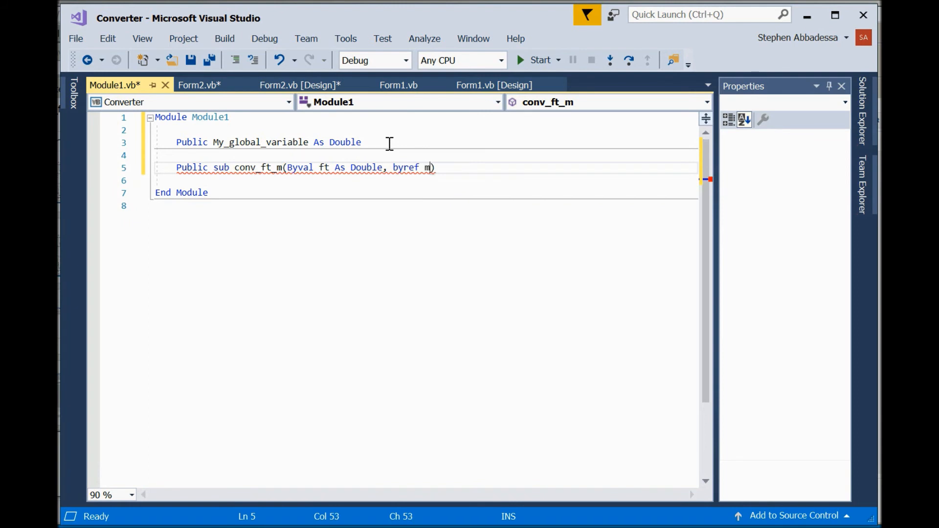
pyautogui.write('As double')
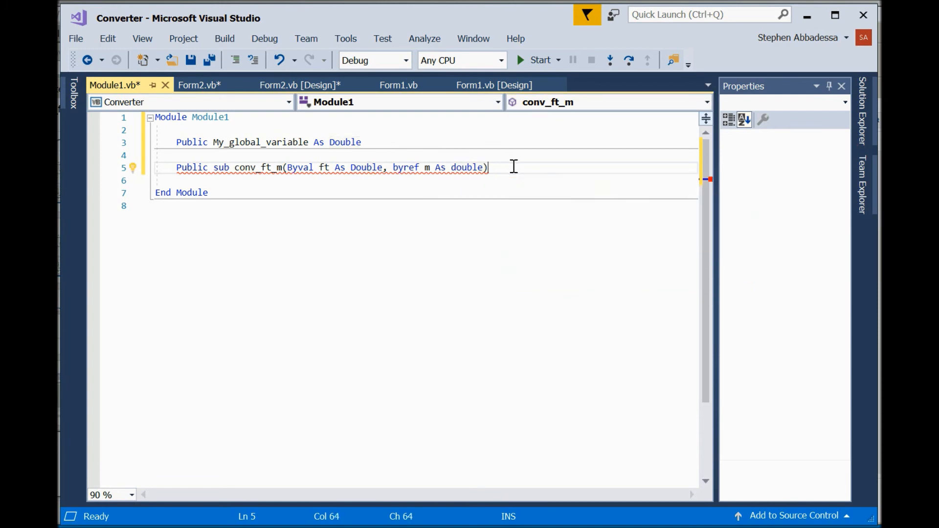
# Complete the sub and give its body the formula 'm = ft * .3048'.
pyautogui.press('Return')
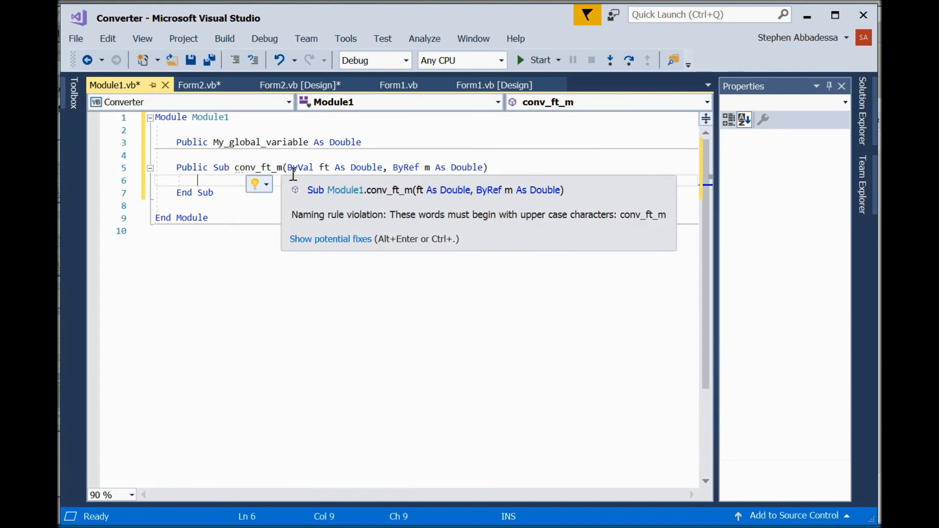
pyautogui.moveTo(297, 235)
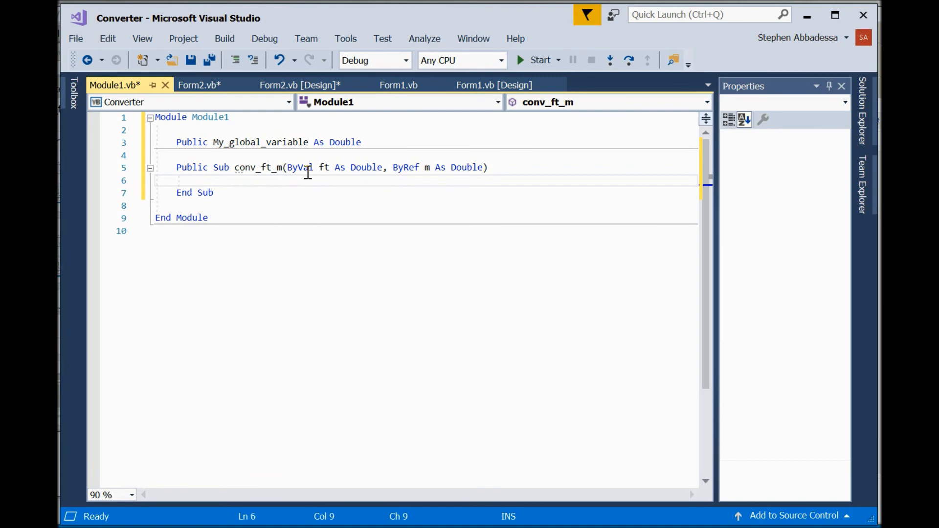
pyautogui.moveTo(375, 167)
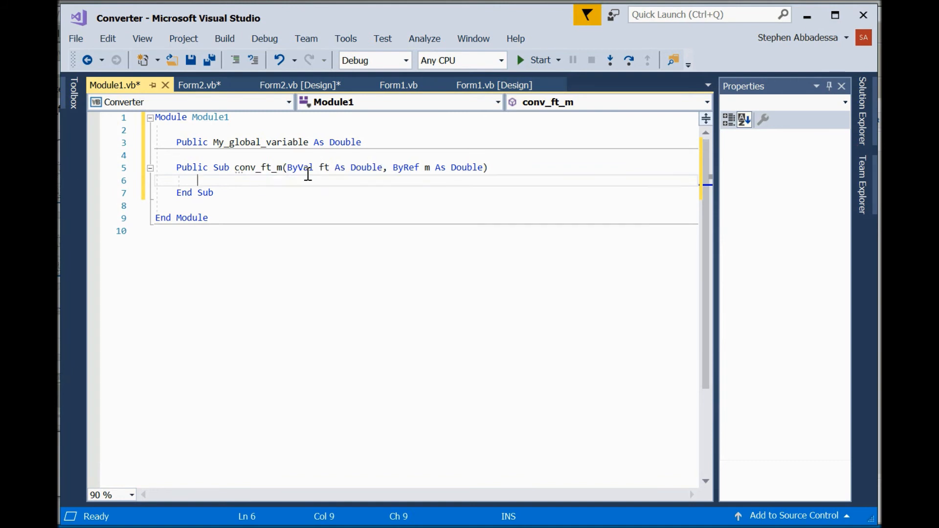
pyautogui.moveTo(370, 175)
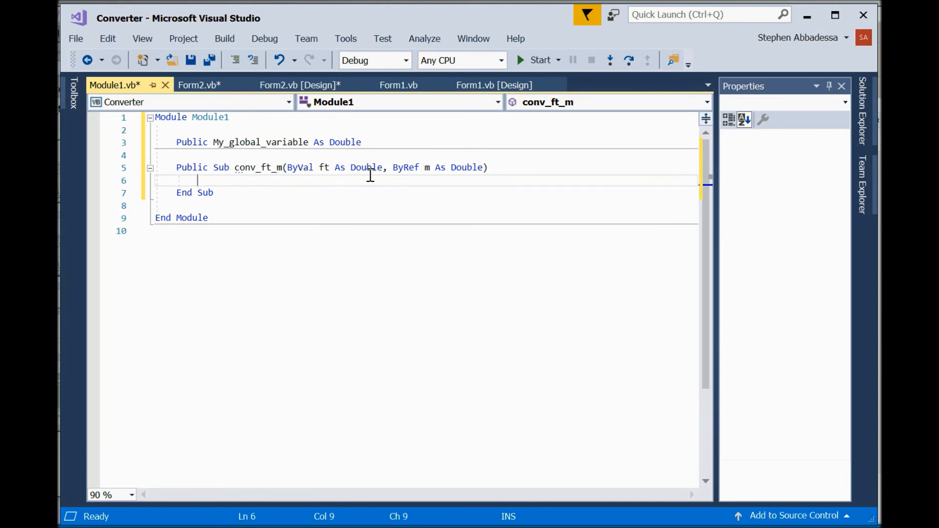
pyautogui.moveTo(297, 170)
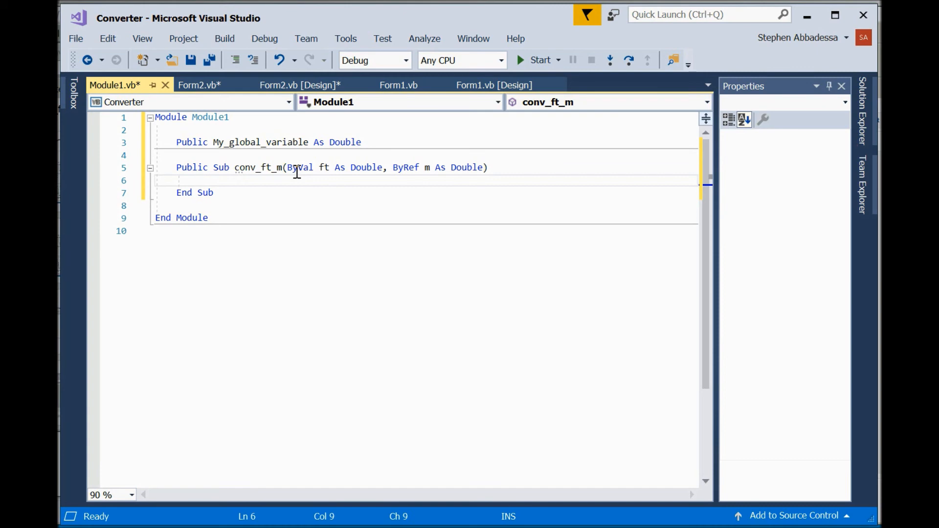
pyautogui.moveTo(386, 167)
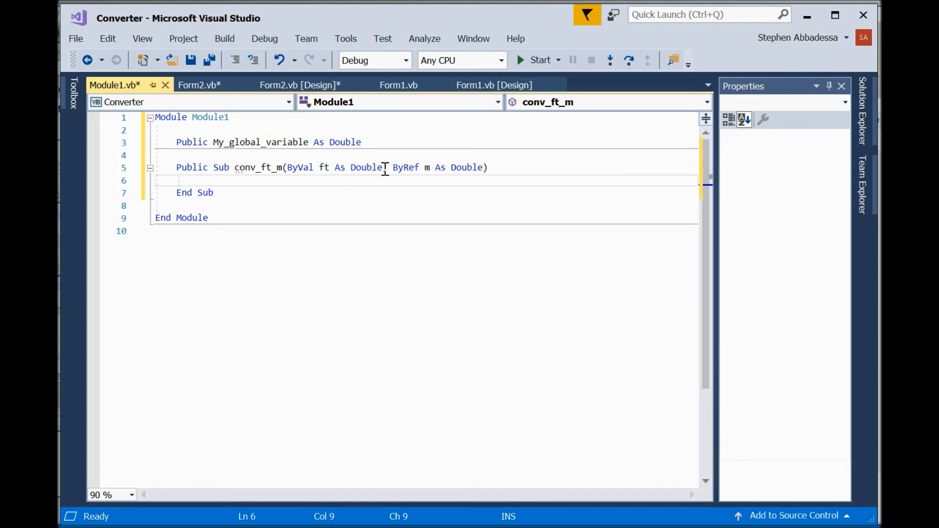
pyautogui.write(',')
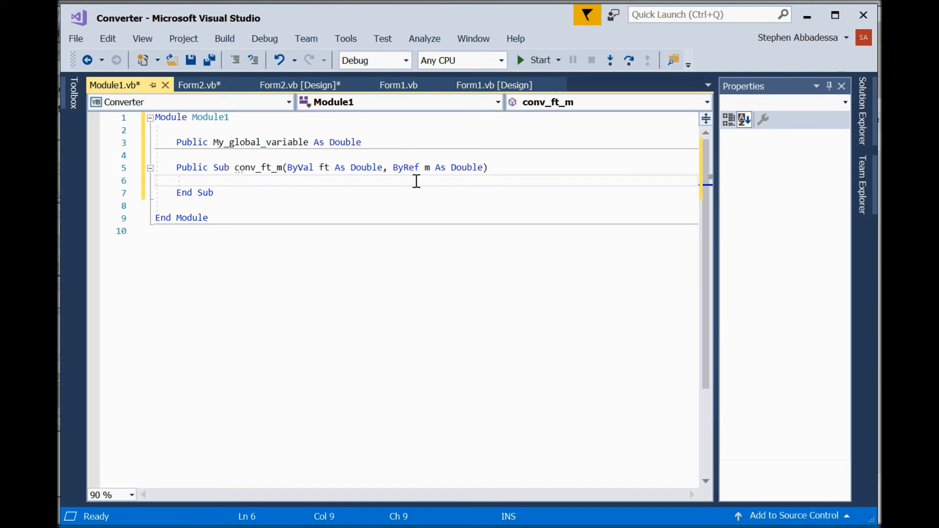
pyautogui.moveTo(442, 195)
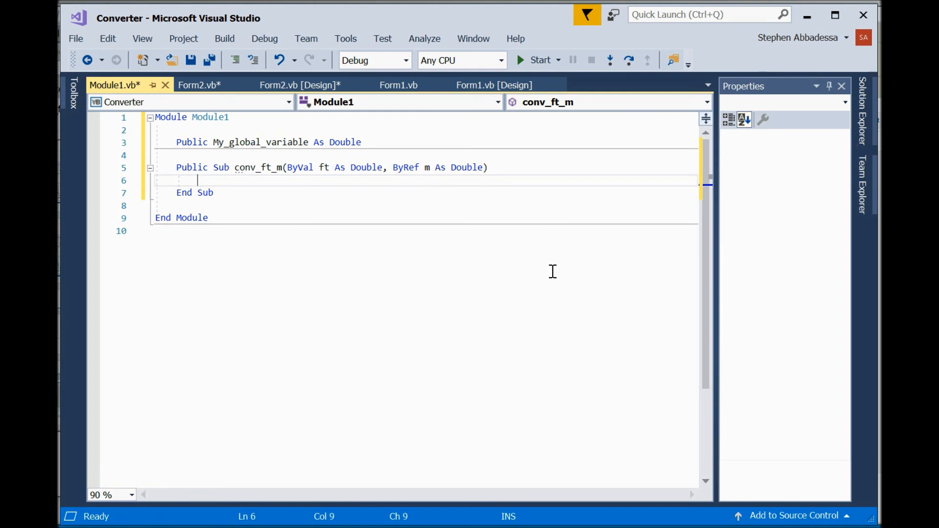
pyautogui.write('m')
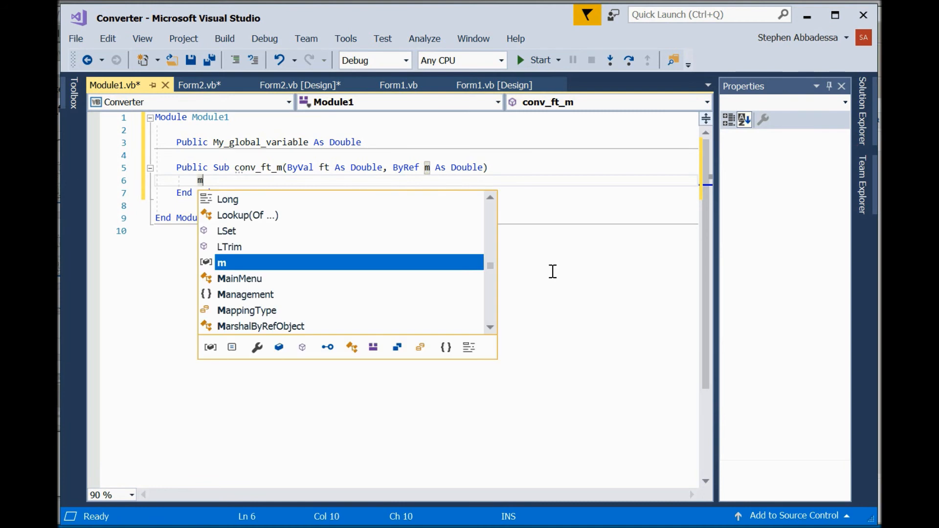
pyautogui.write('=ft')
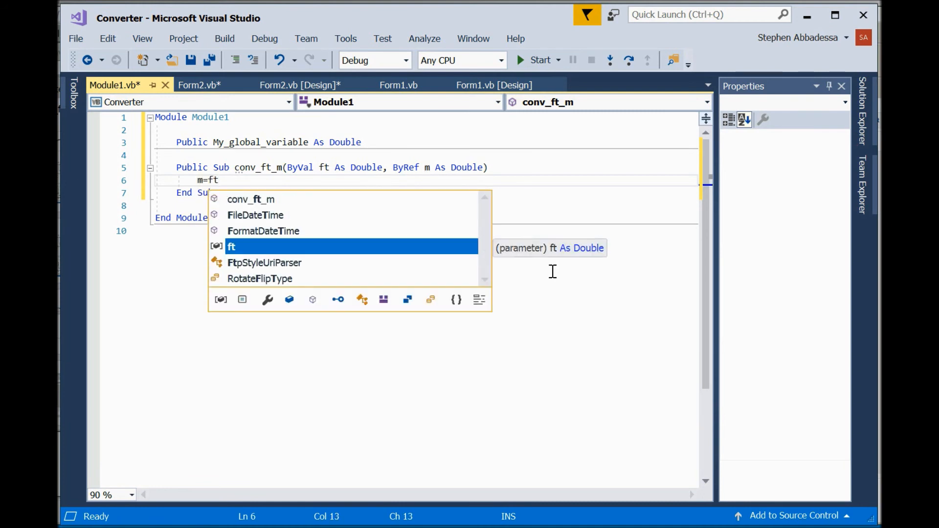
pyautogui.write('*')
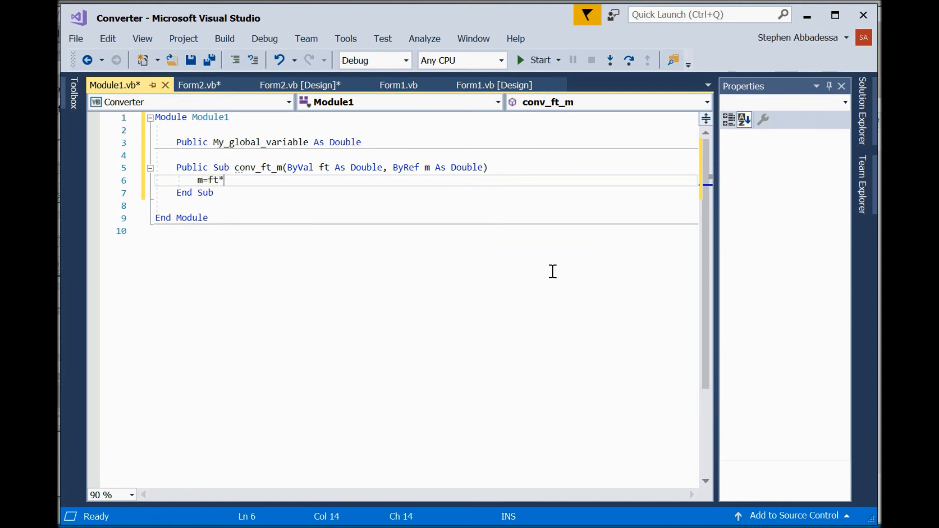
pyautogui.write('.3048')
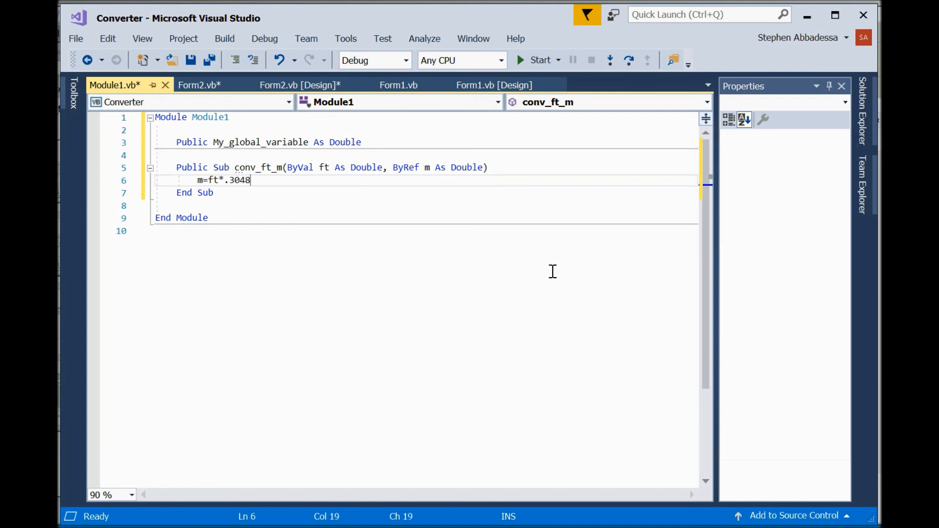
pyautogui.write(')')
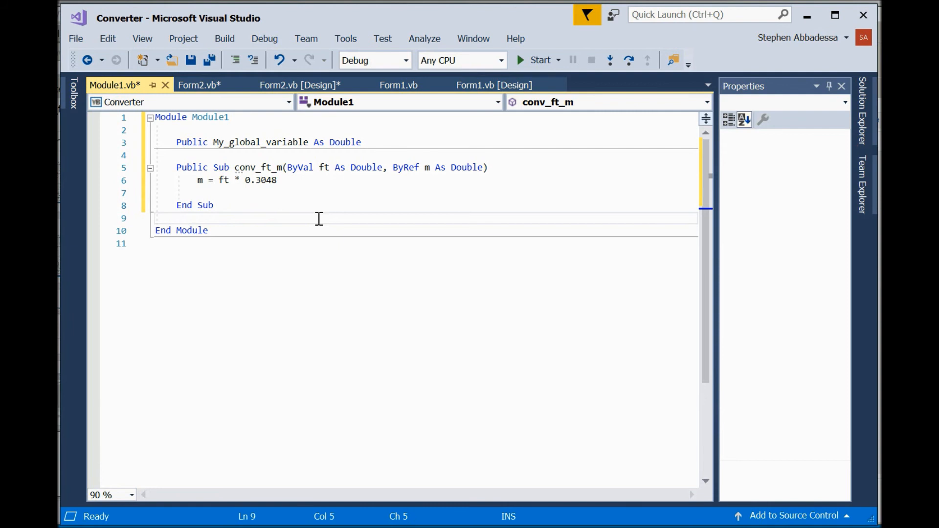
pyautogui.moveTo(202, 167)
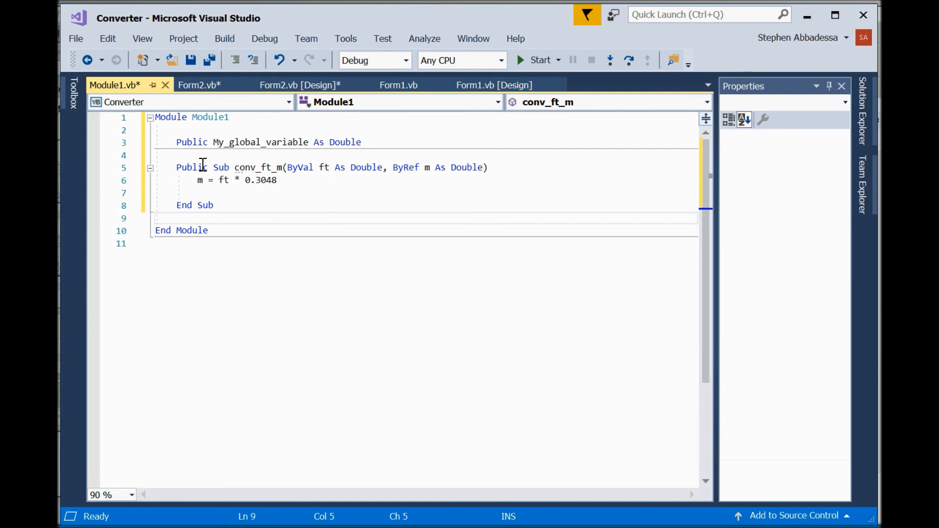
pyautogui.doubleClick(258, 167)
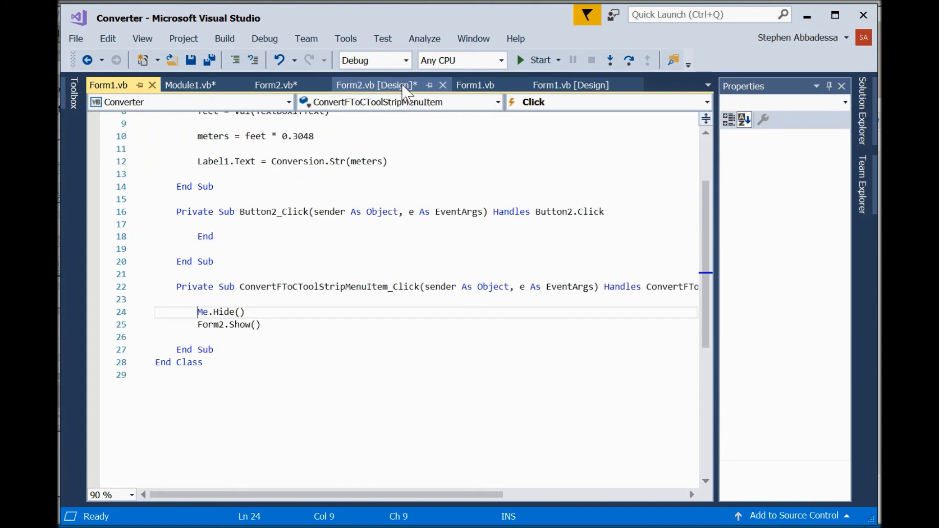
# Replace Form1's inline meters formula with the call 'conv_ft_m(feet, meters)'.
pyautogui.scroll(3)
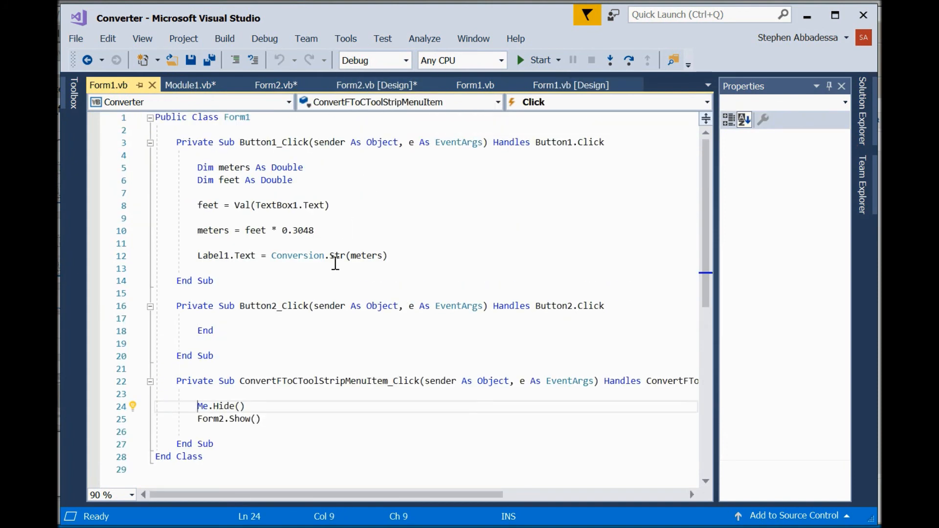
pyautogui.moveTo(290, 230)
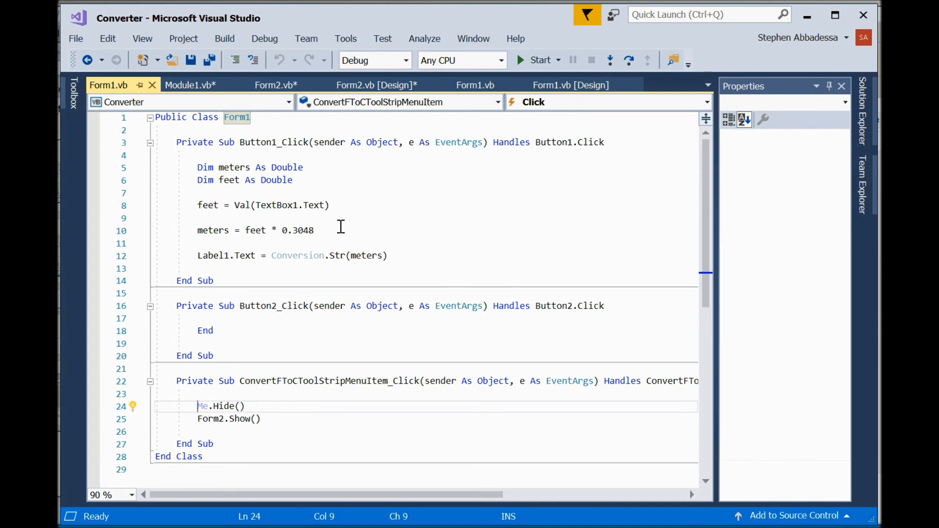
pyautogui.moveTo(213, 231)
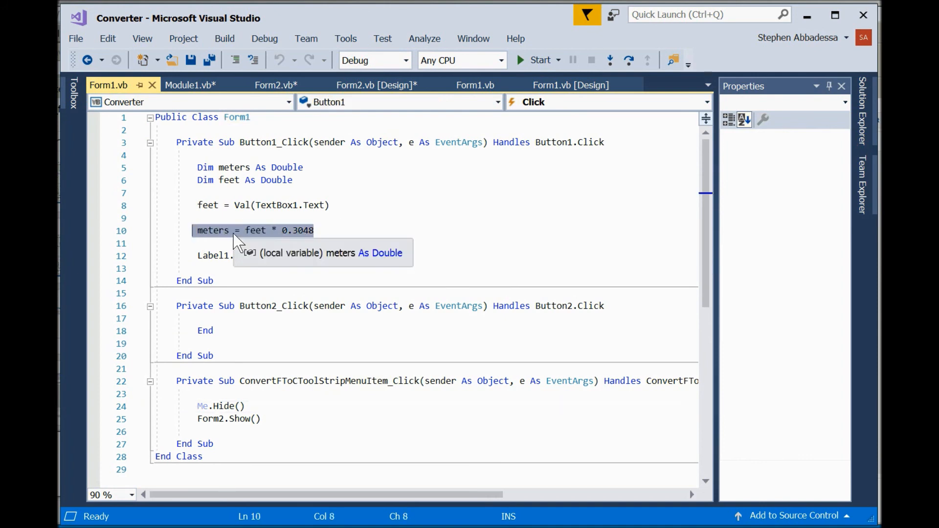
pyautogui.write('conv_ft_m(')
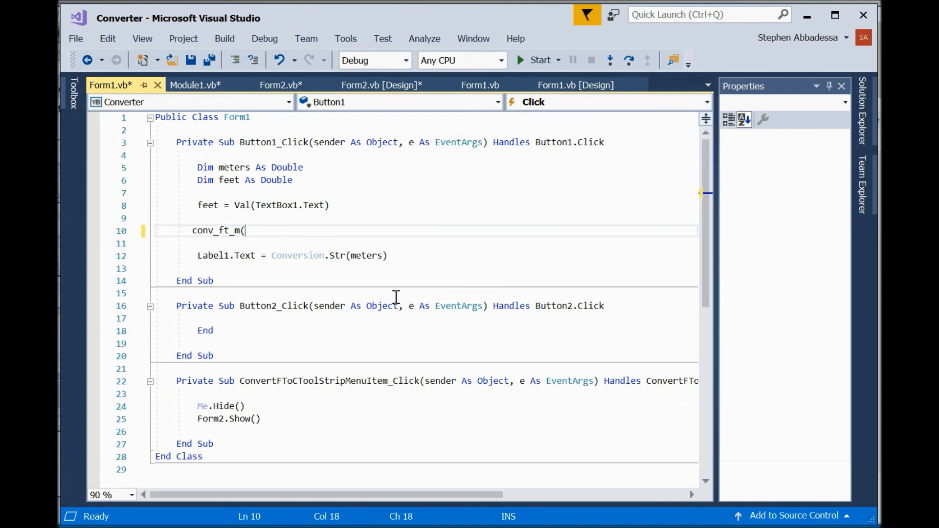
pyautogui.write('feet,')
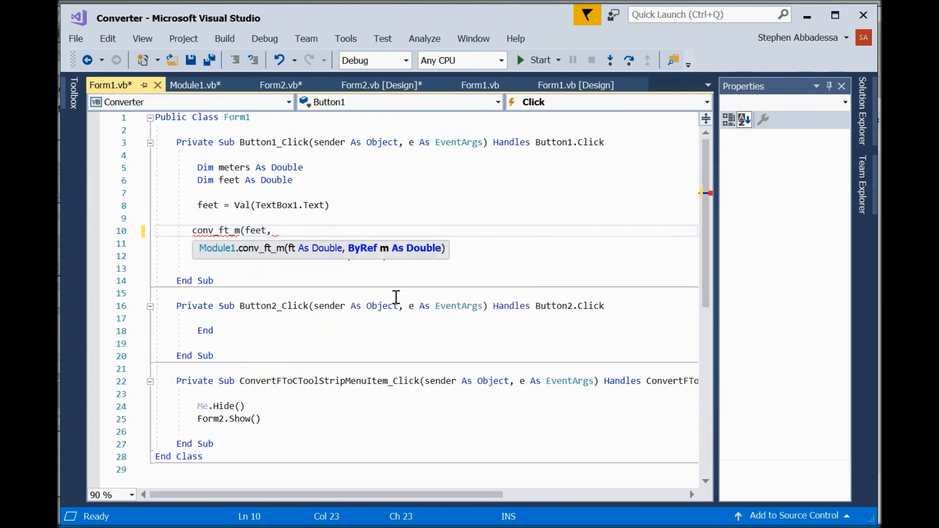
pyautogui.write('meters)')
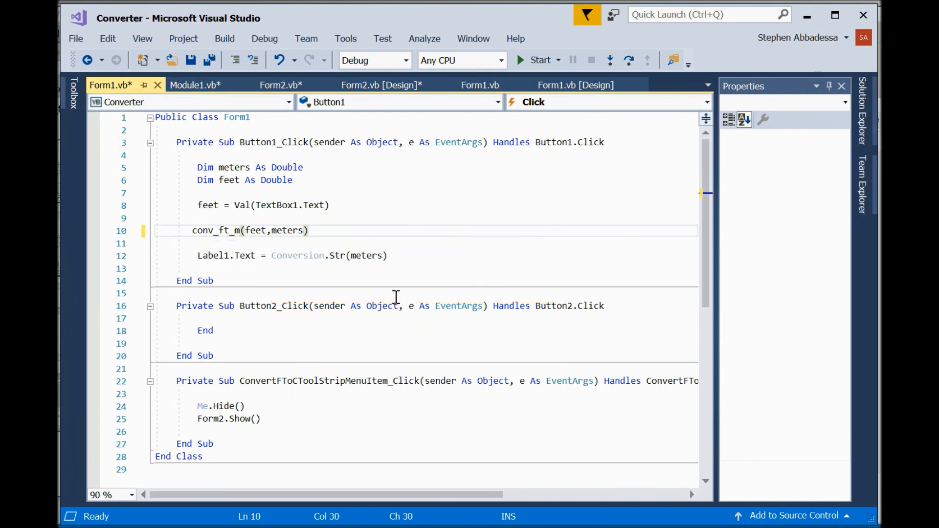
pyautogui.moveTo(394, 234)
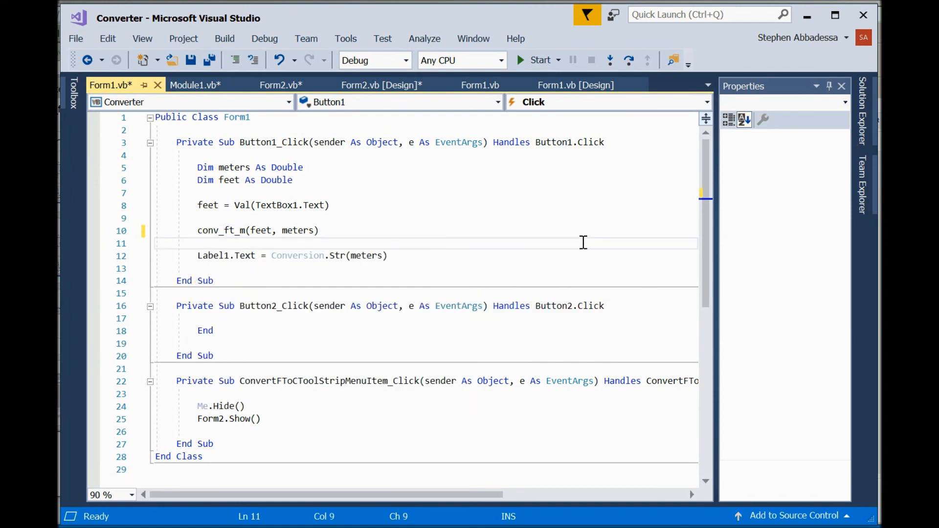
pyautogui.click(198, 243)
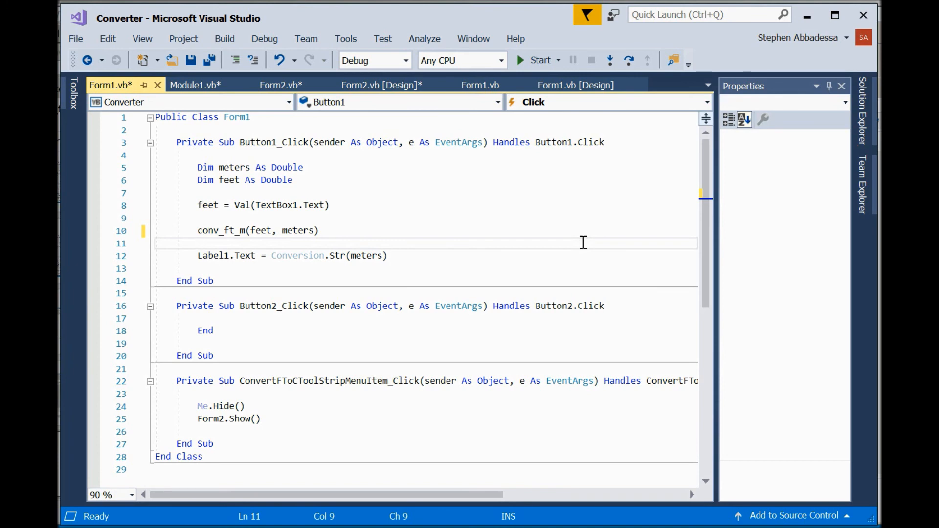
pyautogui.moveTo(521, 245)
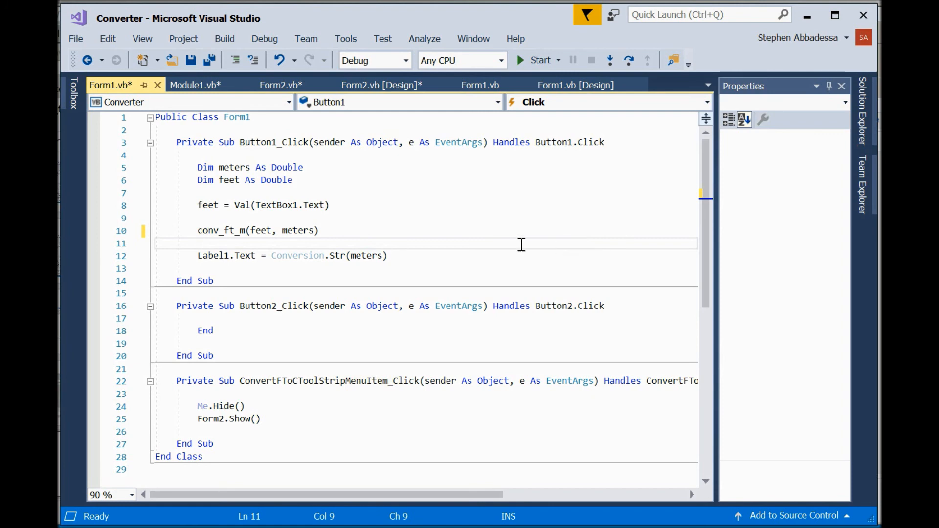
pyautogui.moveTo(280, 236)
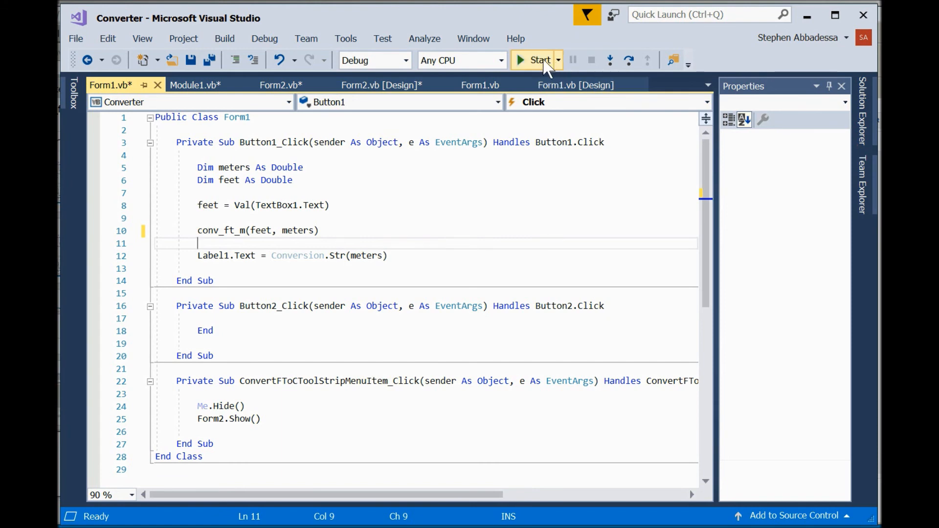
pyautogui.moveTo(211, 60)
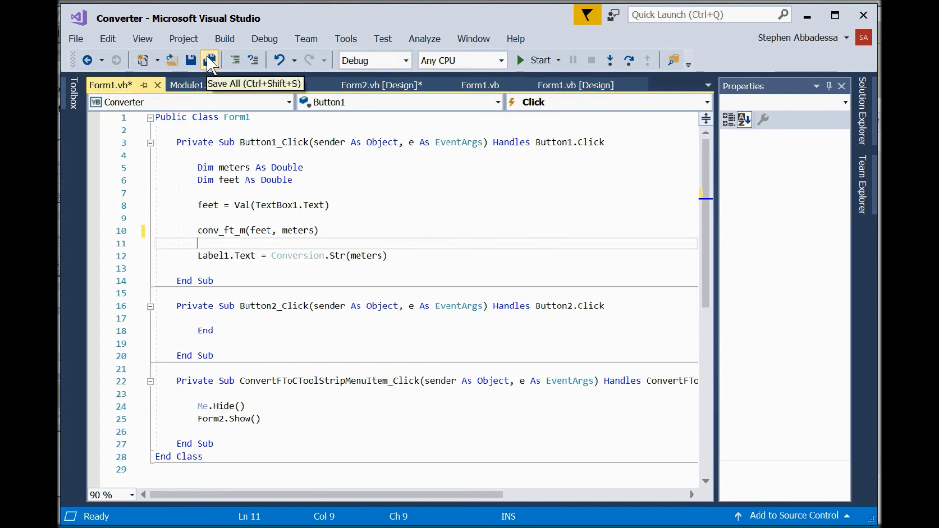
# Save all, run the app and convert 100 feet to get 30.48 meters.
pyautogui.click(210, 60)
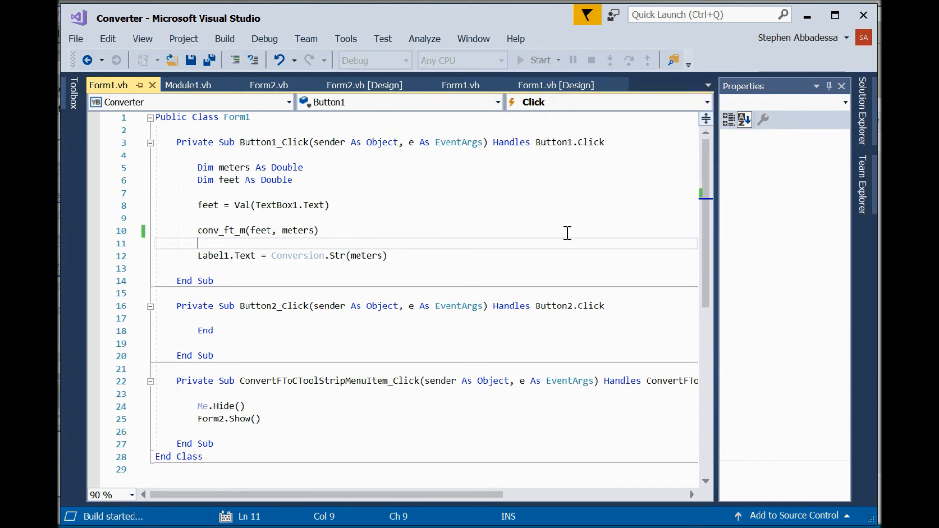
pyautogui.click(538, 60)
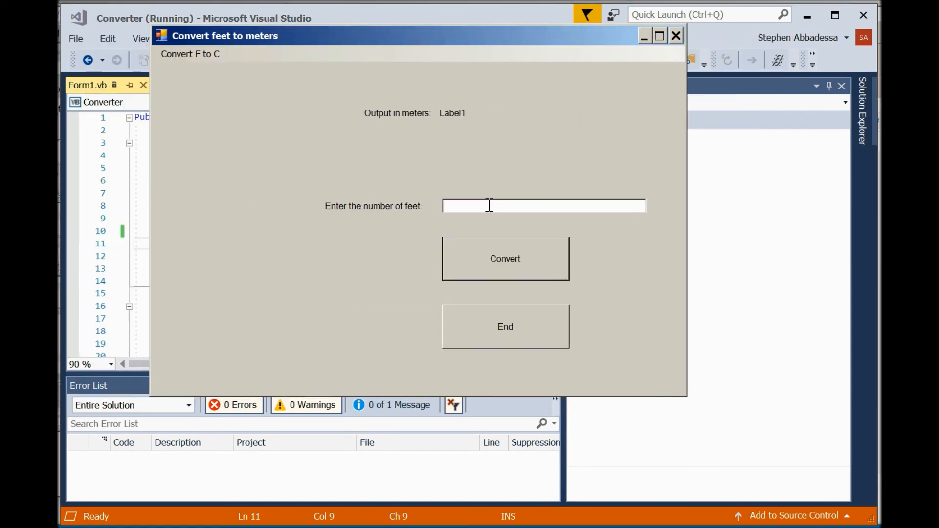
pyautogui.write('100')
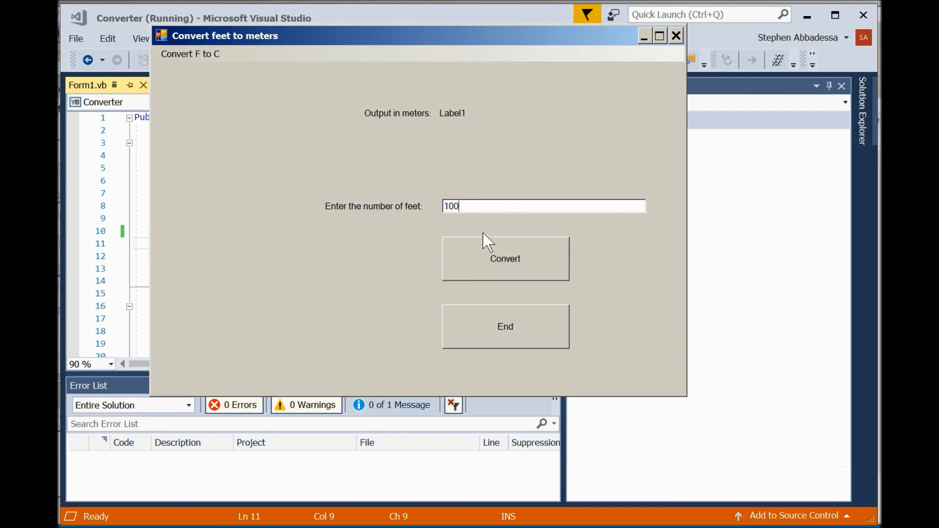
pyautogui.click(504, 258)
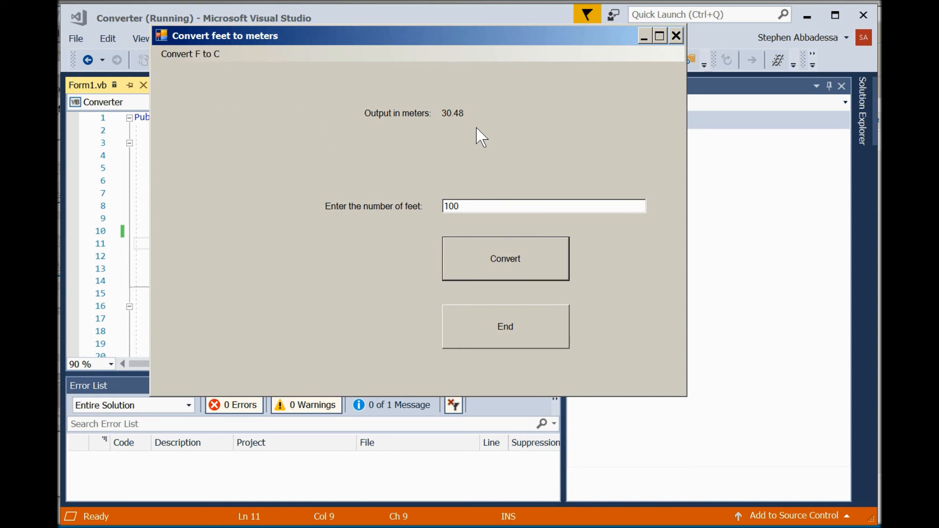
pyautogui.moveTo(474, 126)
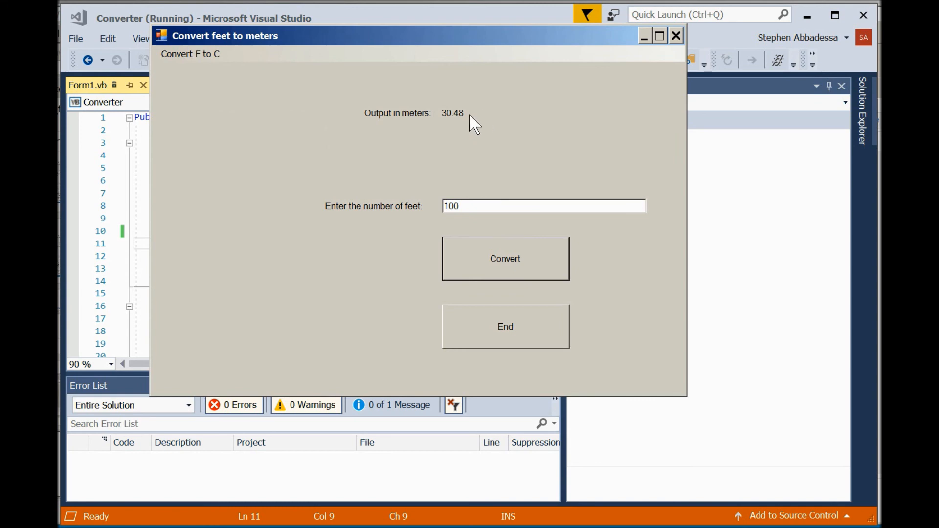
pyautogui.moveTo(476, 170)
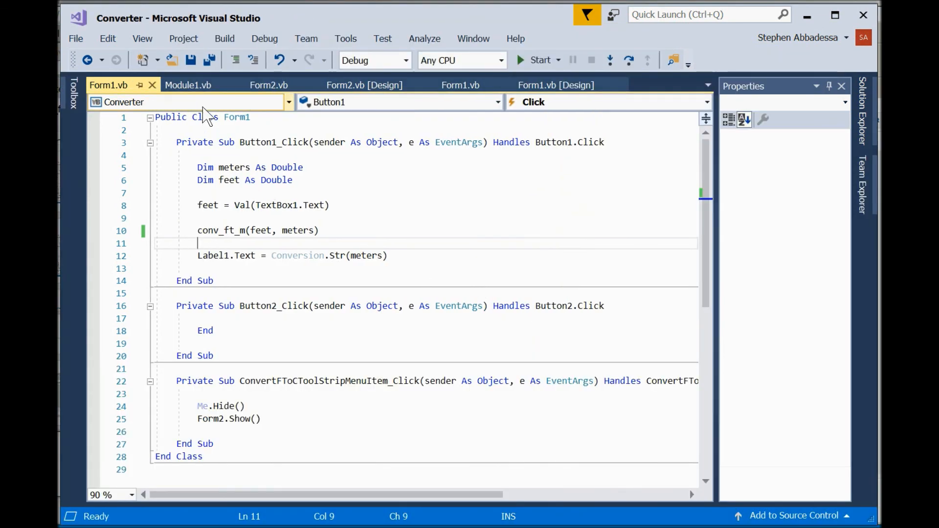
# Begin a new subroutine header 'Public Sub conv_F_to_C(' below conv_ft_m in Module1.
pyautogui.click(188, 85)
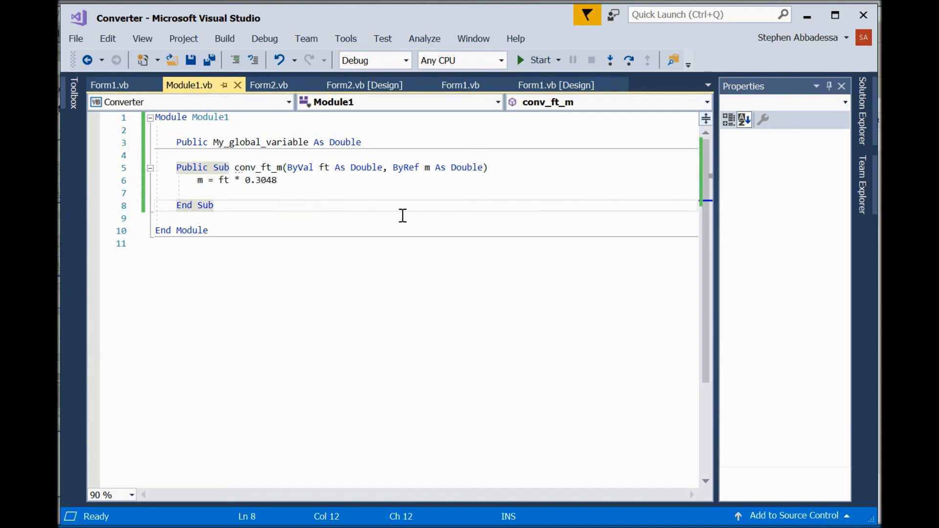
pyautogui.press('Return')
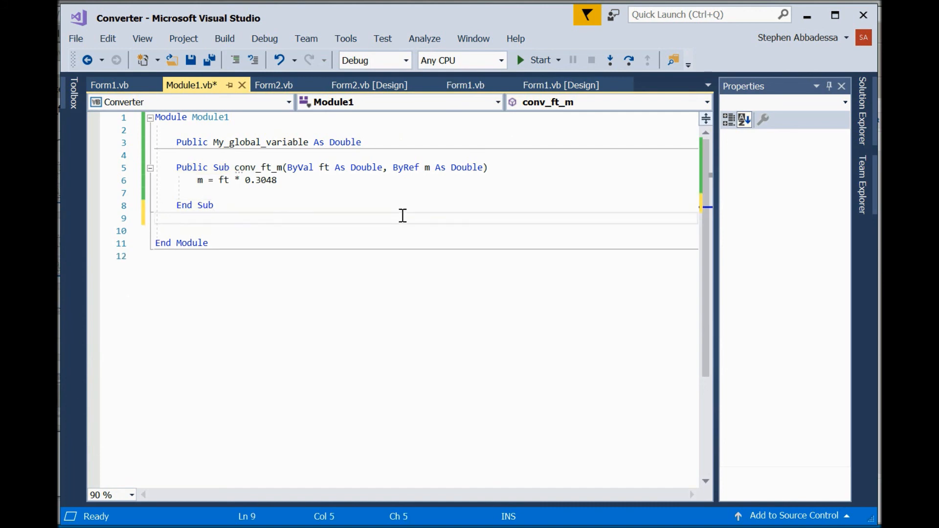
pyautogui.click(177, 217)
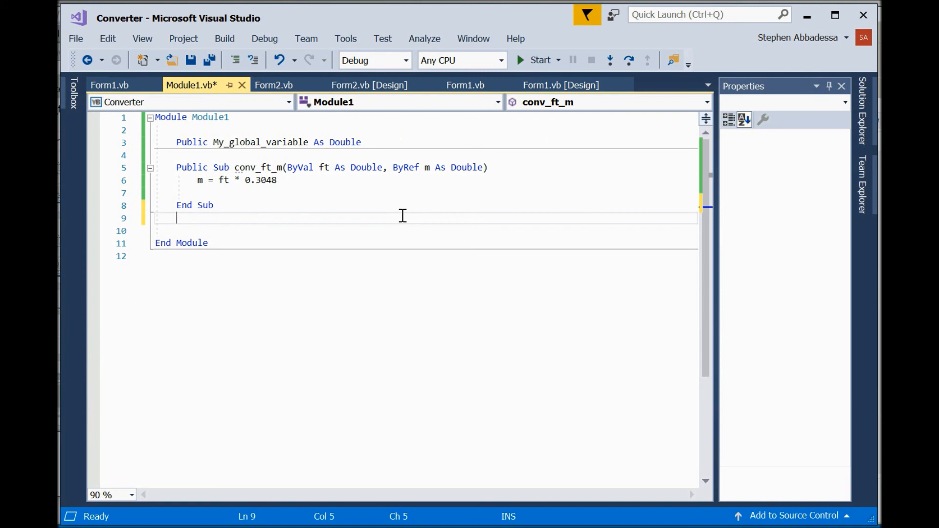
pyautogui.moveTo(391, 219)
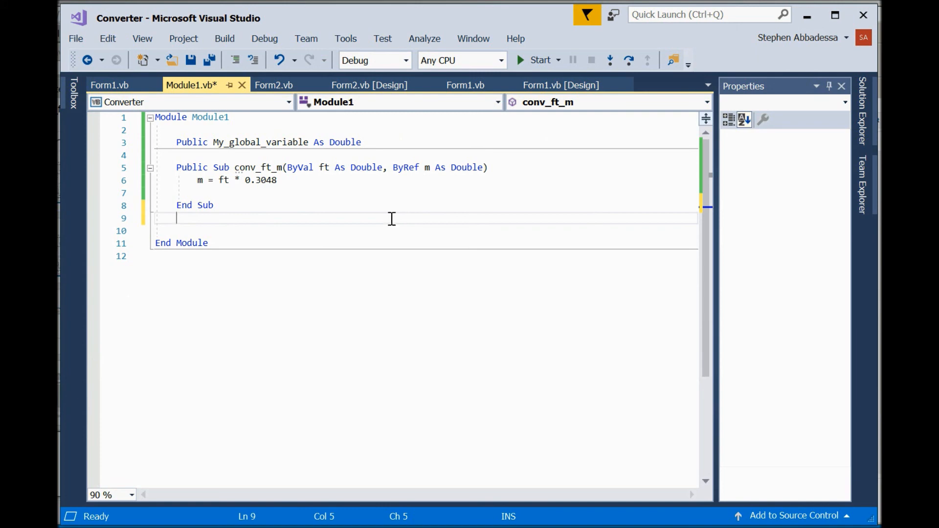
pyautogui.moveTo(449, 286)
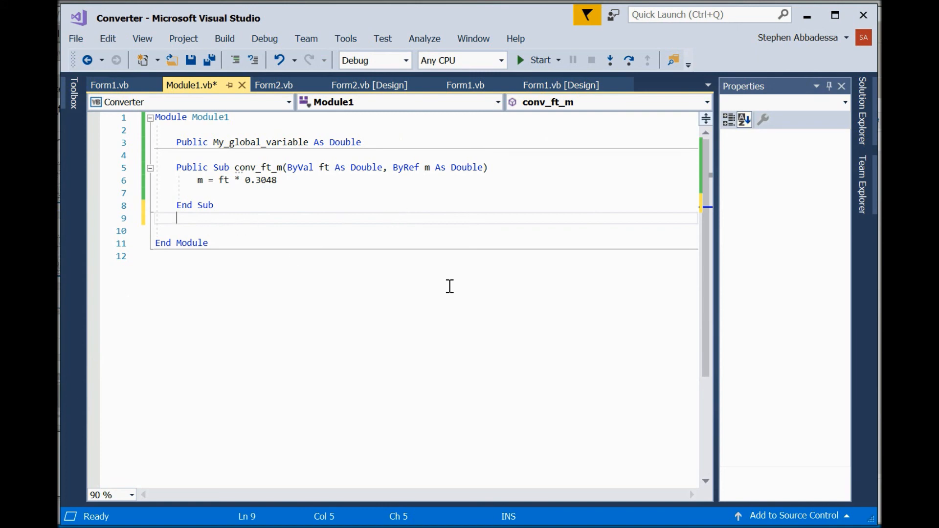
pyautogui.write('public')
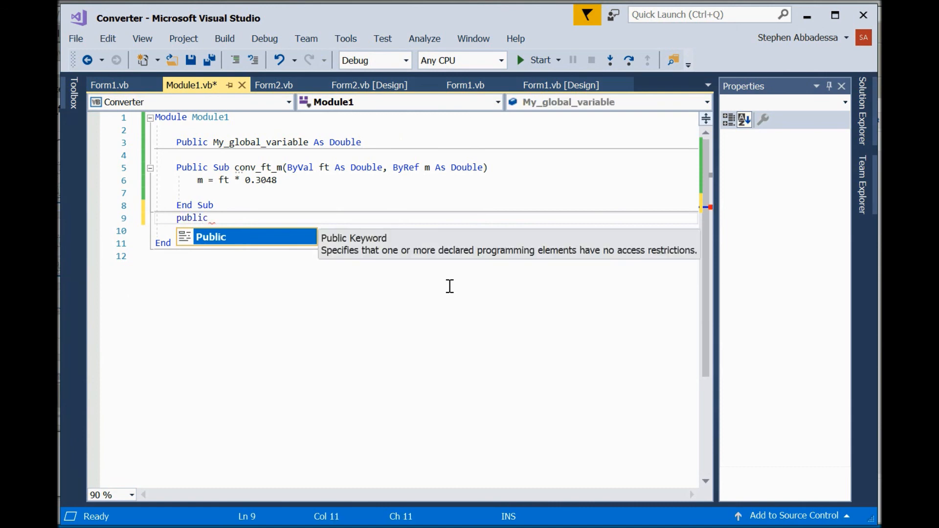
pyautogui.write('sub')
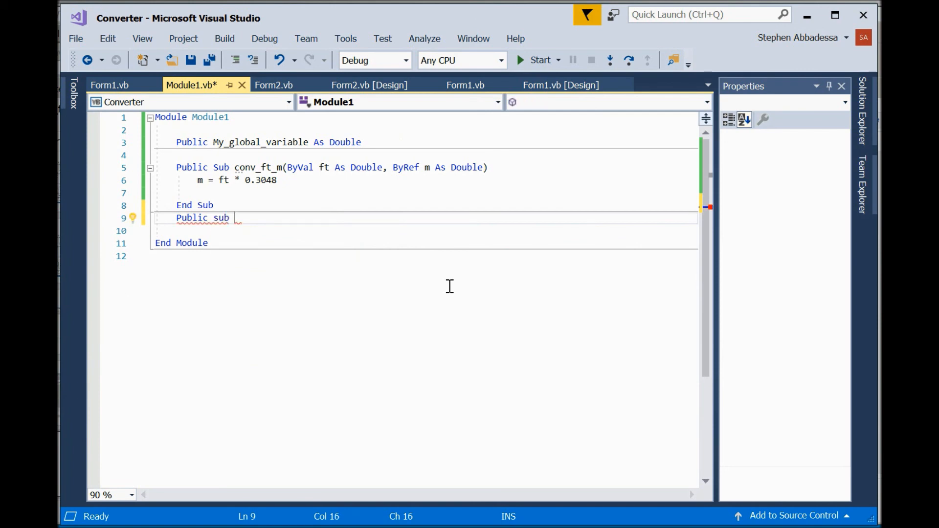
pyautogui.write('con')
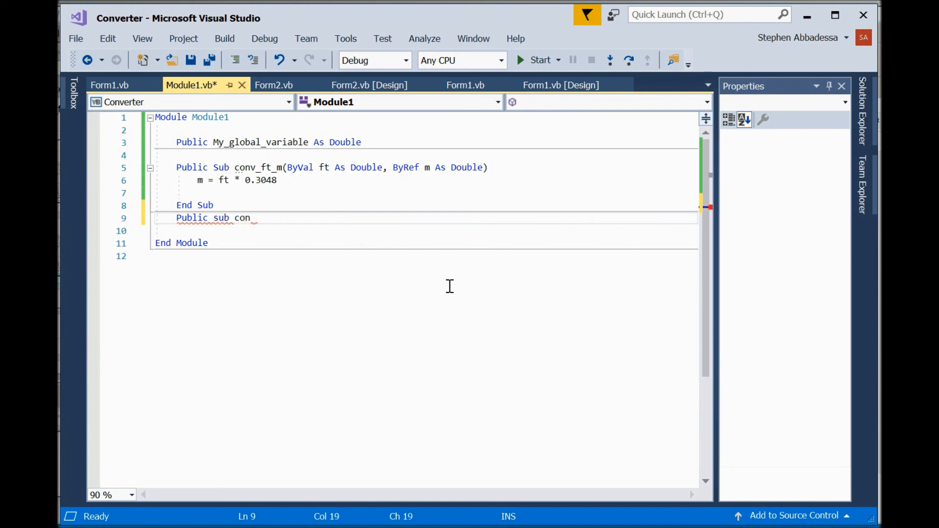
pyautogui.write('v_')
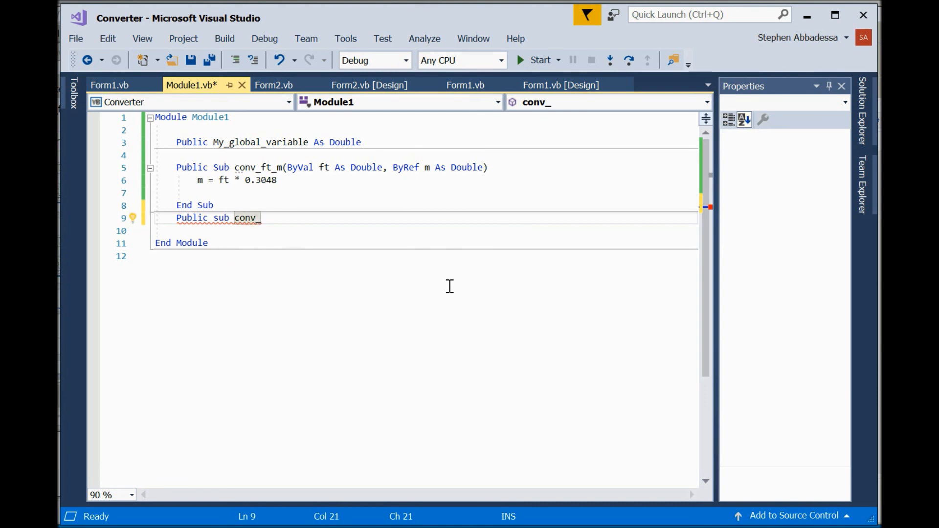
pyautogui.write('F')
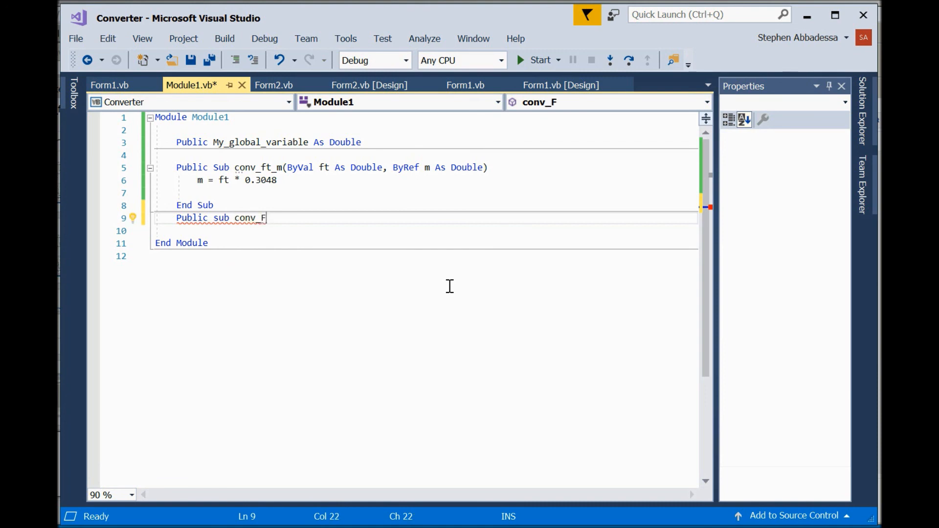
pyautogui.write('_to')
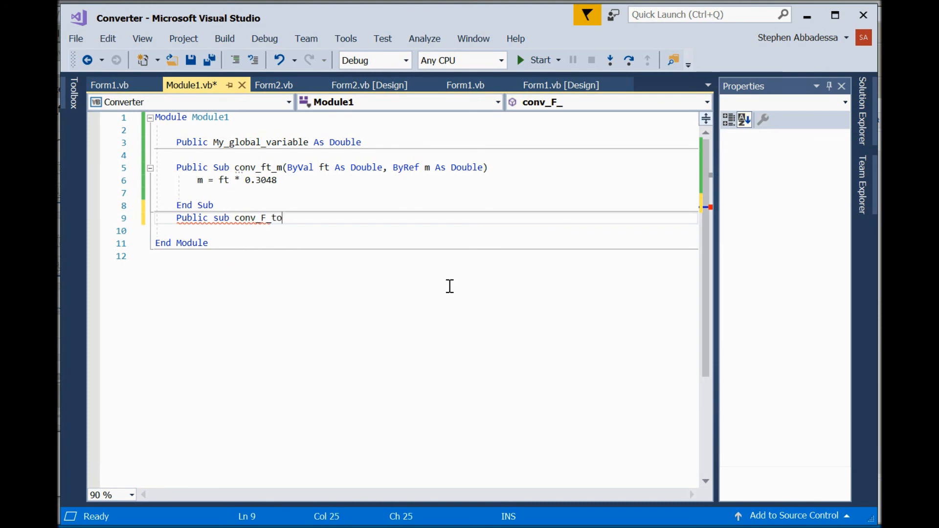
pyautogui.write('_C')
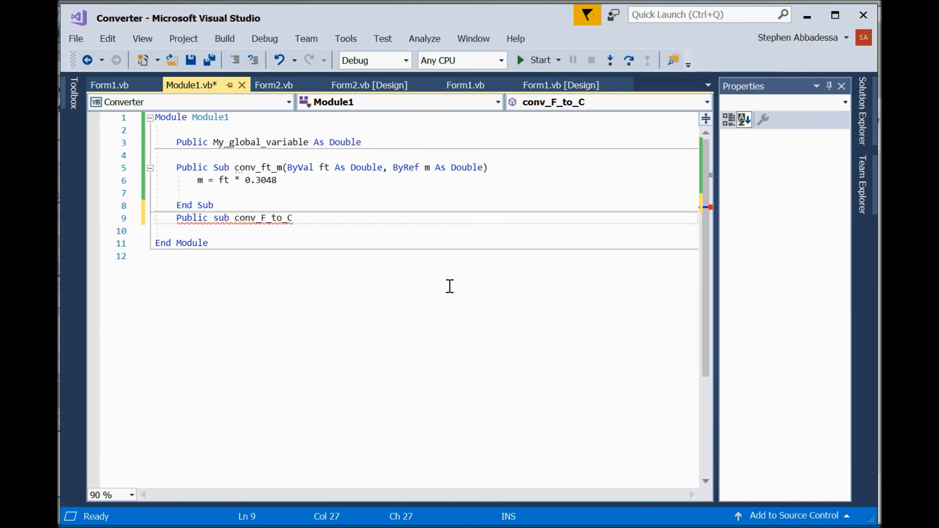
pyautogui.write('(')
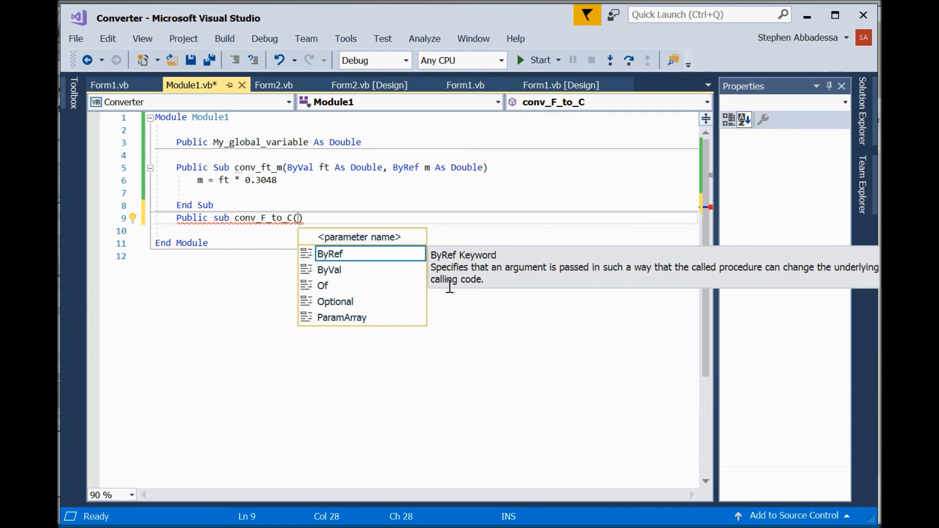
# Add parameters 'ByVal f As Double, ByRef c As Double' and separate the two subs with a blank line.
pyautogui.write('byval')
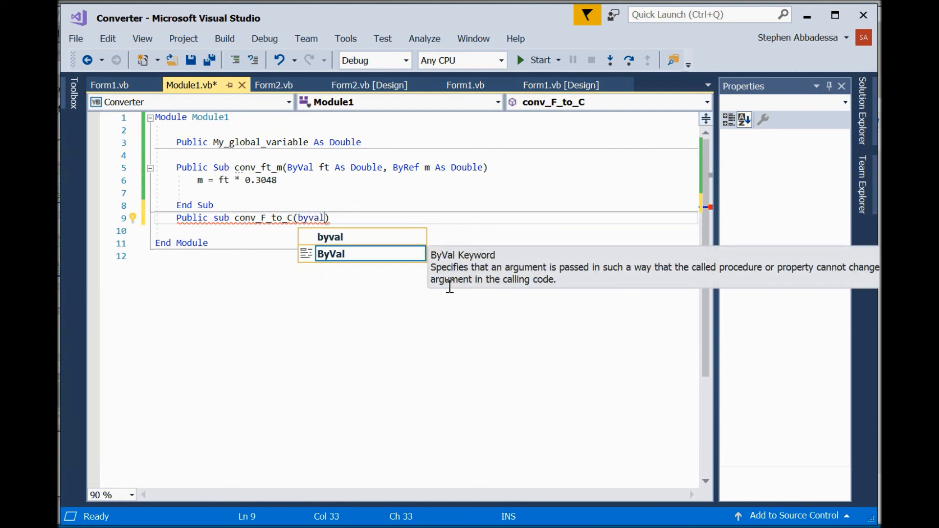
pyautogui.write('f as')
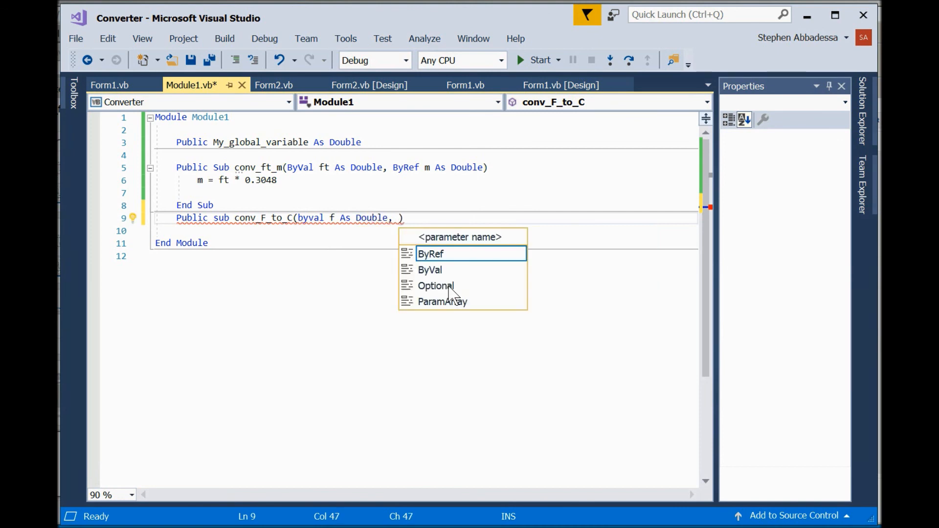
pyautogui.moveTo(431, 254)
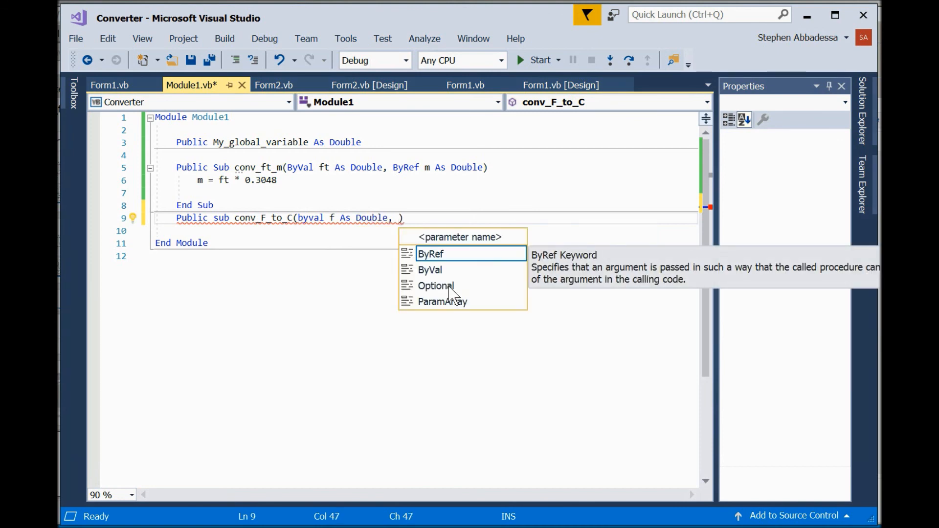
pyautogui.write('byref')
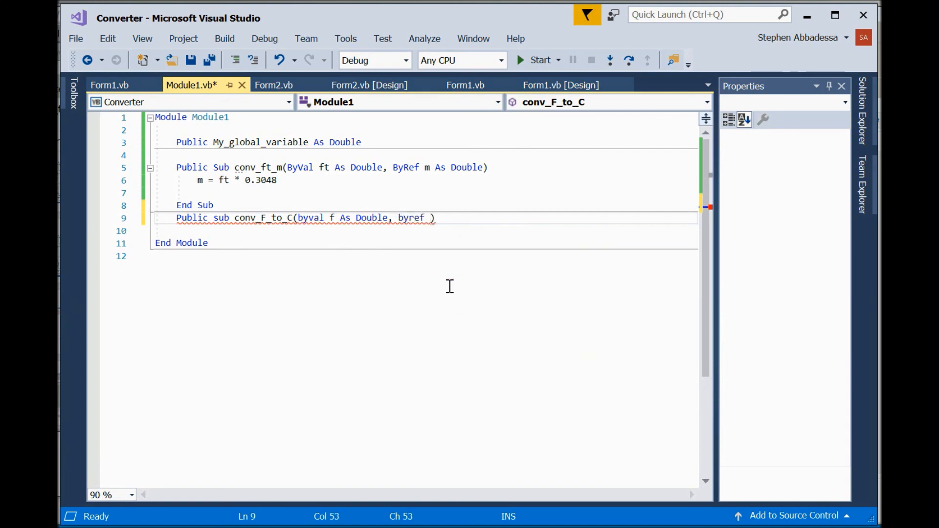
pyautogui.write('c As')
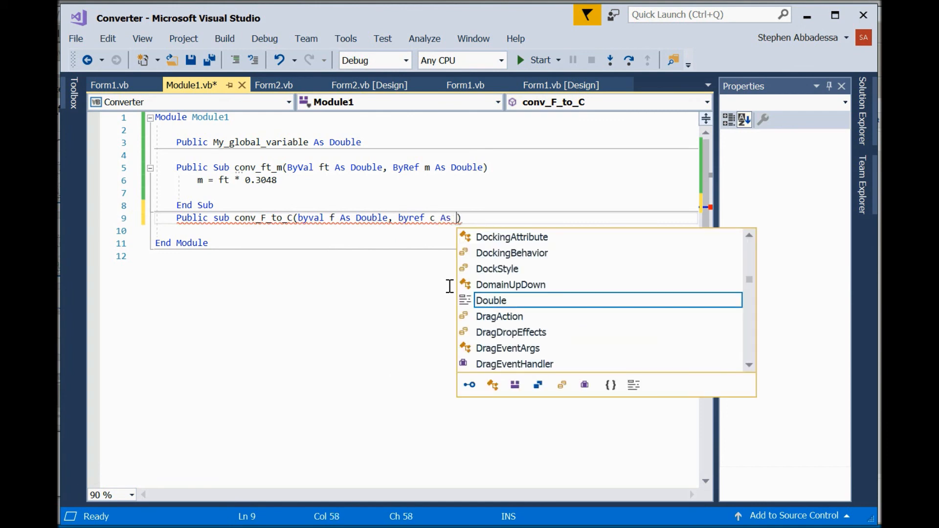
pyautogui.write('doub')
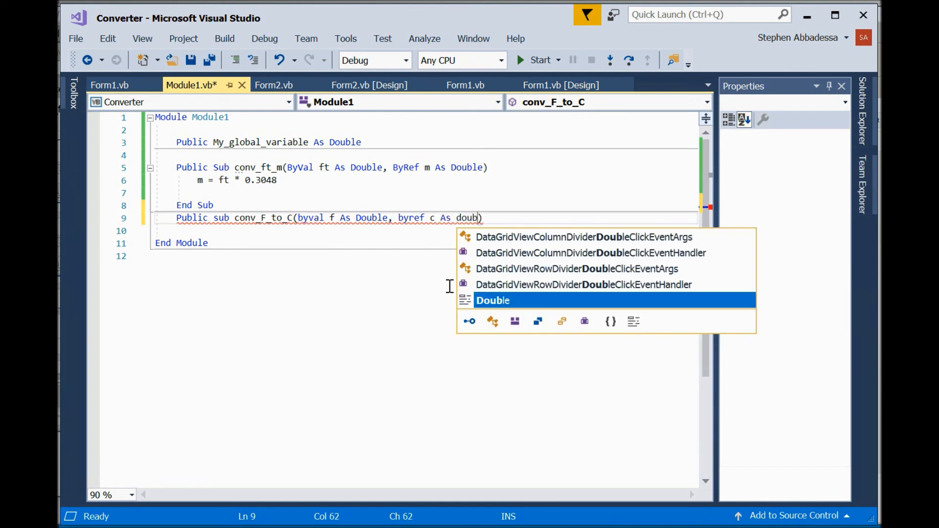
pyautogui.write('le')
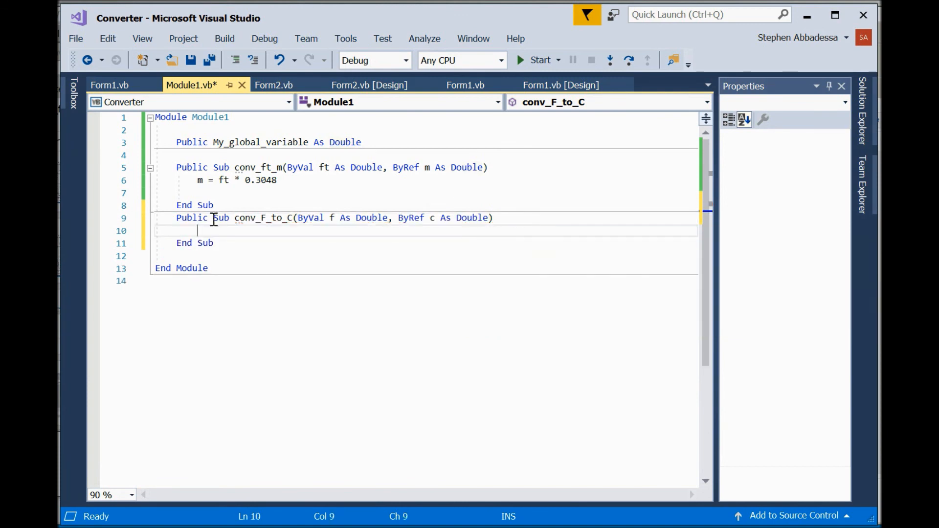
pyautogui.press('Return')
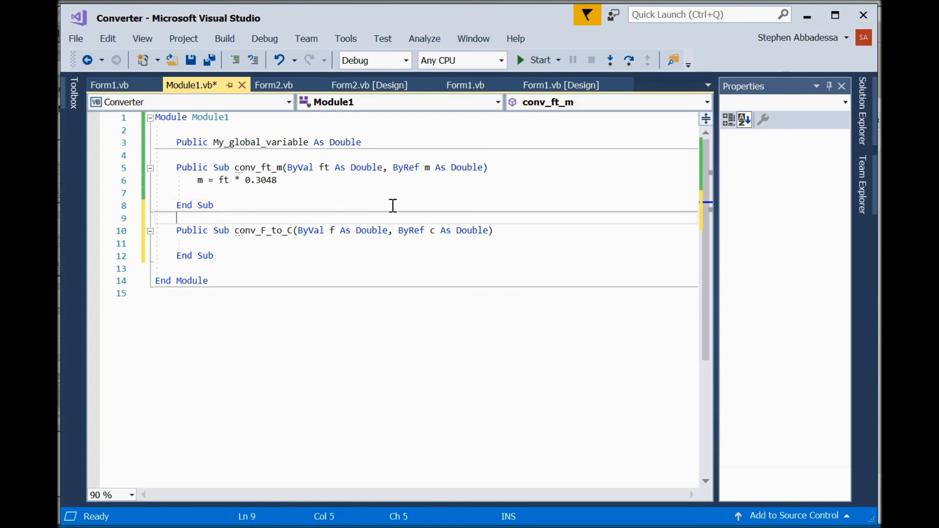
pyautogui.moveTo(339, 238)
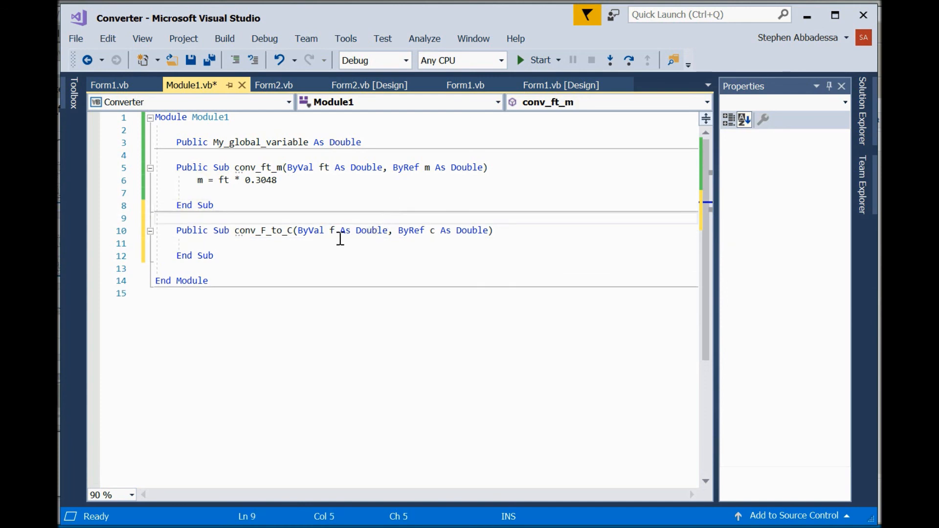
pyautogui.moveTo(473, 230)
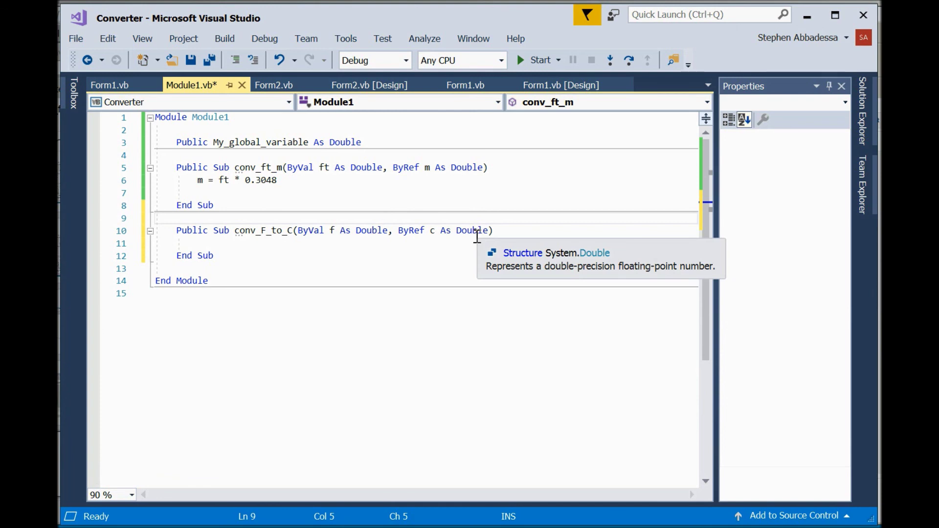
pyautogui.moveTo(348, 238)
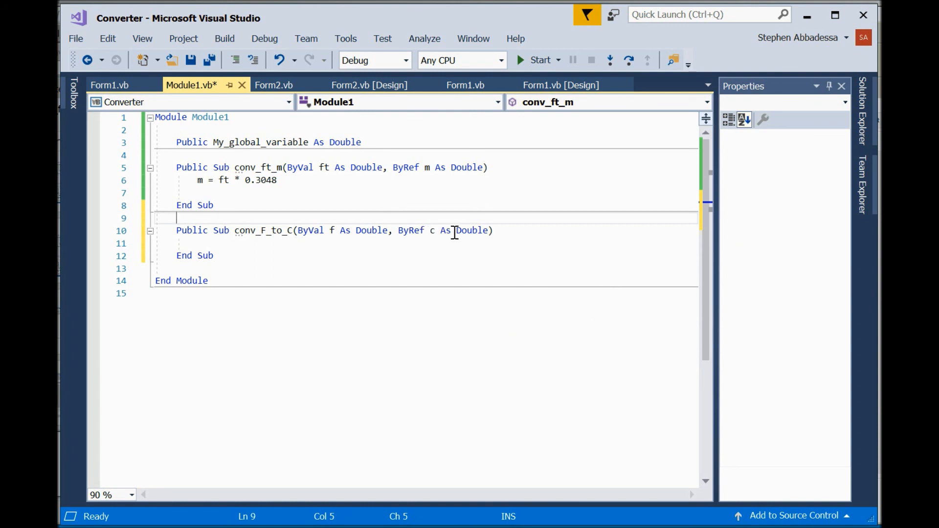
pyautogui.moveTo(471, 229)
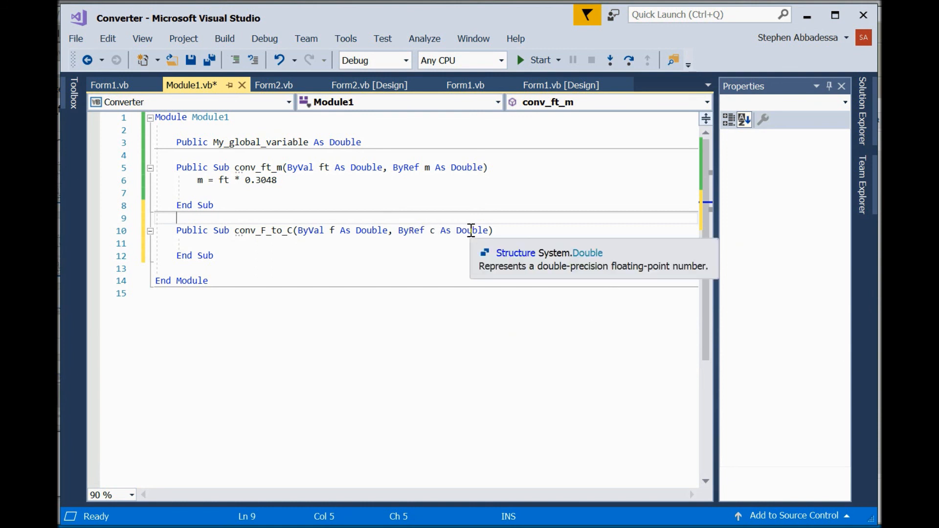
pyautogui.moveTo(273, 249)
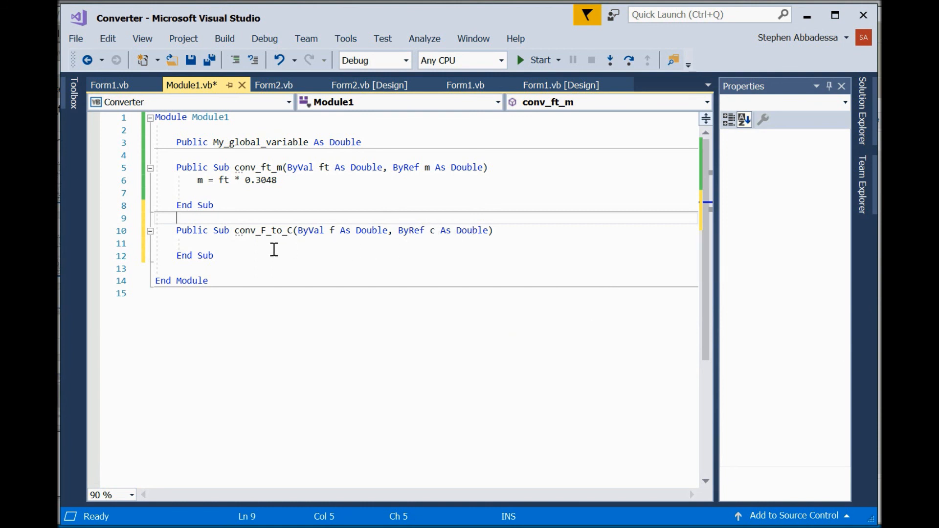
pyautogui.click(493, 230)
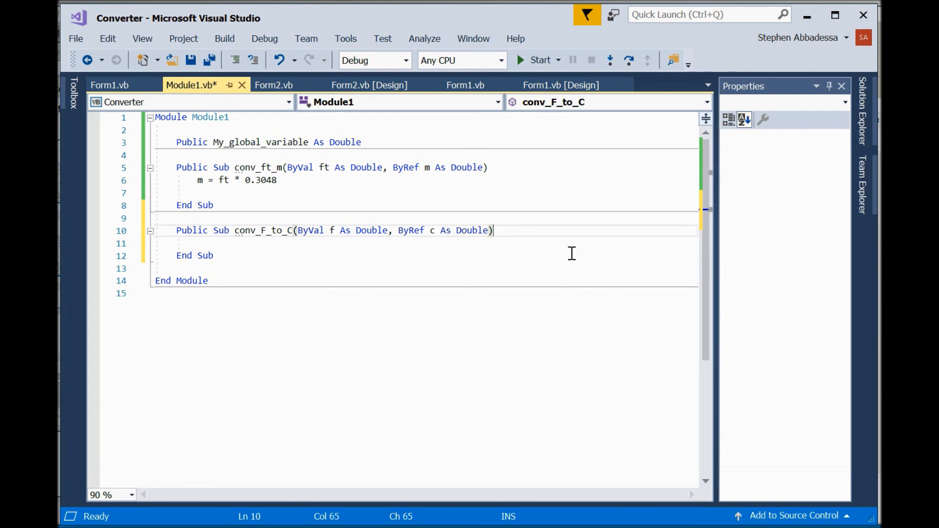
# Give conv_F_to_C the body 'c = (f - 32) * (5 / 9)' and select the sub name.
pyautogui.press('enter')
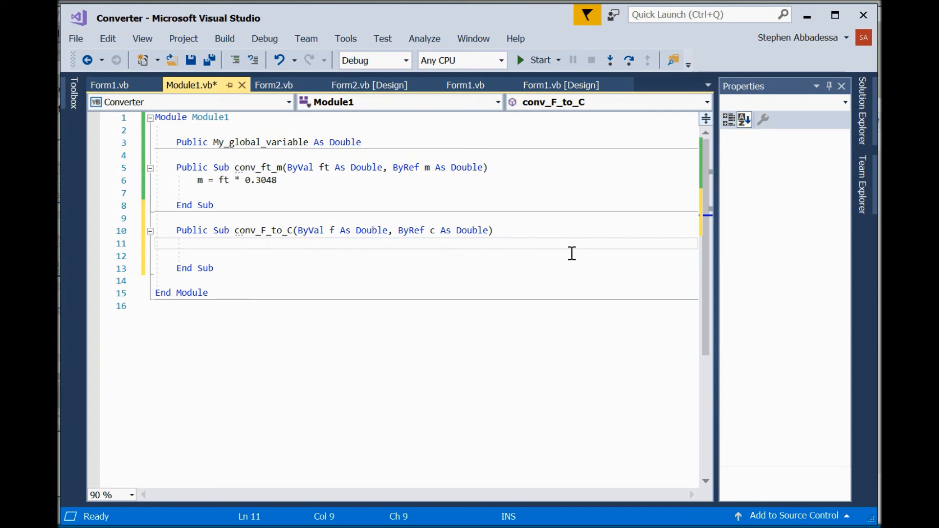
pyautogui.write('c=')
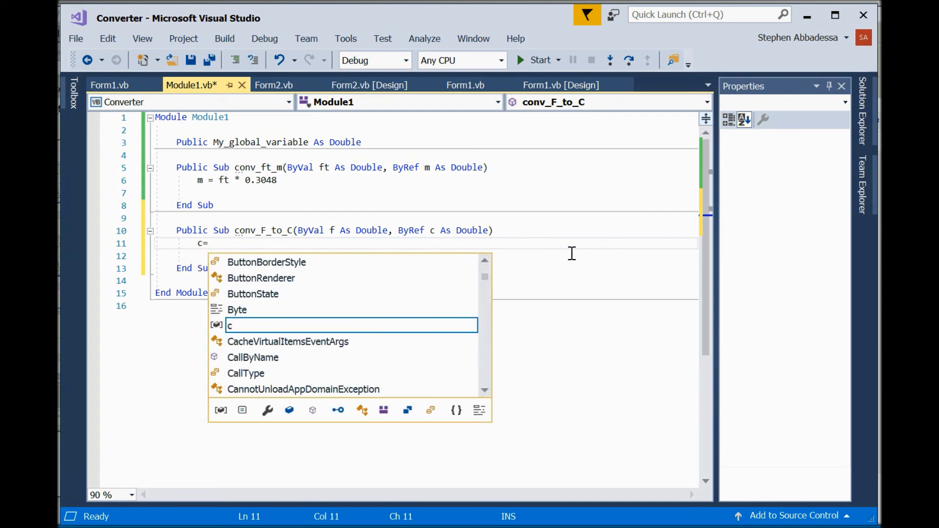
pyautogui.write('(f-3)')
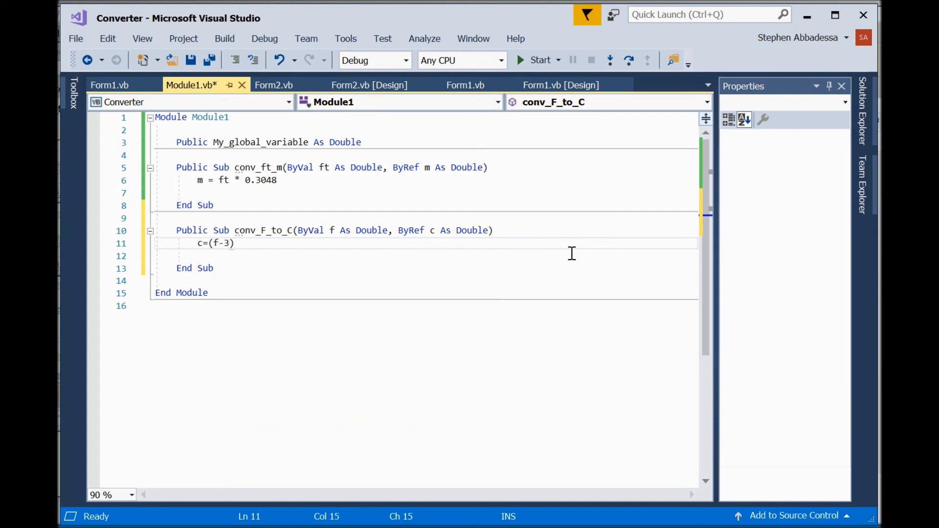
pyautogui.write('2')
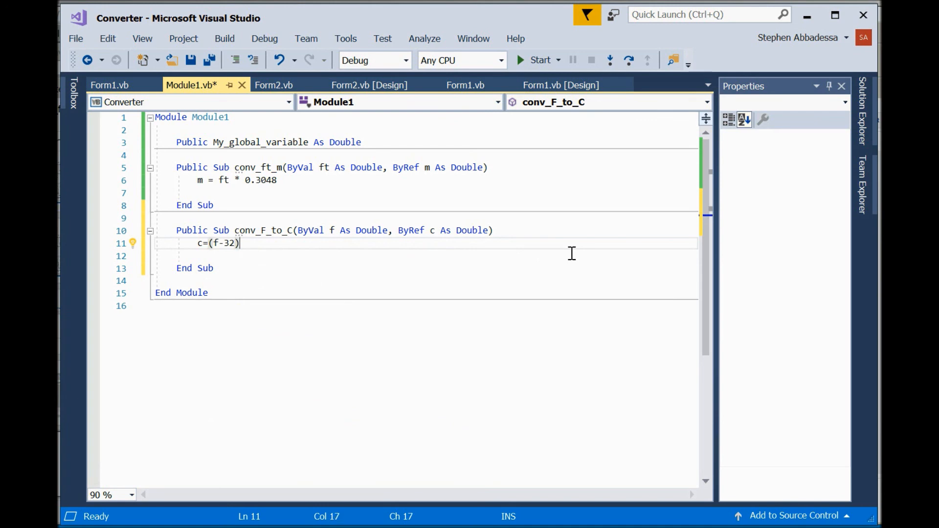
pyautogui.write('*(')
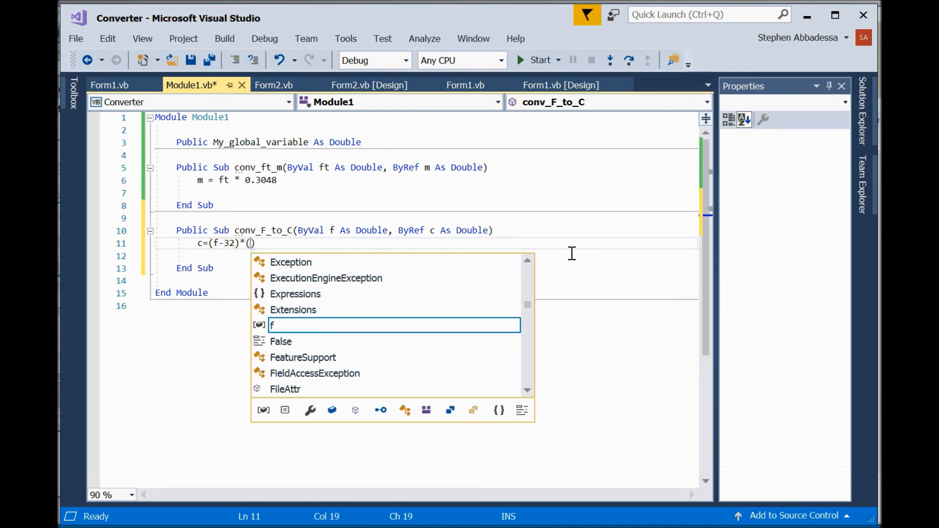
pyautogui.write('5/9')
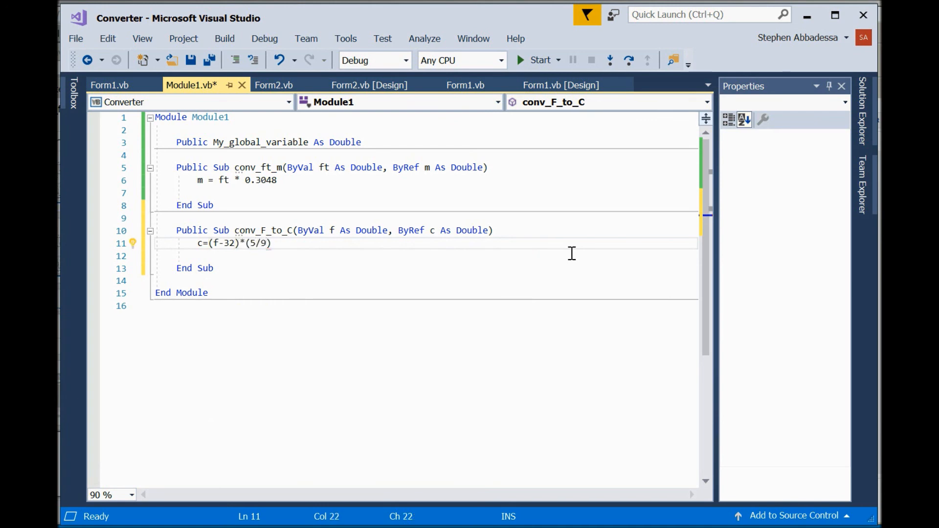
pyautogui.press('Return')
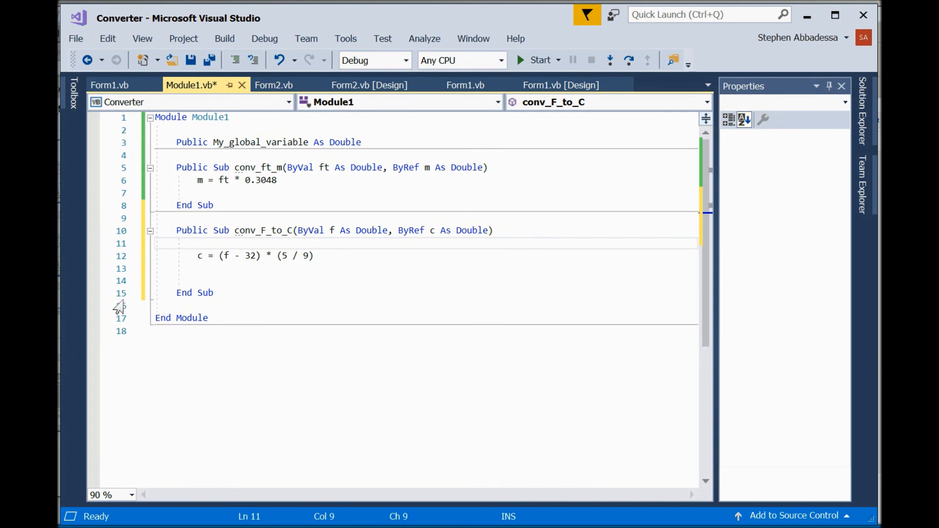
pyautogui.doubleClick(259, 229)
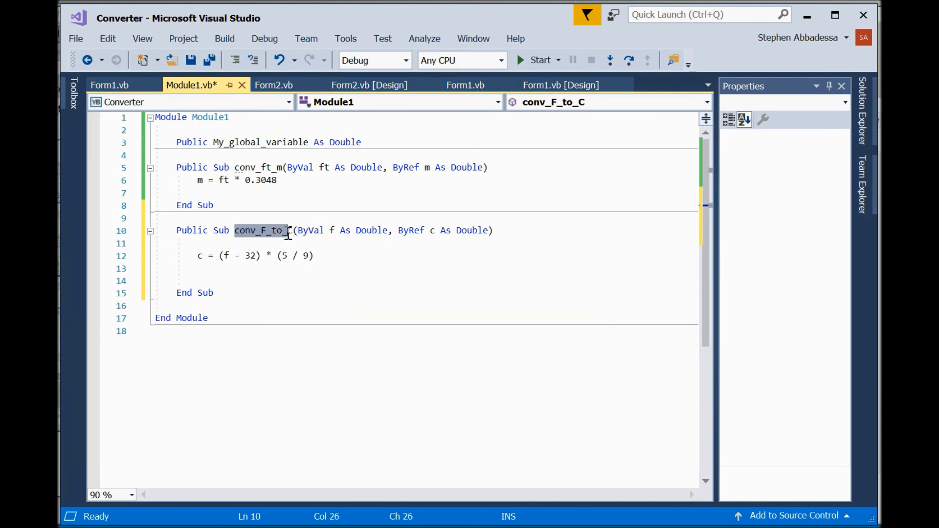
pyautogui.write('C')
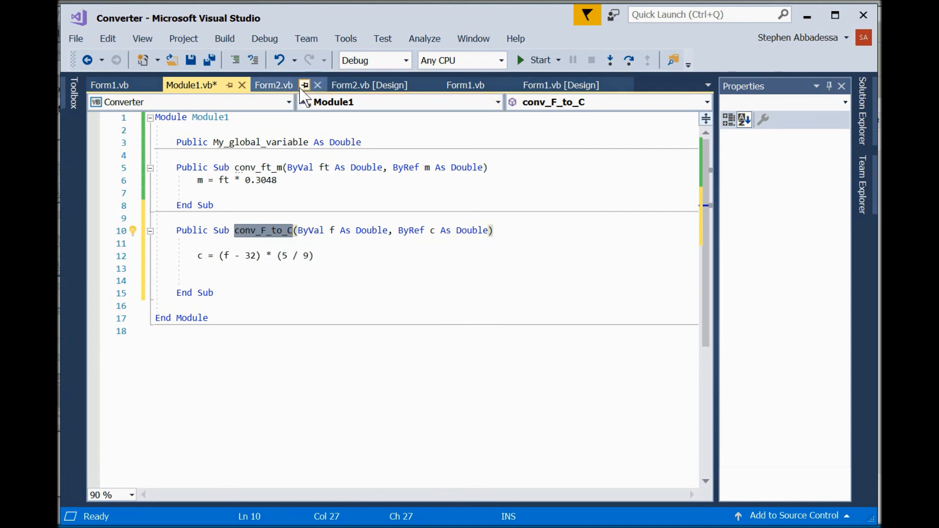
# Replace Form2's inline Celsius formula with the call 'conv_F_to_C(fahrenheit, celsius)'.
pyautogui.click(274, 86)
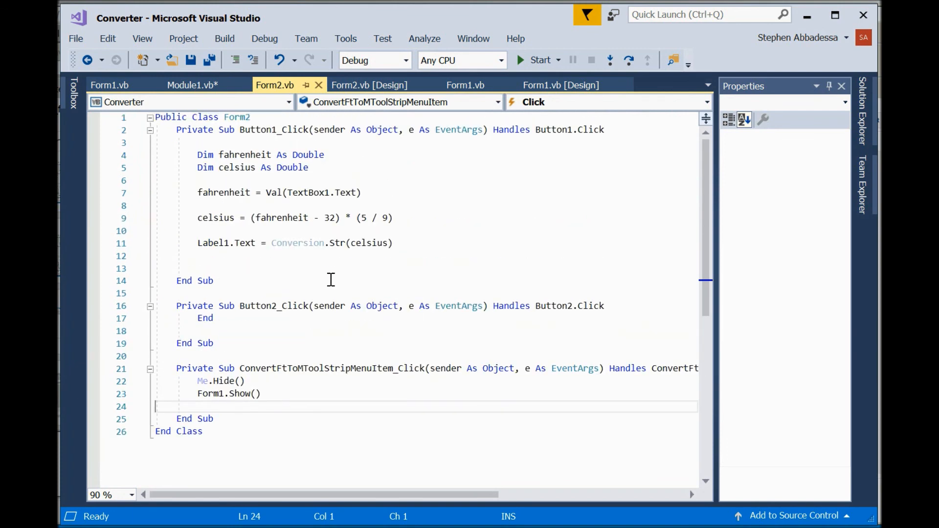
pyautogui.moveTo(214, 217)
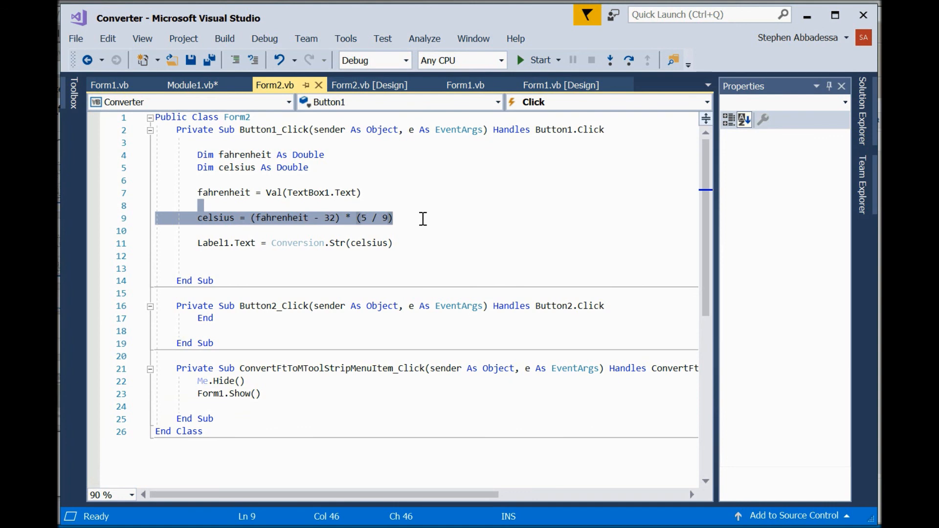
pyautogui.write('conv_F_to_C()')
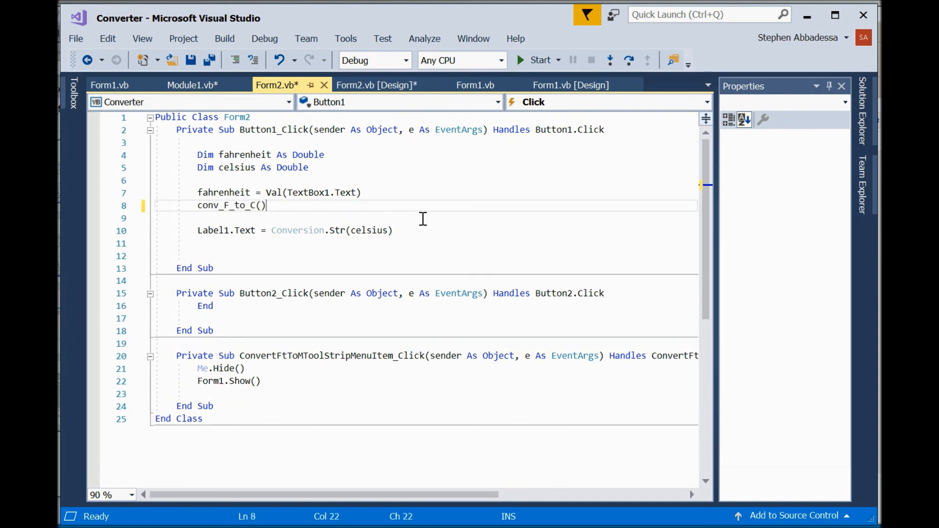
pyautogui.click(361, 193)
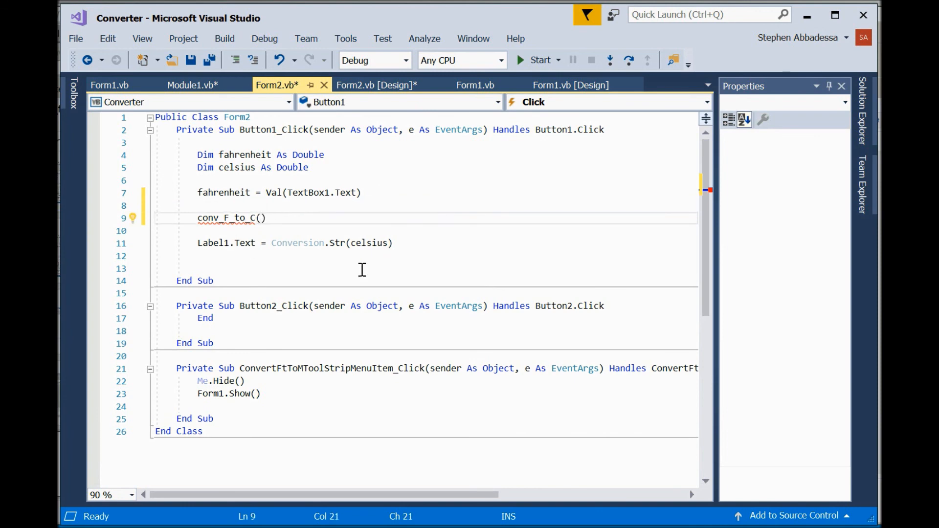
pyautogui.write('fahrenheit')
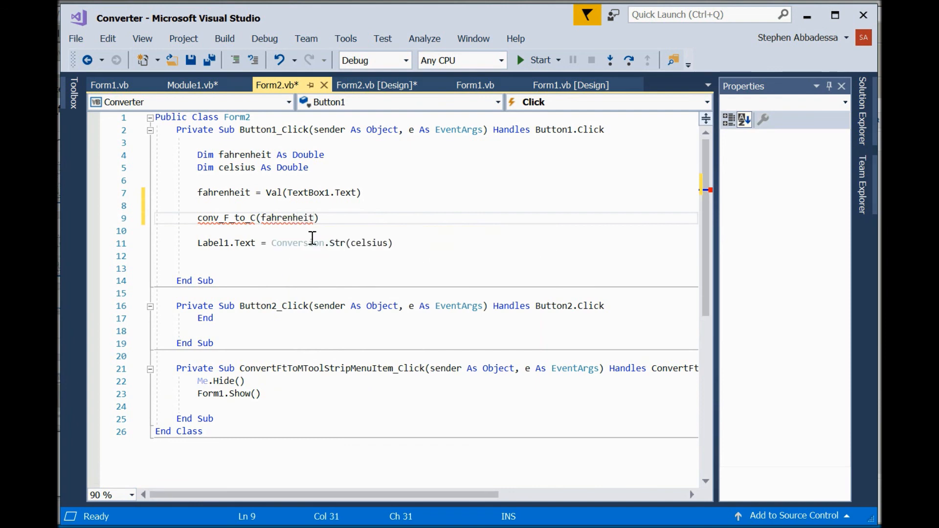
pyautogui.write(',c')
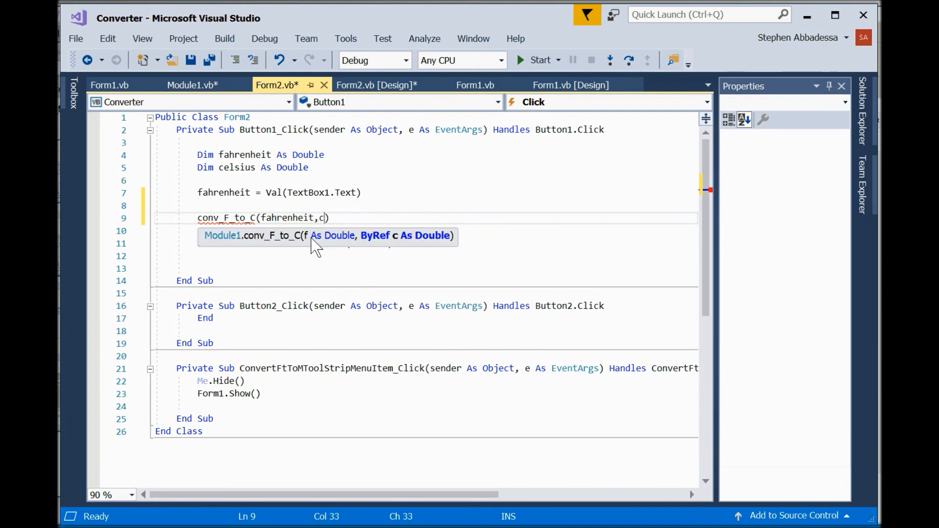
pyautogui.write('elsius')
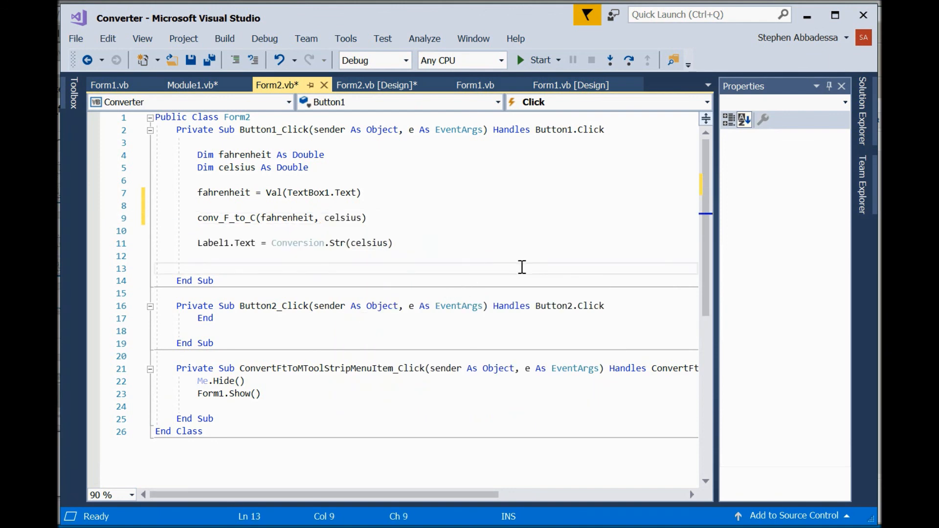
pyautogui.moveTo(344, 231)
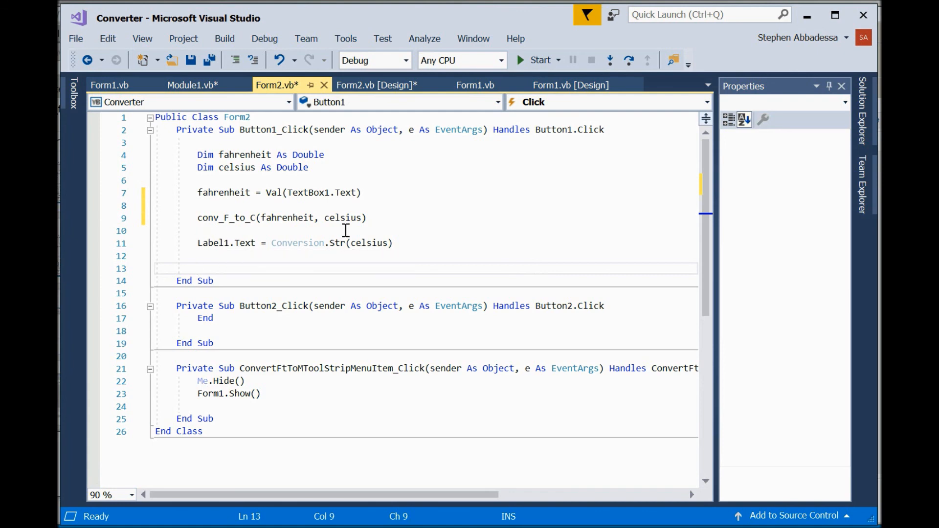
pyautogui.moveTo(350, 227)
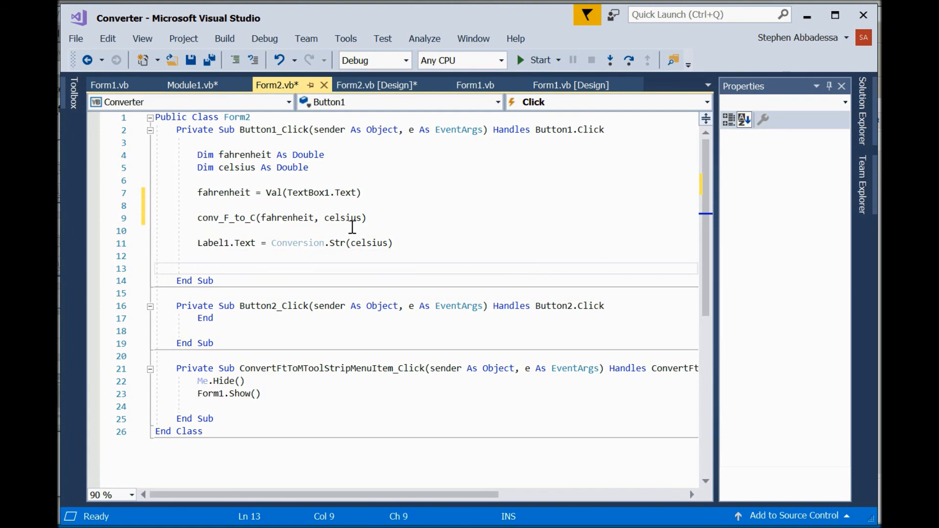
pyautogui.moveTo(258, 249)
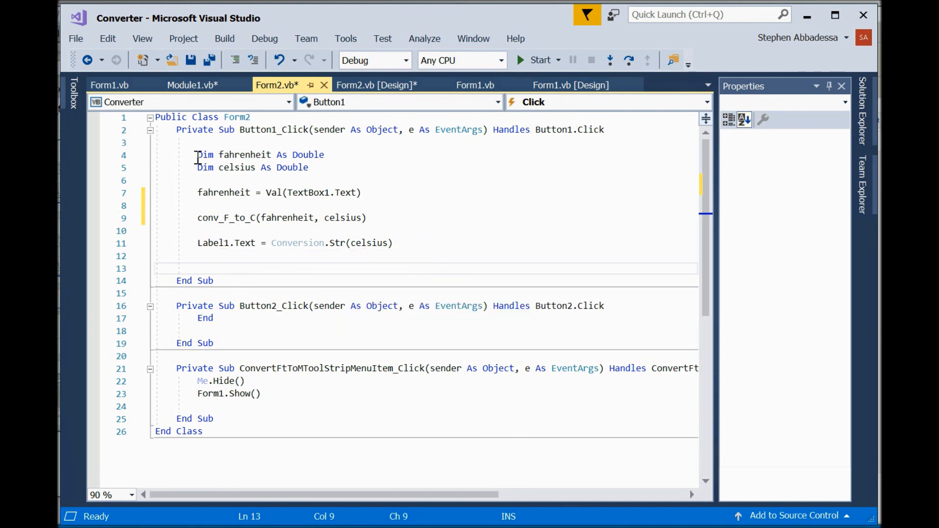
pyautogui.moveTo(455, 206)
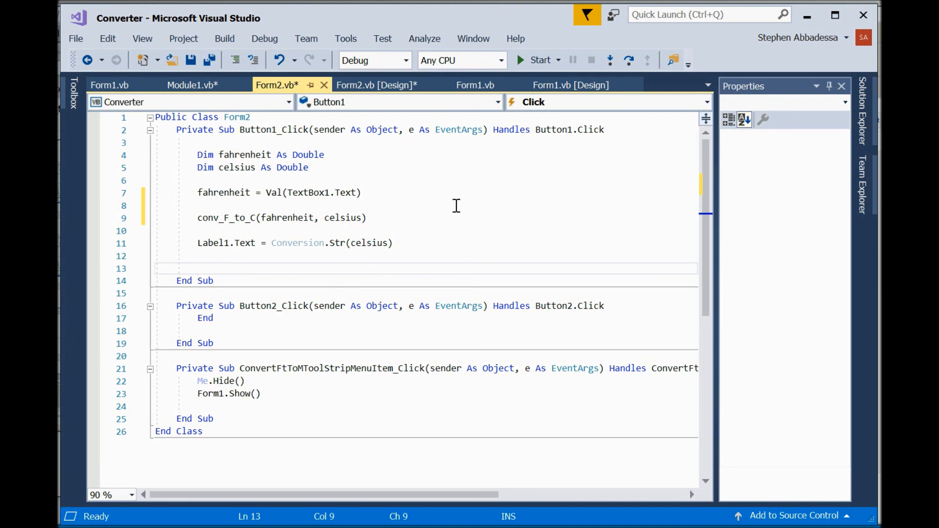
# Save and run the rebuilt app, convert 212 Fahrenheit to 100 Celsius via conv_F_to_C, then end it.
pyautogui.press('ctrl+s')
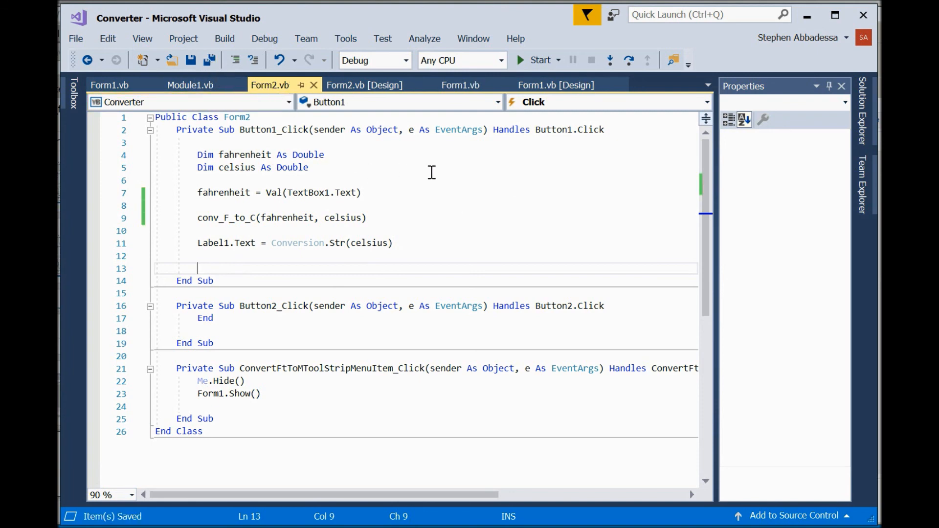
pyautogui.click(538, 60)
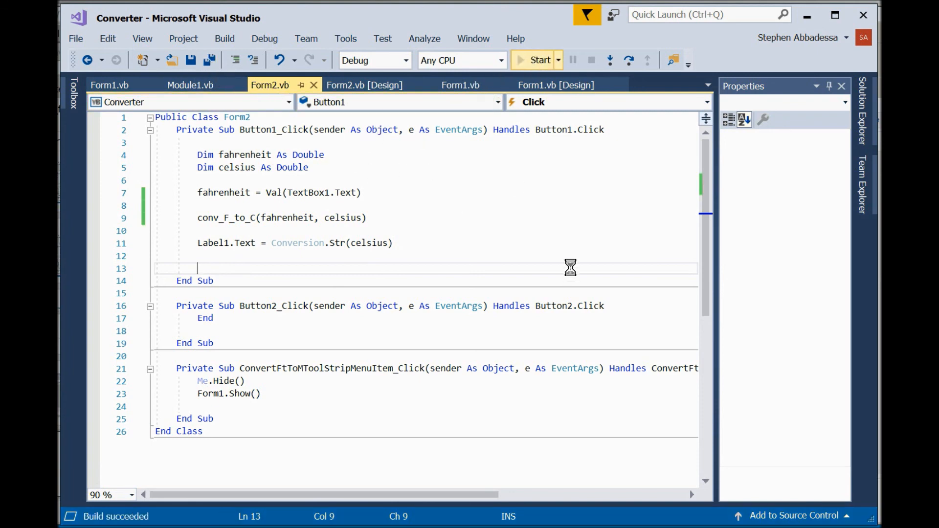
pyautogui.click(538, 60)
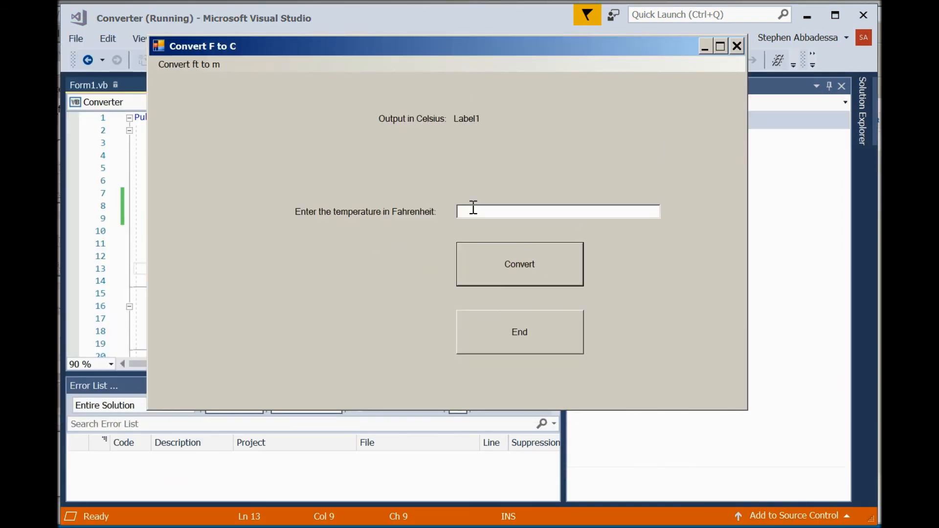
pyautogui.moveTo(505, 212)
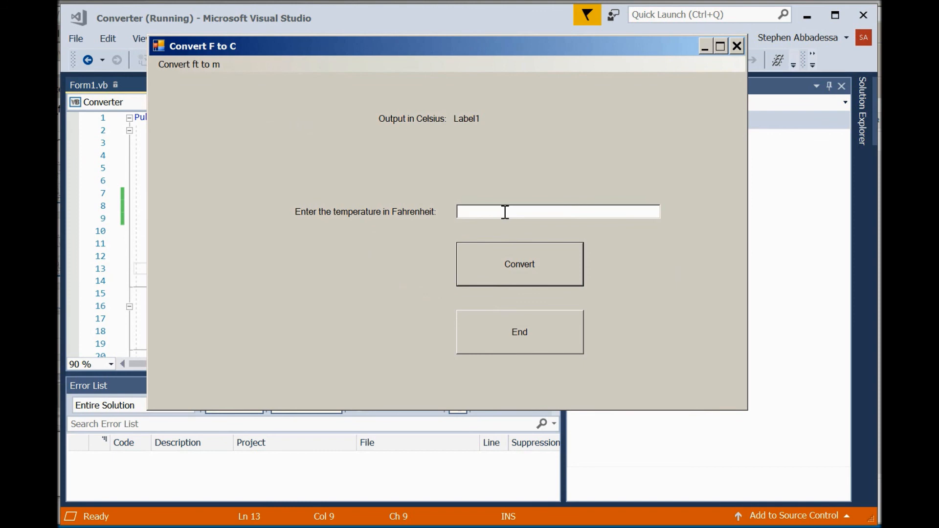
pyautogui.write('21')
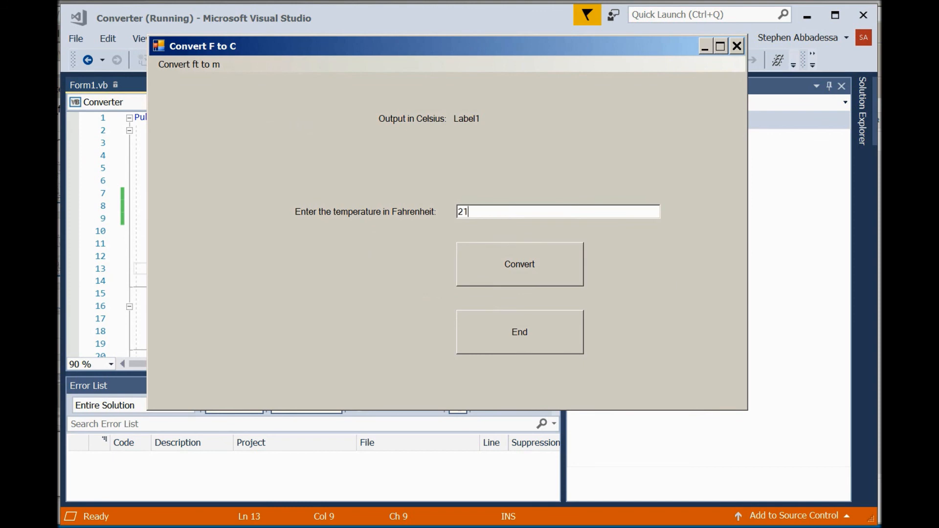
pyautogui.write('2')
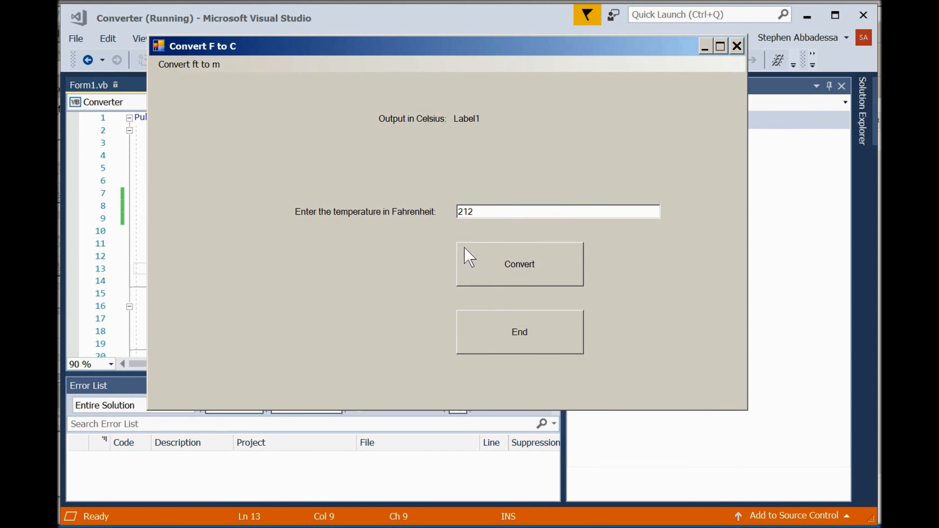
pyautogui.click(518, 264)
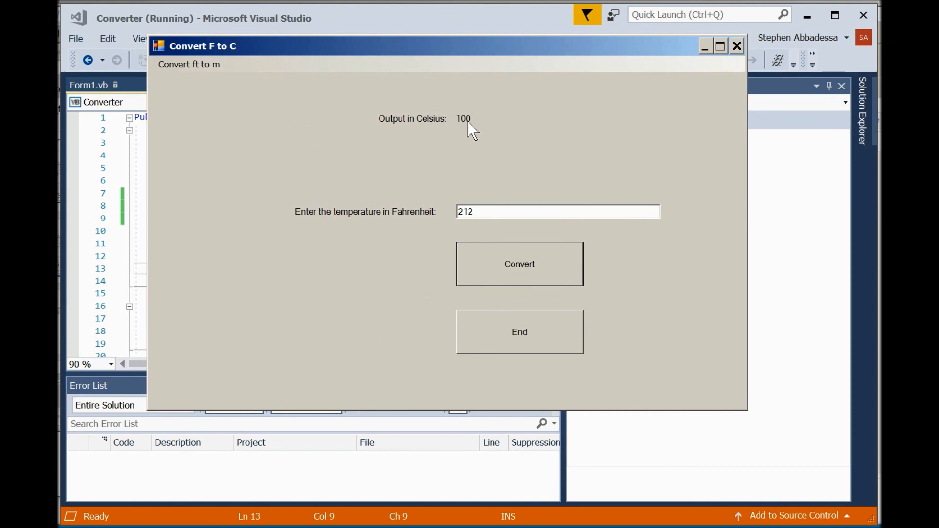
pyautogui.moveTo(546, 342)
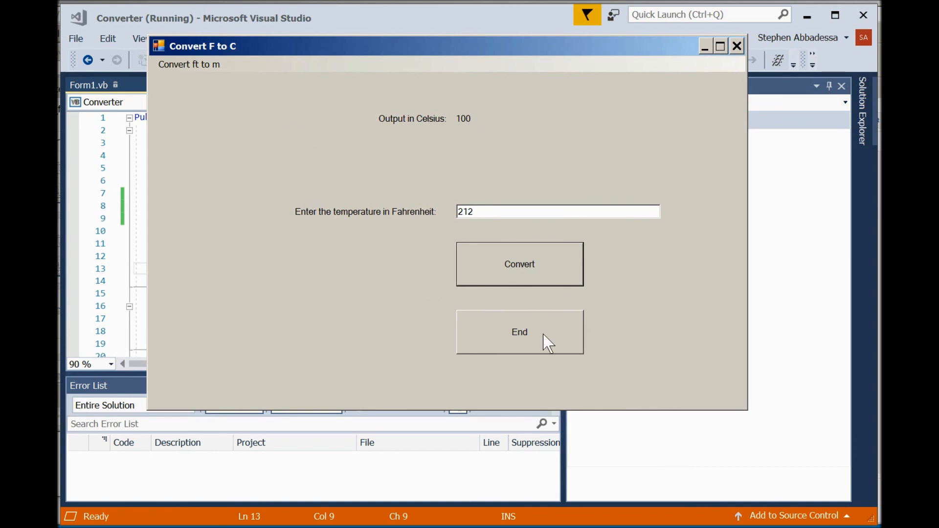
pyautogui.click(519, 331)
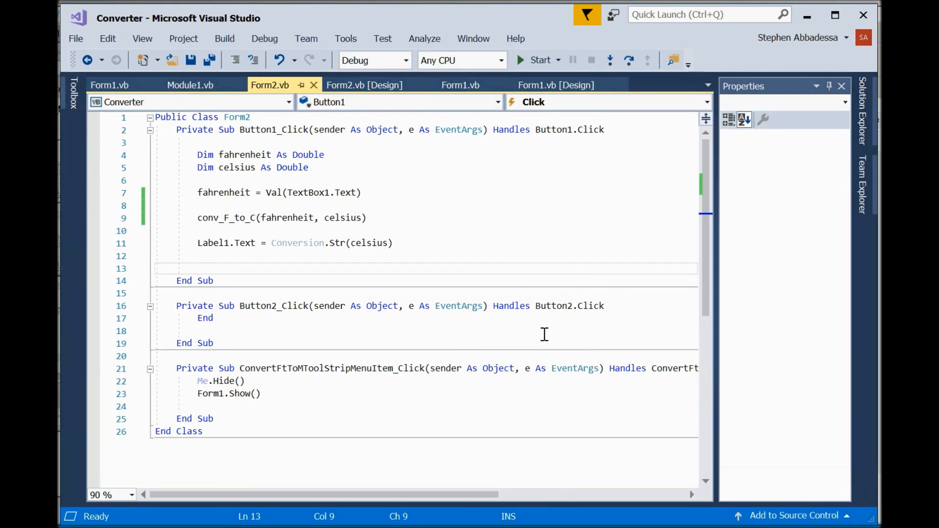
pyautogui.moveTo(370, 243)
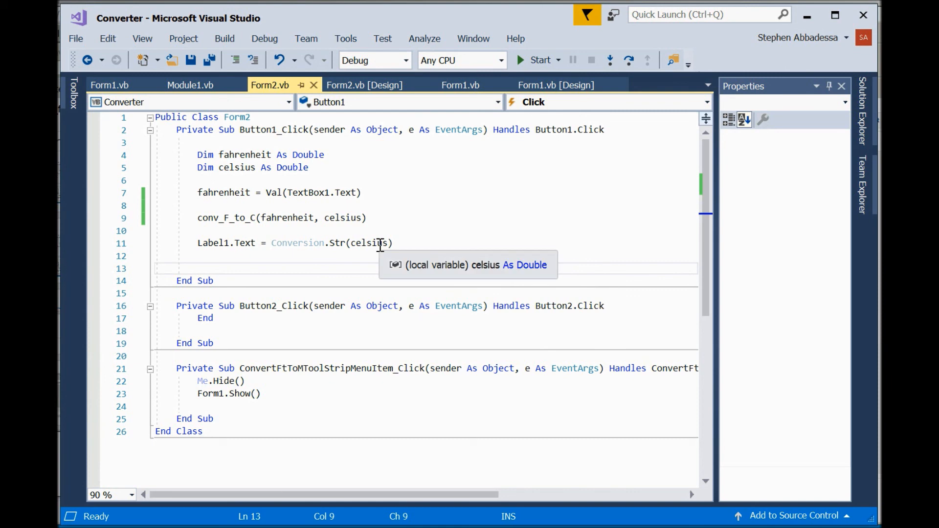